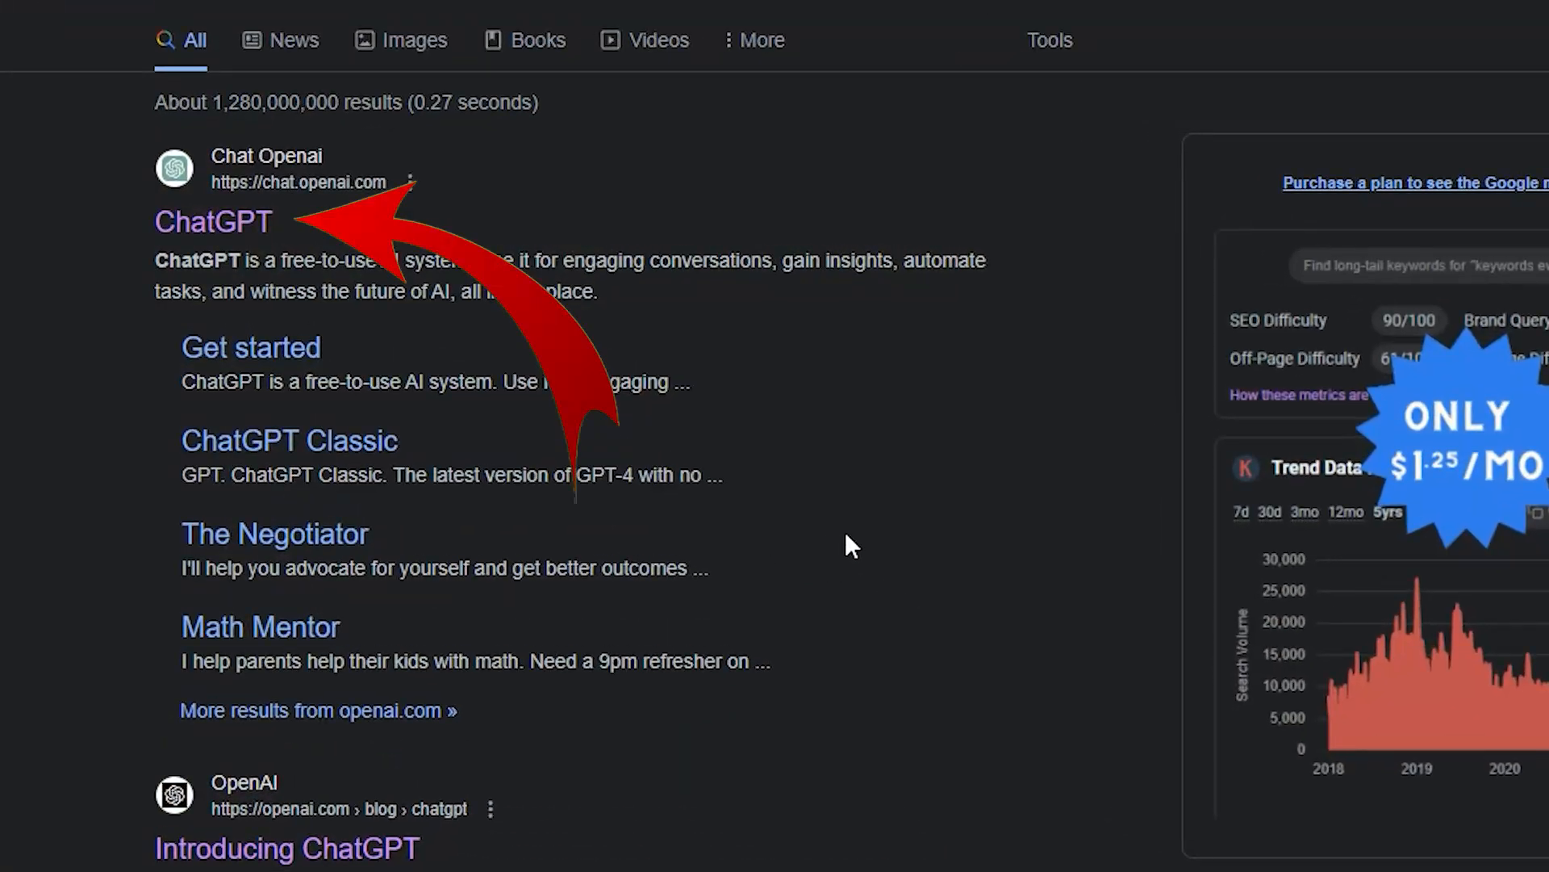
Open the ChatGPT result from Google to reach the existing quotes chat
{"action": "left_click", "coordinate": [213, 223]}
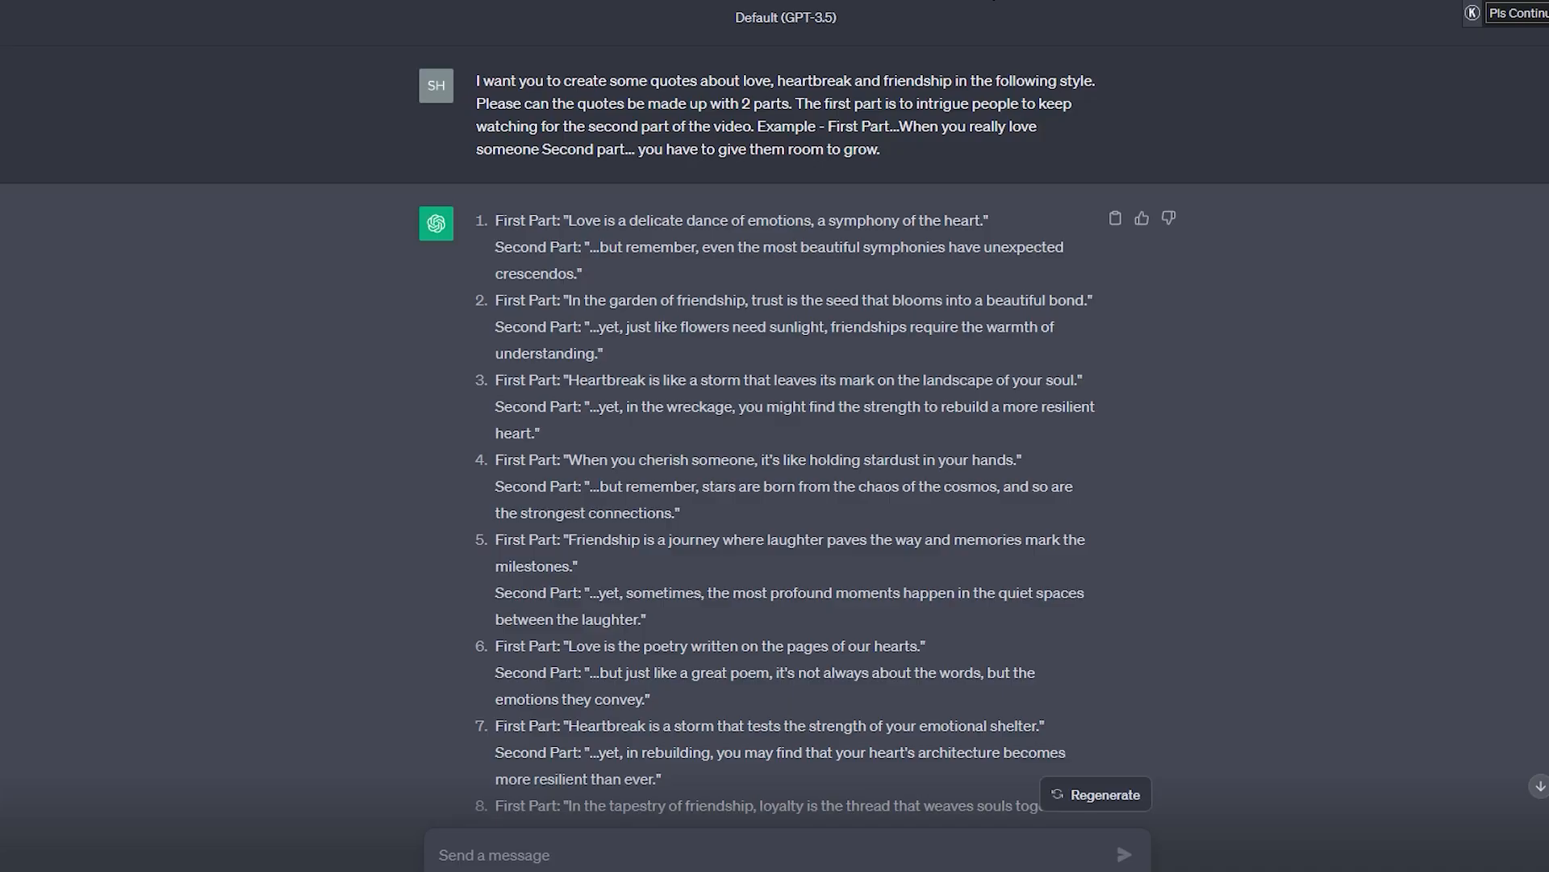
{"action": "mouse_move", "coordinate": [614, 476]}
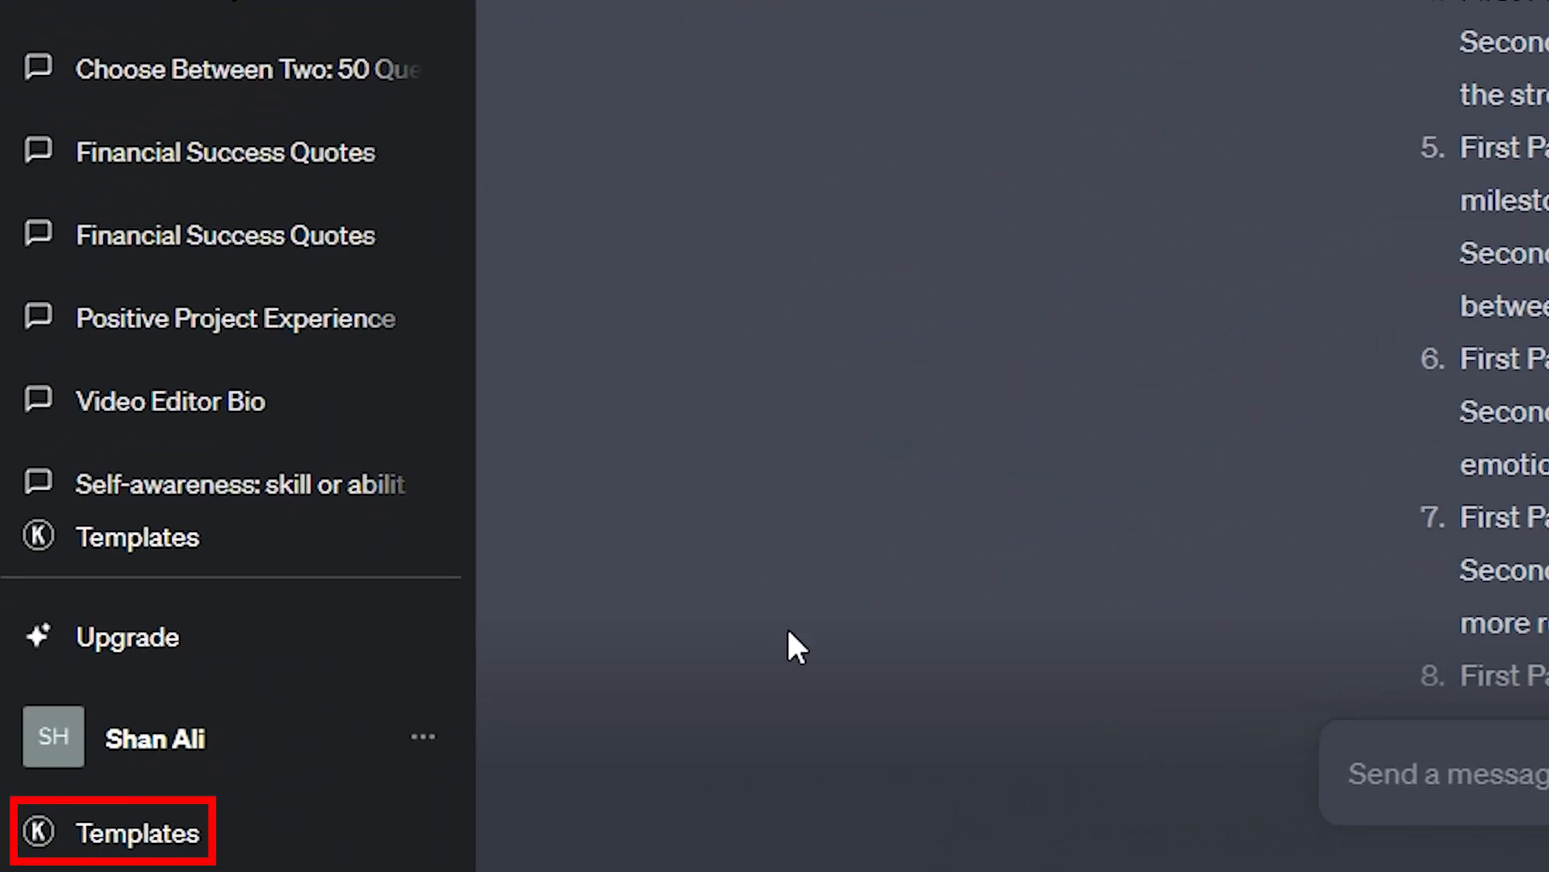
{"action": "left_click", "coordinate": [132, 833]}
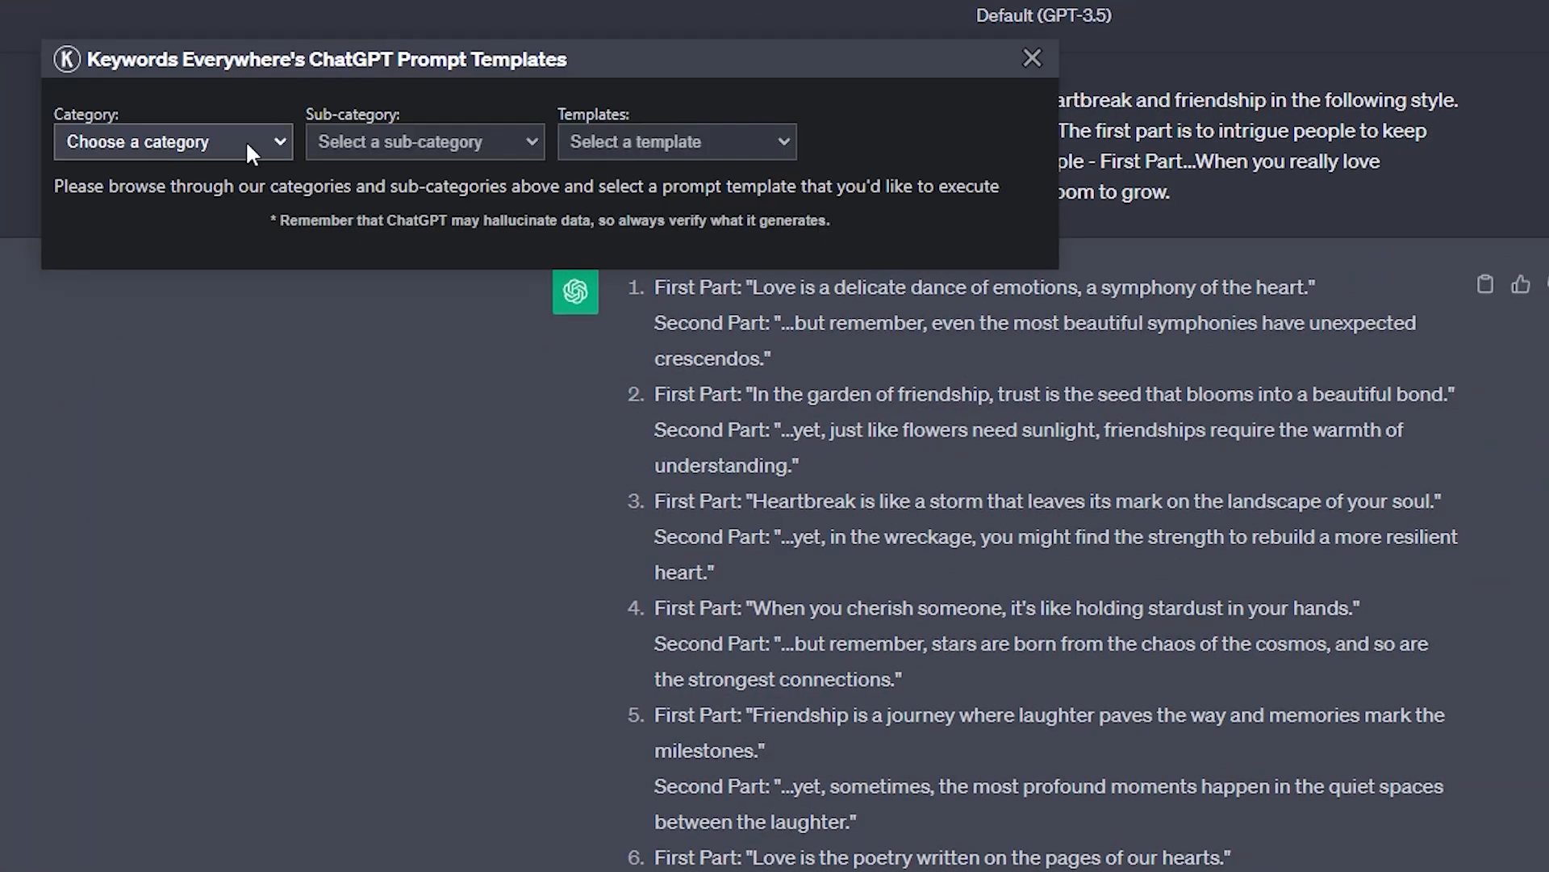
{"action": "mouse_move", "coordinate": [344, 180]}
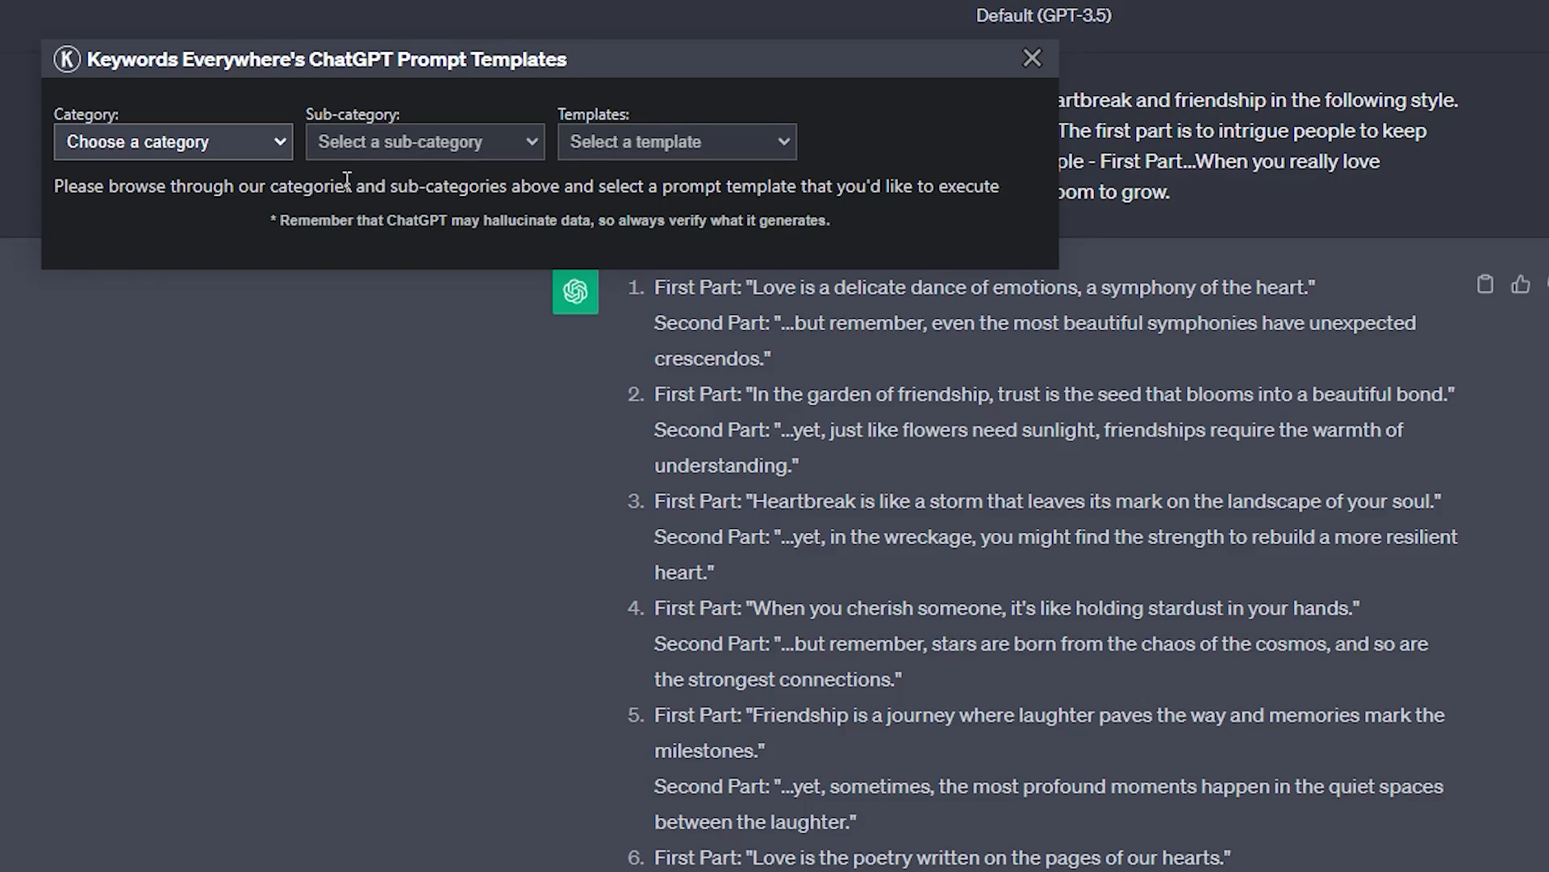
{"action": "left_click", "coordinate": [170, 141]}
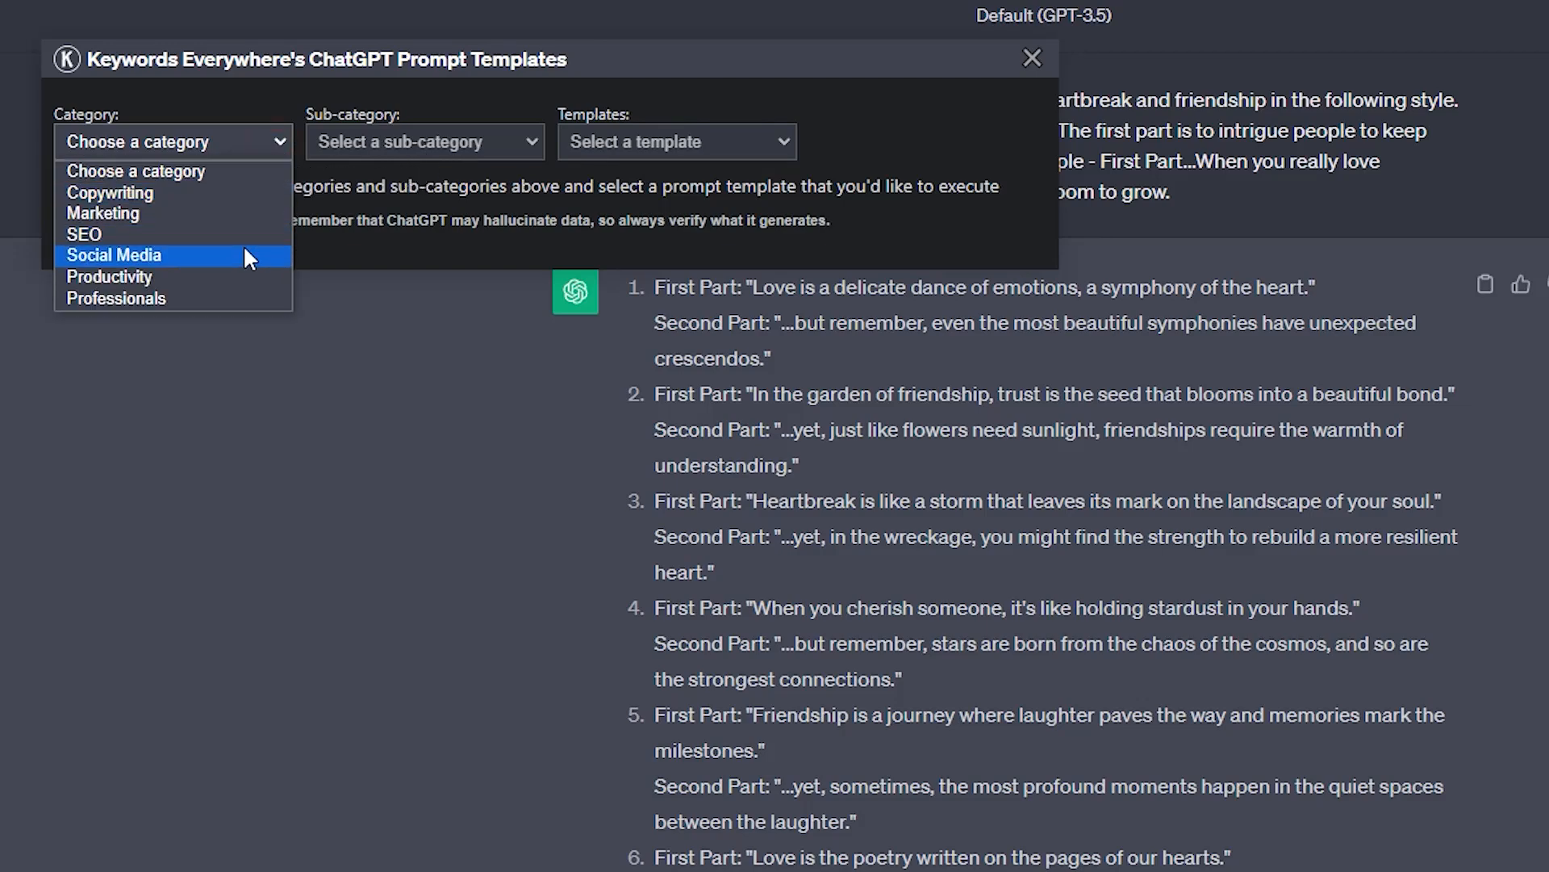
{"action": "left_click", "coordinate": [448, 142]}
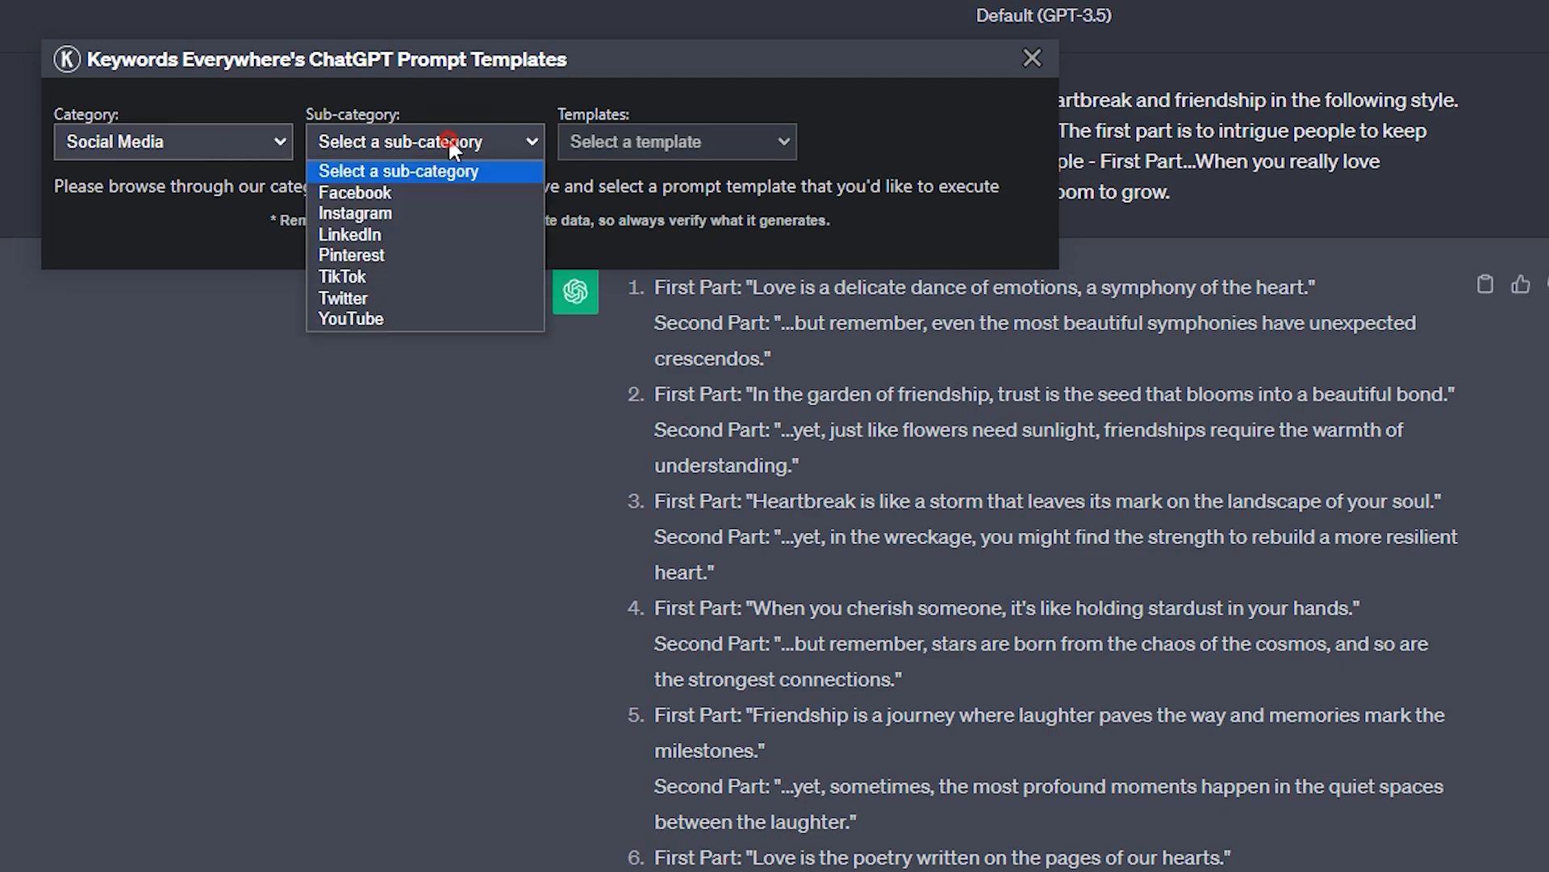
{"action": "left_click", "coordinate": [342, 276]}
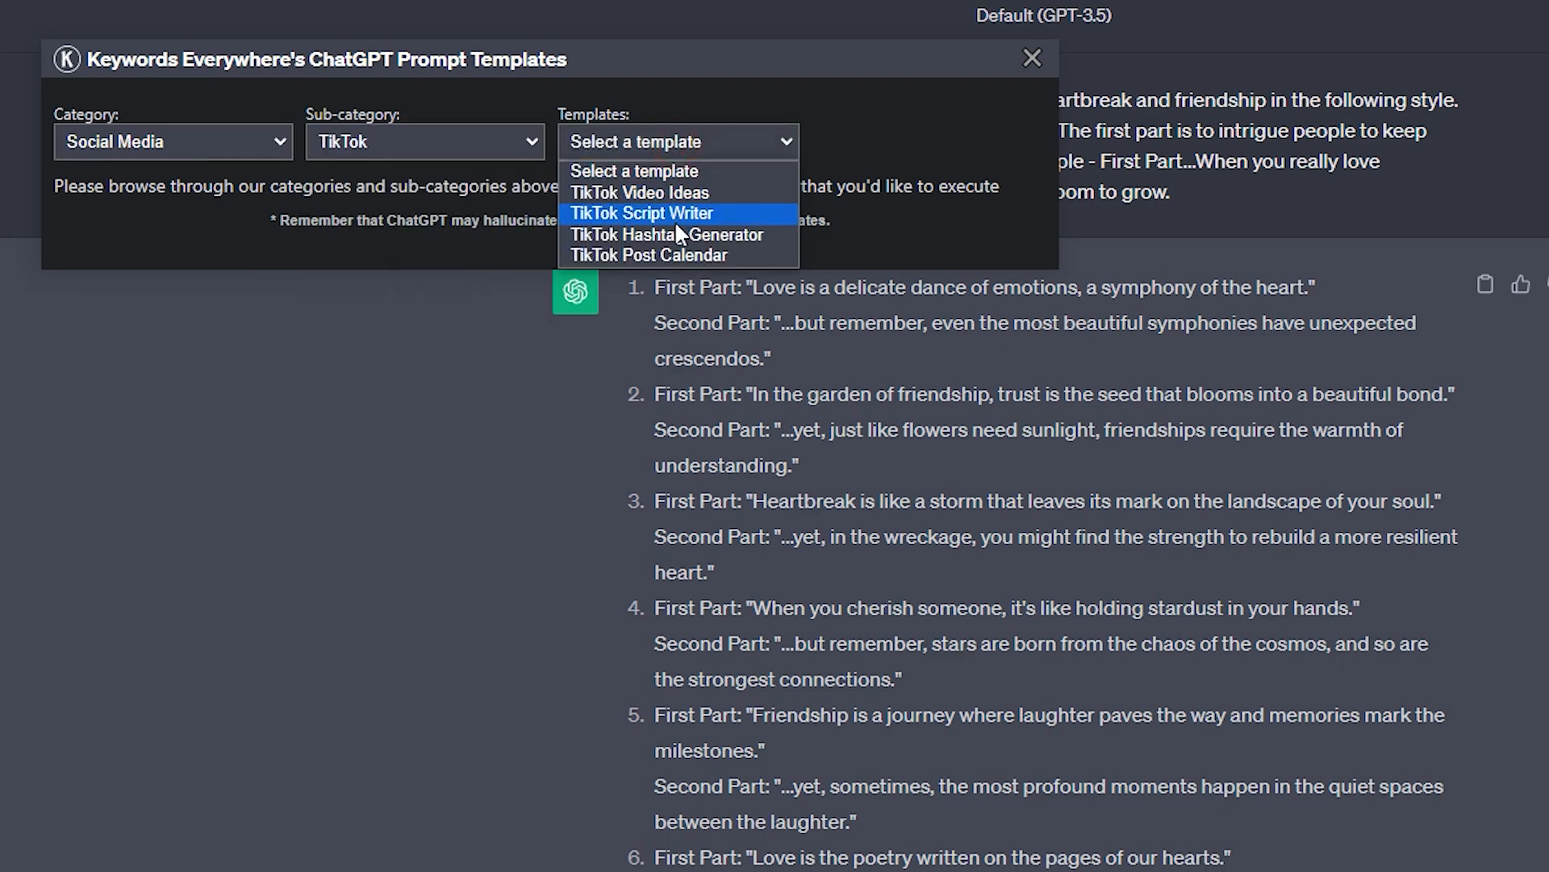
{"action": "left_click", "coordinate": [648, 213]}
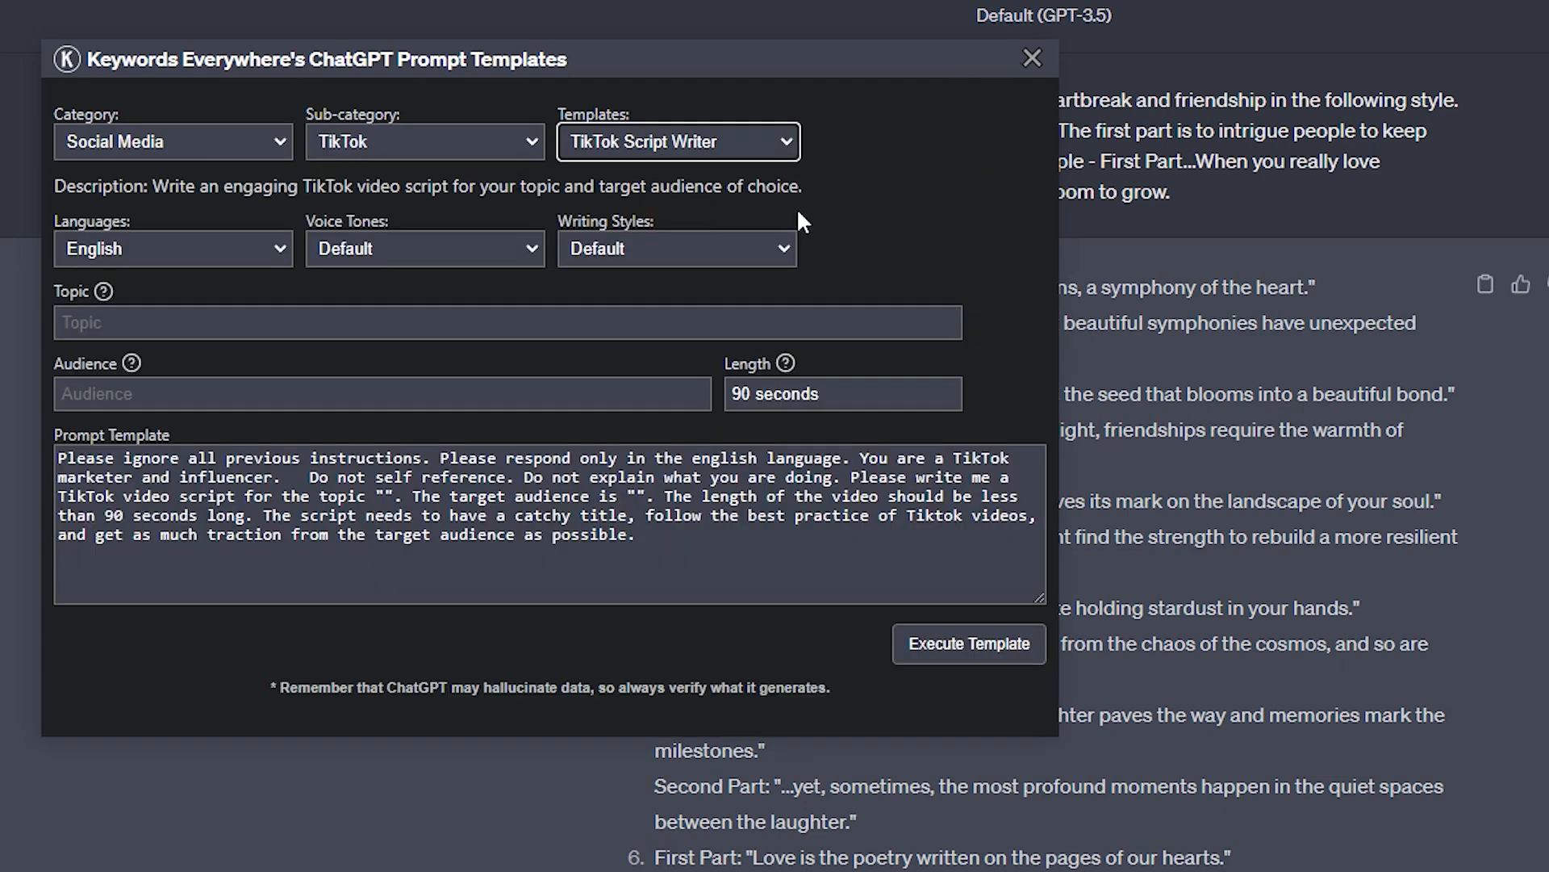
{"action": "left_click", "coordinate": [1030, 59]}
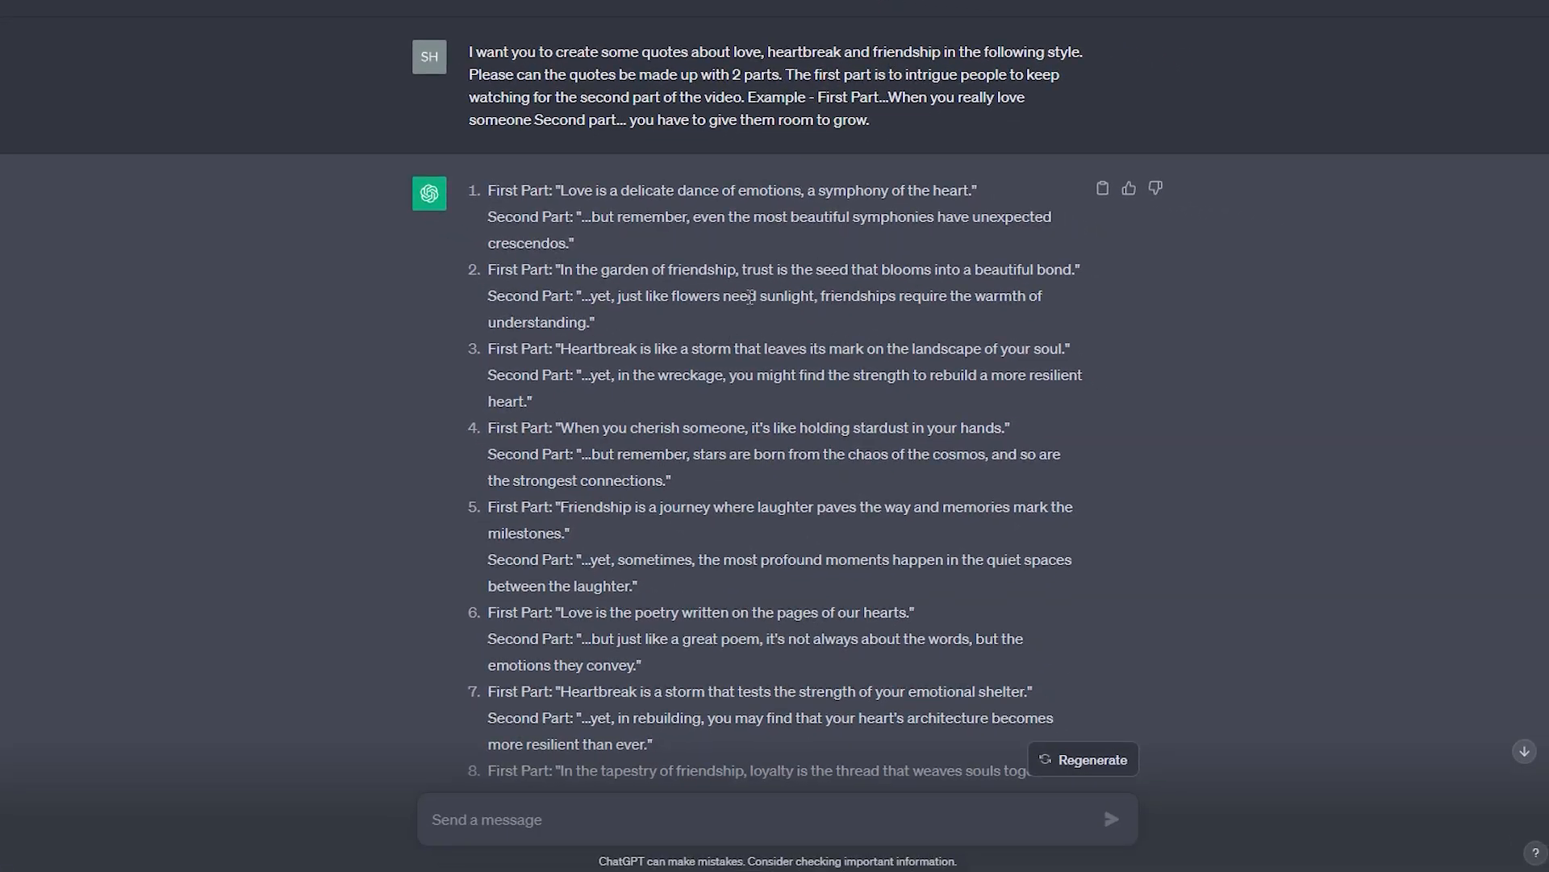
{"action": "scroll", "scroll_direction": "down", "scroll_amount": 3}
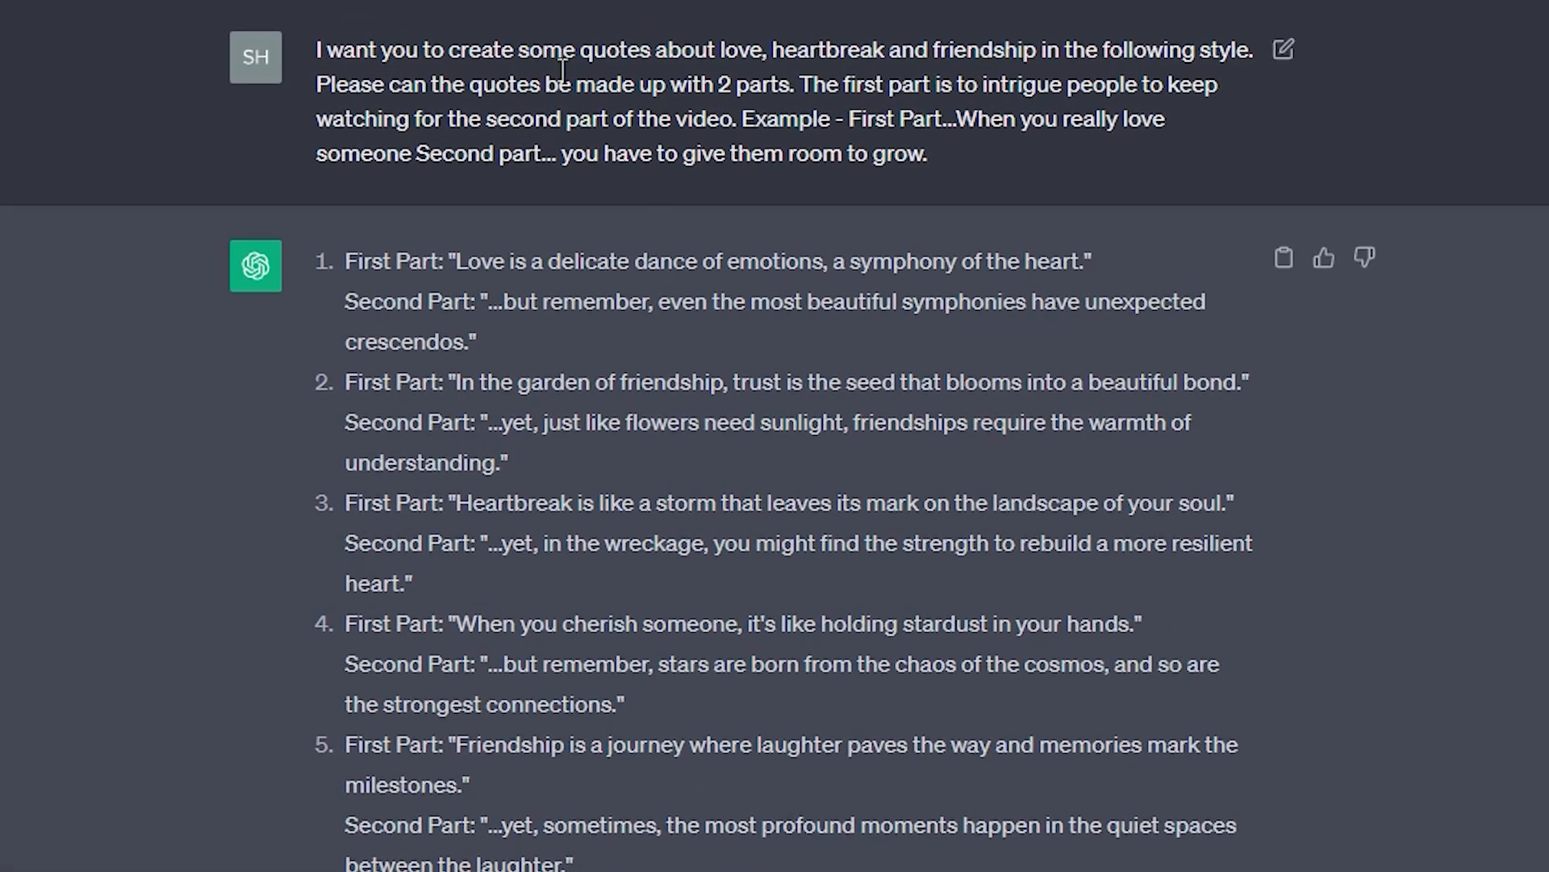
{"action": "mouse_move", "coordinate": [999, 74]}
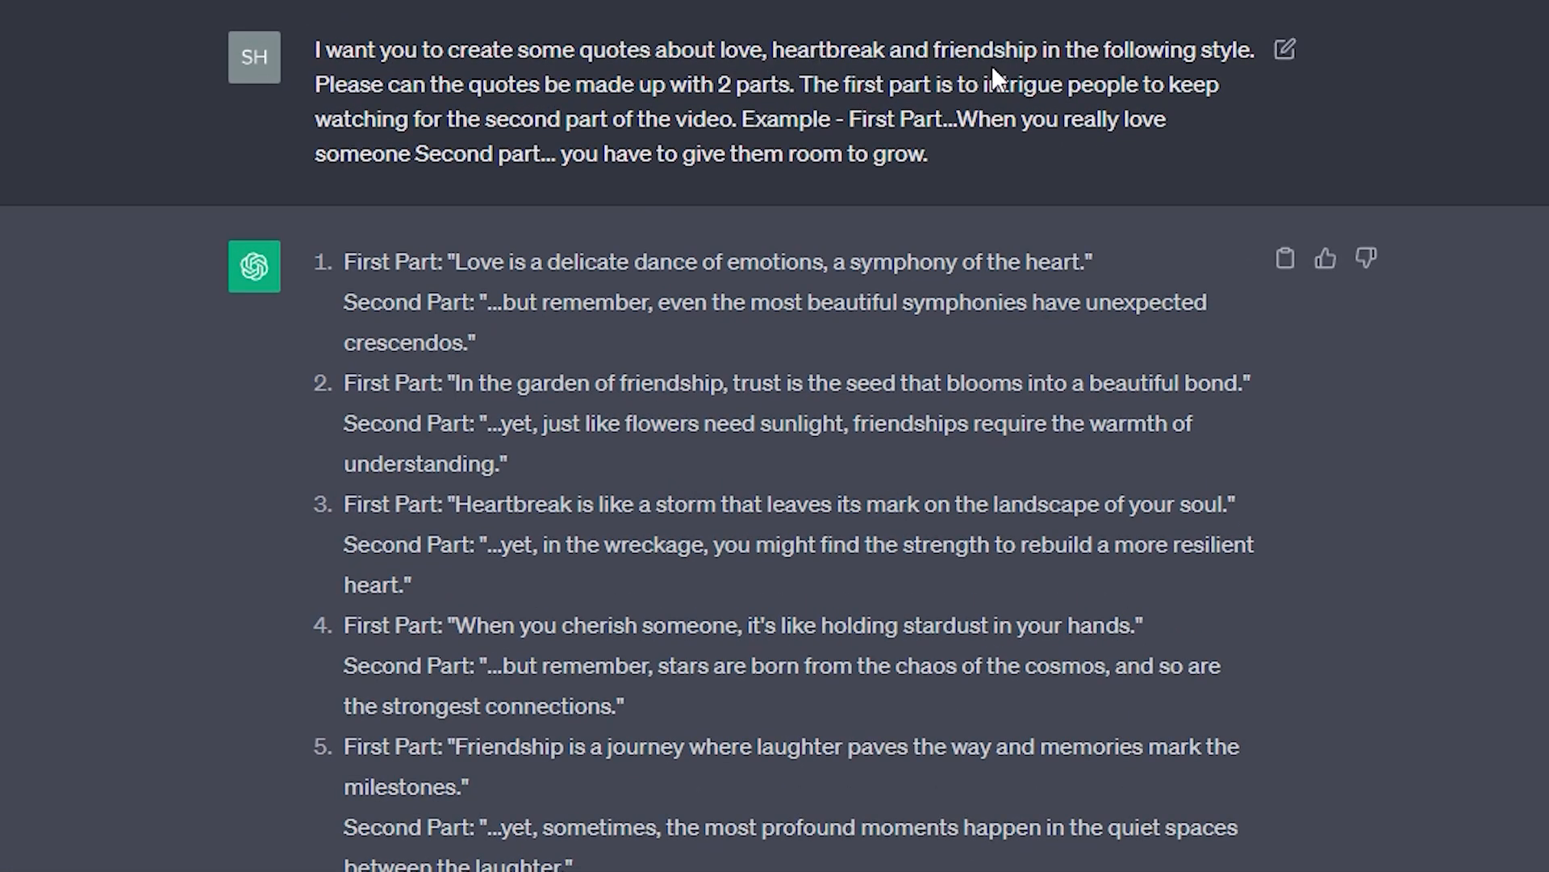
{"action": "mouse_move", "coordinate": [424, 92]}
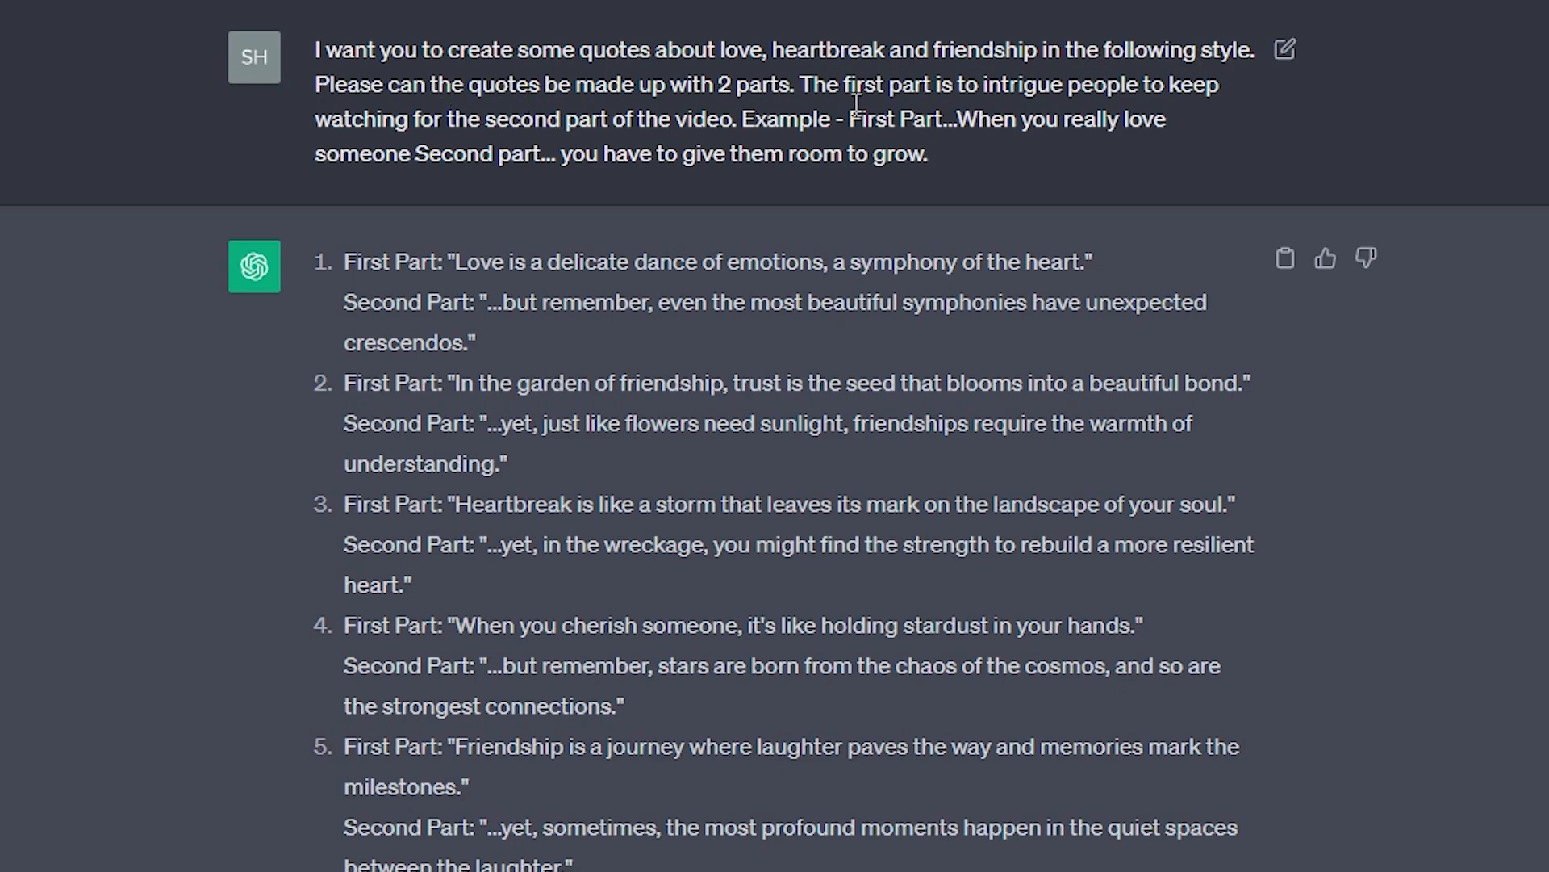
{"action": "mouse_move", "coordinate": [1073, 90]}
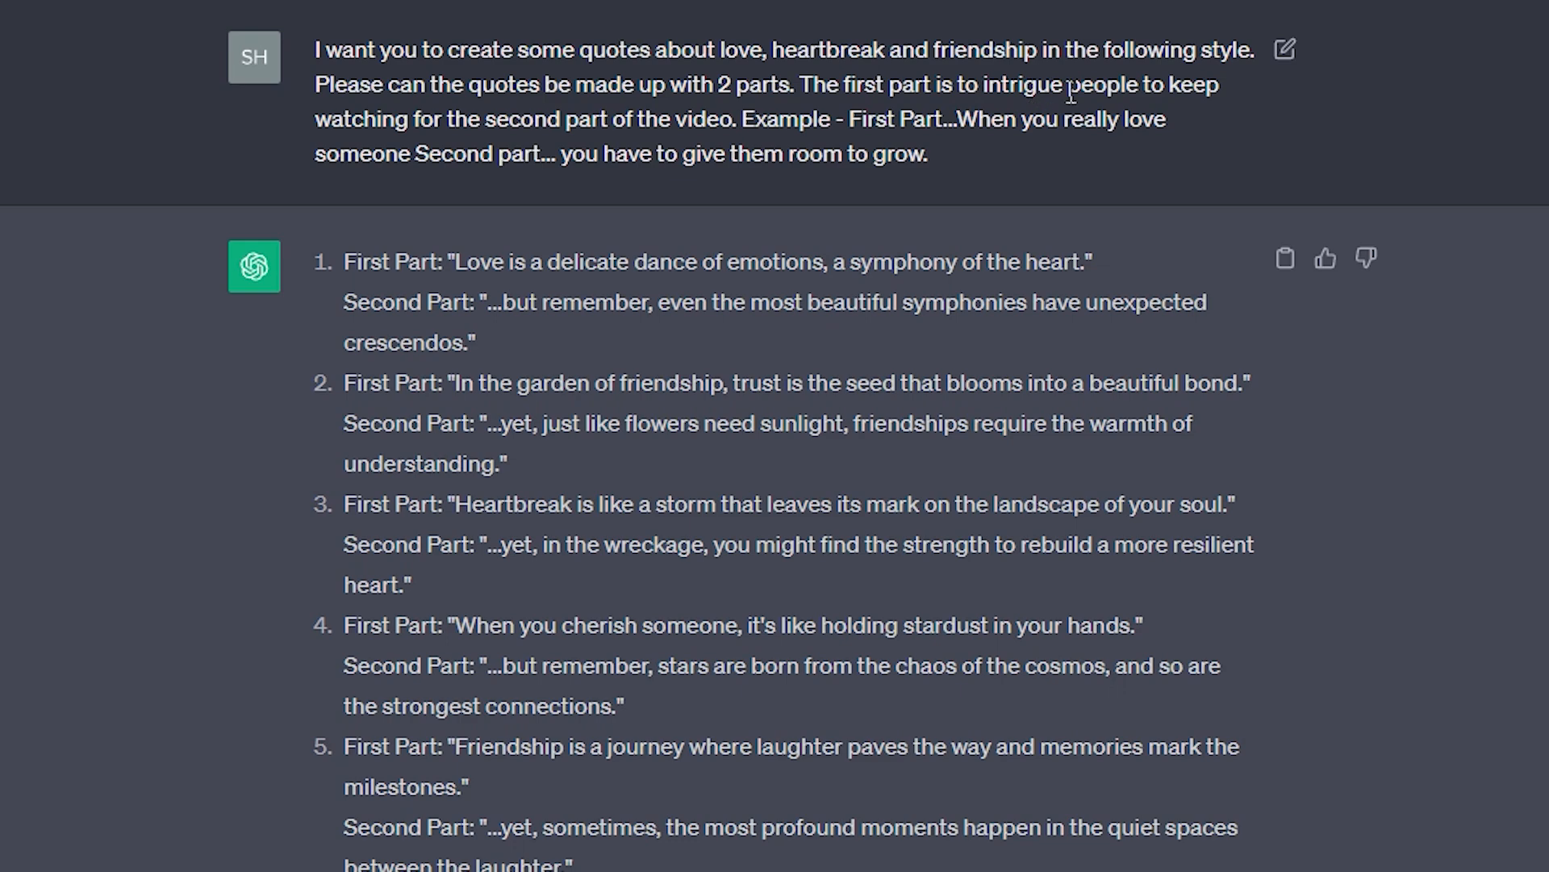
{"action": "mouse_move", "coordinate": [750, 111]}
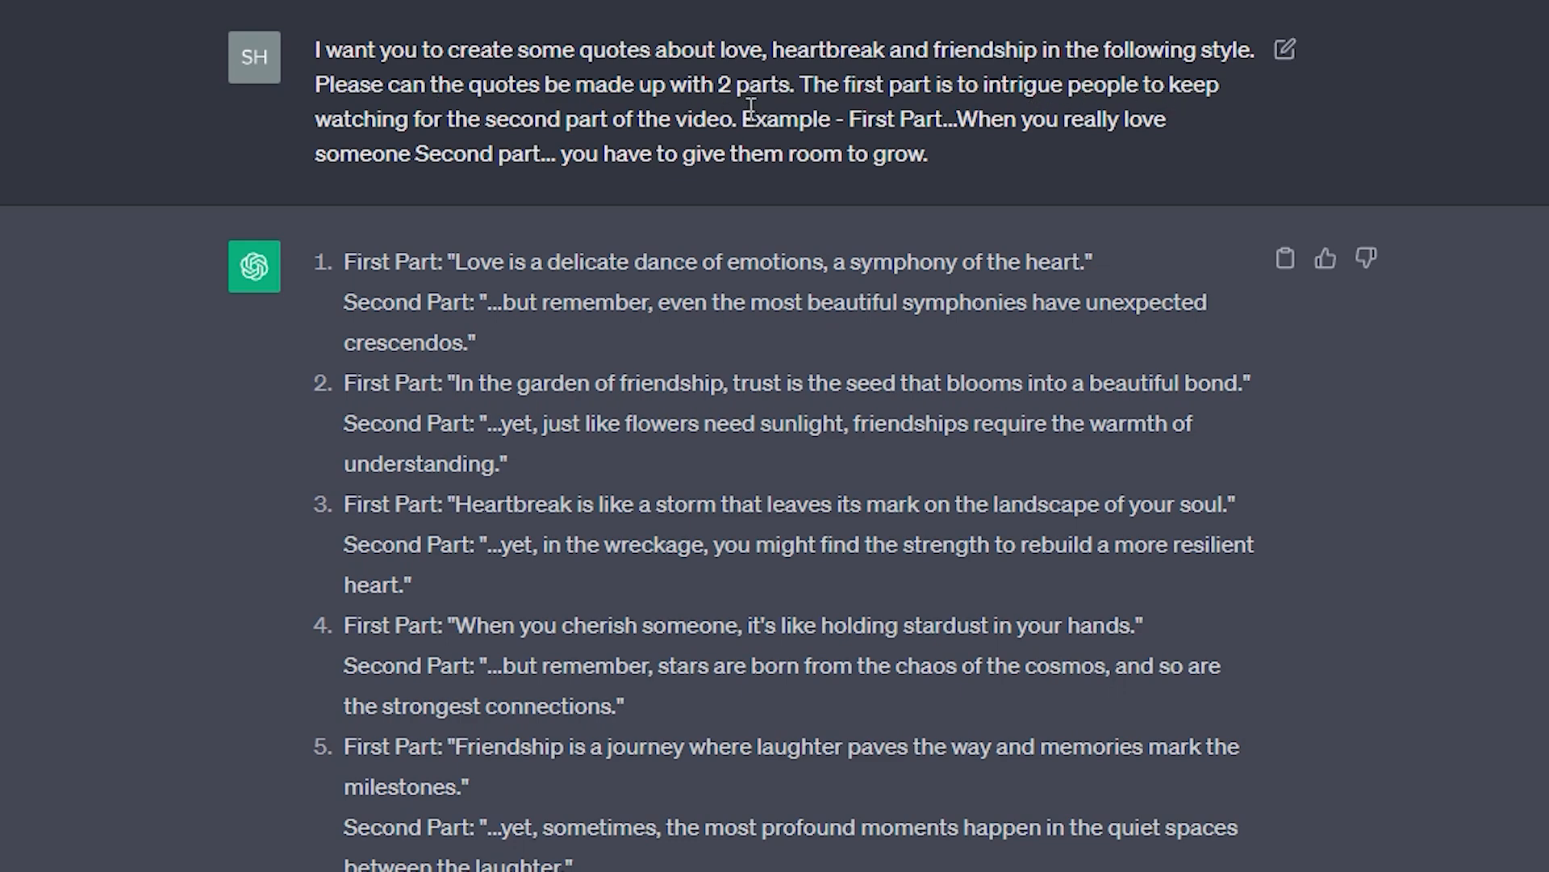
{"action": "mouse_move", "coordinate": [915, 119]}
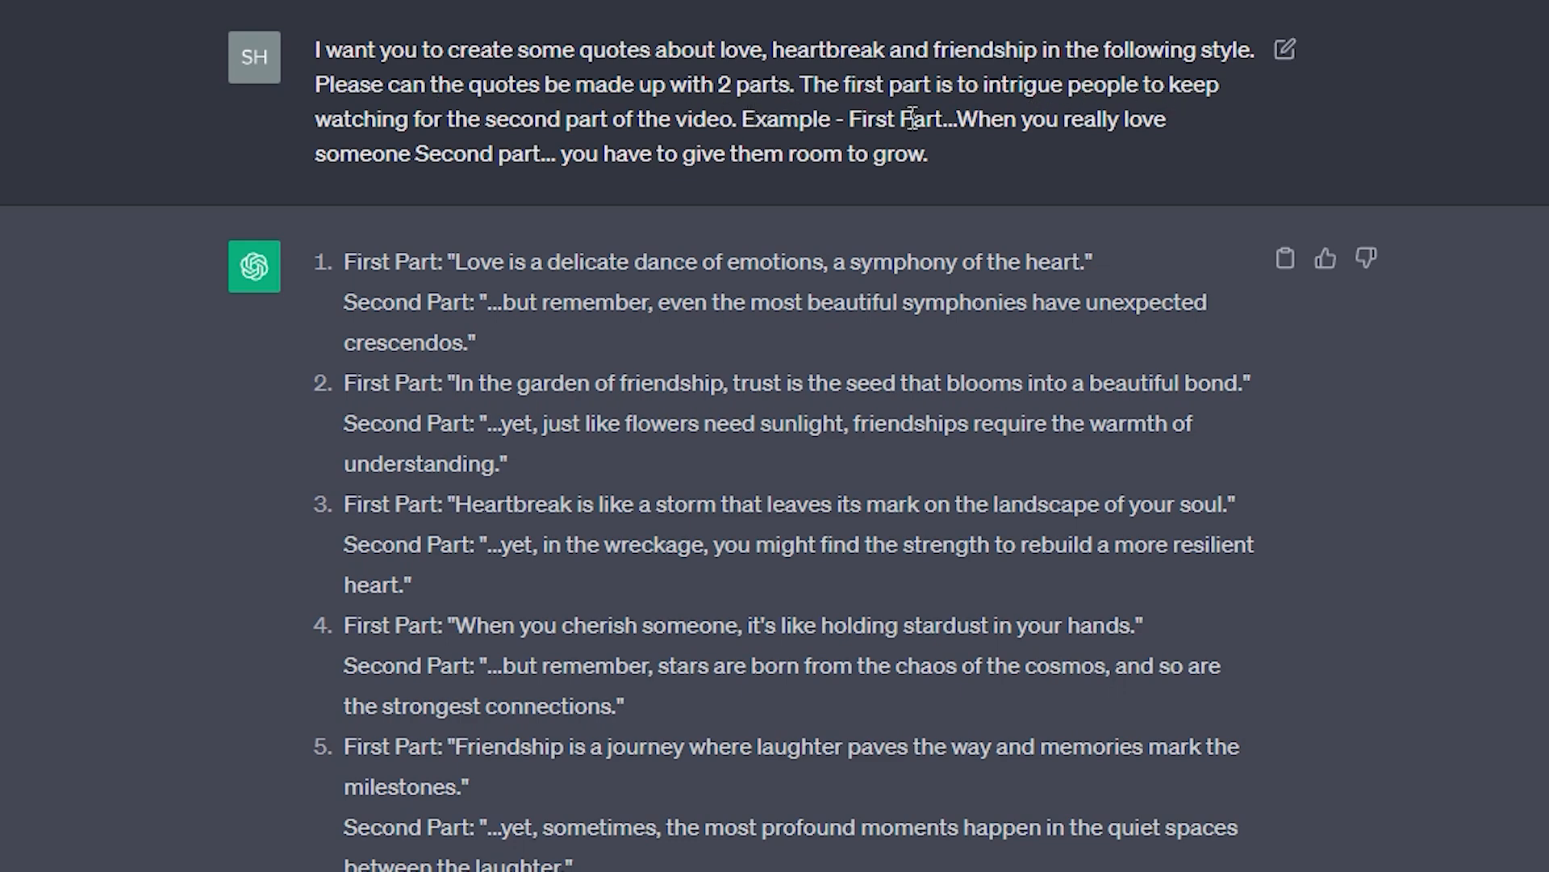
{"action": "mouse_move", "coordinate": [1145, 150]}
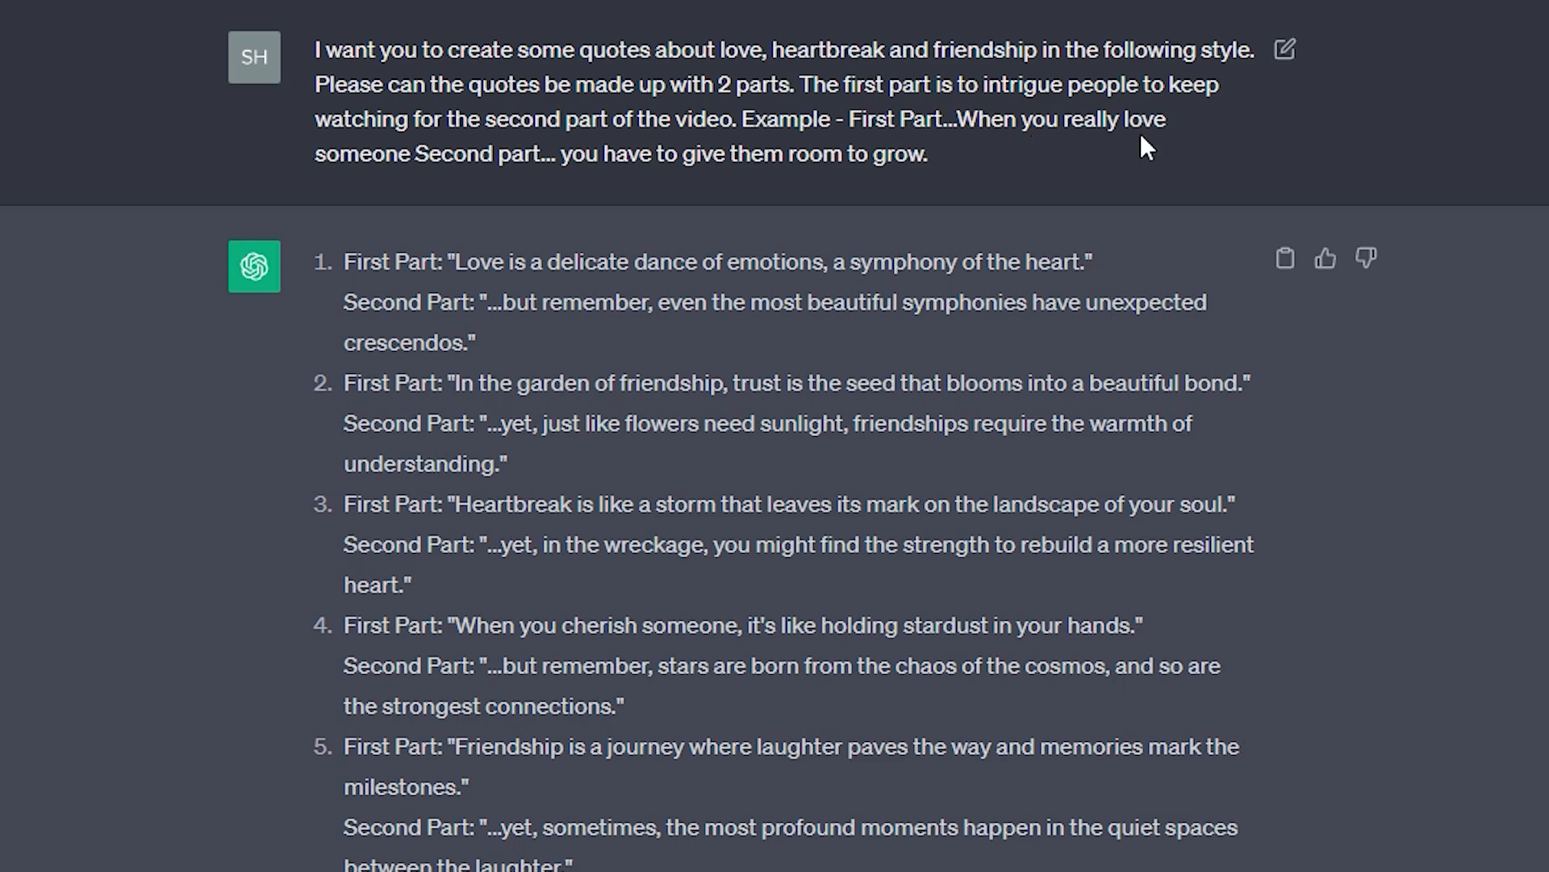
{"action": "mouse_move", "coordinate": [570, 157]}
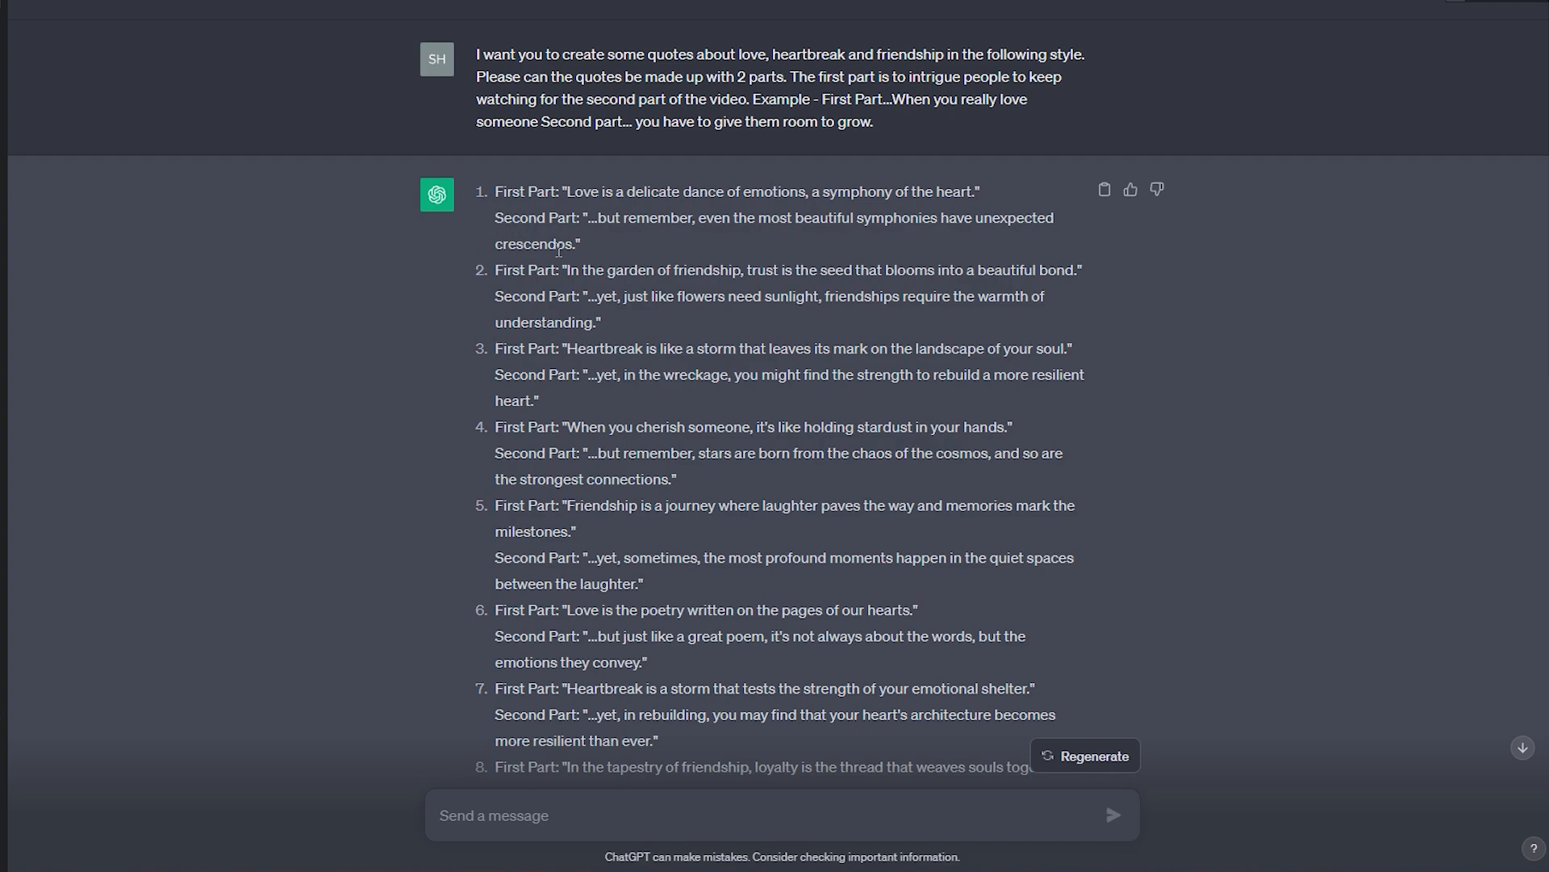
{"action": "scroll", "scroll_direction": "down", "scroll_amount": 3}
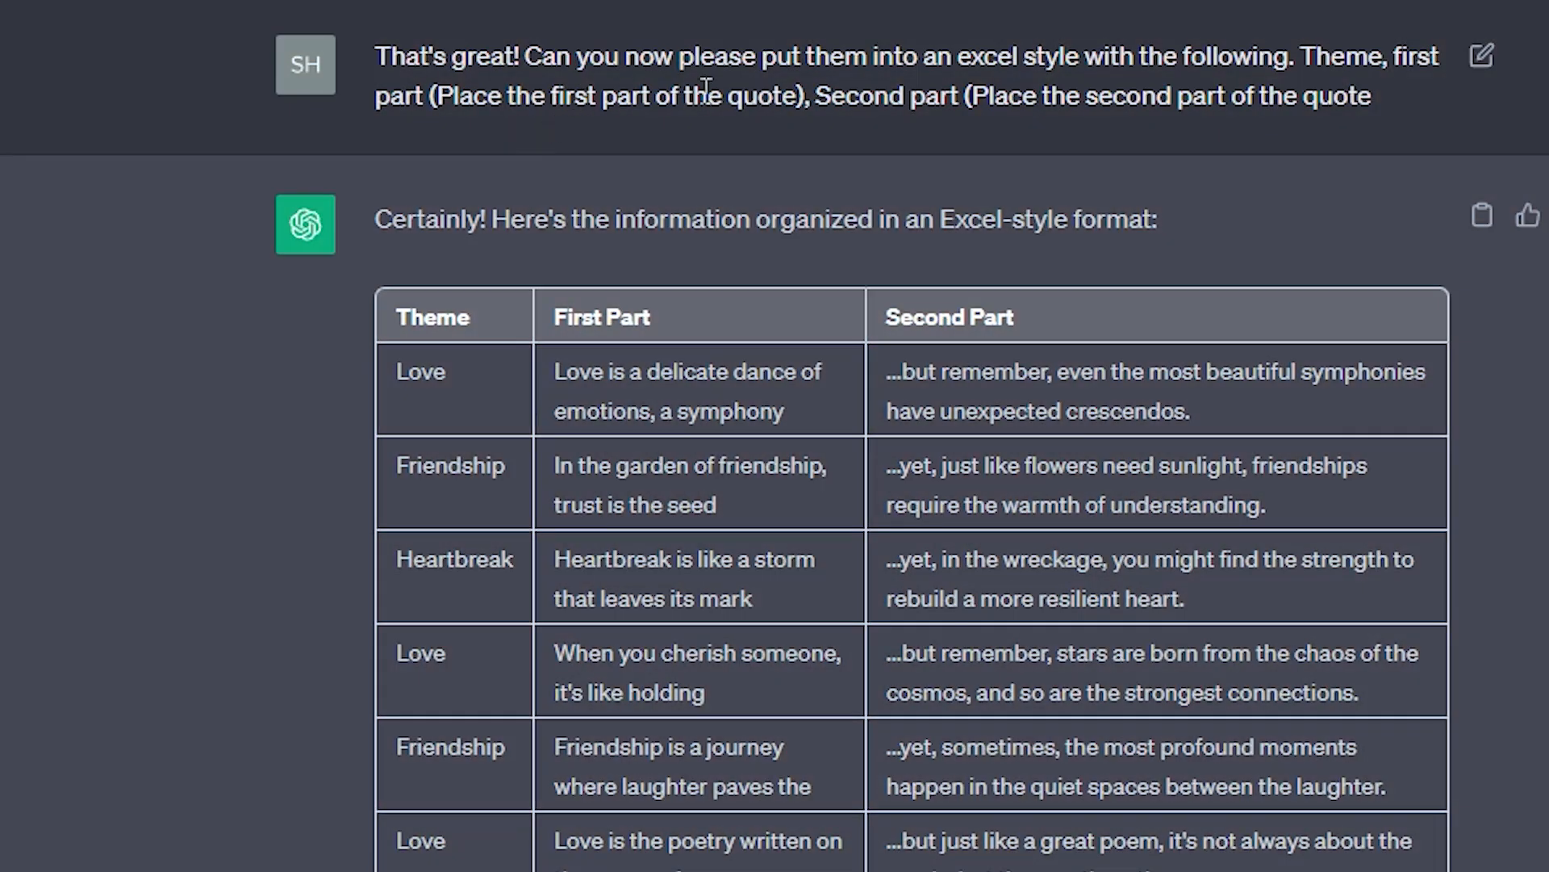
{"action": "mouse_move", "coordinate": [1118, 84]}
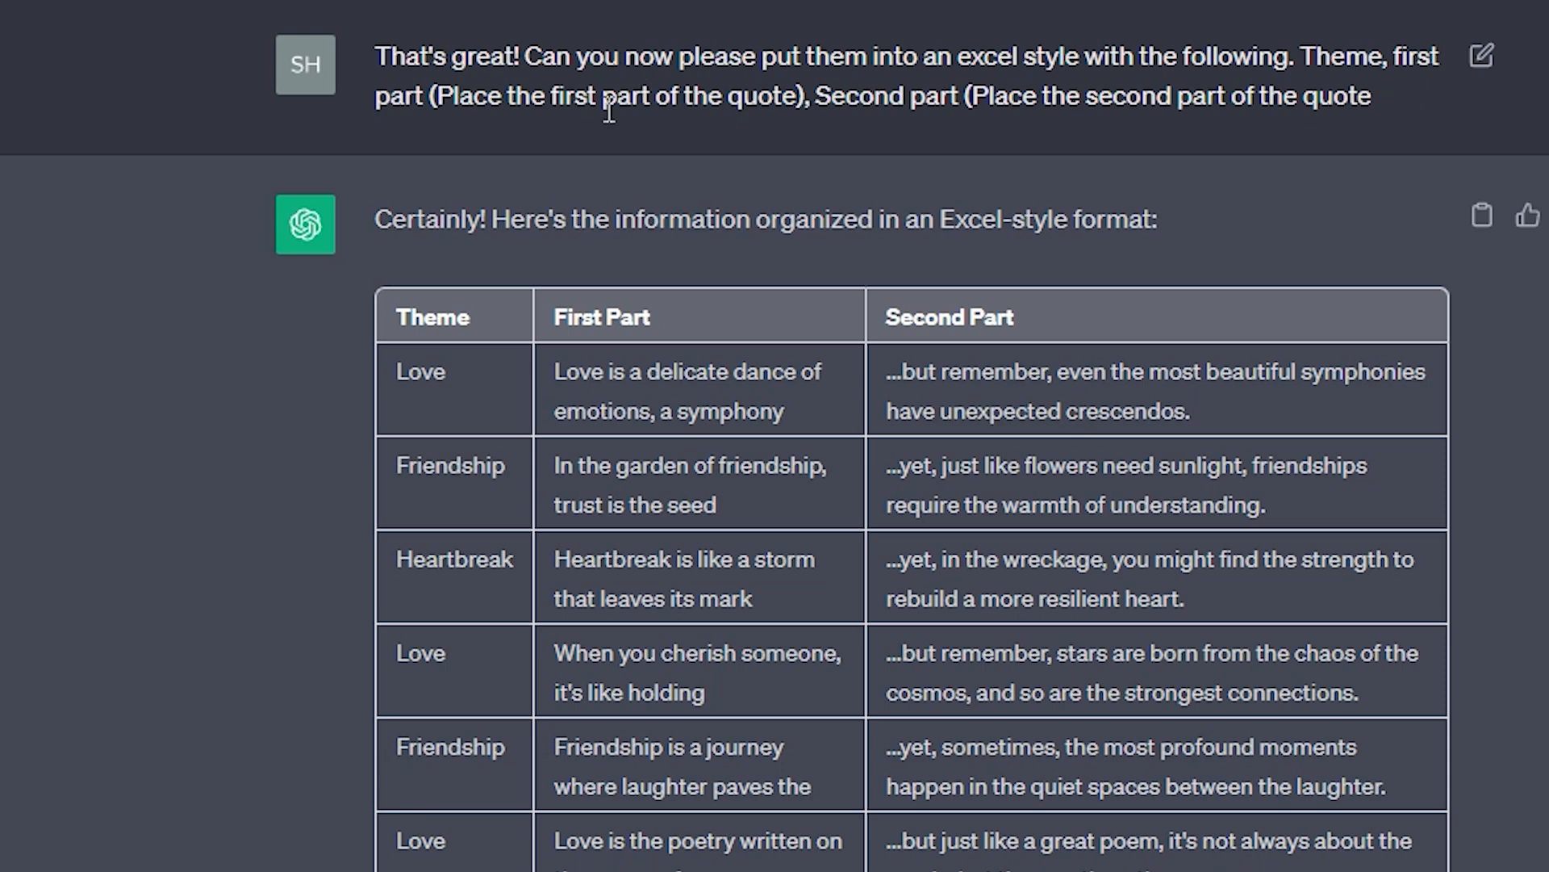
{"action": "mouse_move", "coordinate": [839, 102]}
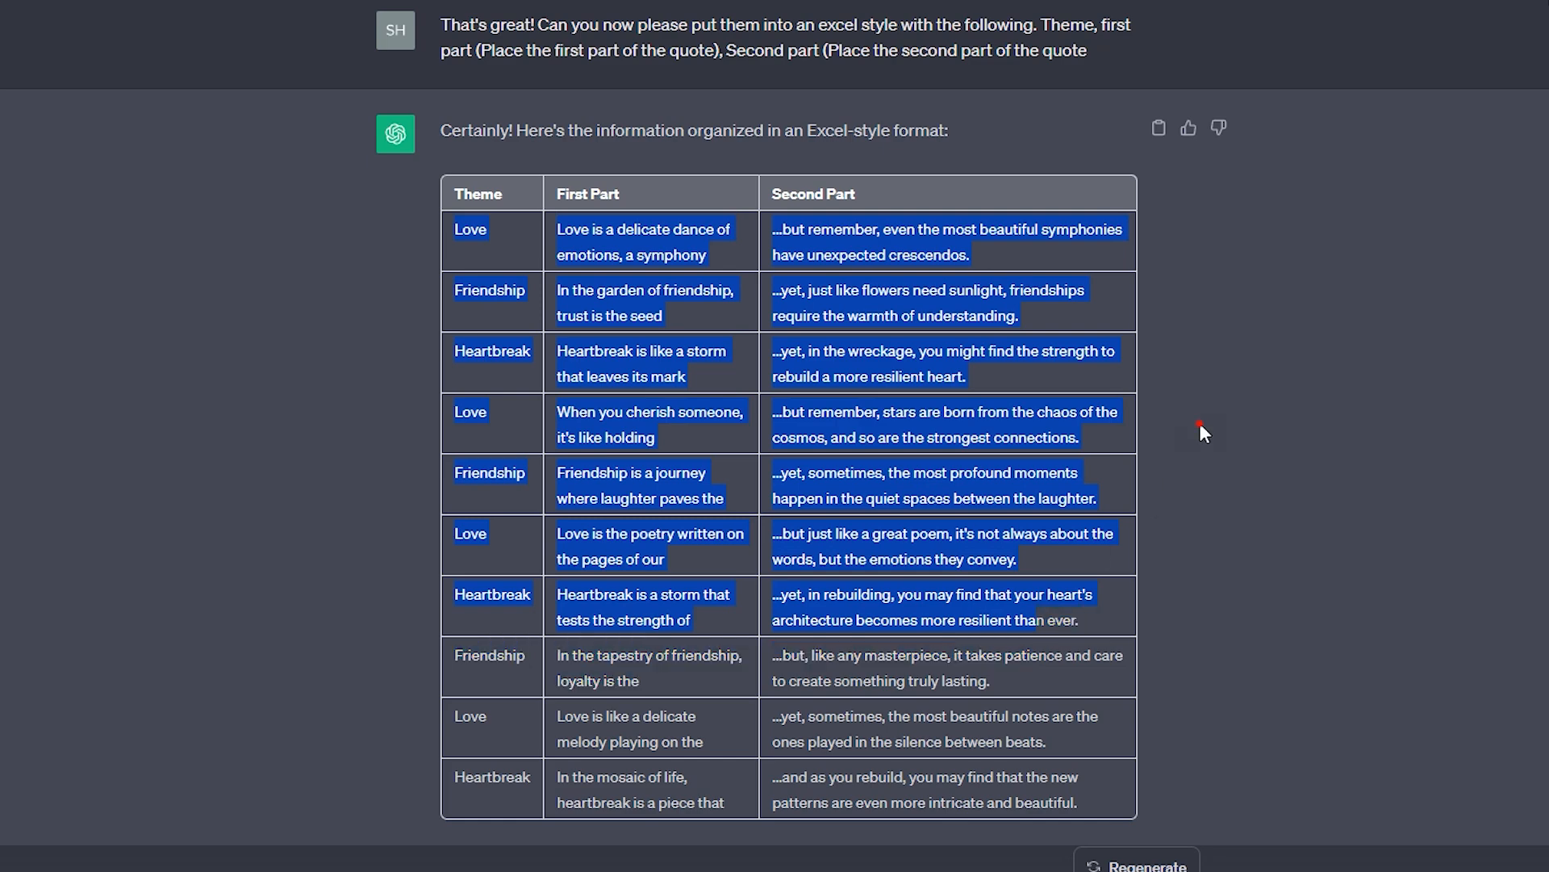
Review the ChatGPT table of quotes split into Theme, First Part and Second Part
{"action": "left_click", "coordinate": [574, 345]}
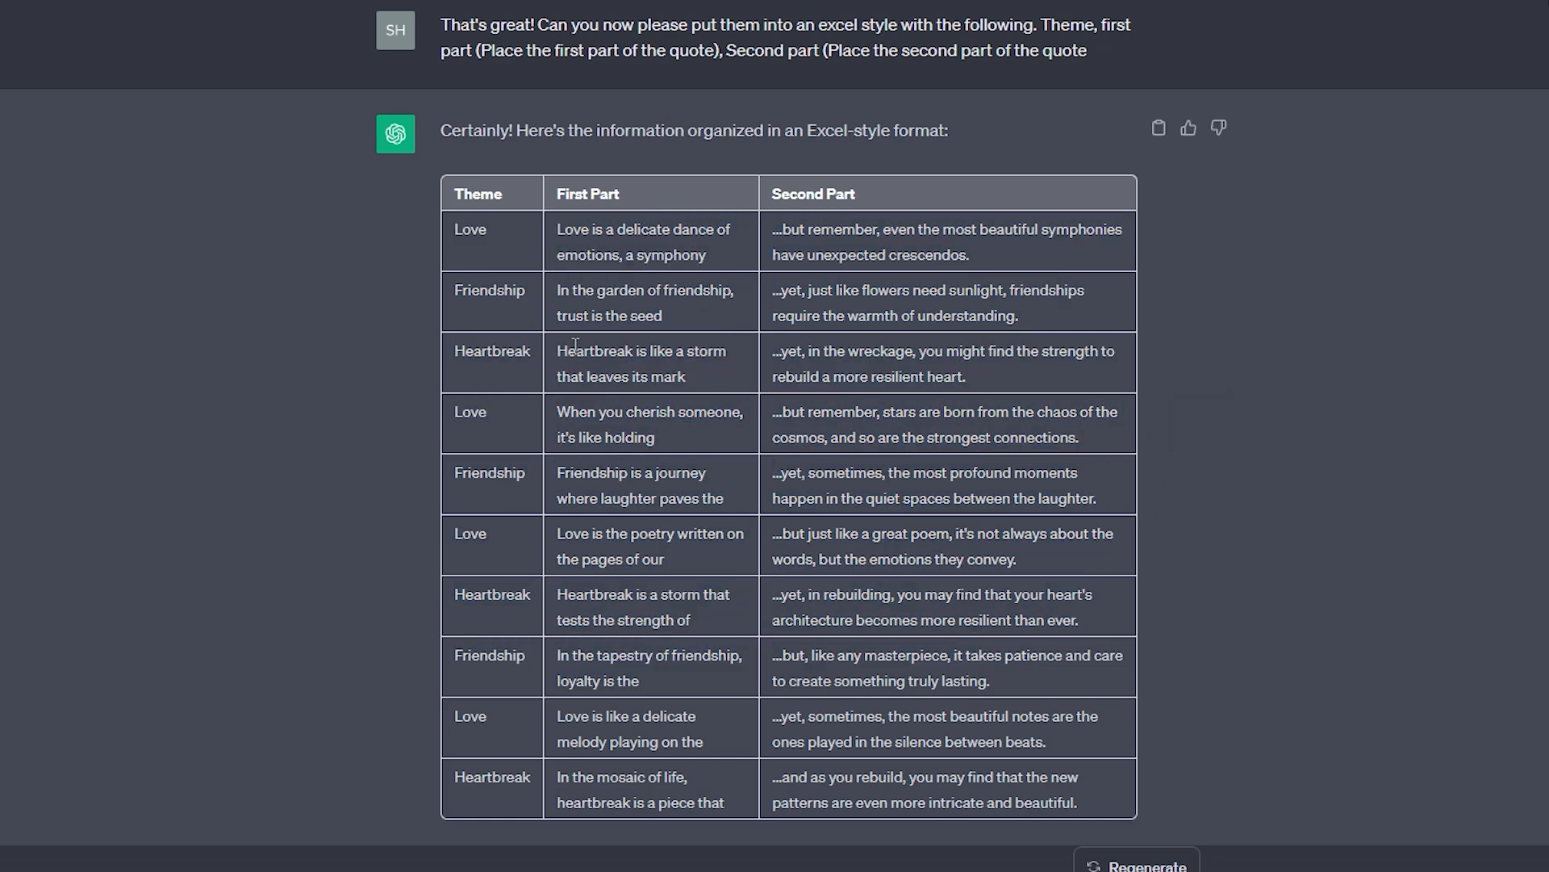
{"action": "mouse_move", "coordinate": [533, 407]}
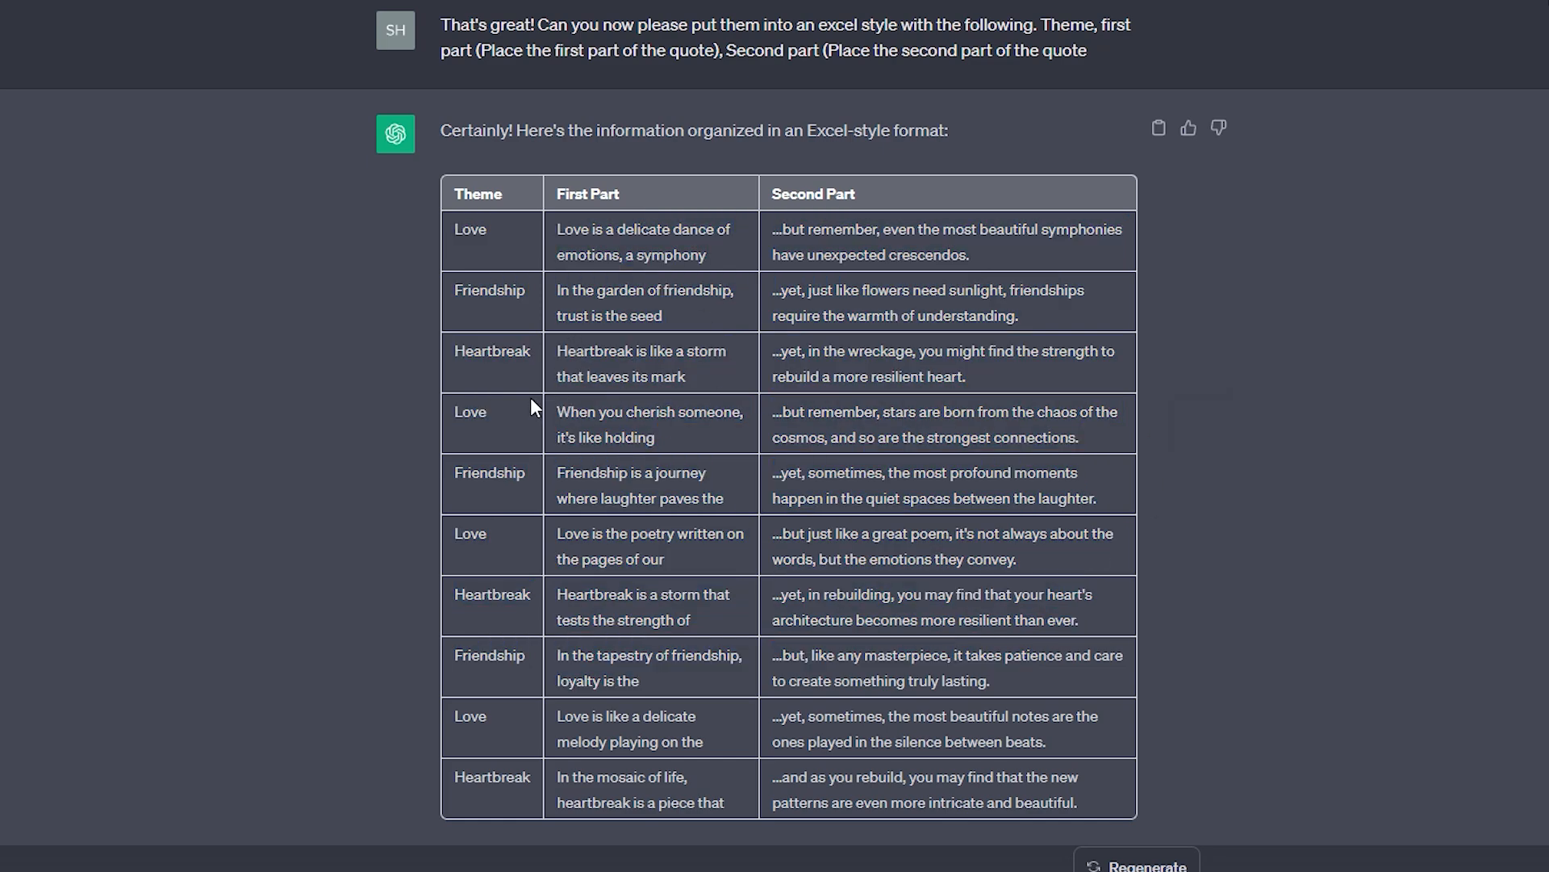
{"action": "mouse_move", "coordinate": [591, 381]}
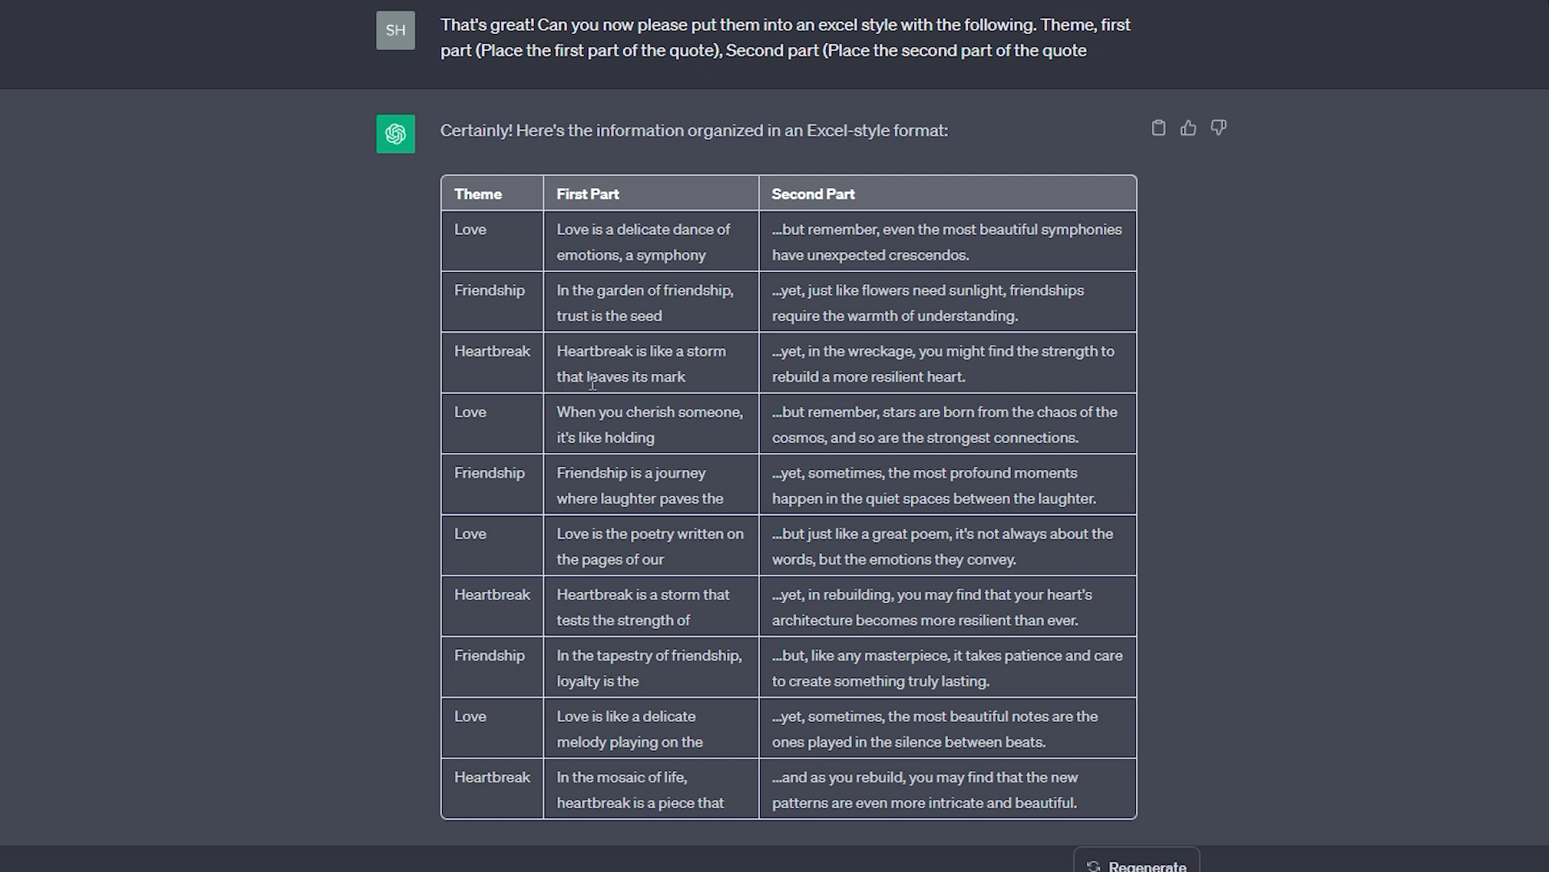
{"action": "mouse_move", "coordinate": [532, 383]}
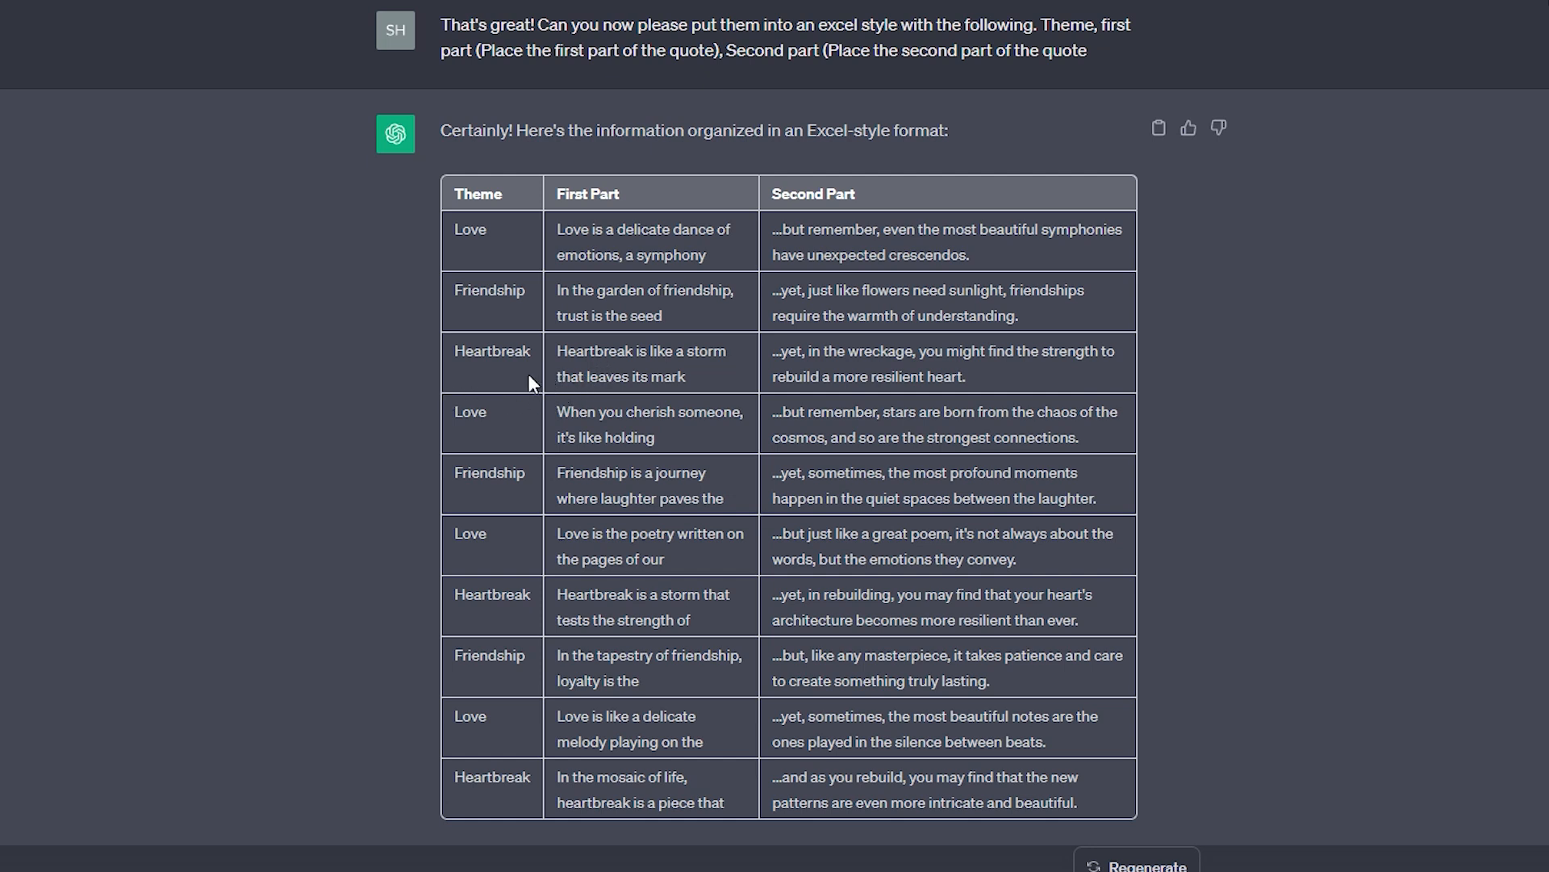
{"action": "mouse_move", "coordinate": [507, 391]}
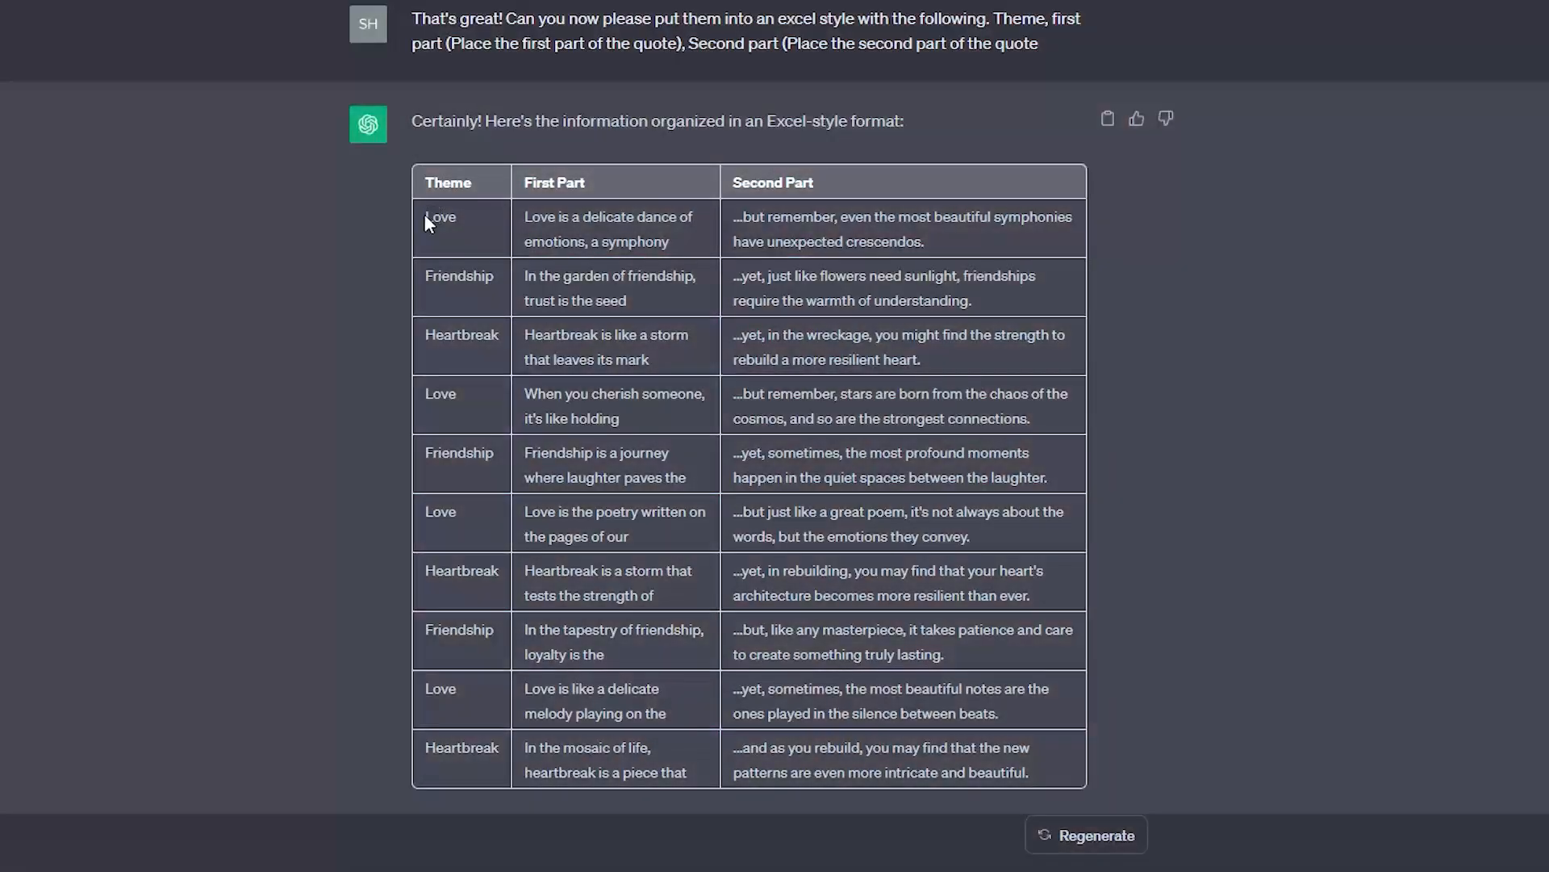
{"action": "right_click", "coordinate": [955, 694]}
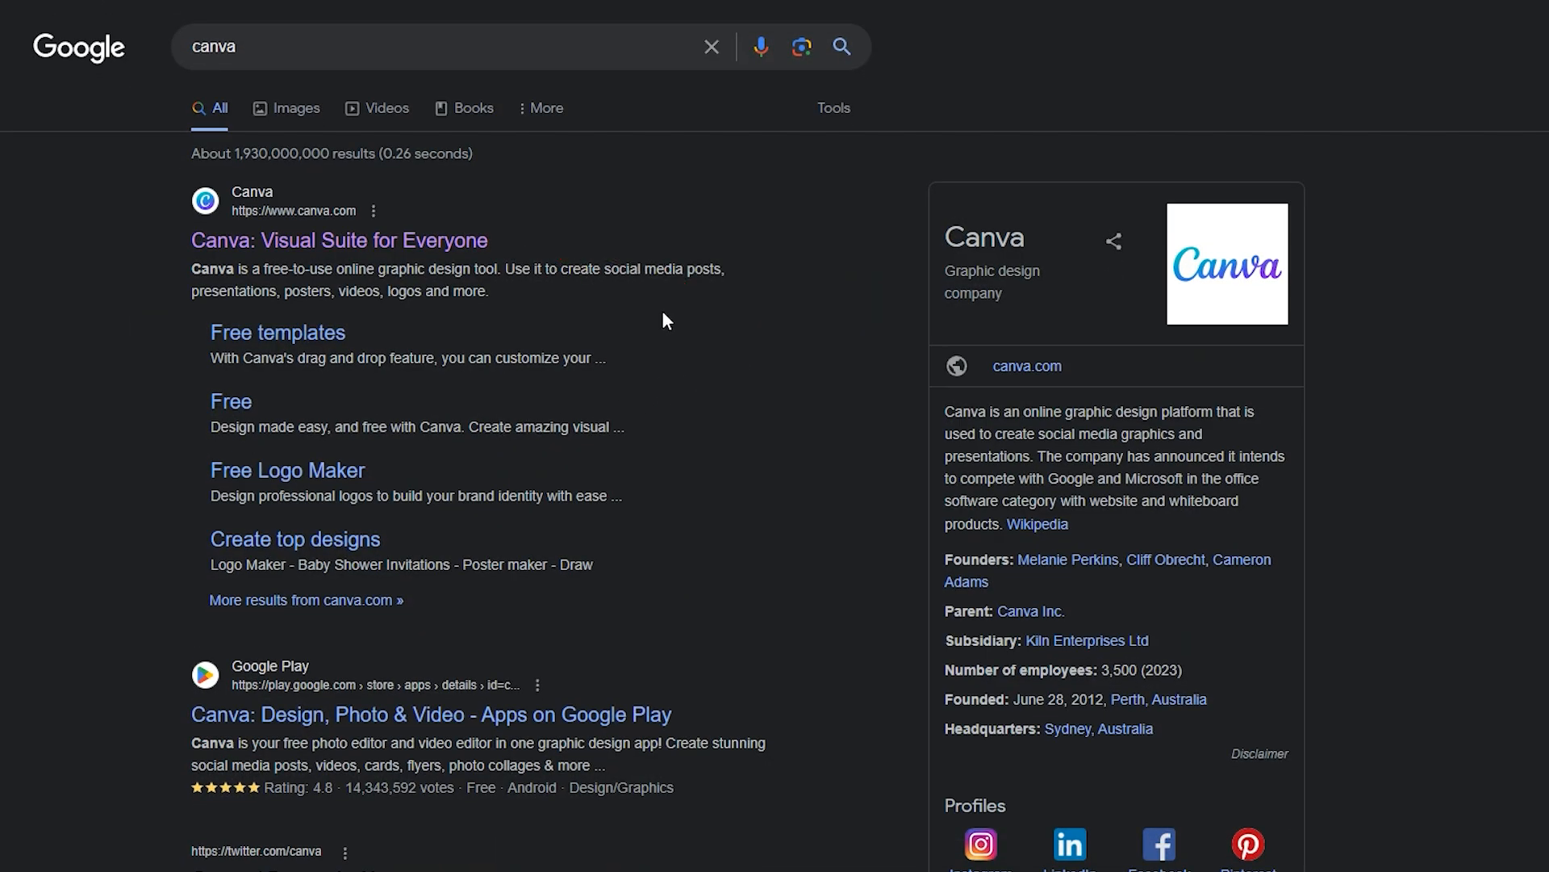
Go to the Canva website from the Google results
{"action": "left_click", "coordinate": [341, 240]}
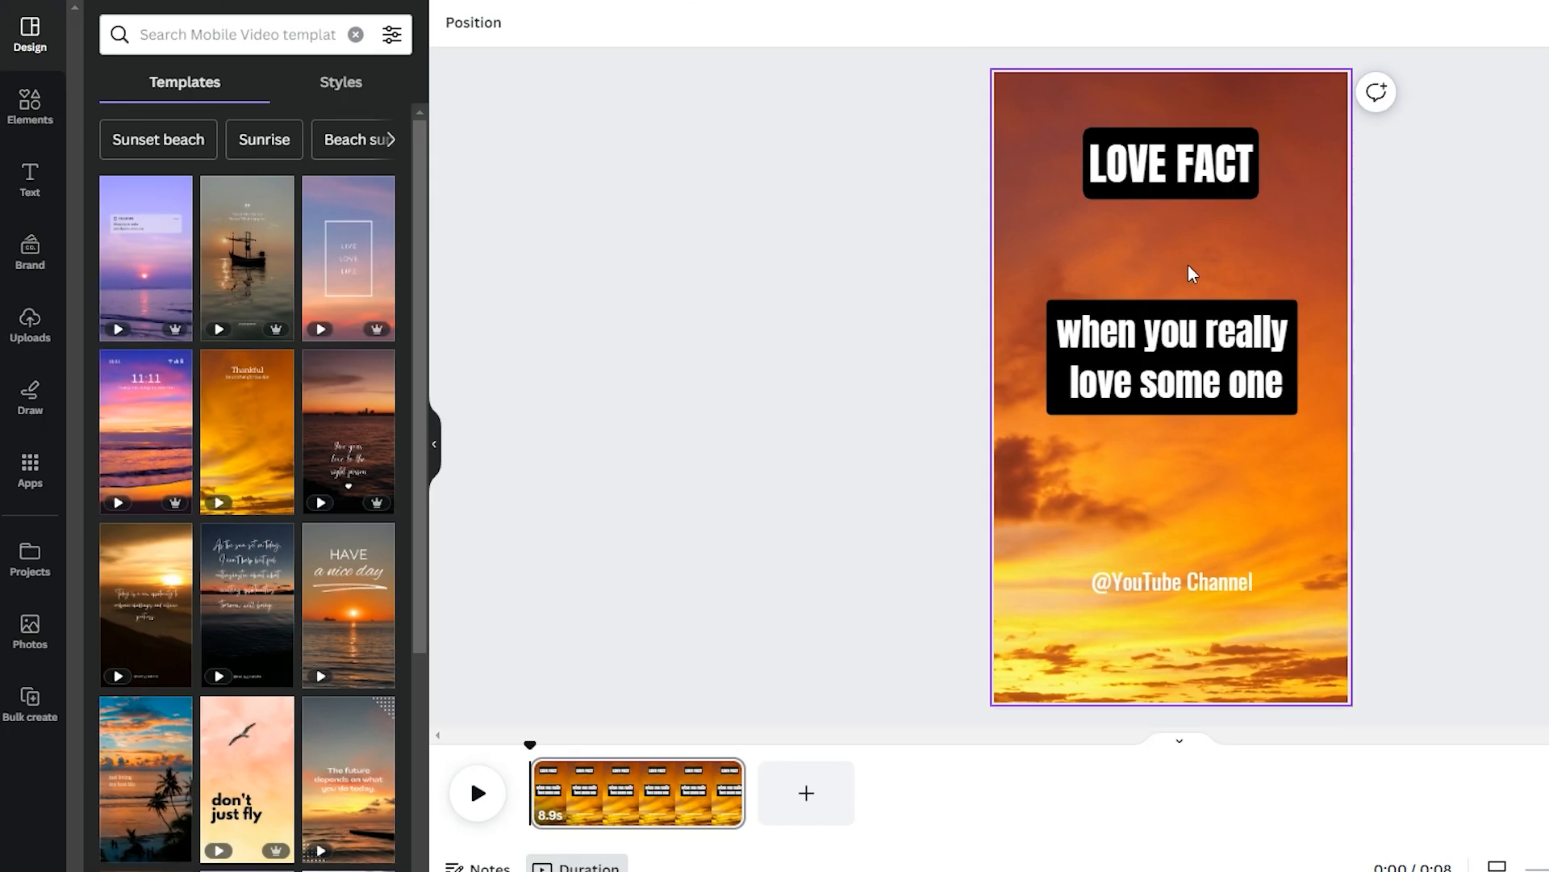
{"action": "mouse_move", "coordinate": [1215, 463]}
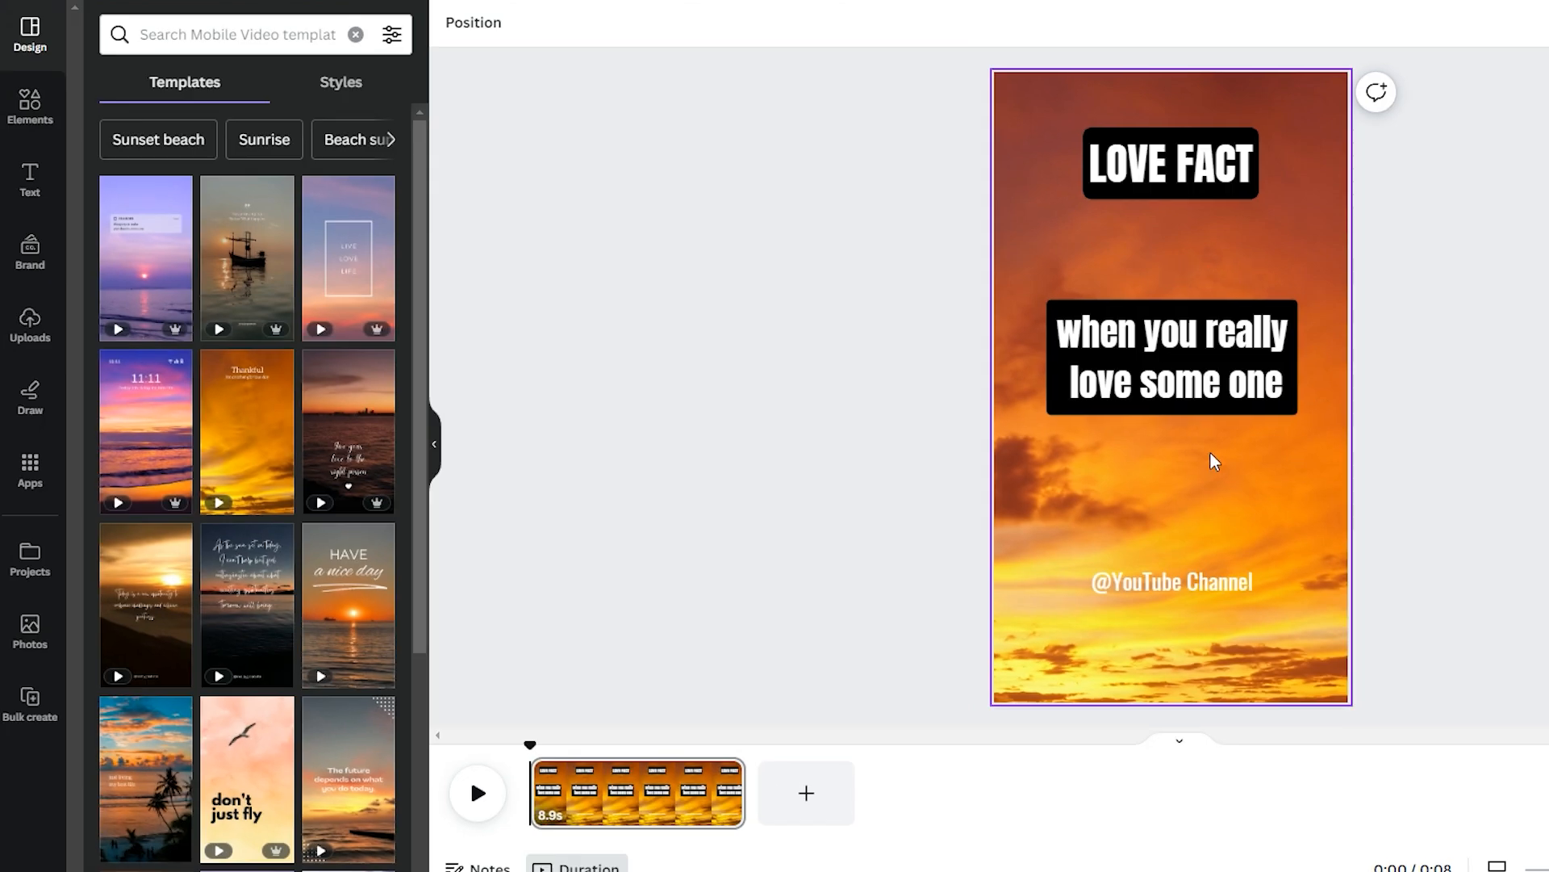
{"action": "left_click", "coordinate": [1171, 357]}
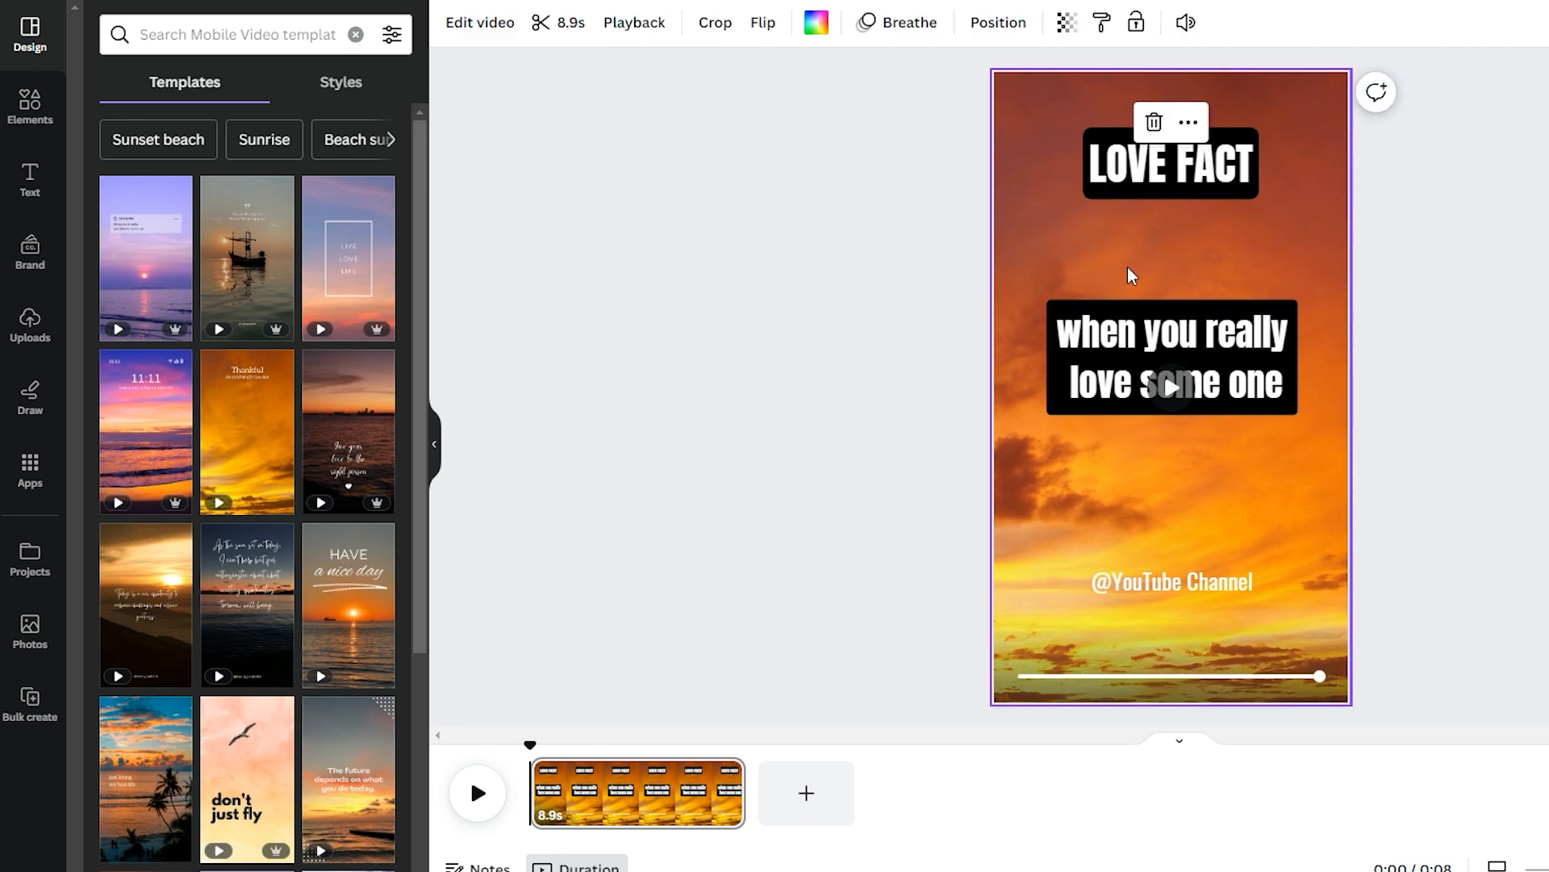
{"action": "mouse_move", "coordinate": [1180, 270]}
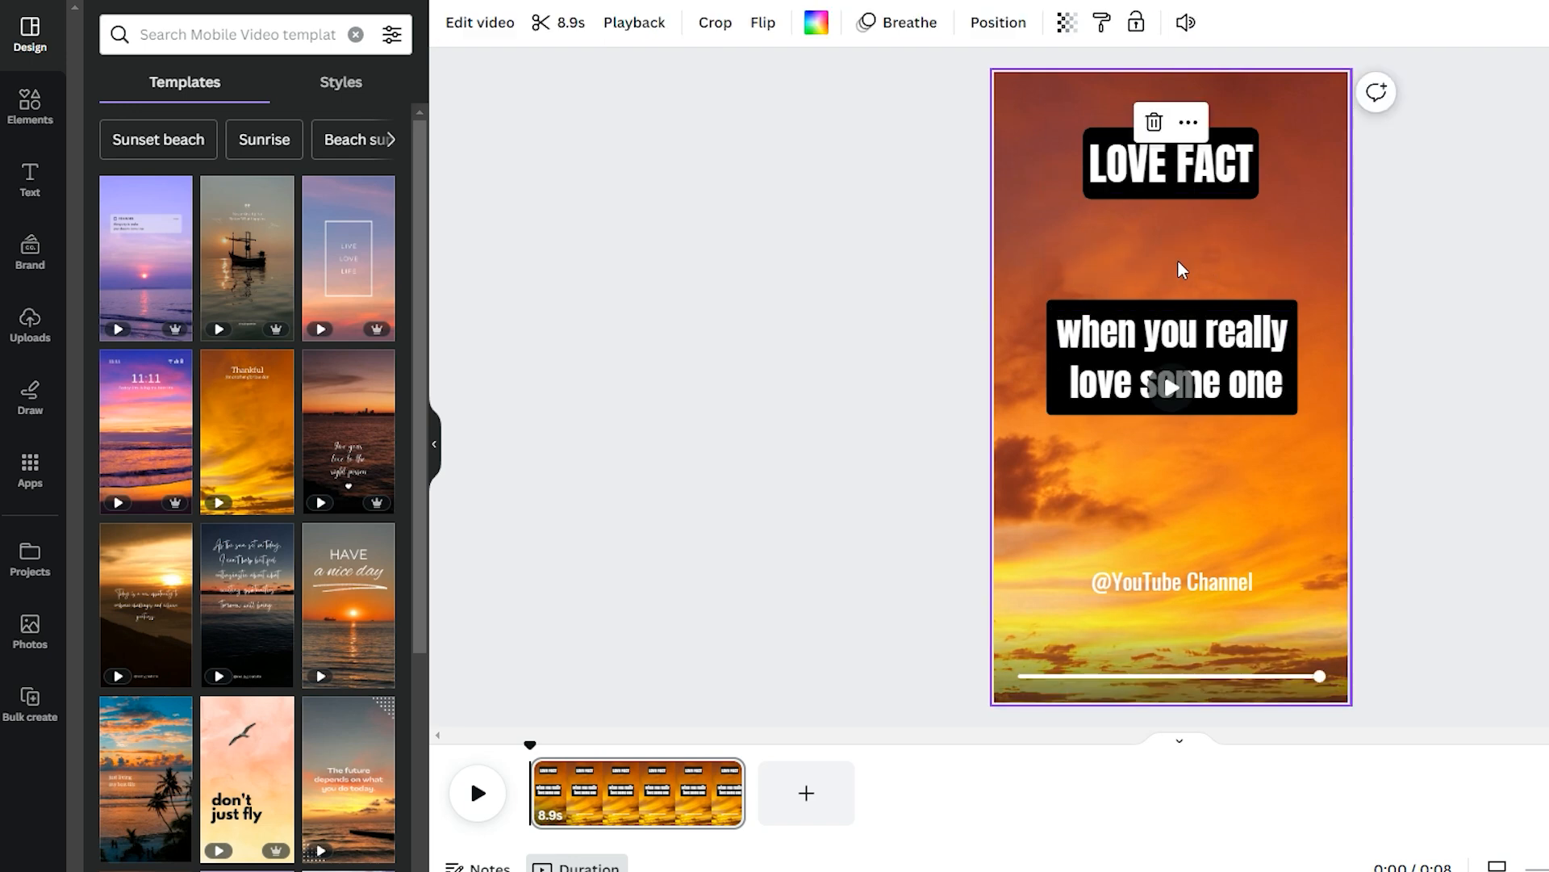
{"action": "left_click", "coordinate": [30, 103]}
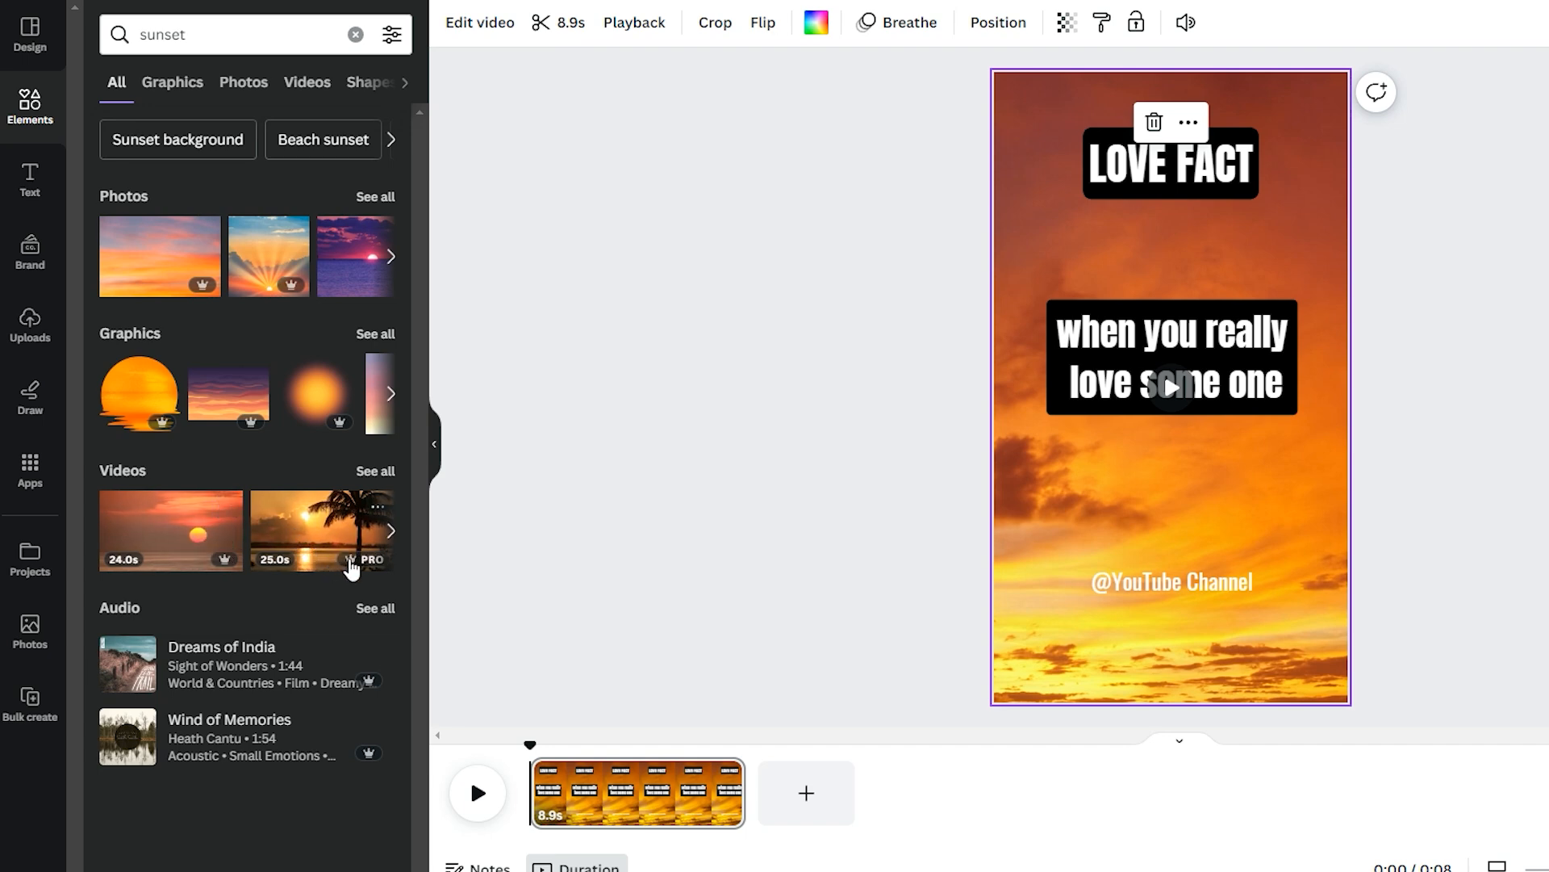
{"action": "mouse_move", "coordinate": [289, 568]}
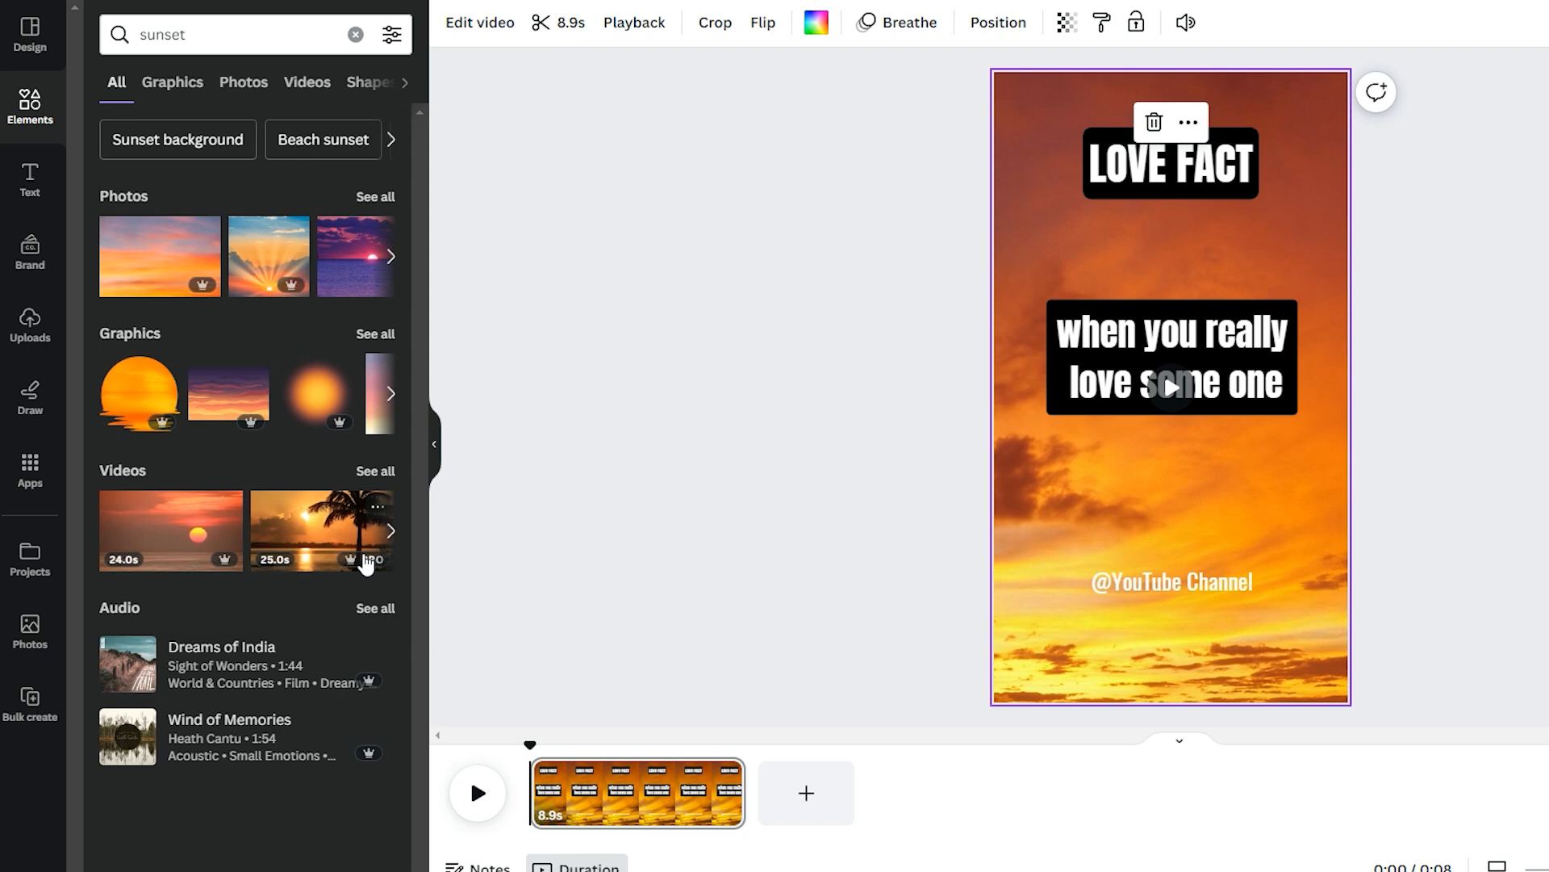
{"action": "mouse_move", "coordinate": [349, 548]}
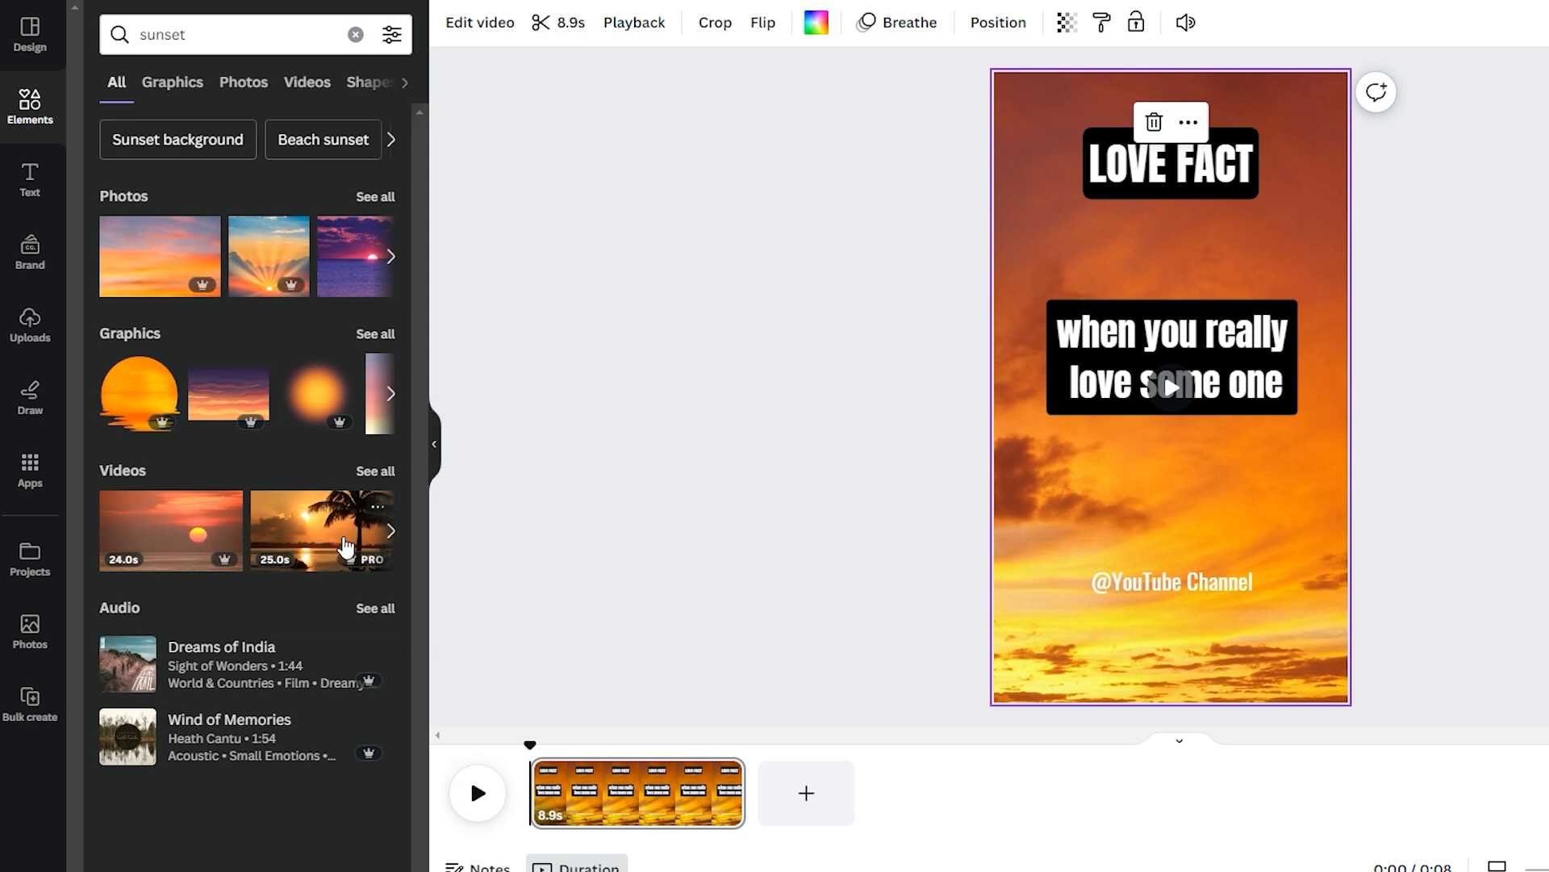
Show all sunset video results in Elements and scroll through them
{"action": "left_click", "coordinate": [307, 82]}
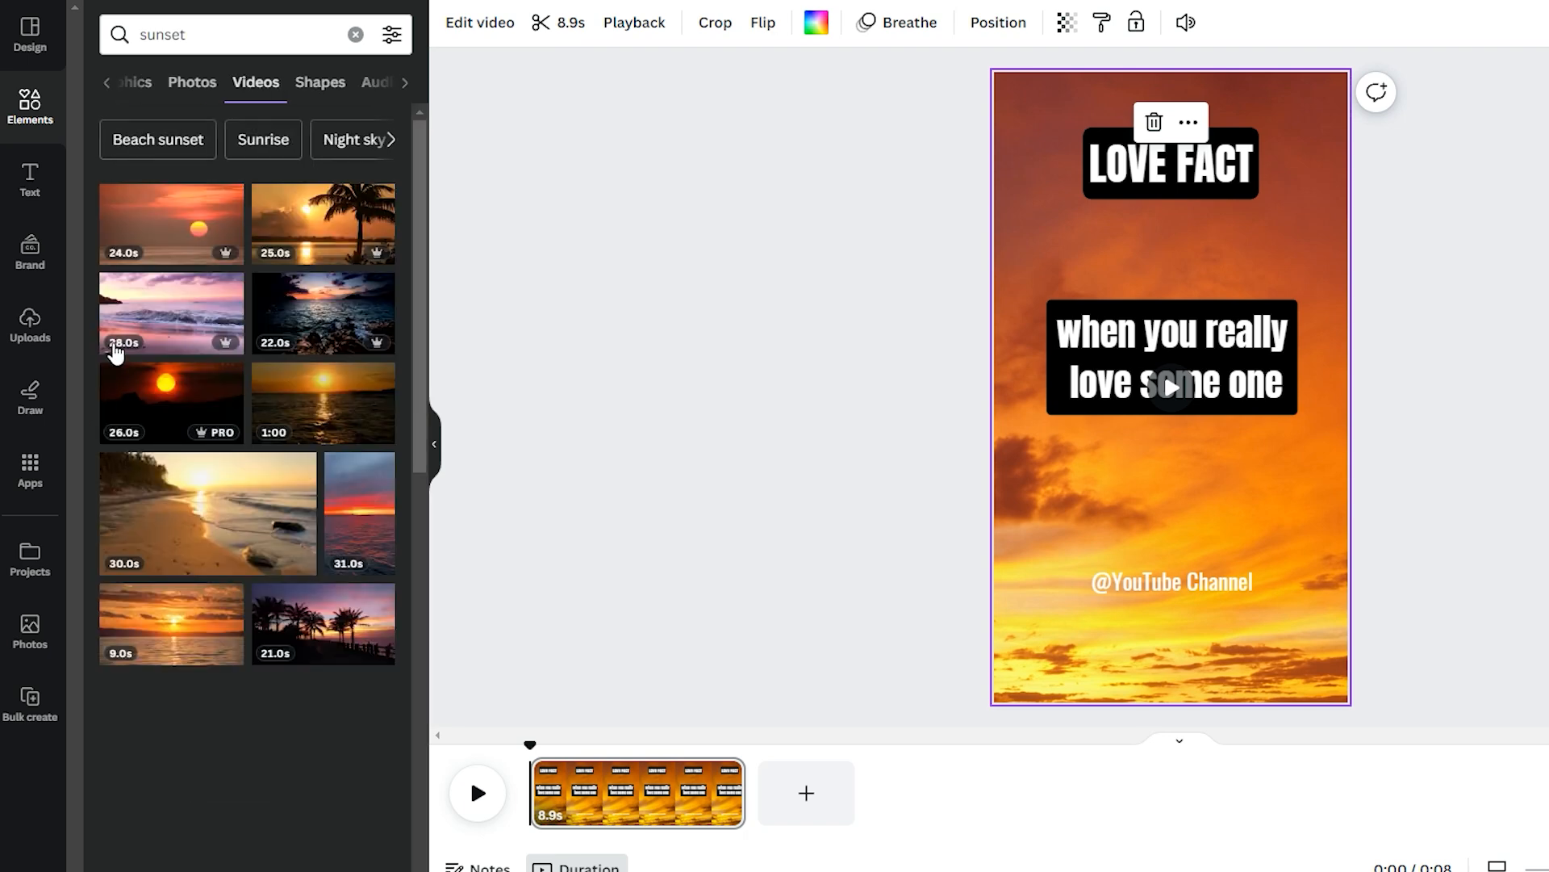
{"action": "scroll", "scroll_direction": "down", "scroll_amount": 3}
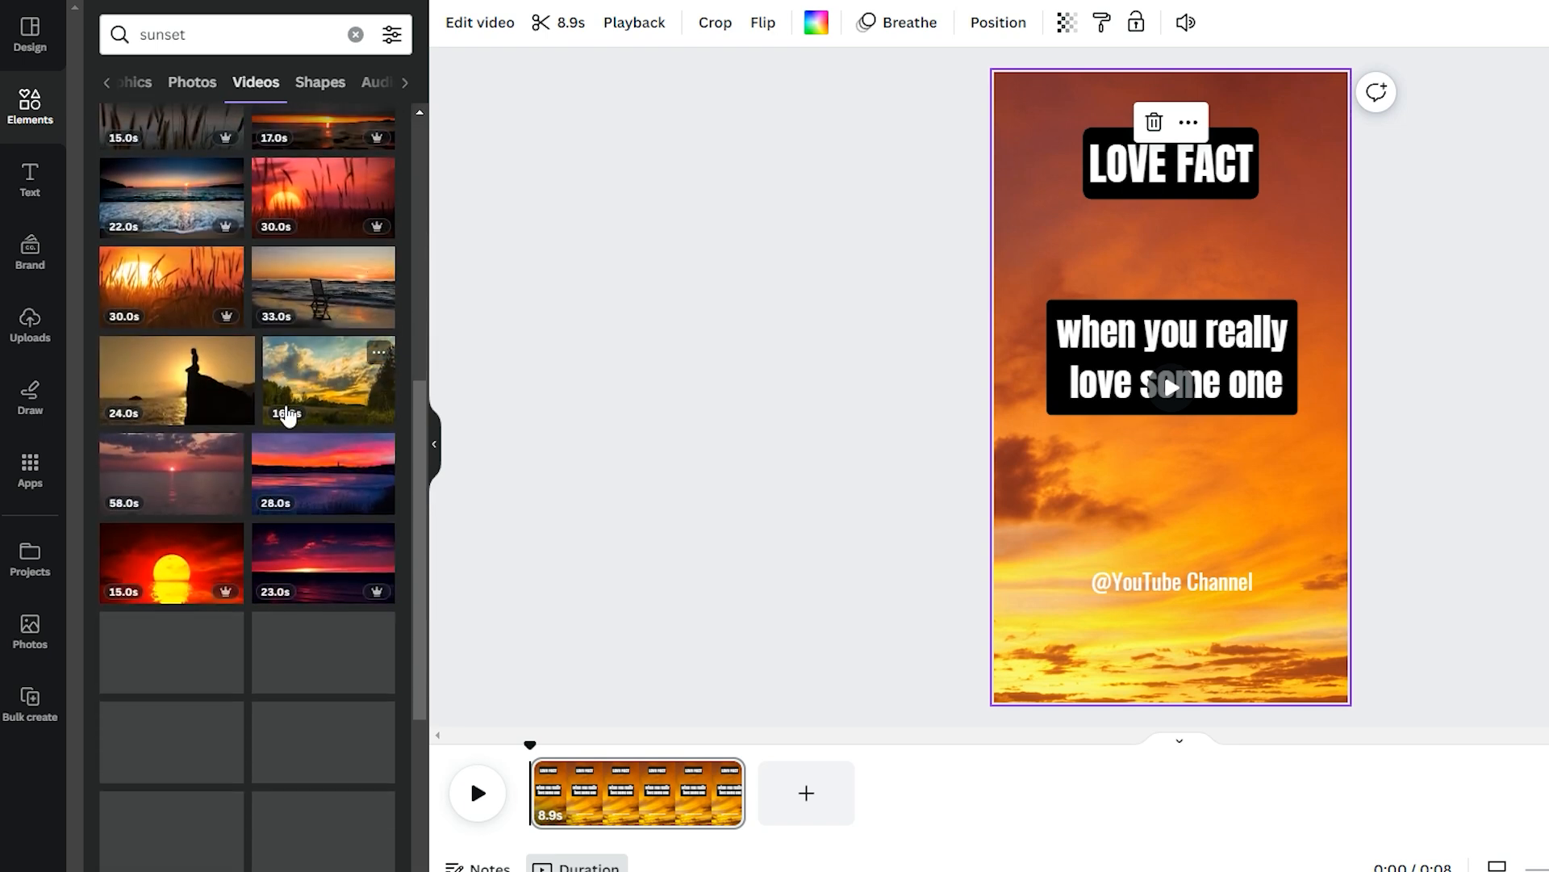
{"action": "scroll", "scroll_direction": "down", "scroll_amount": 3}
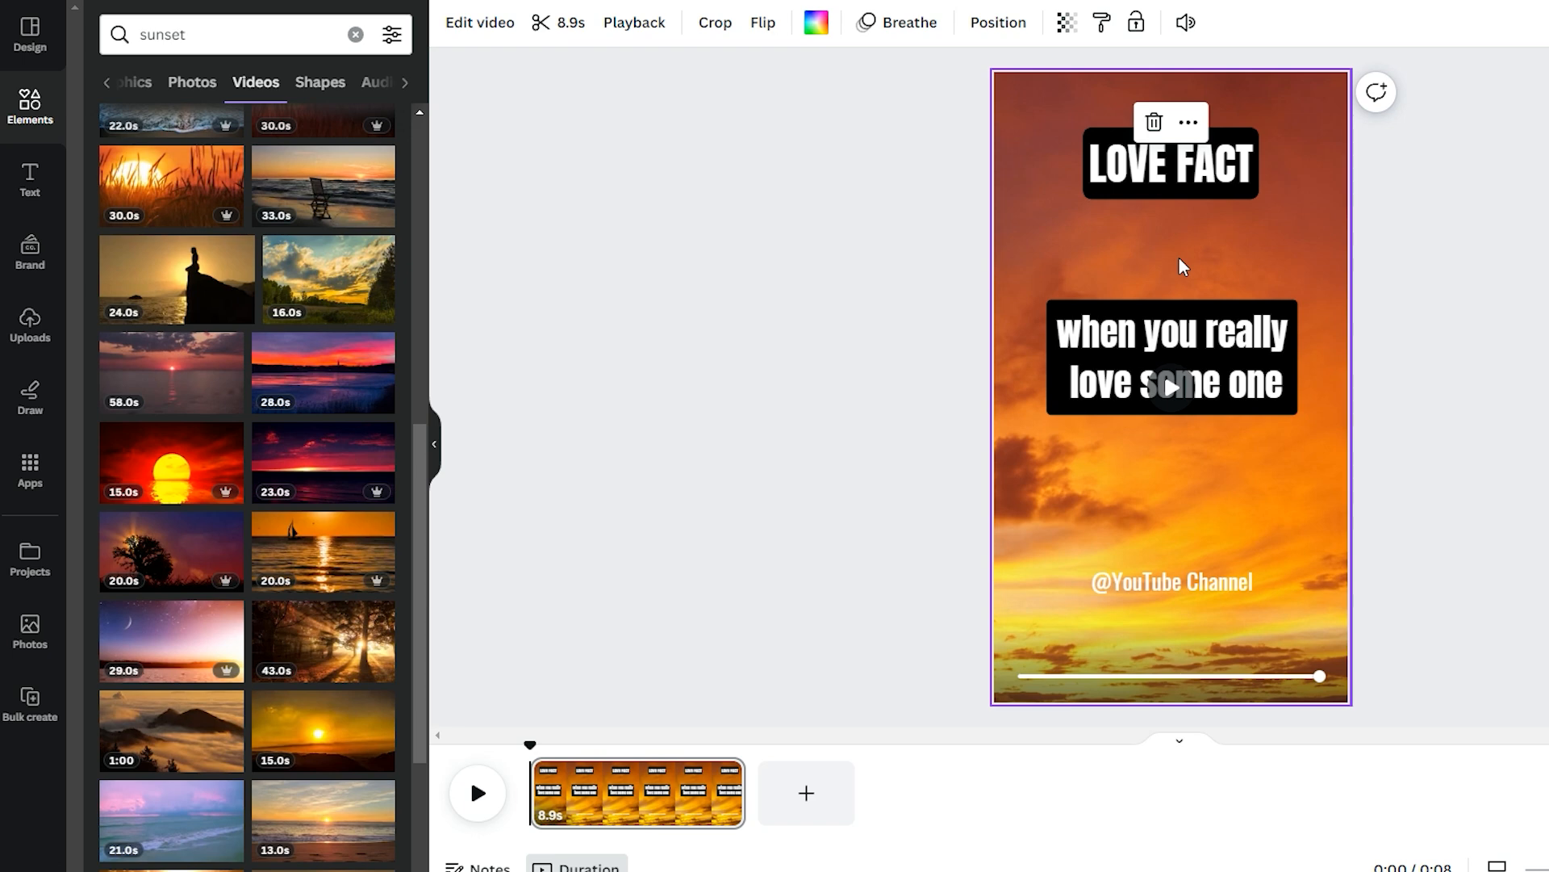
{"action": "mouse_move", "coordinate": [1074, 308]}
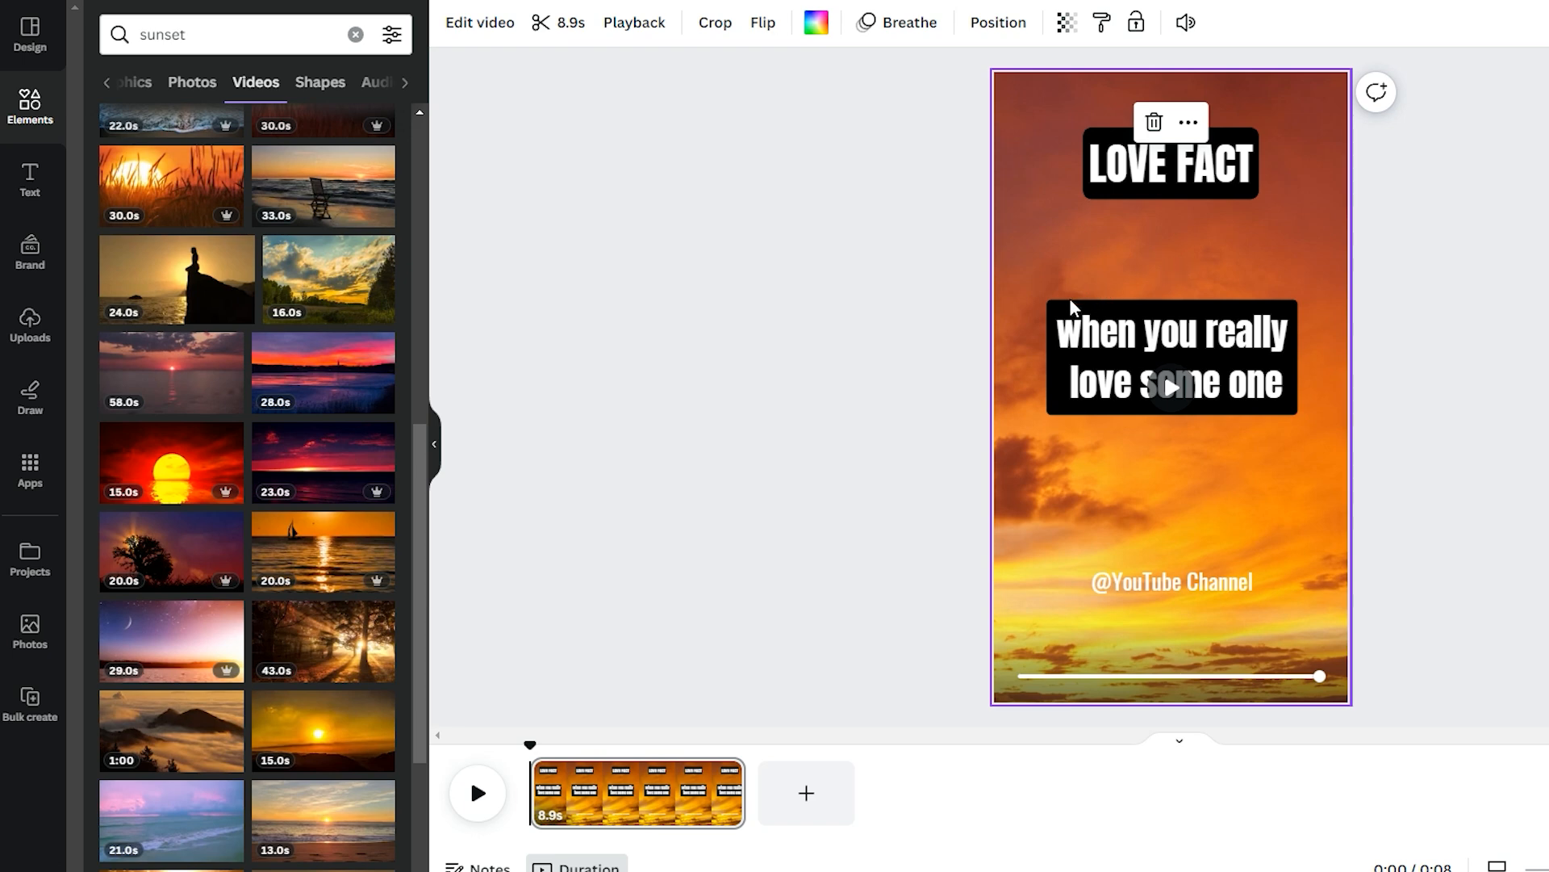
{"action": "left_click", "coordinate": [1169, 165]}
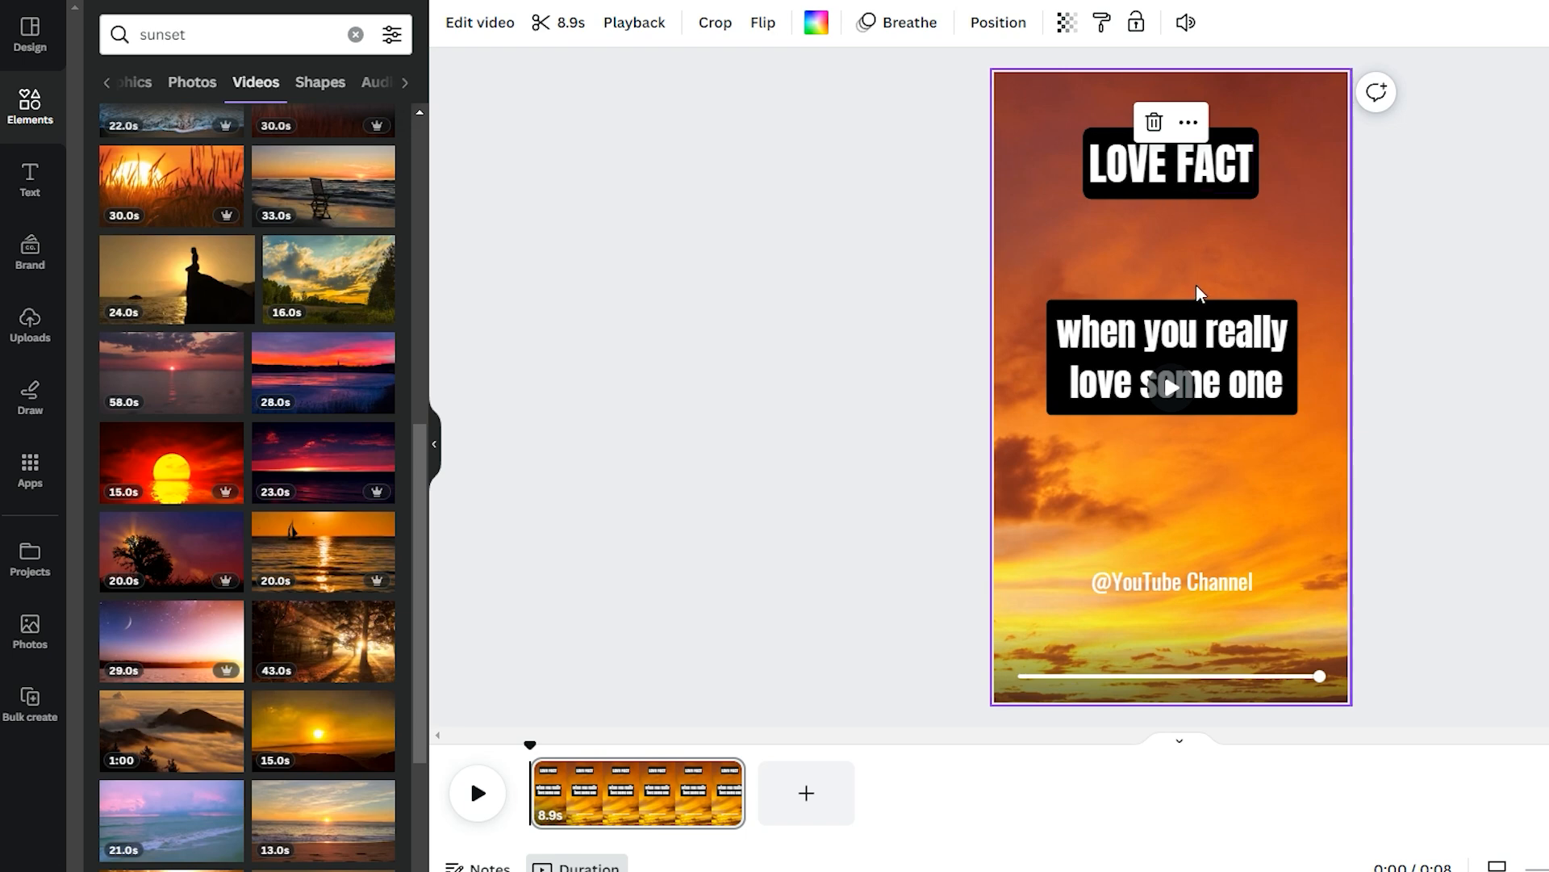
{"action": "mouse_move", "coordinate": [1174, 264]}
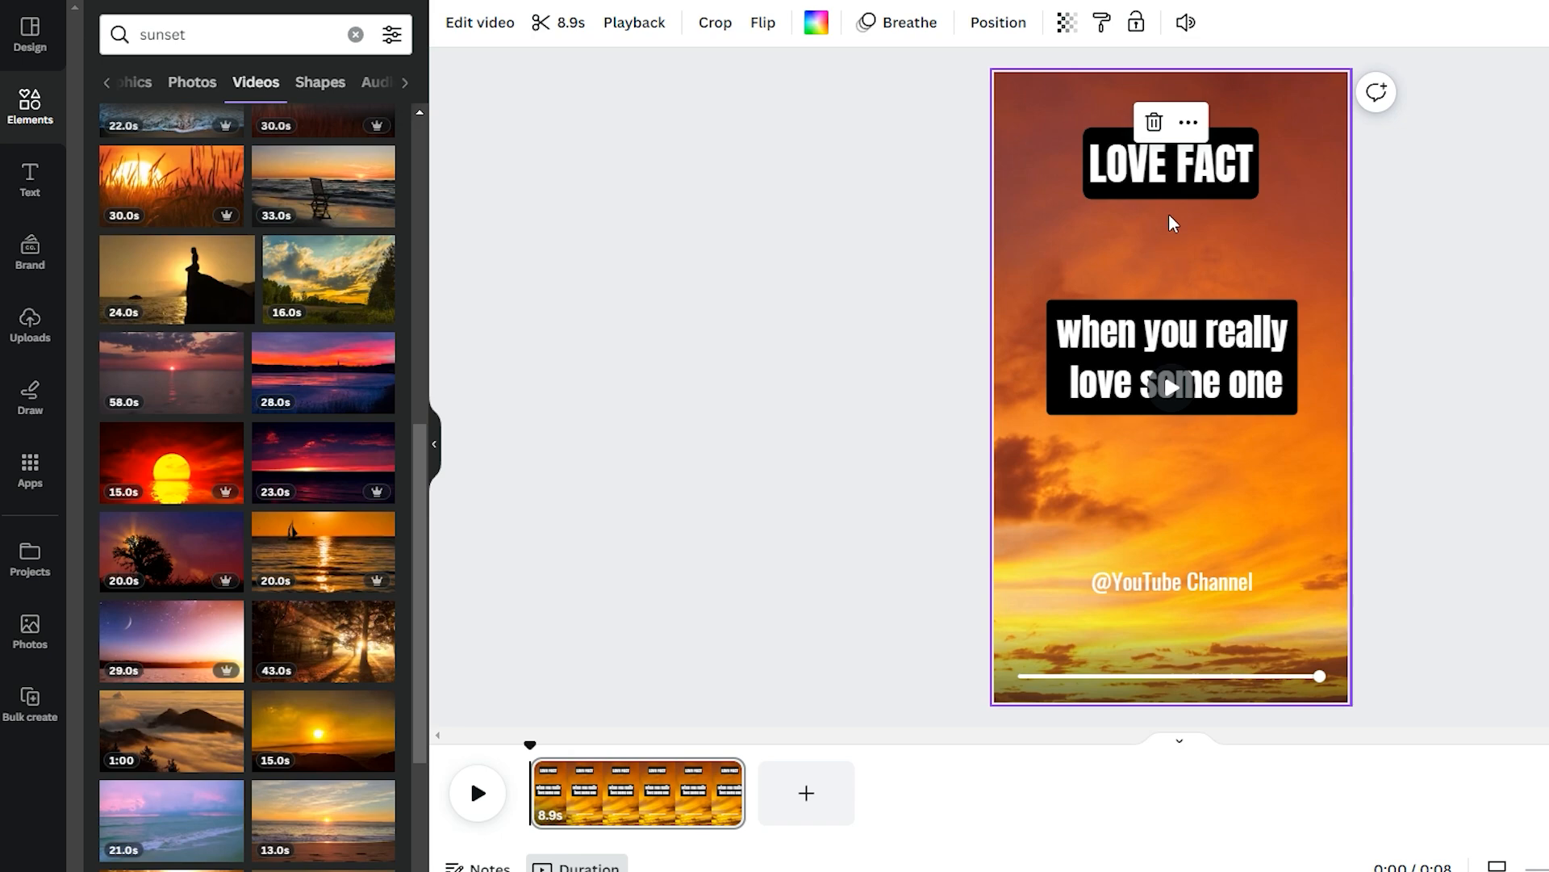
{"action": "left_click", "coordinate": [1169, 165]}
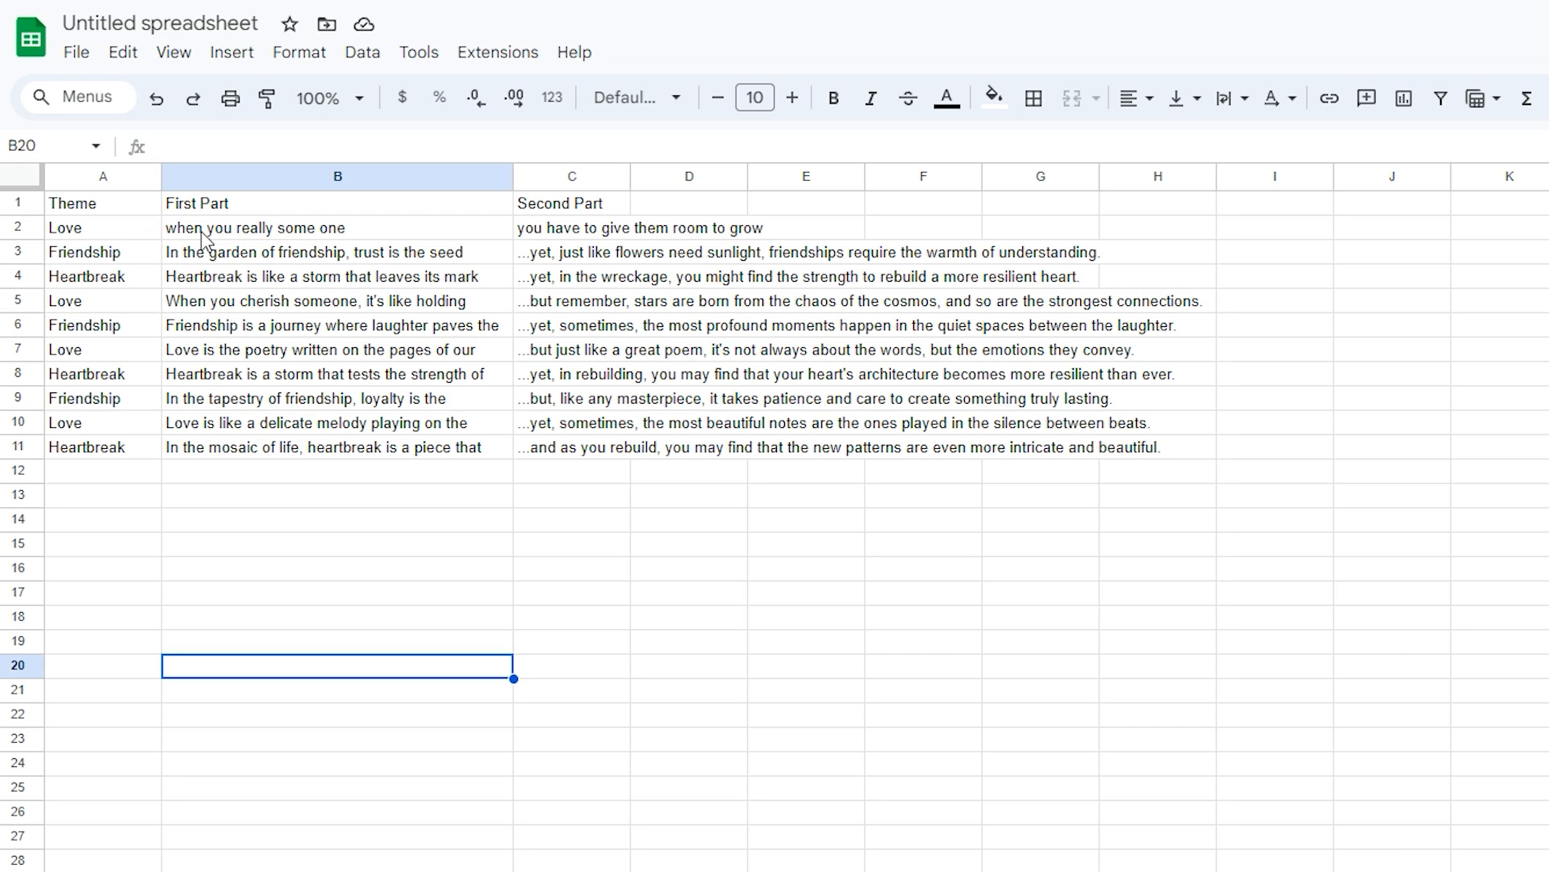
Inspect the Love quote's first and second parts in cells B2, C1 and C2
{"action": "left_click", "coordinate": [103, 203]}
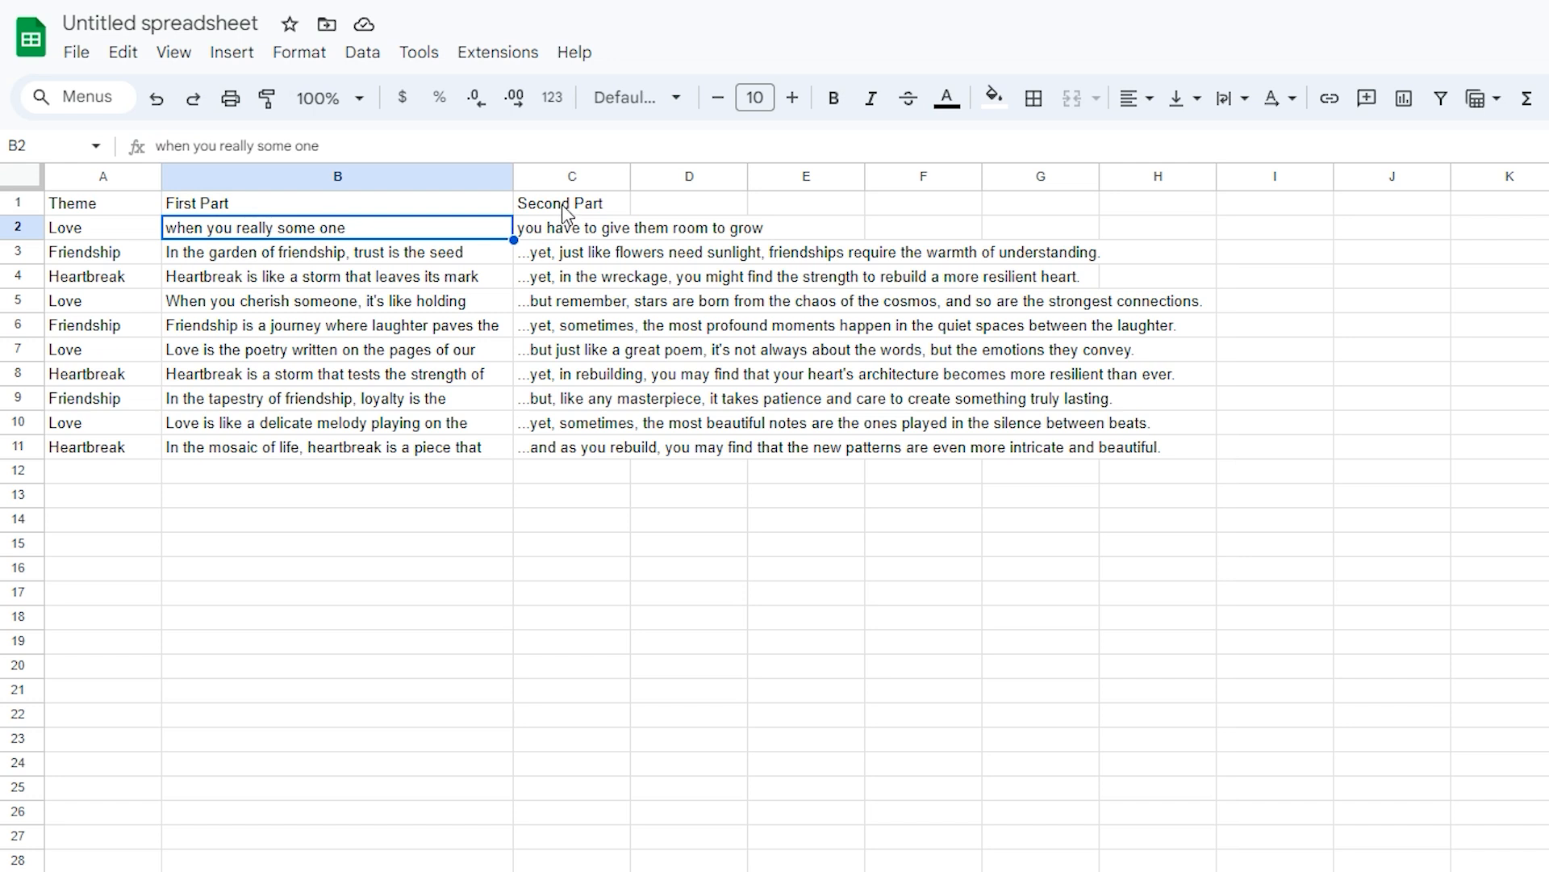
{"action": "left_click", "coordinate": [571, 203]}
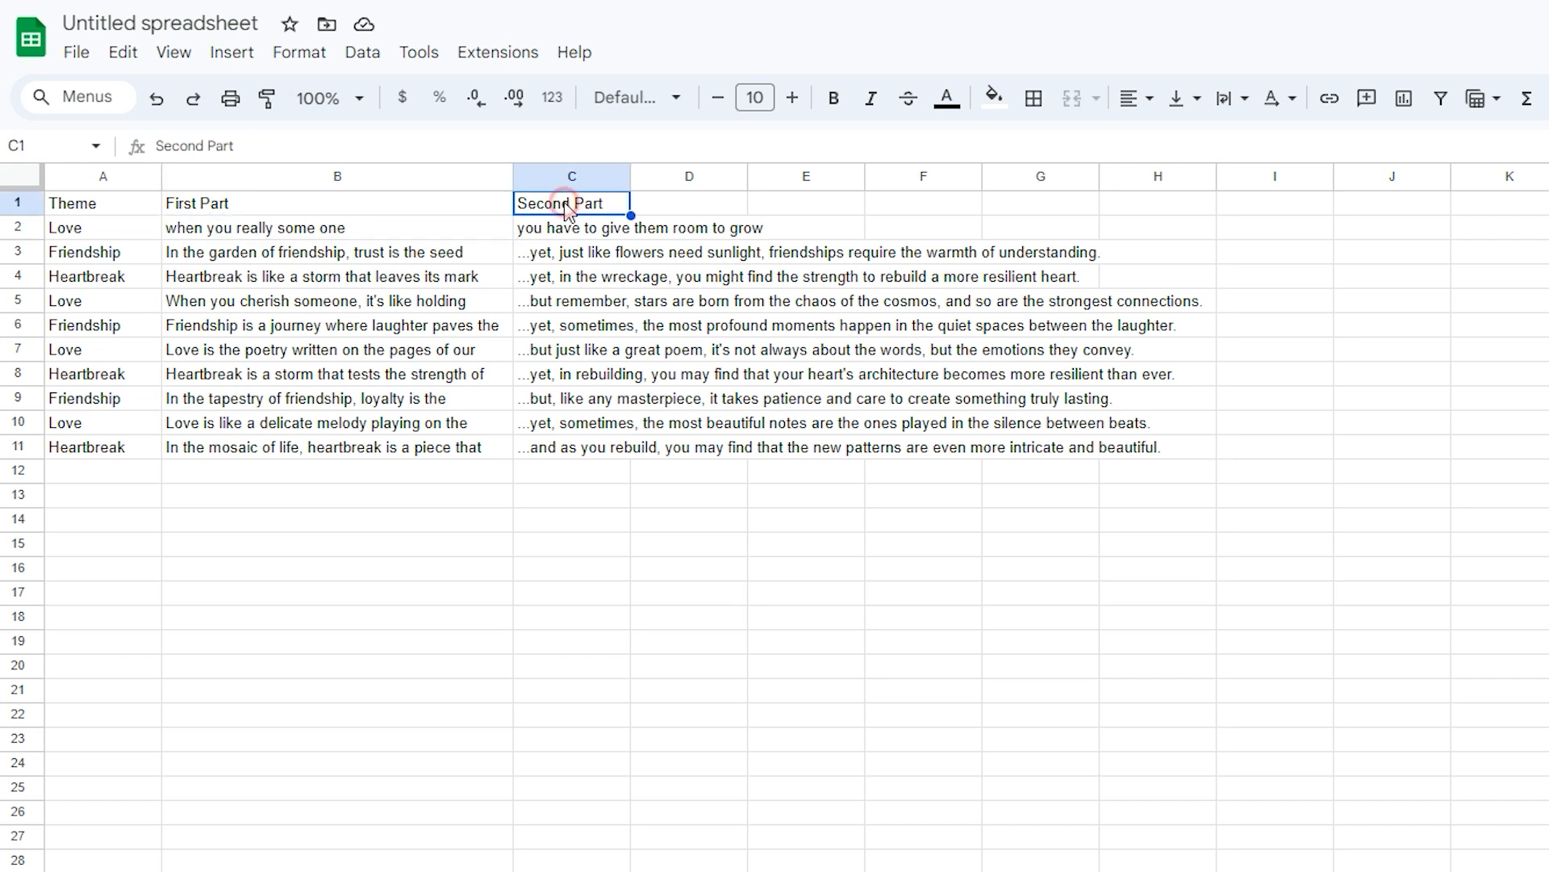
{"action": "left_click", "coordinate": [571, 227]}
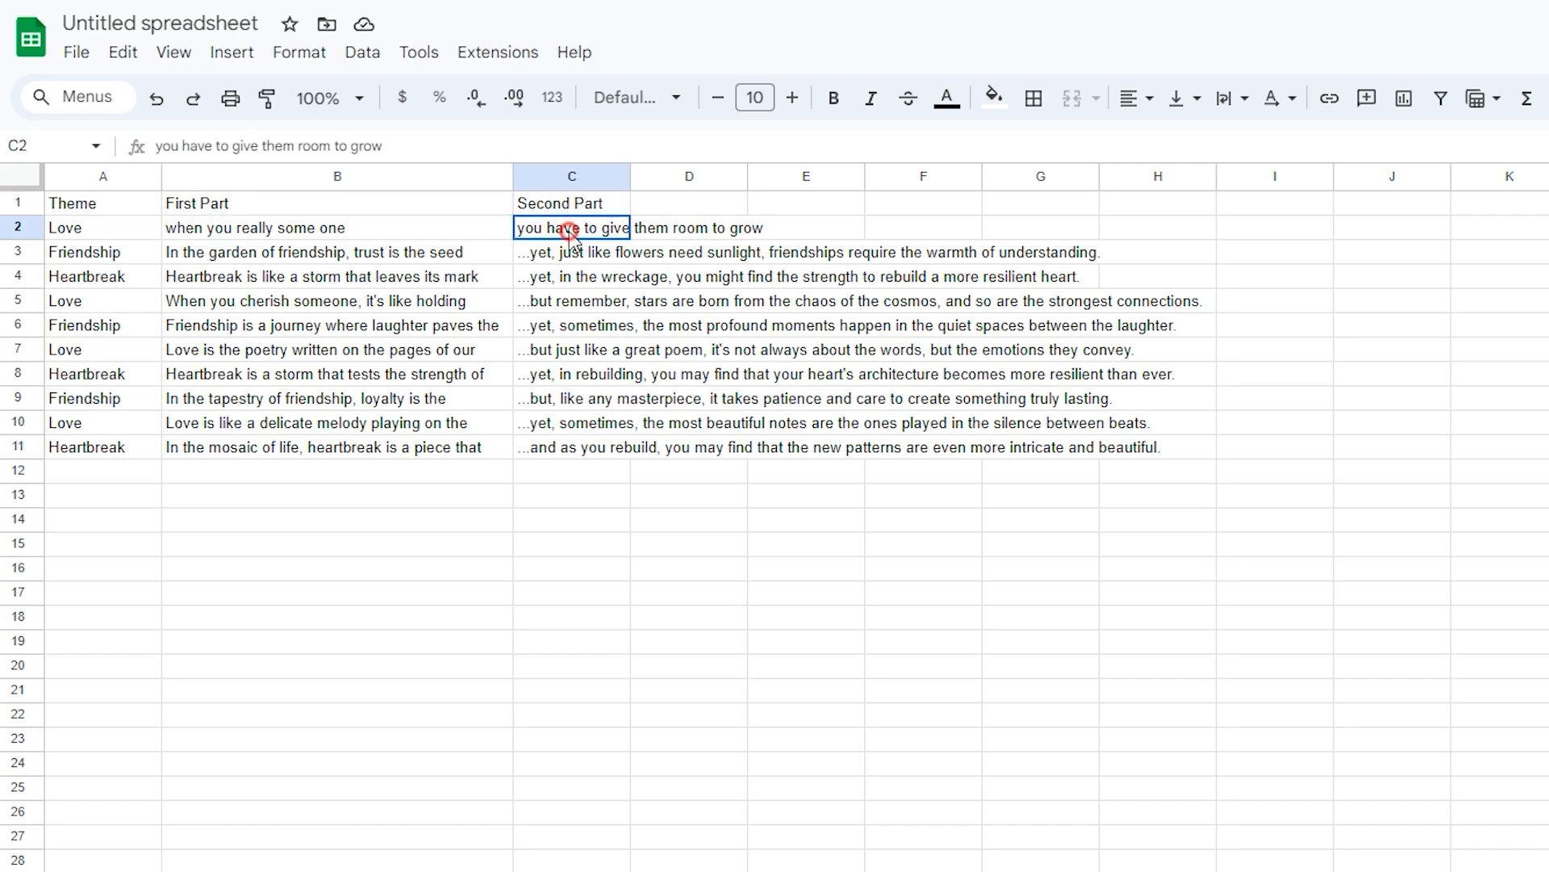
{"action": "mouse_move", "coordinate": [690, 244]}
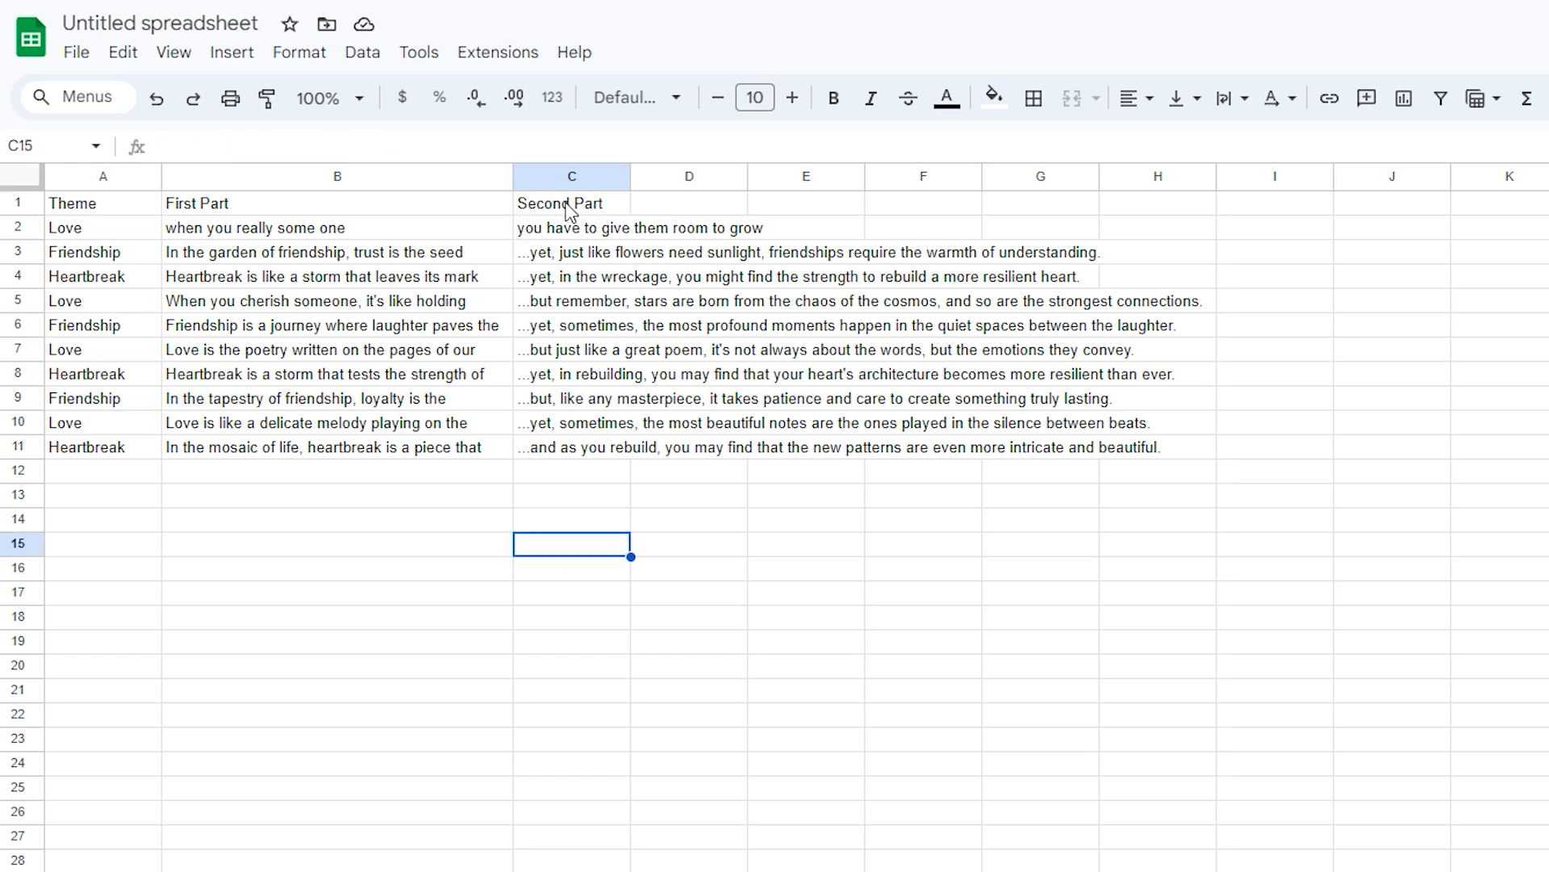
{"action": "left_click", "coordinate": [572, 228]}
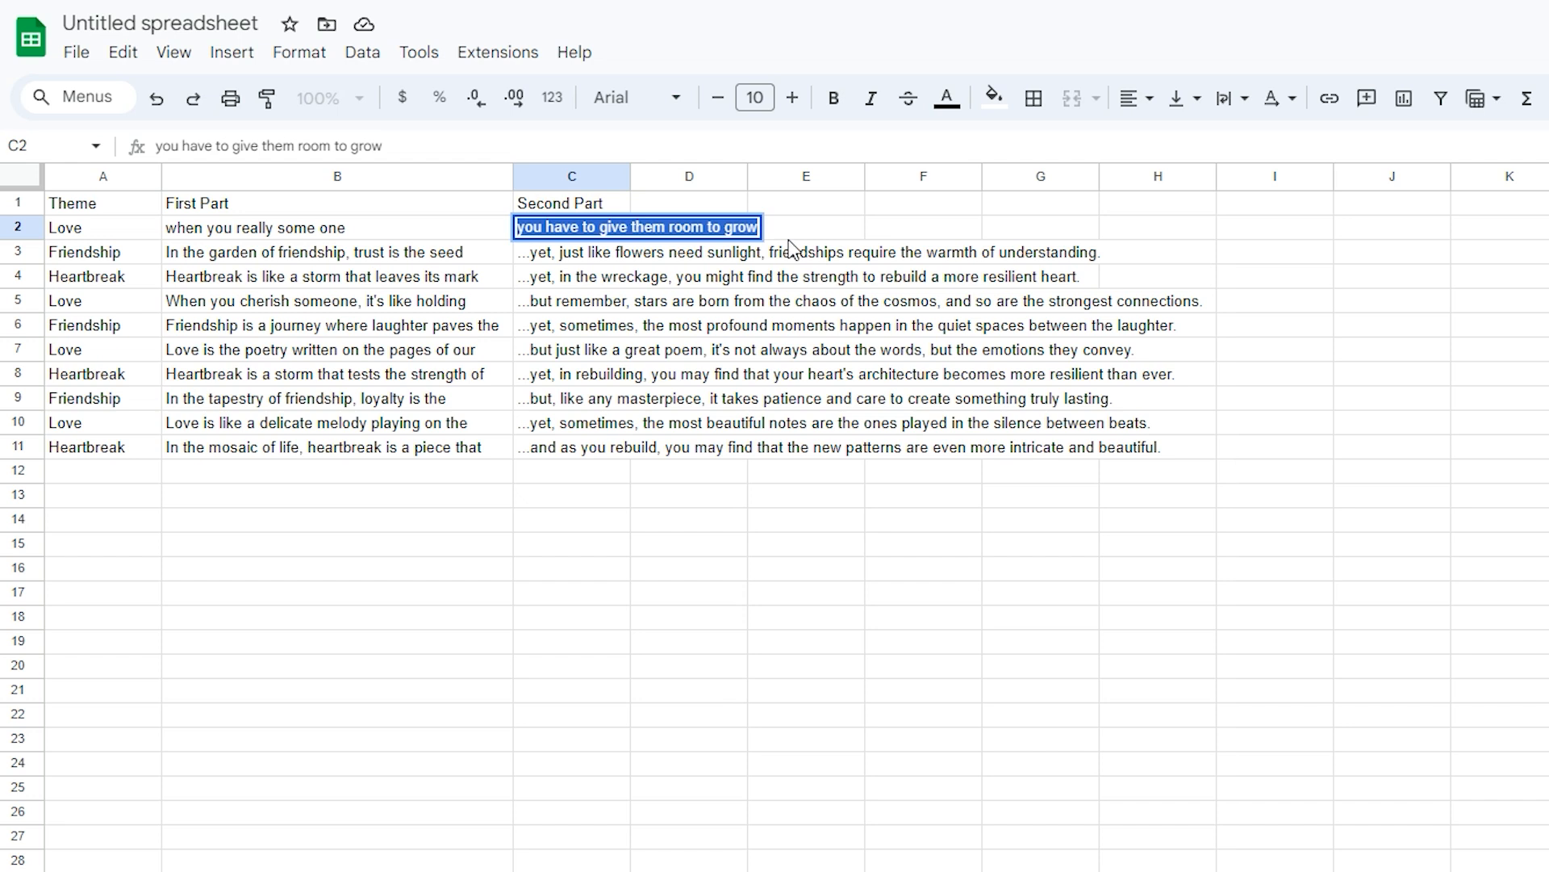
{"action": "left_click", "coordinate": [805, 227]}
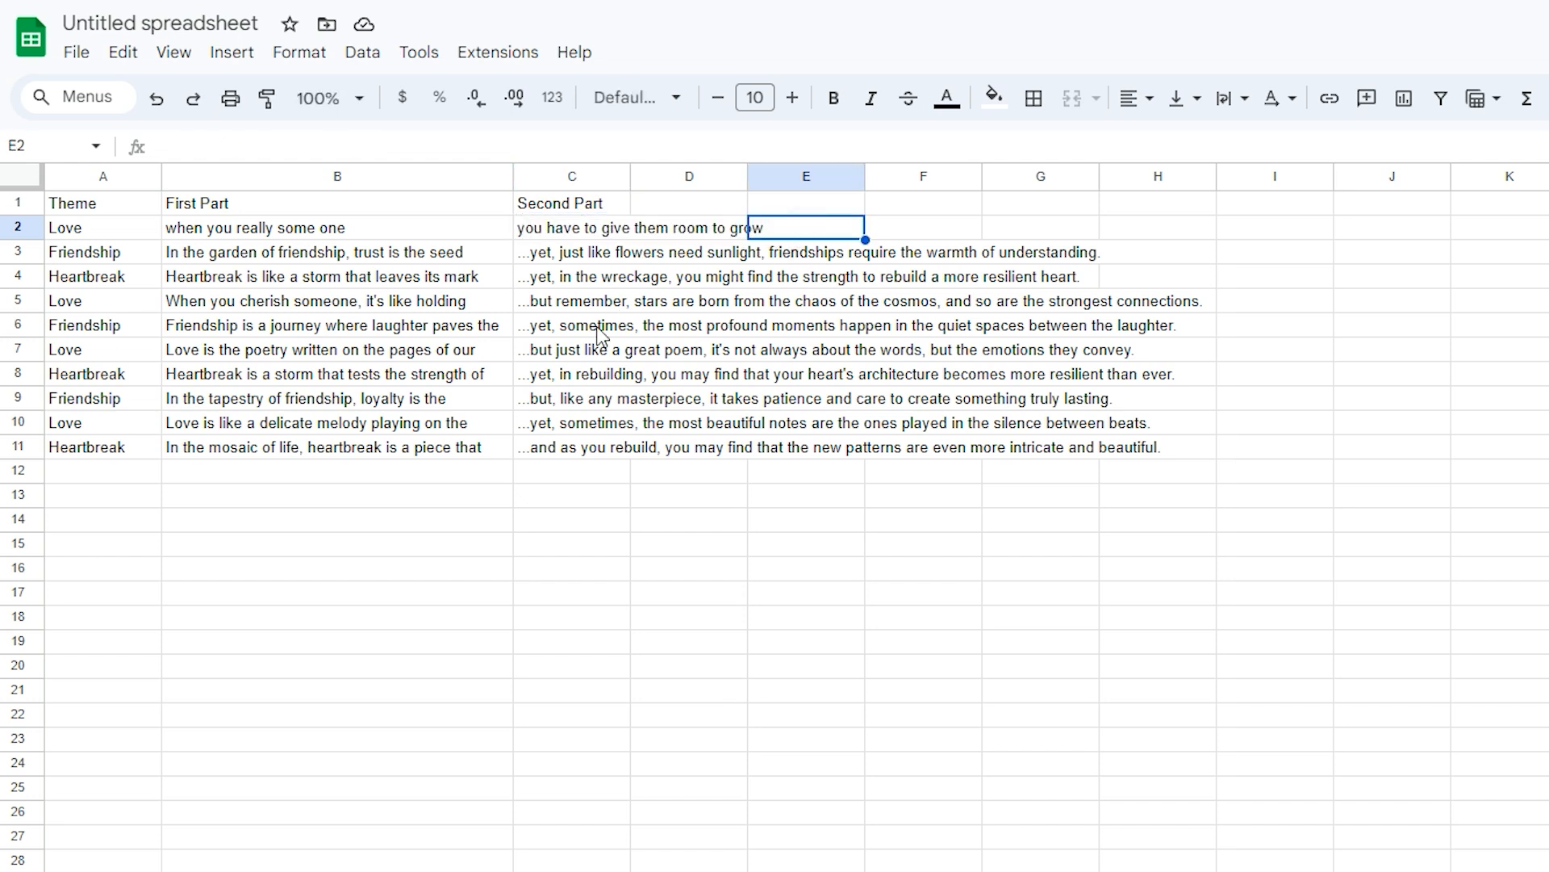
{"action": "mouse_move", "coordinate": [543, 439]}
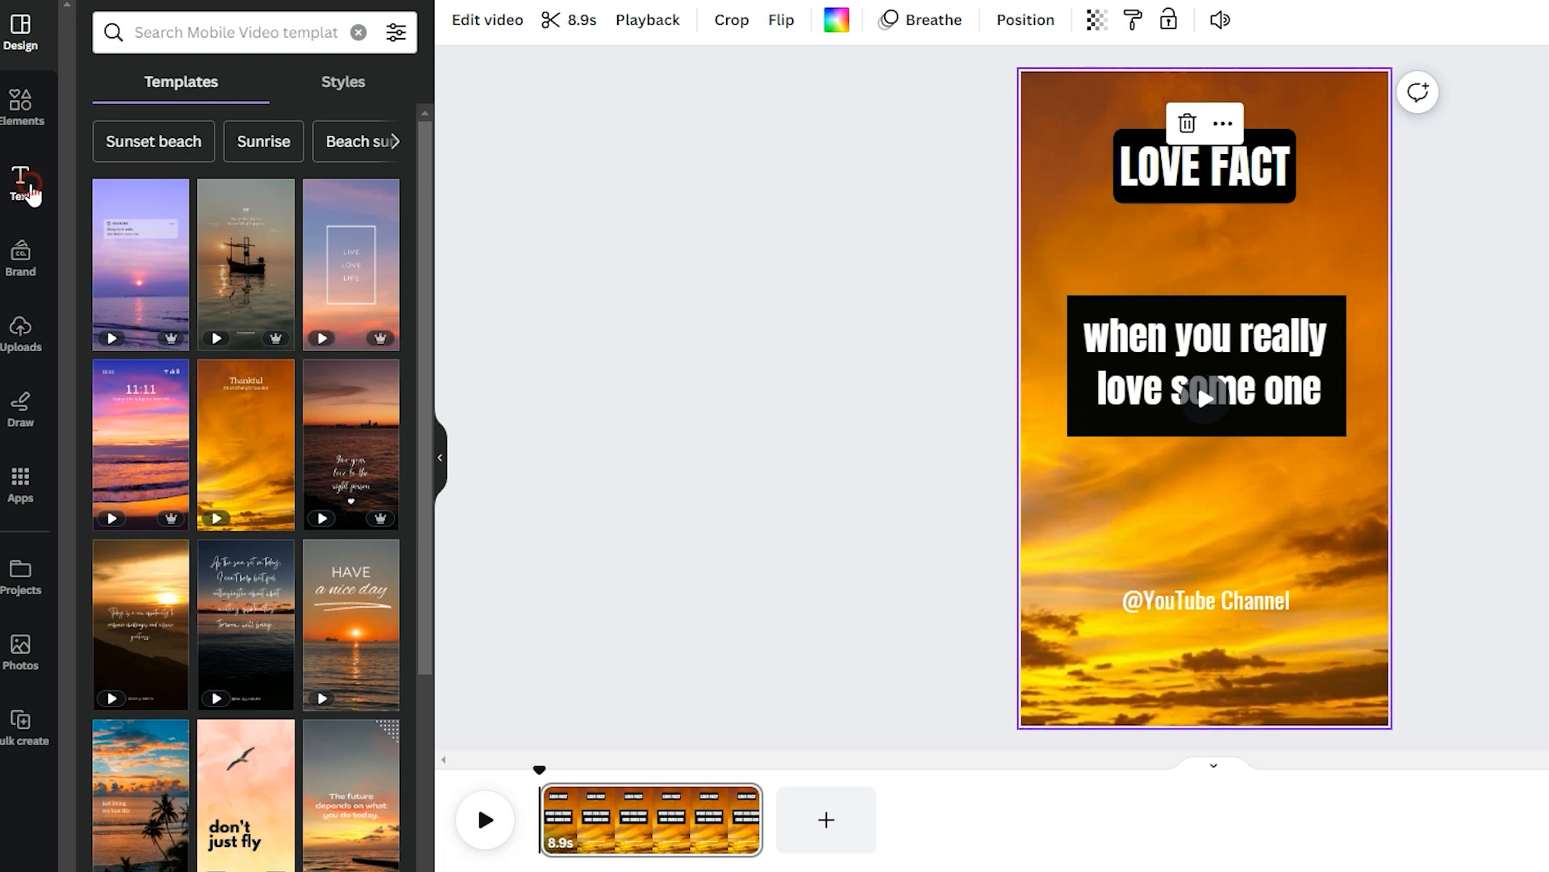
Duplicate the 'when you really love some one' text and black box, placing the copy below
{"action": "left_click", "coordinate": [20, 178]}
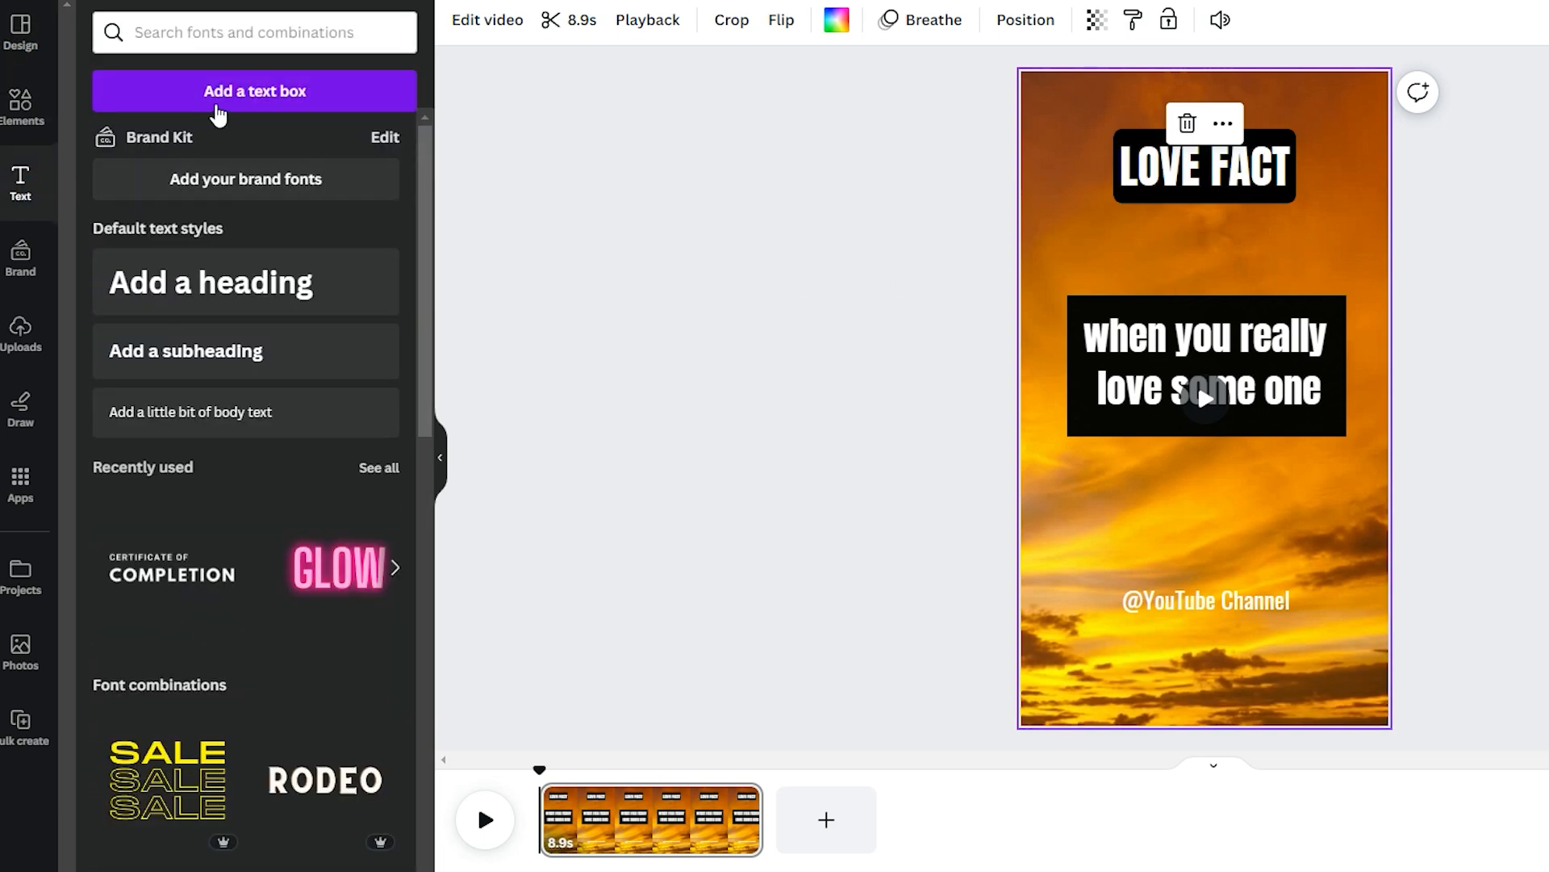
{"action": "left_click", "coordinate": [1203, 350]}
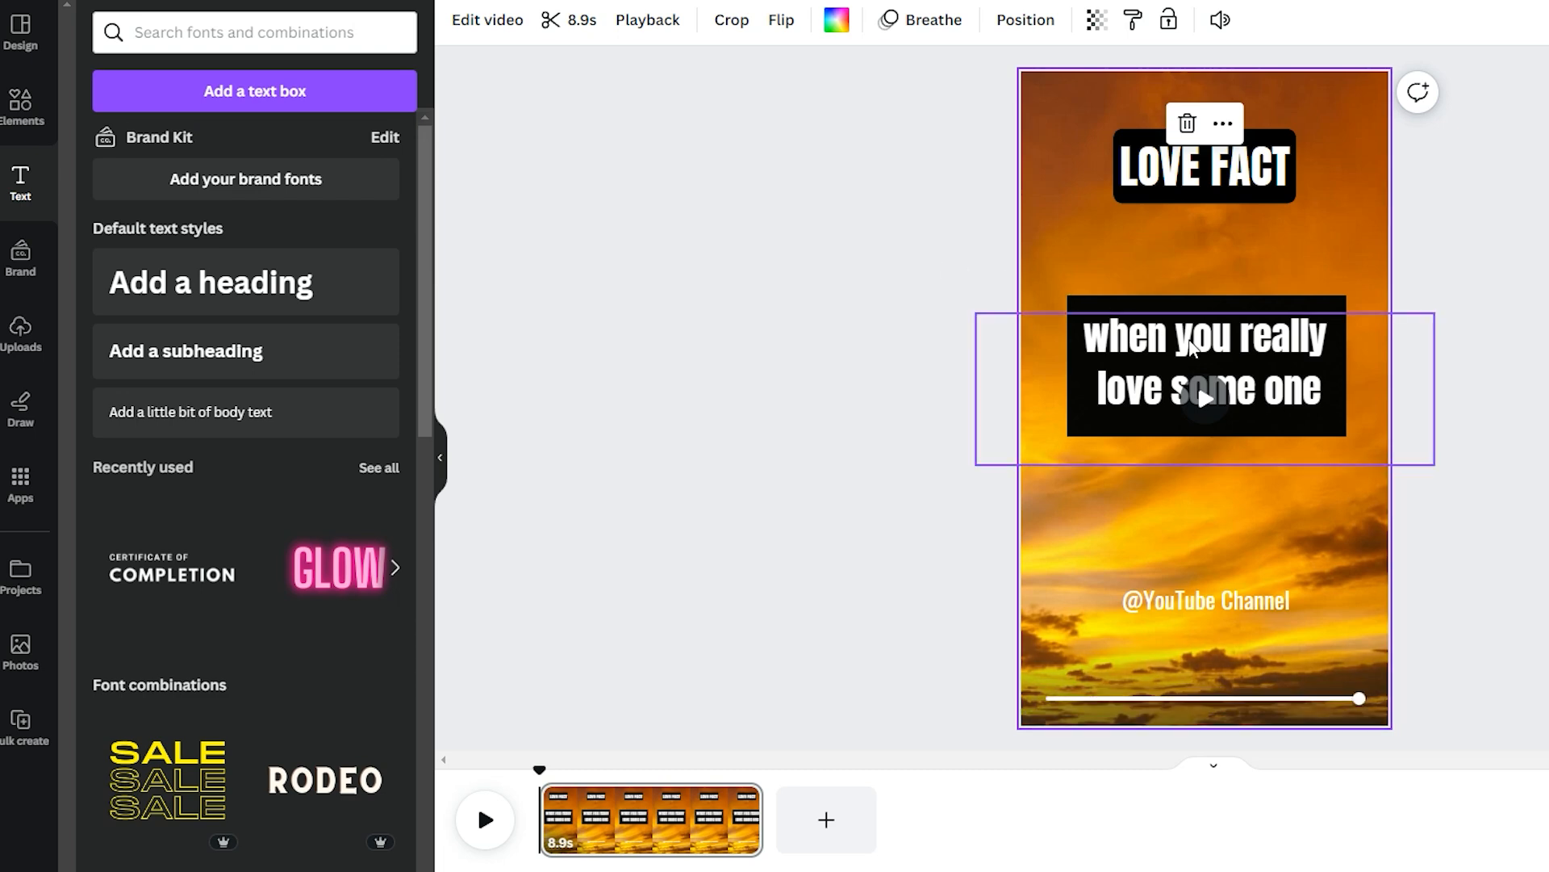
{"action": "left_click", "coordinate": [1205, 364]}
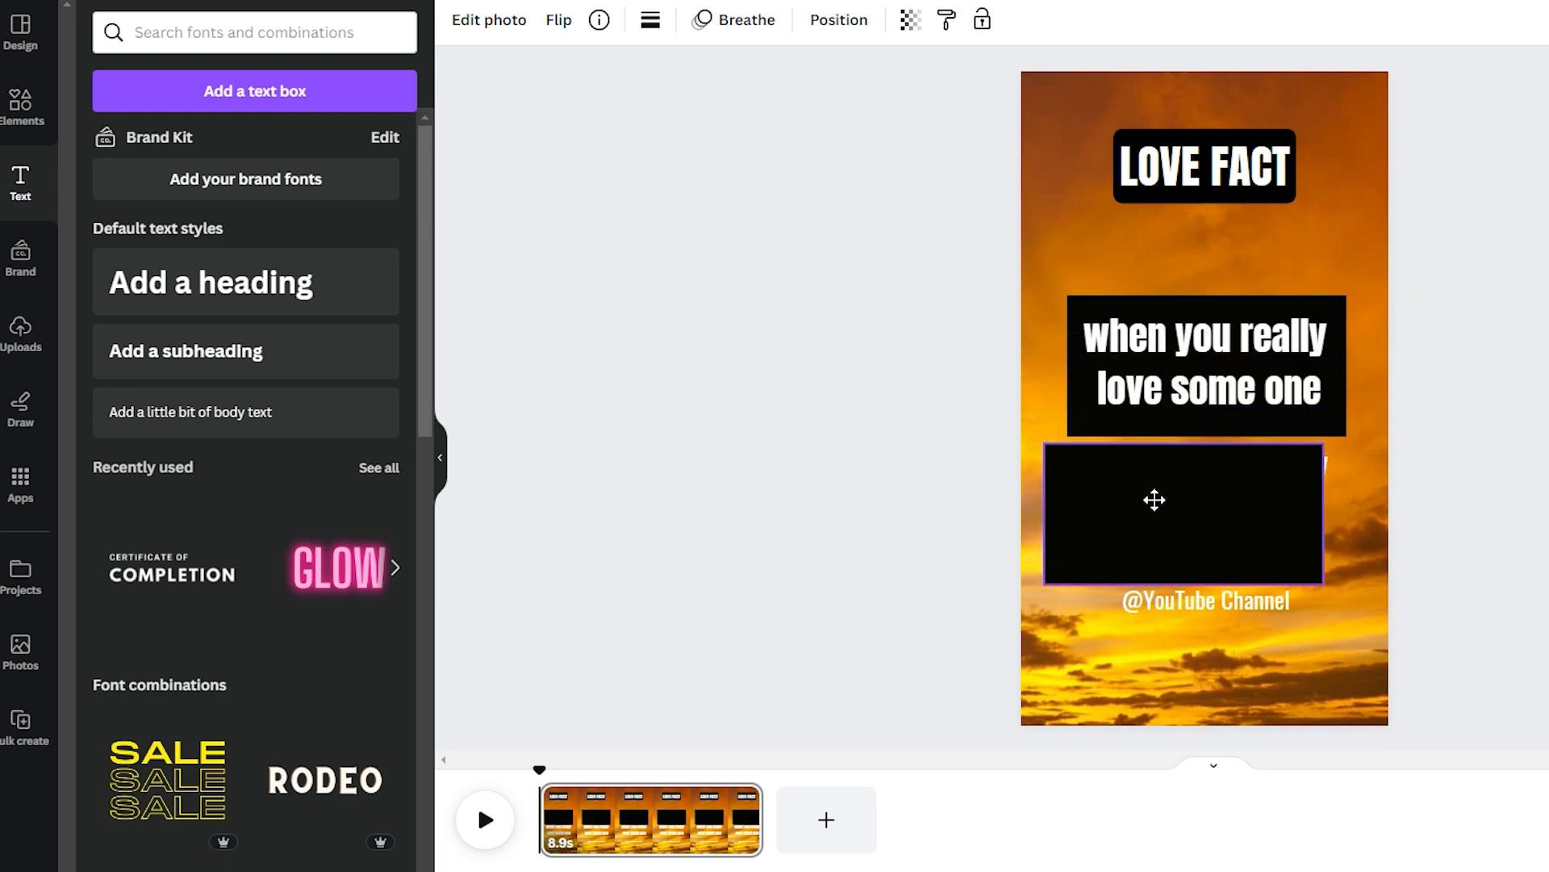
{"action": "right_click", "coordinate": [1155, 499]}
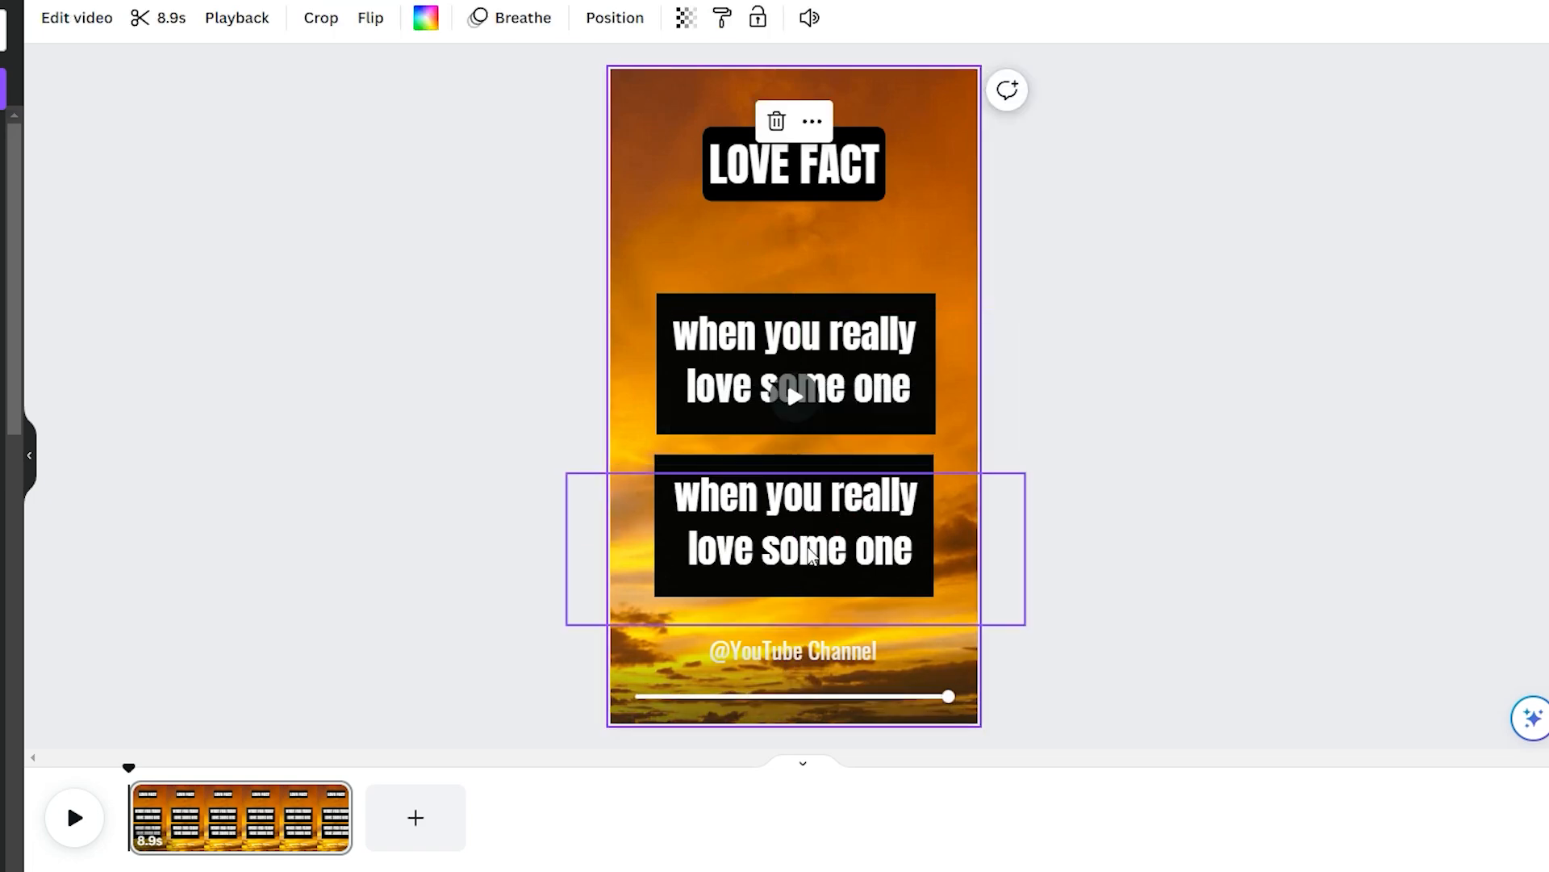
{"action": "left_click", "coordinate": [793, 651]}
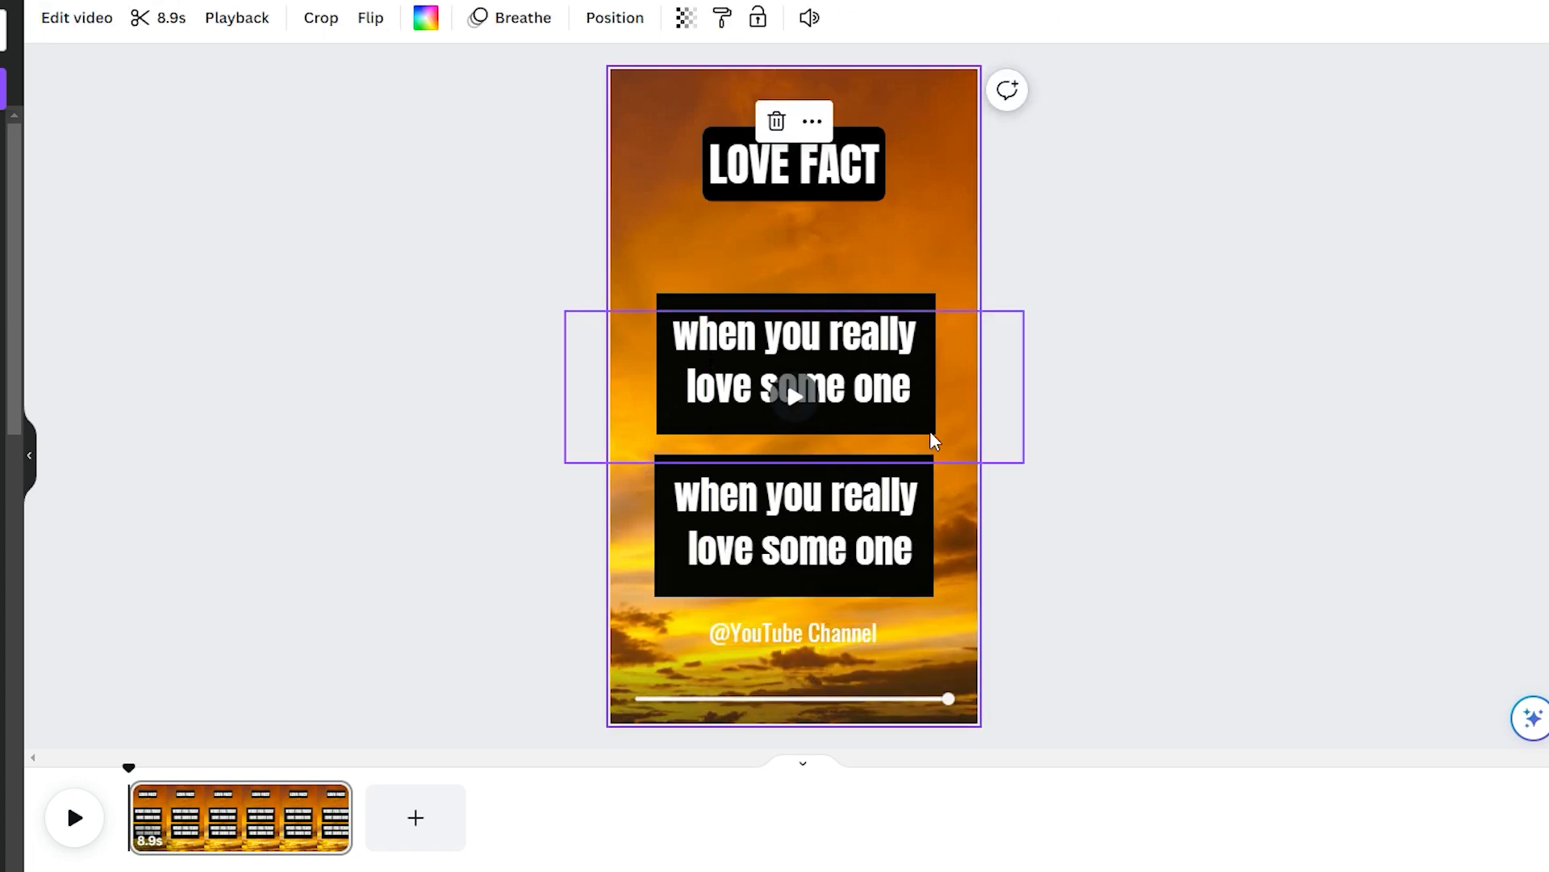
{"action": "mouse_move", "coordinate": [626, 333]}
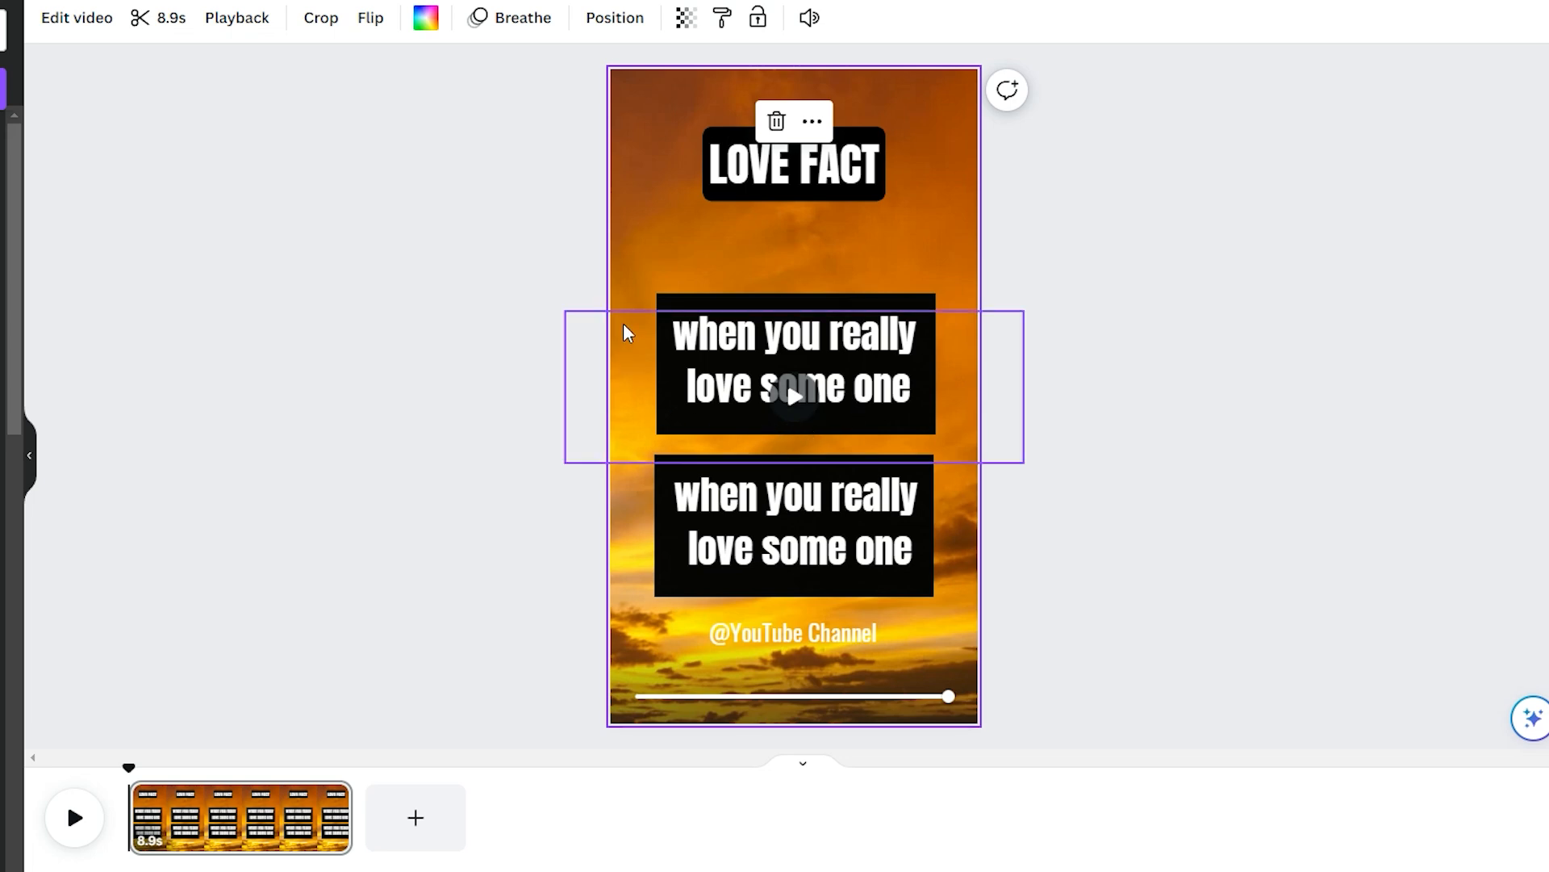
{"action": "left_click", "coordinate": [749, 272]}
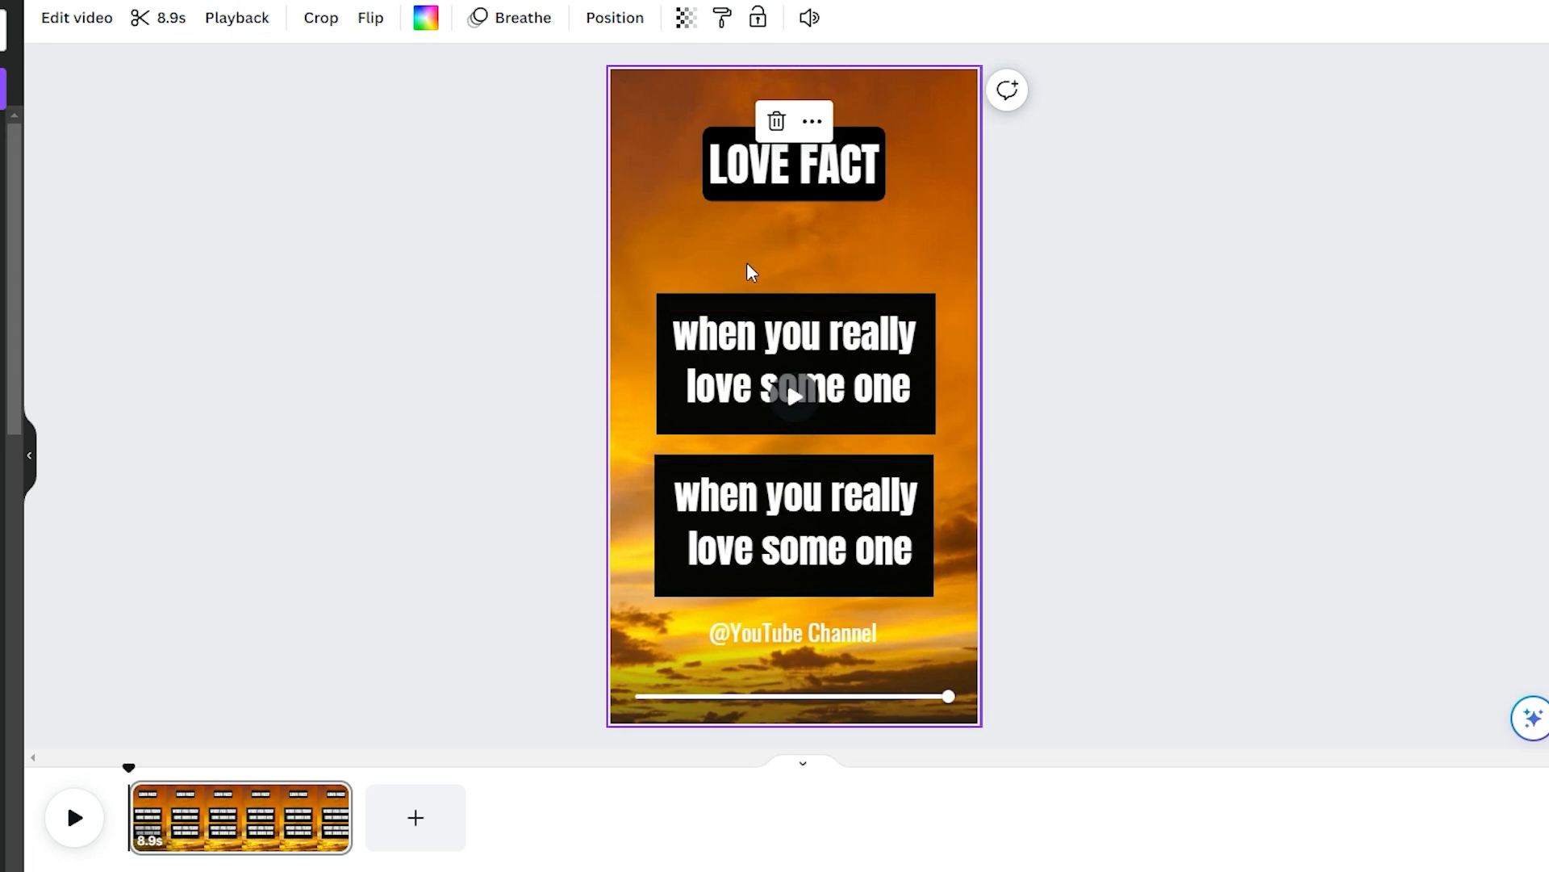
{"action": "left_click", "coordinate": [795, 523]}
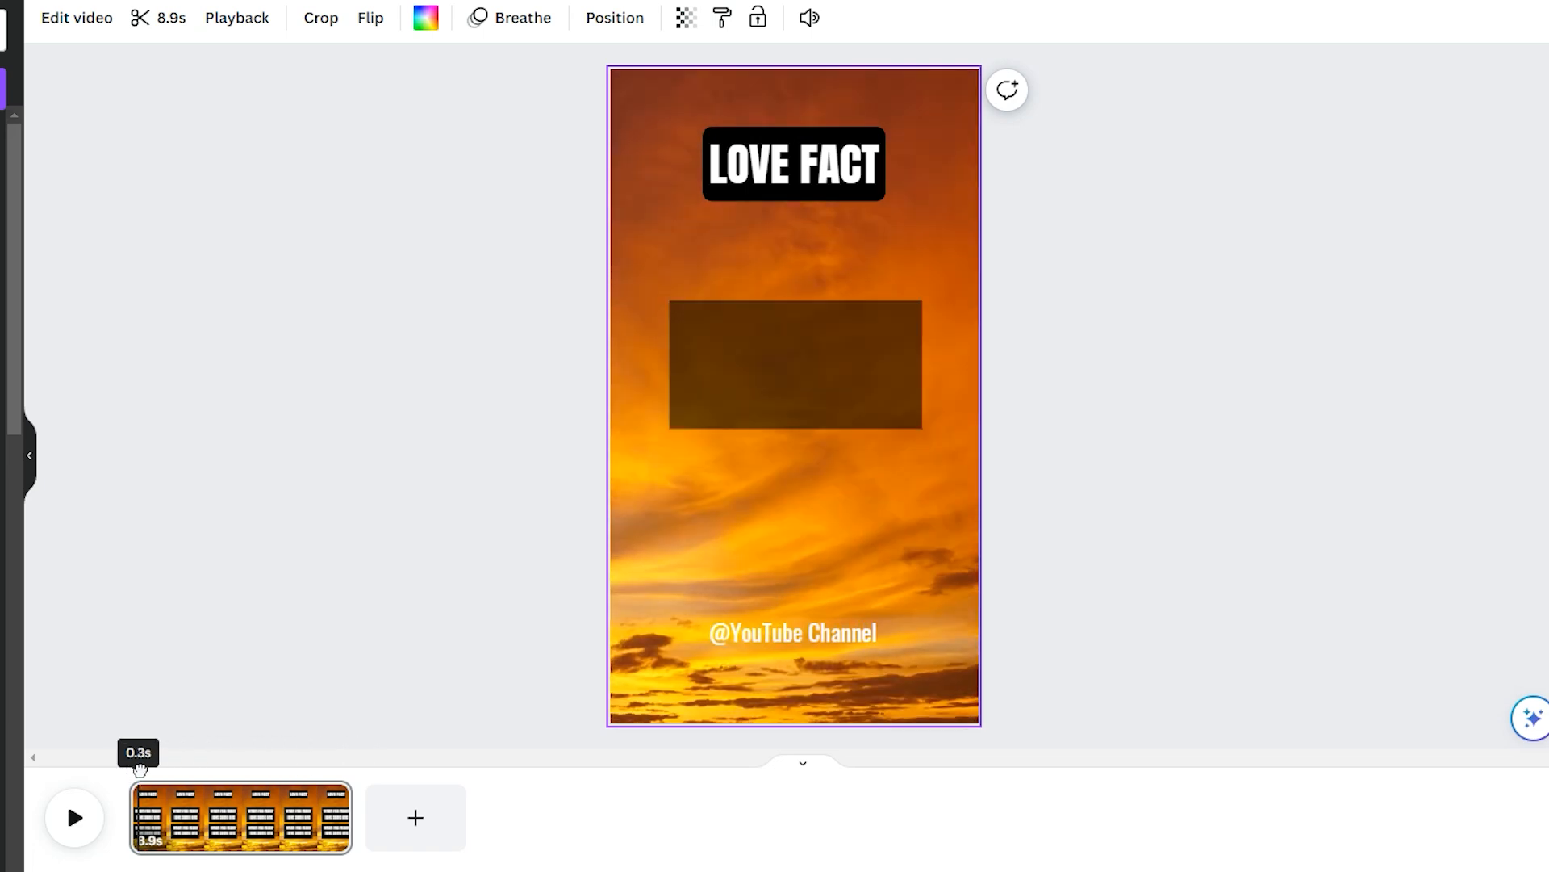
Drag the duplicated quote text's timeline bar down to about 2.5 seconds
{"action": "left_click_drag", "start_coordinate": [139, 766], "coordinate": [180, 766]}
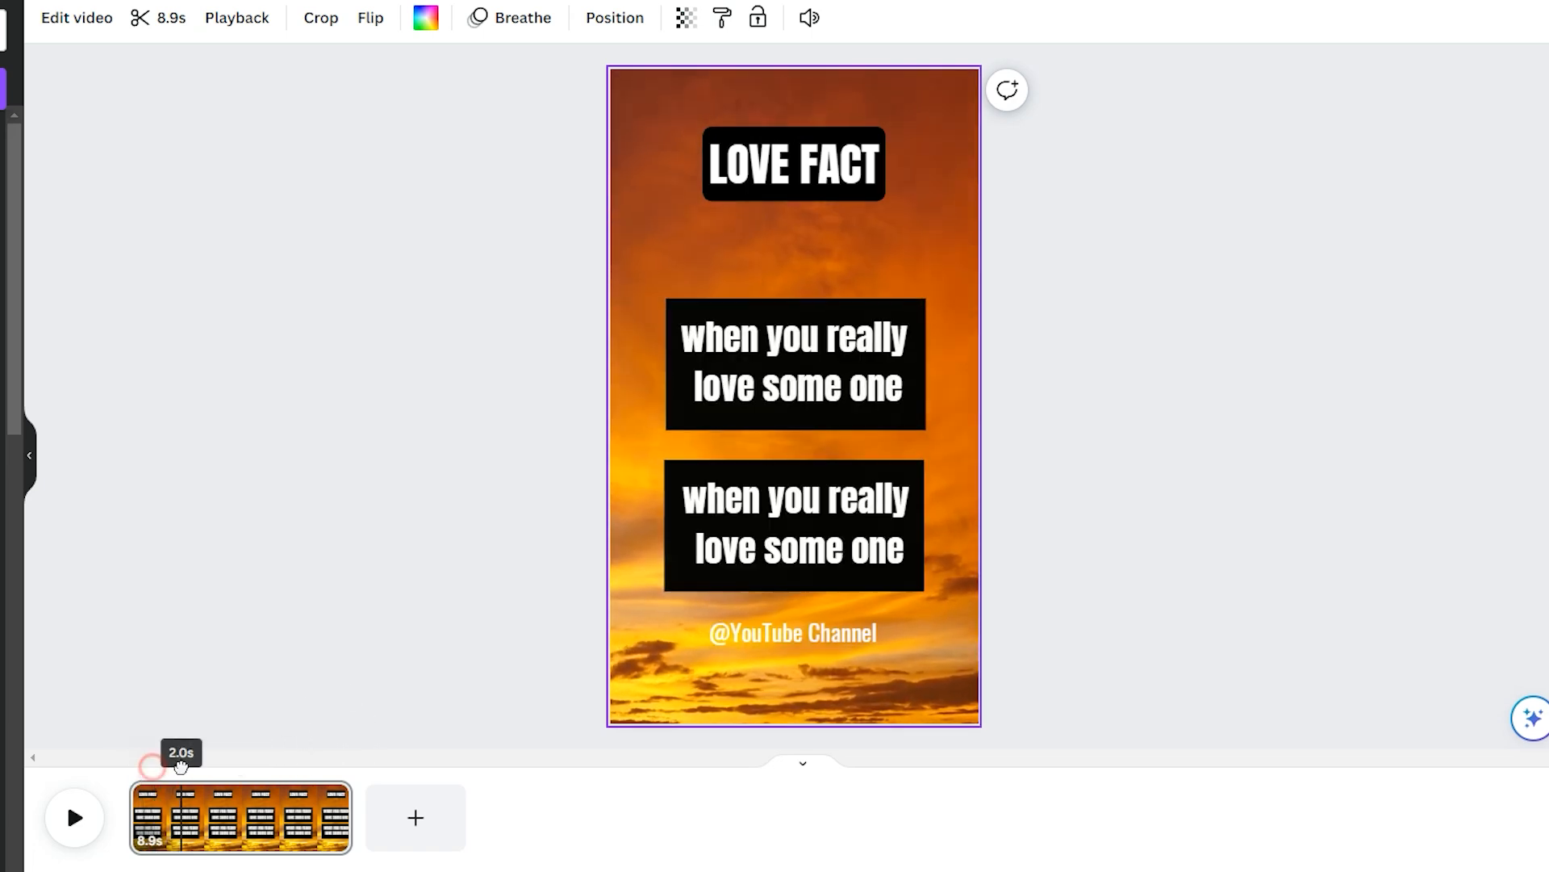
{"action": "right_click", "coordinate": [794, 362]}
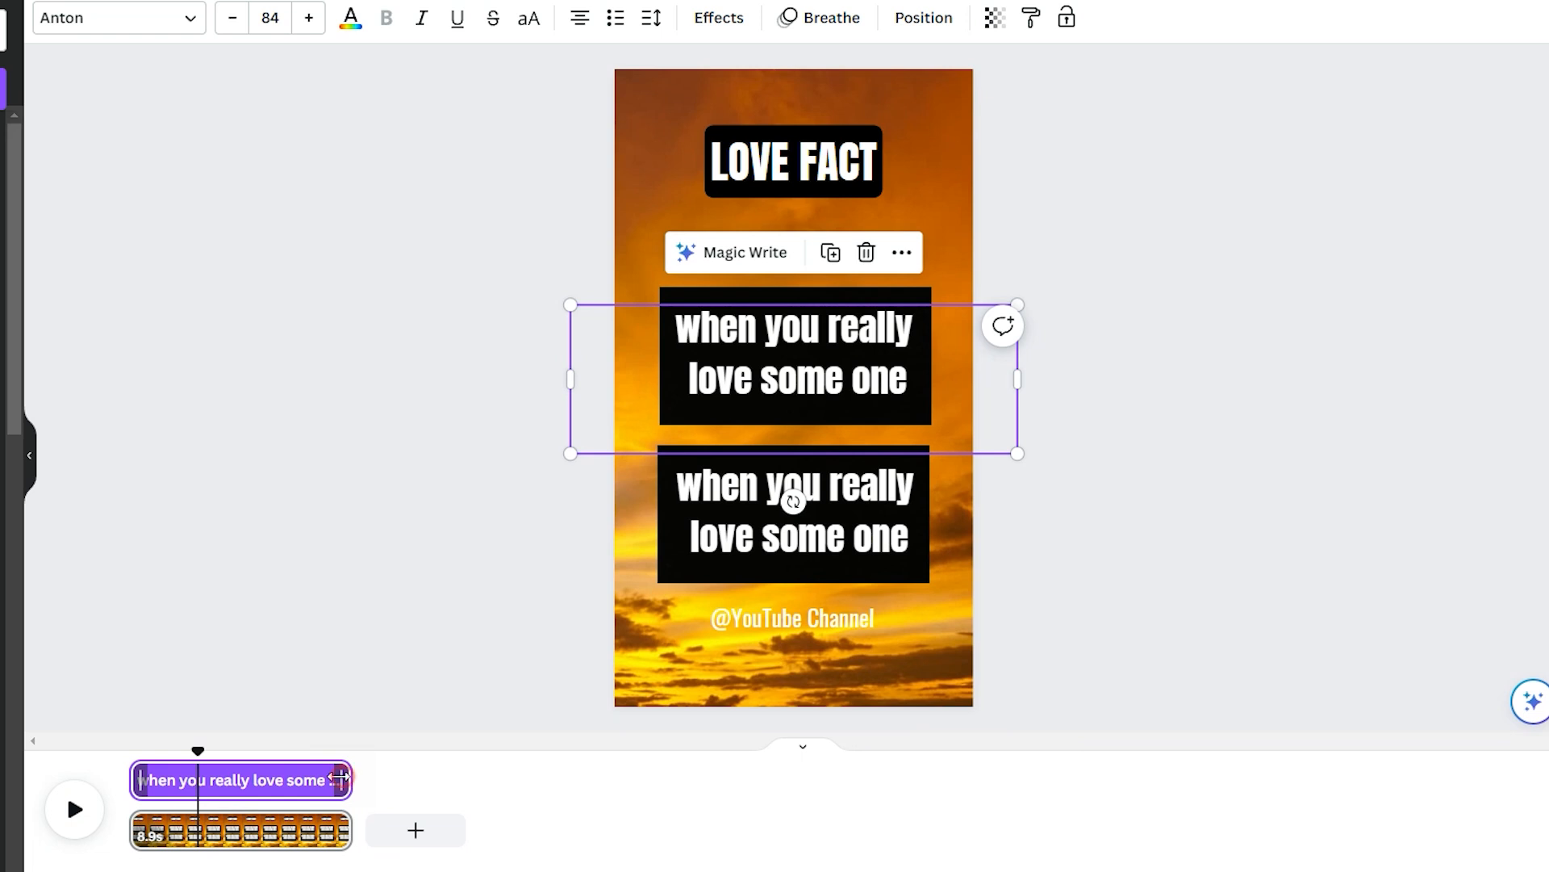
{"action": "left_click_drag", "start_coordinate": [343, 779], "coordinate": [195, 779]}
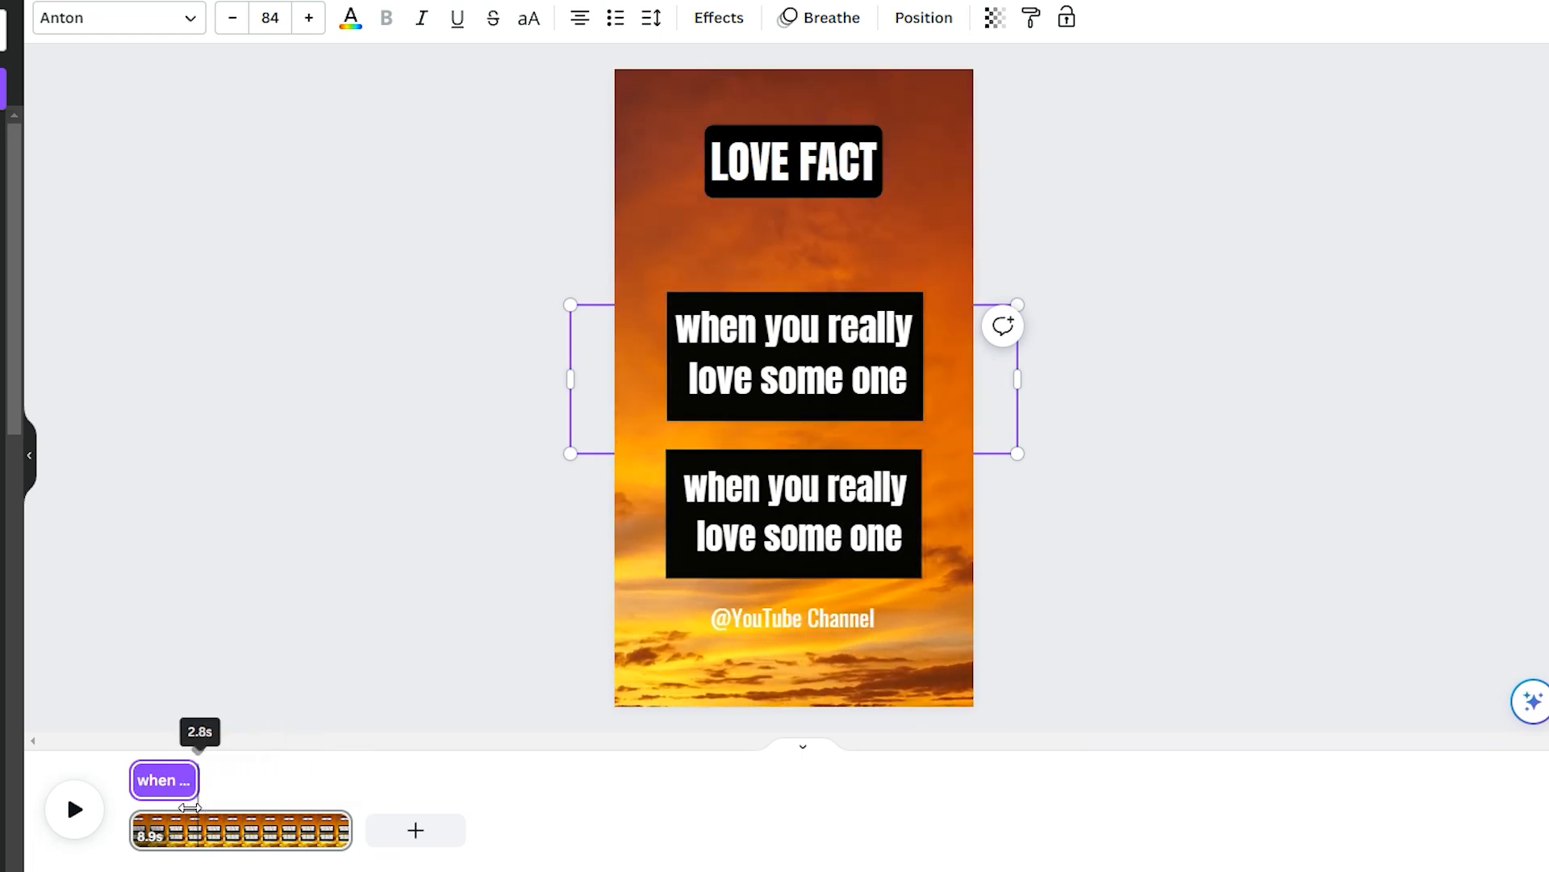
{"action": "left_click_drag", "start_coordinate": [198, 780], "coordinate": [184, 780]}
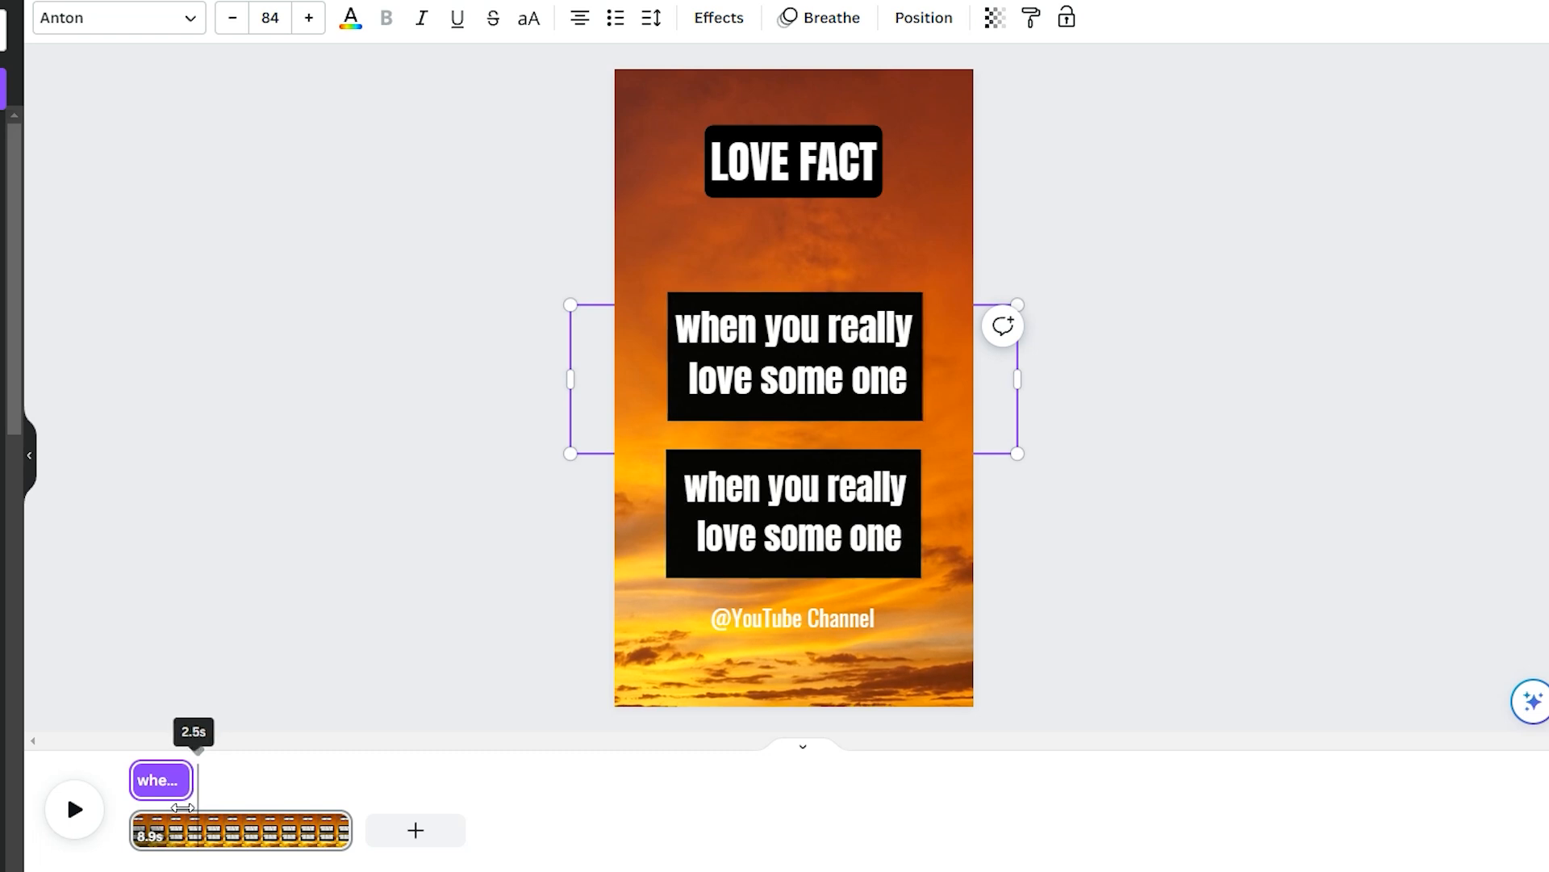
{"action": "left_click_drag", "start_coordinate": [190, 780], "coordinate": [171, 779]}
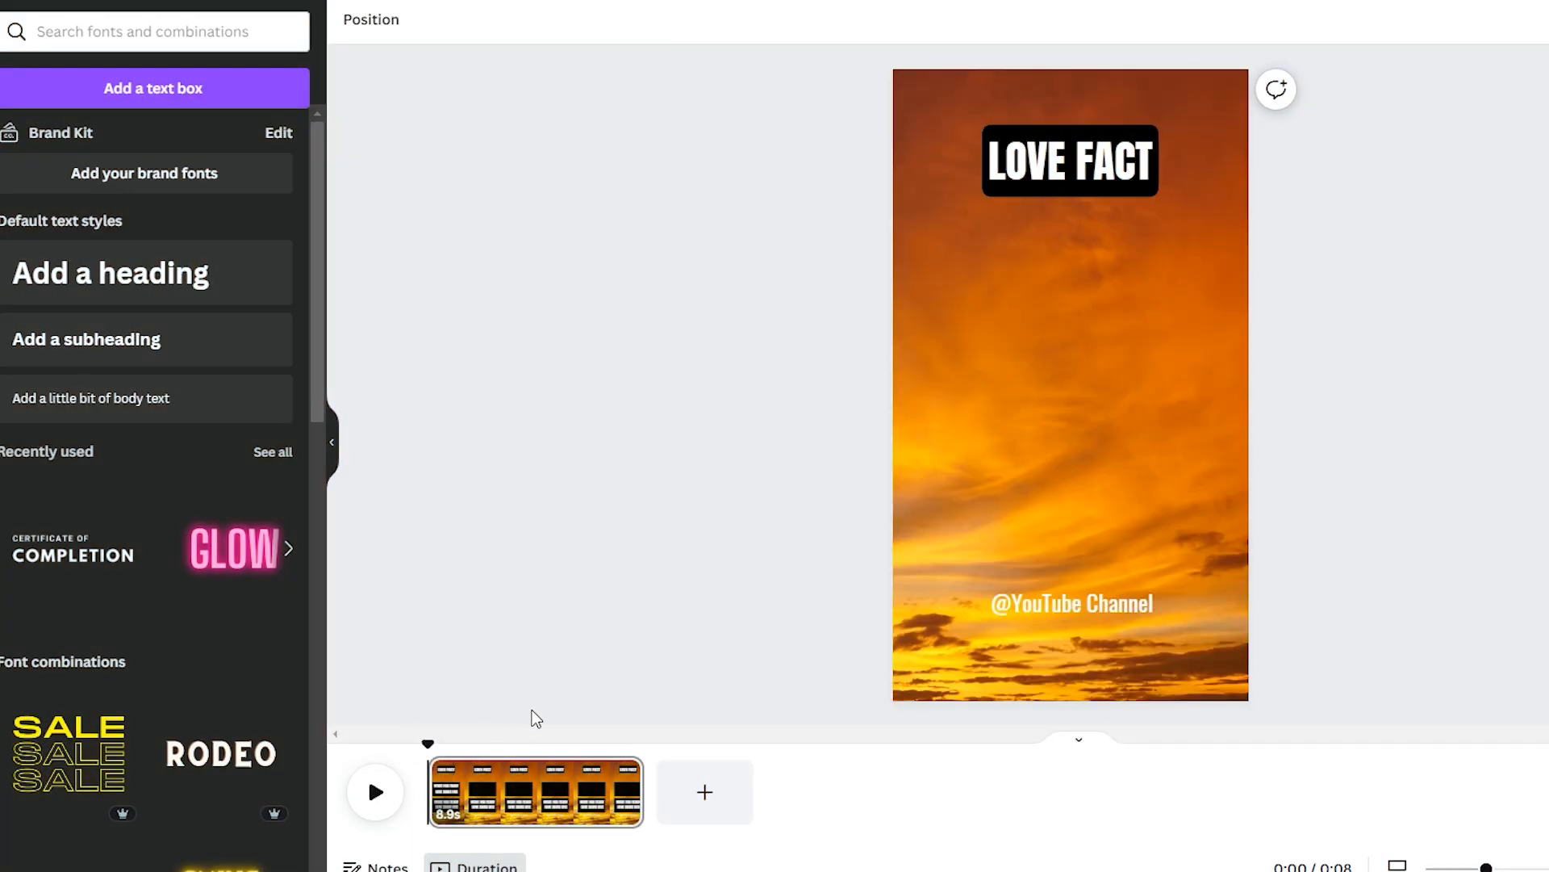
Copy the Love quote's second half from Google Sheets cell C2
{"action": "left_click", "coordinate": [375, 792]}
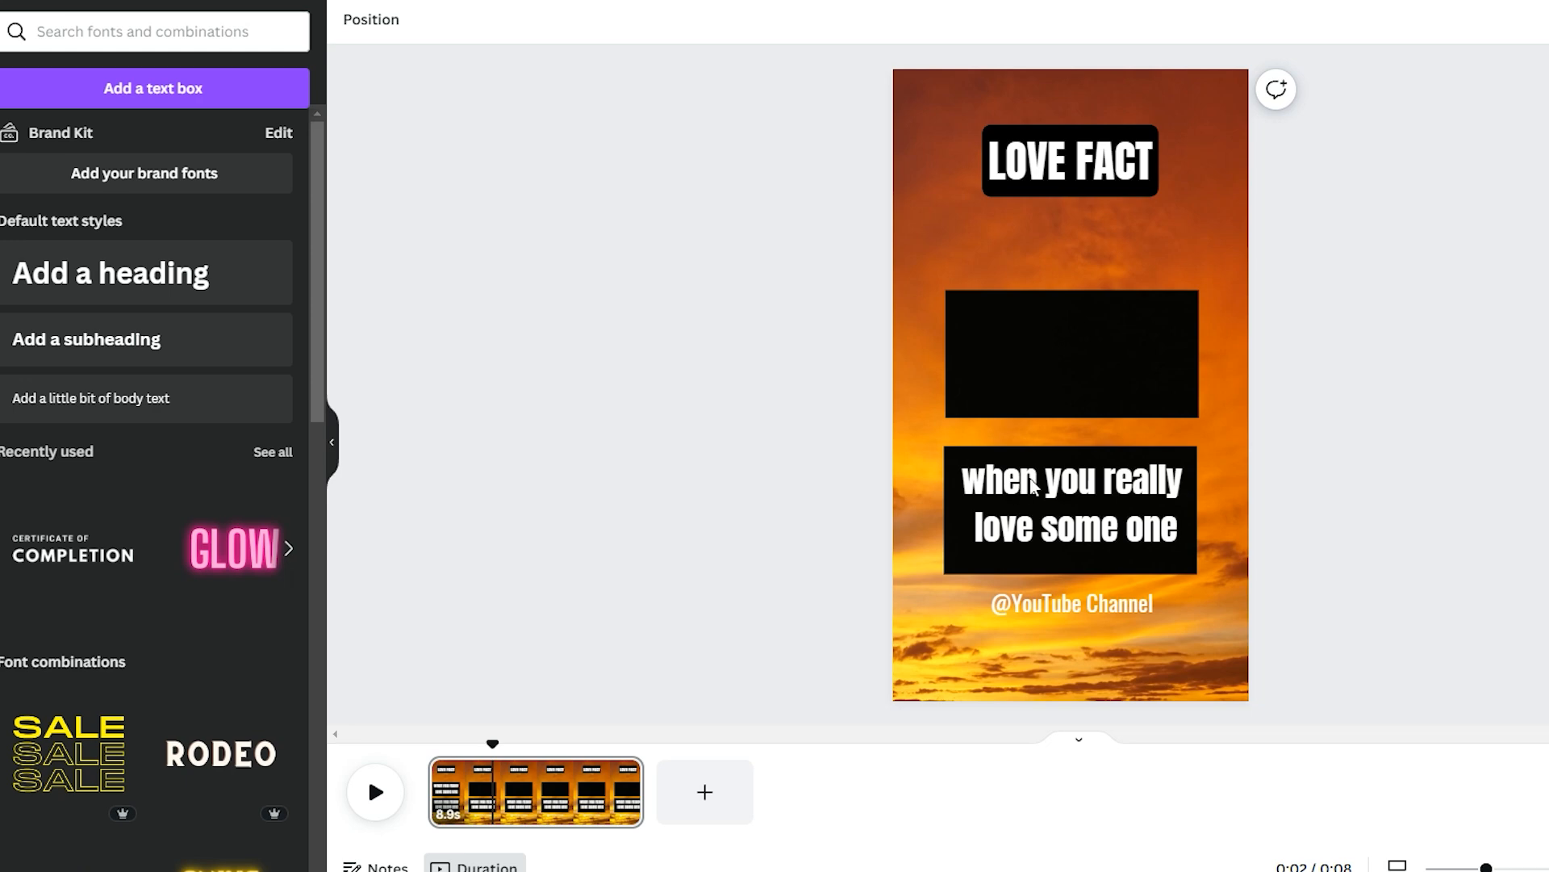
{"action": "mouse_move", "coordinate": [1054, 488]}
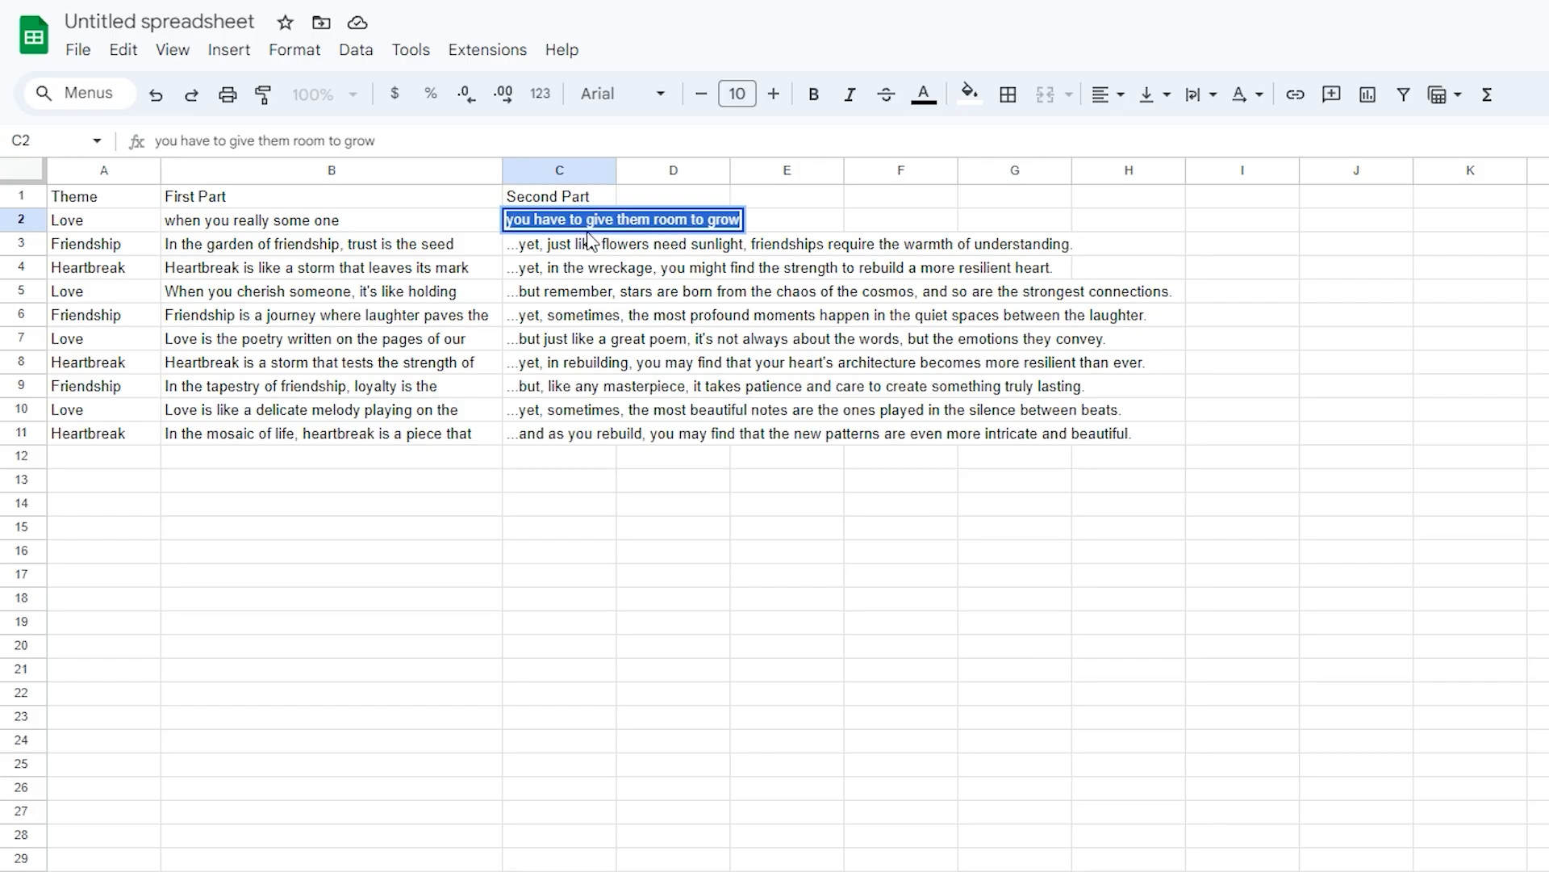
{"action": "right_click", "coordinate": [591, 219]}
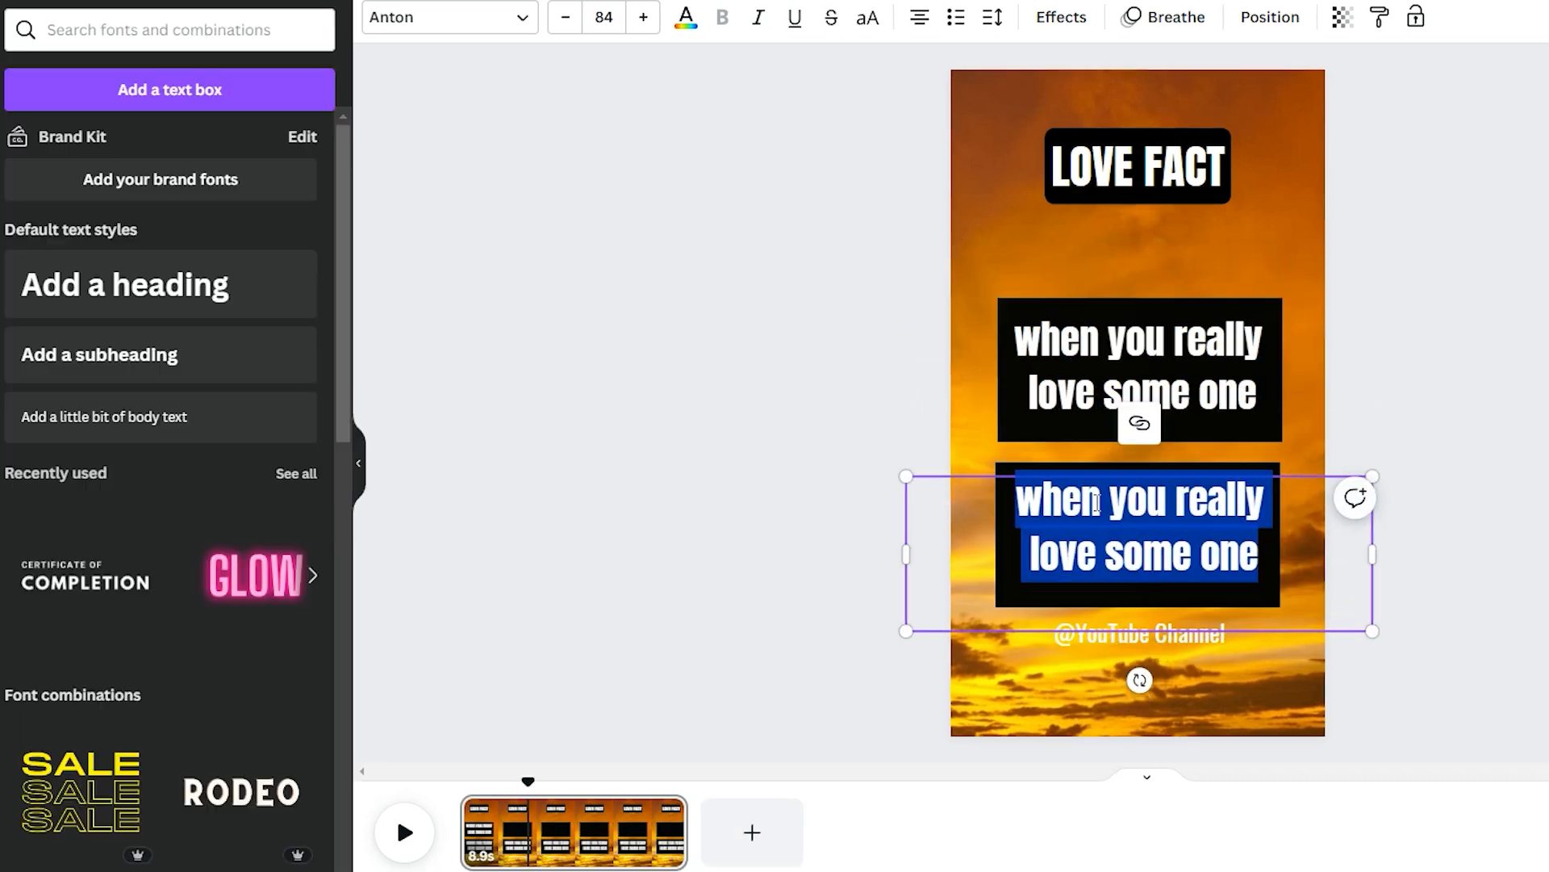
Replace the lower quote with 'you have to give them room to grow', wrap it onto two lines and reposition it
{"action": "type", "text": "you have to give them room to grow"}
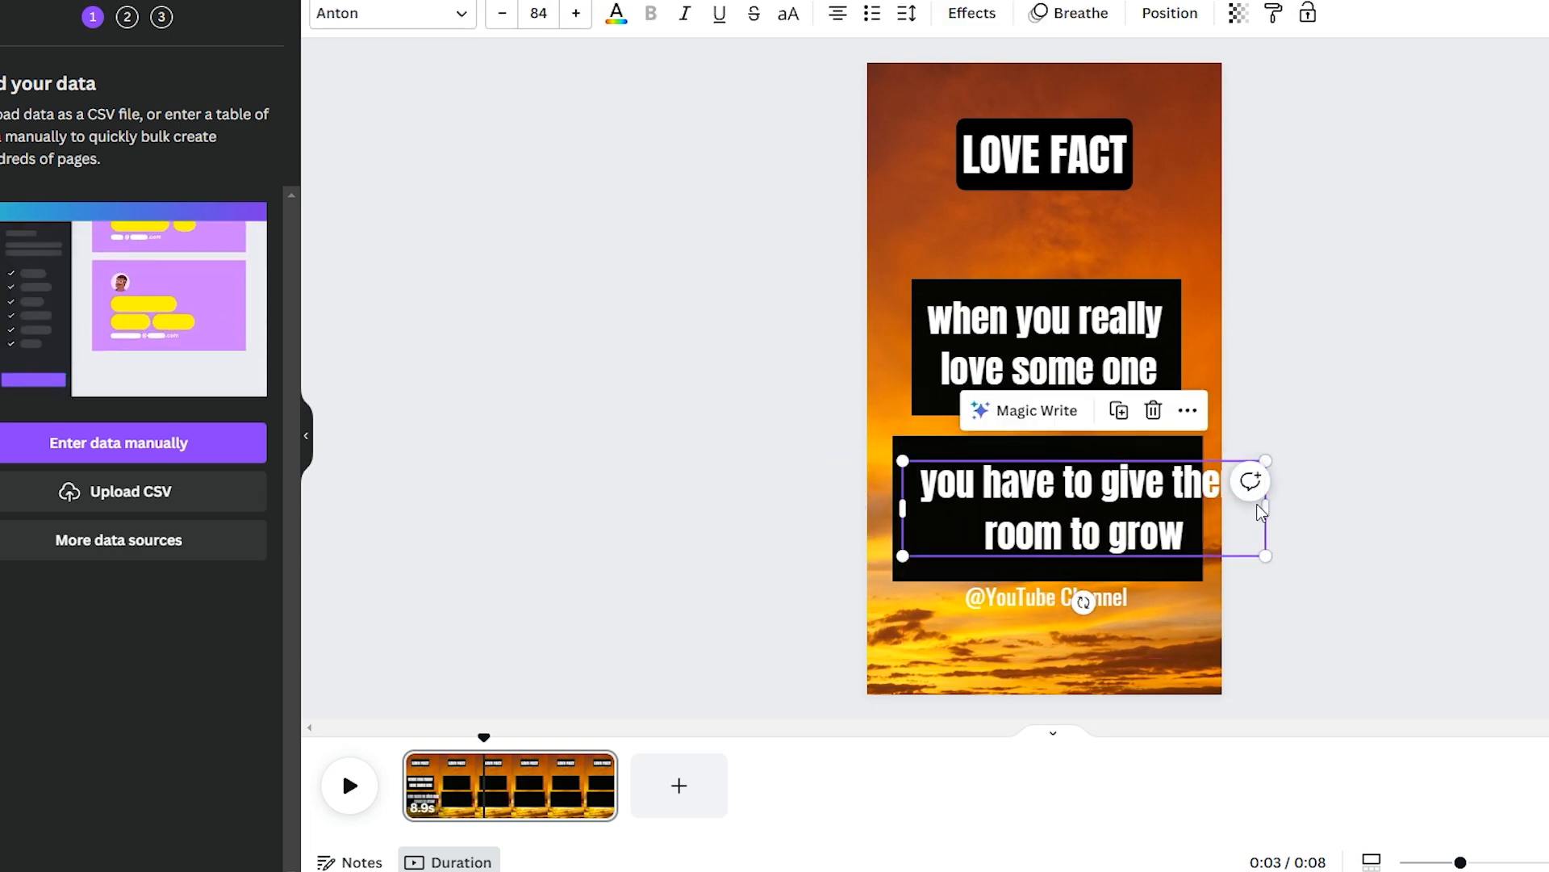
{"action": "left_click_drag", "start_coordinate": [1266, 507], "coordinate": [1191, 512]}
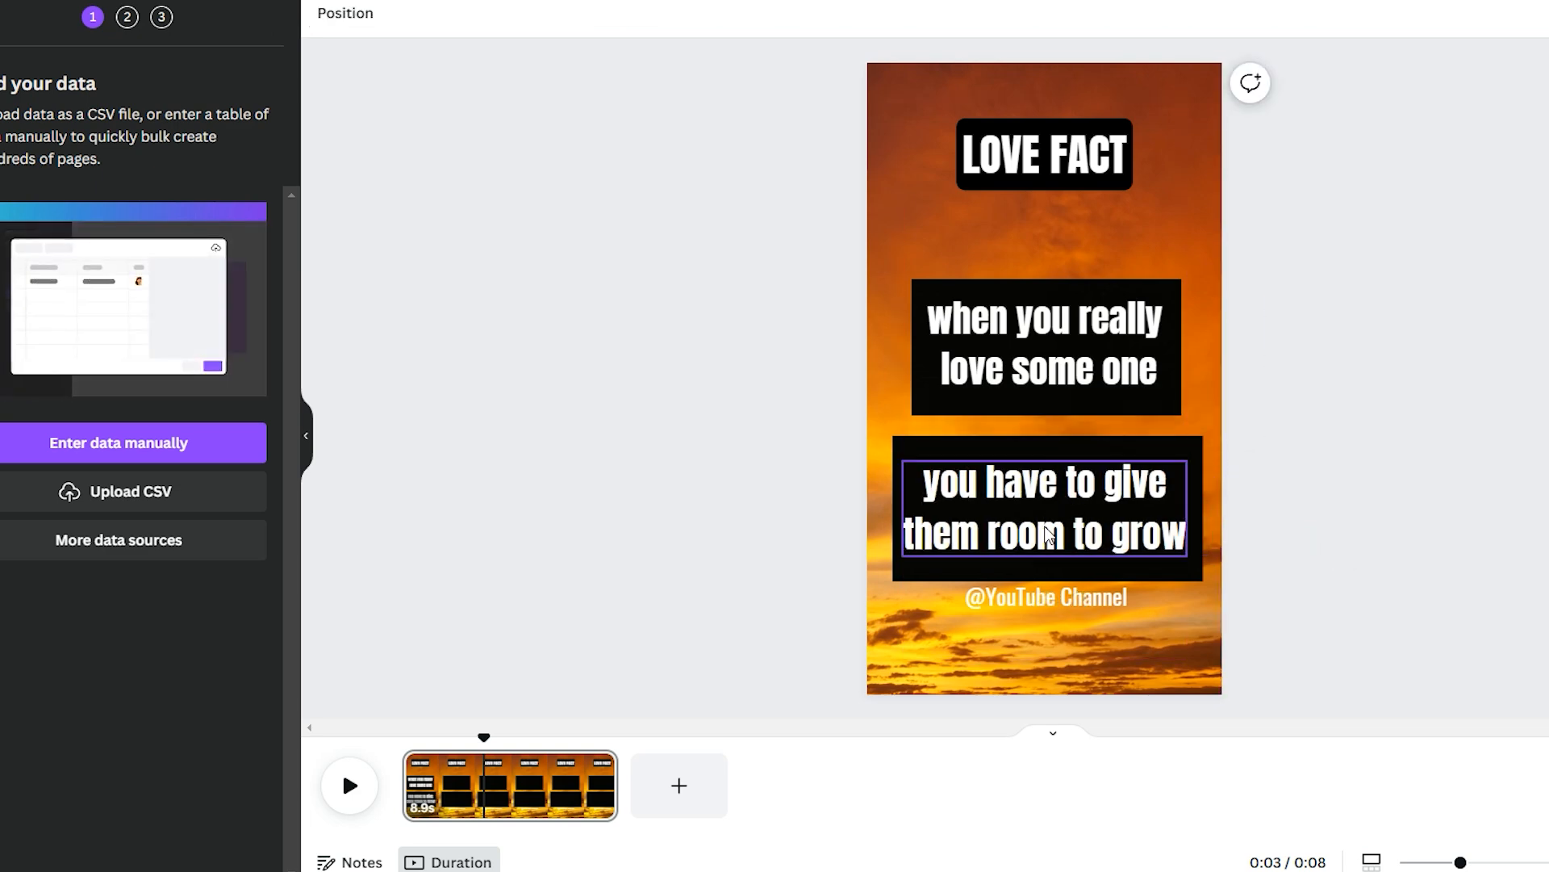
{"action": "left_click", "coordinate": [1046, 532]}
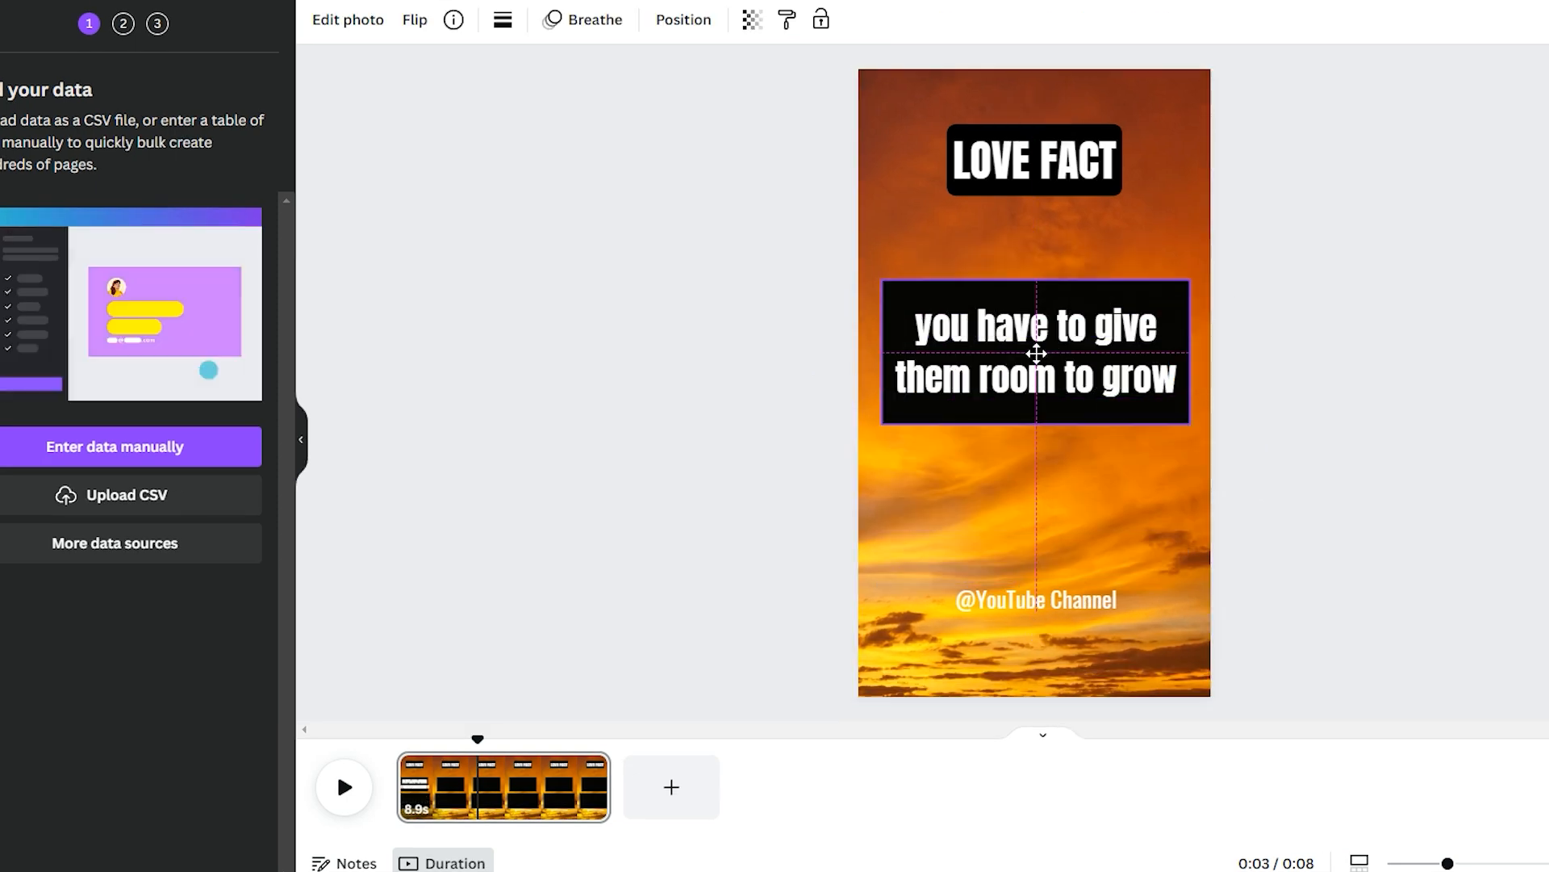
Set the second quote line to start after the first, then preview playback
{"action": "right_click", "coordinate": [1037, 355]}
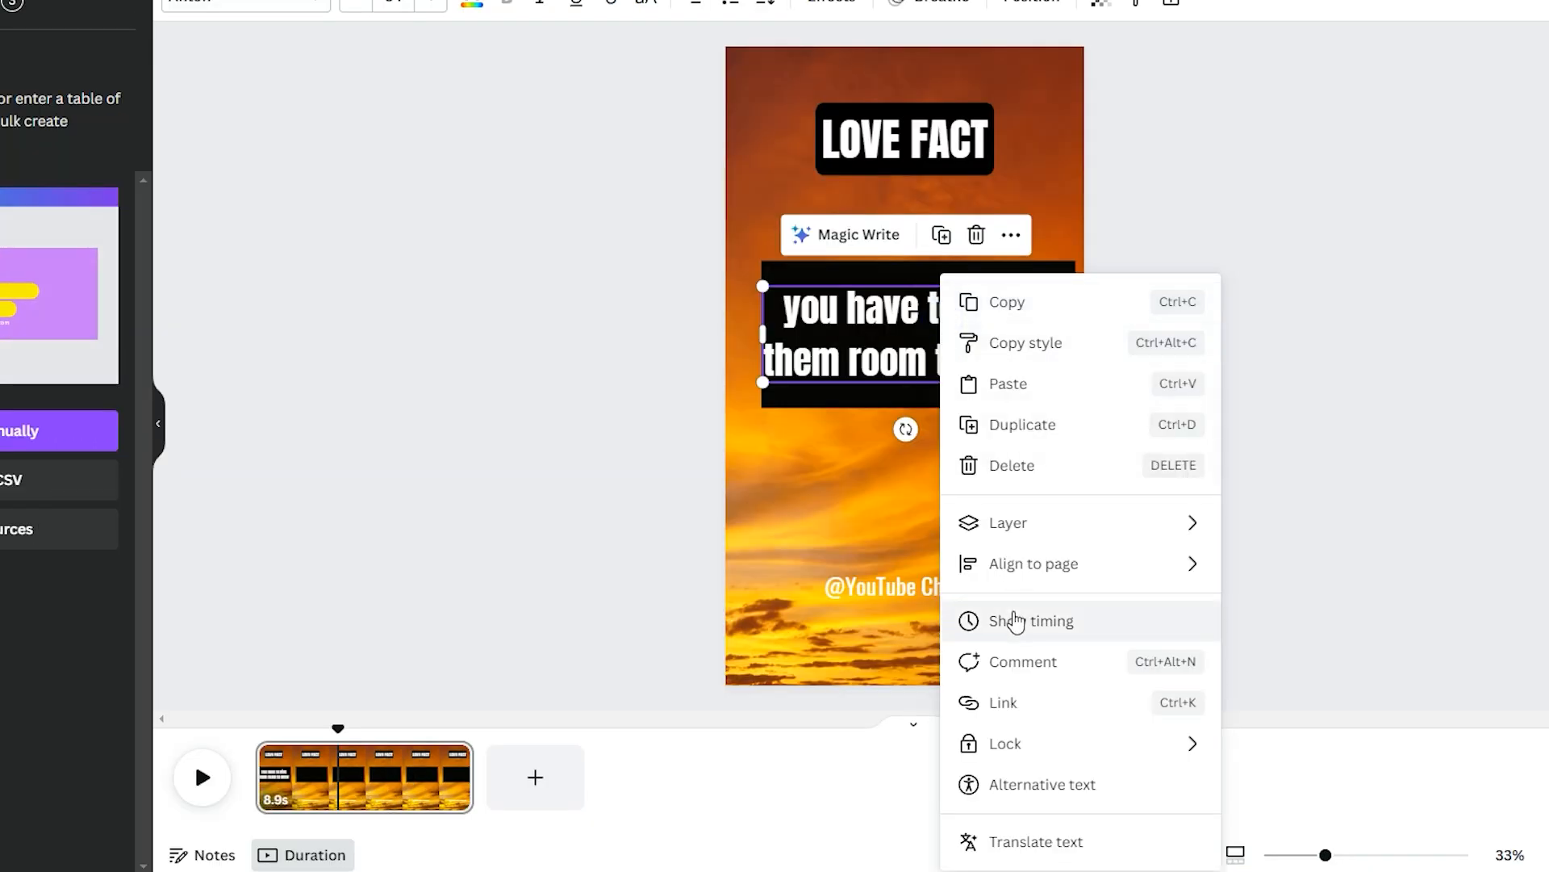
{"action": "left_click", "coordinate": [1030, 620]}
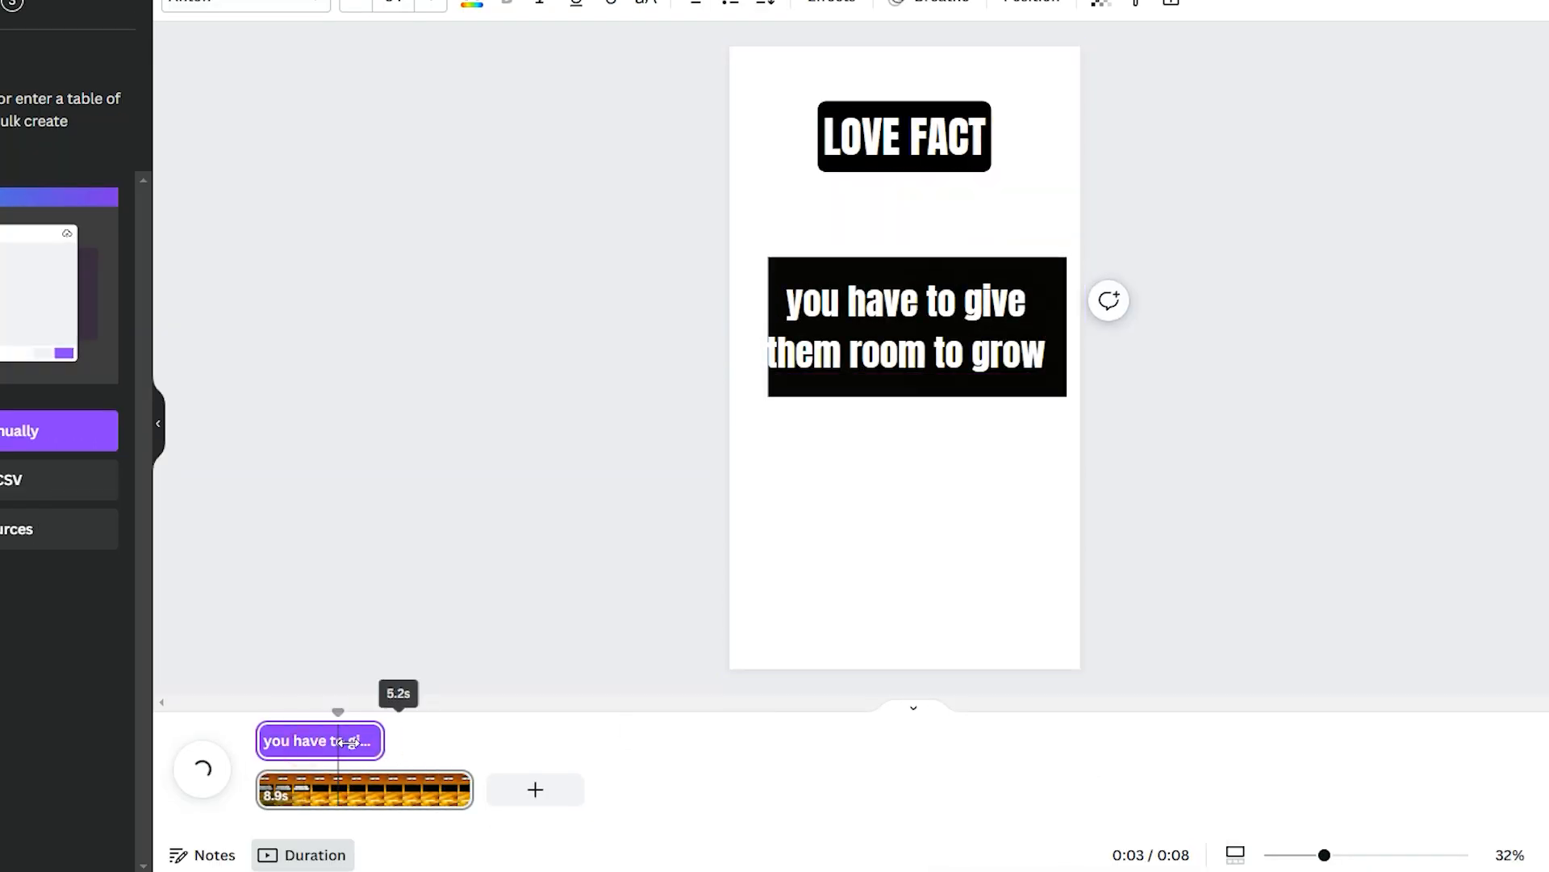
{"action": "left_click_drag", "start_coordinate": [379, 740], "coordinate": [400, 740]}
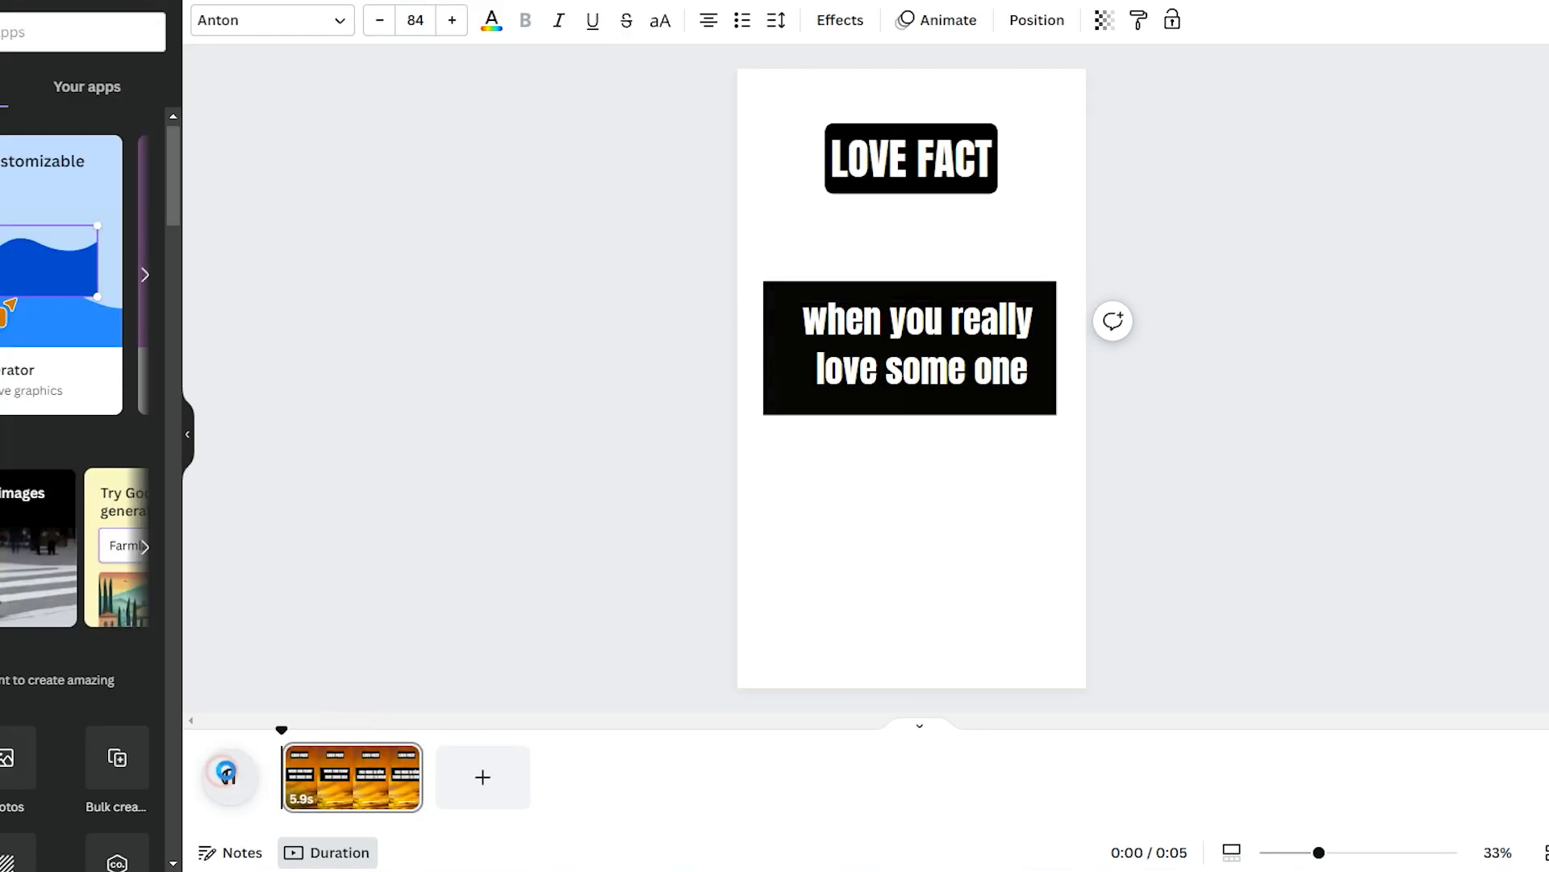
{"action": "left_click", "coordinate": [229, 777]}
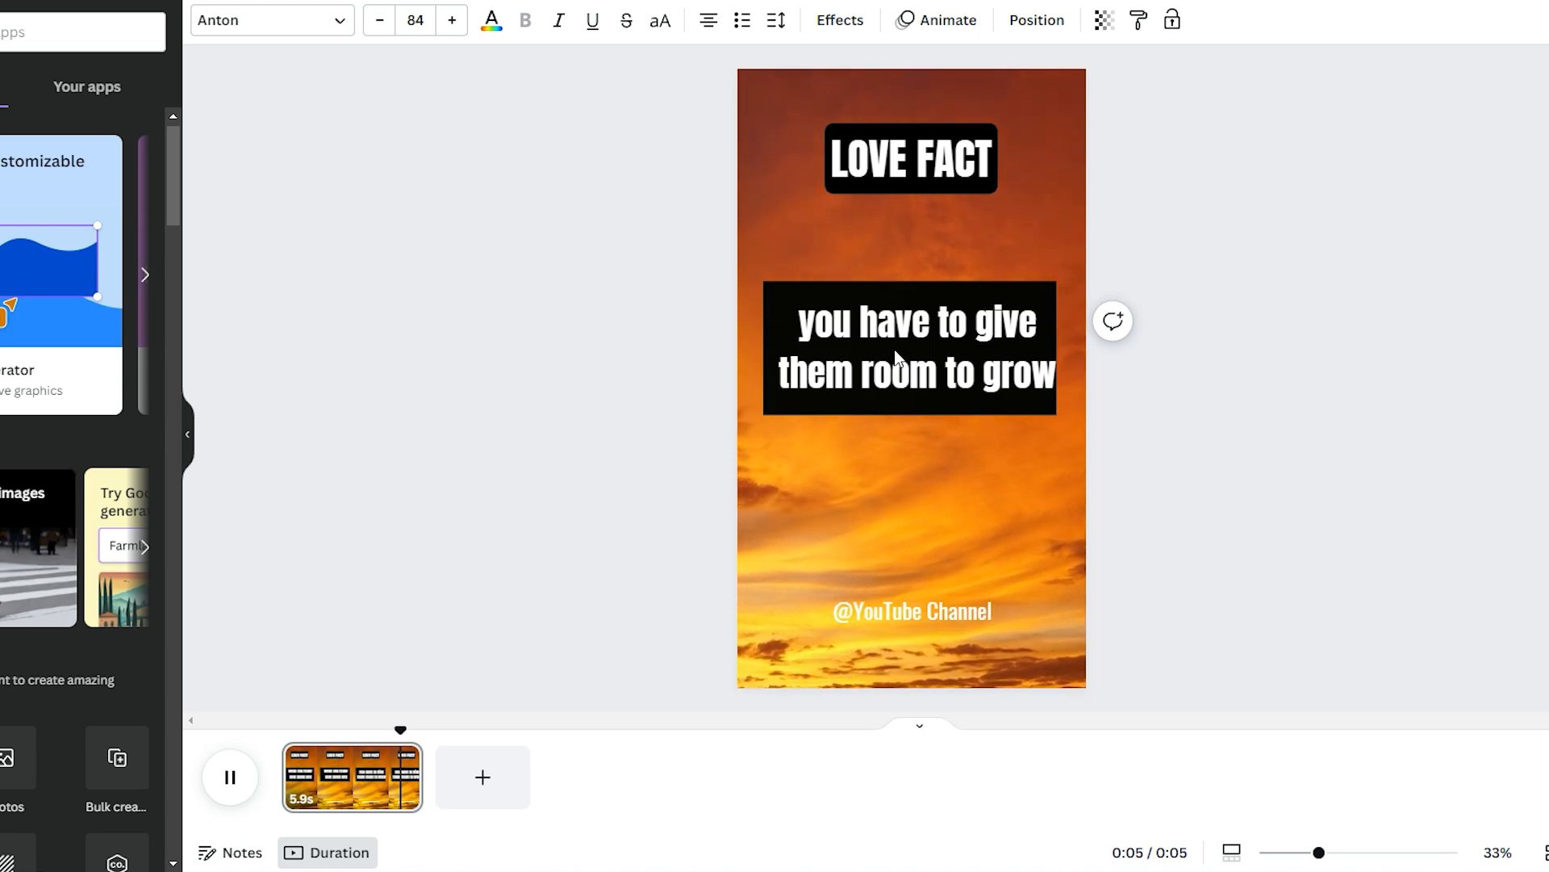
{"action": "left_click", "coordinate": [229, 777]}
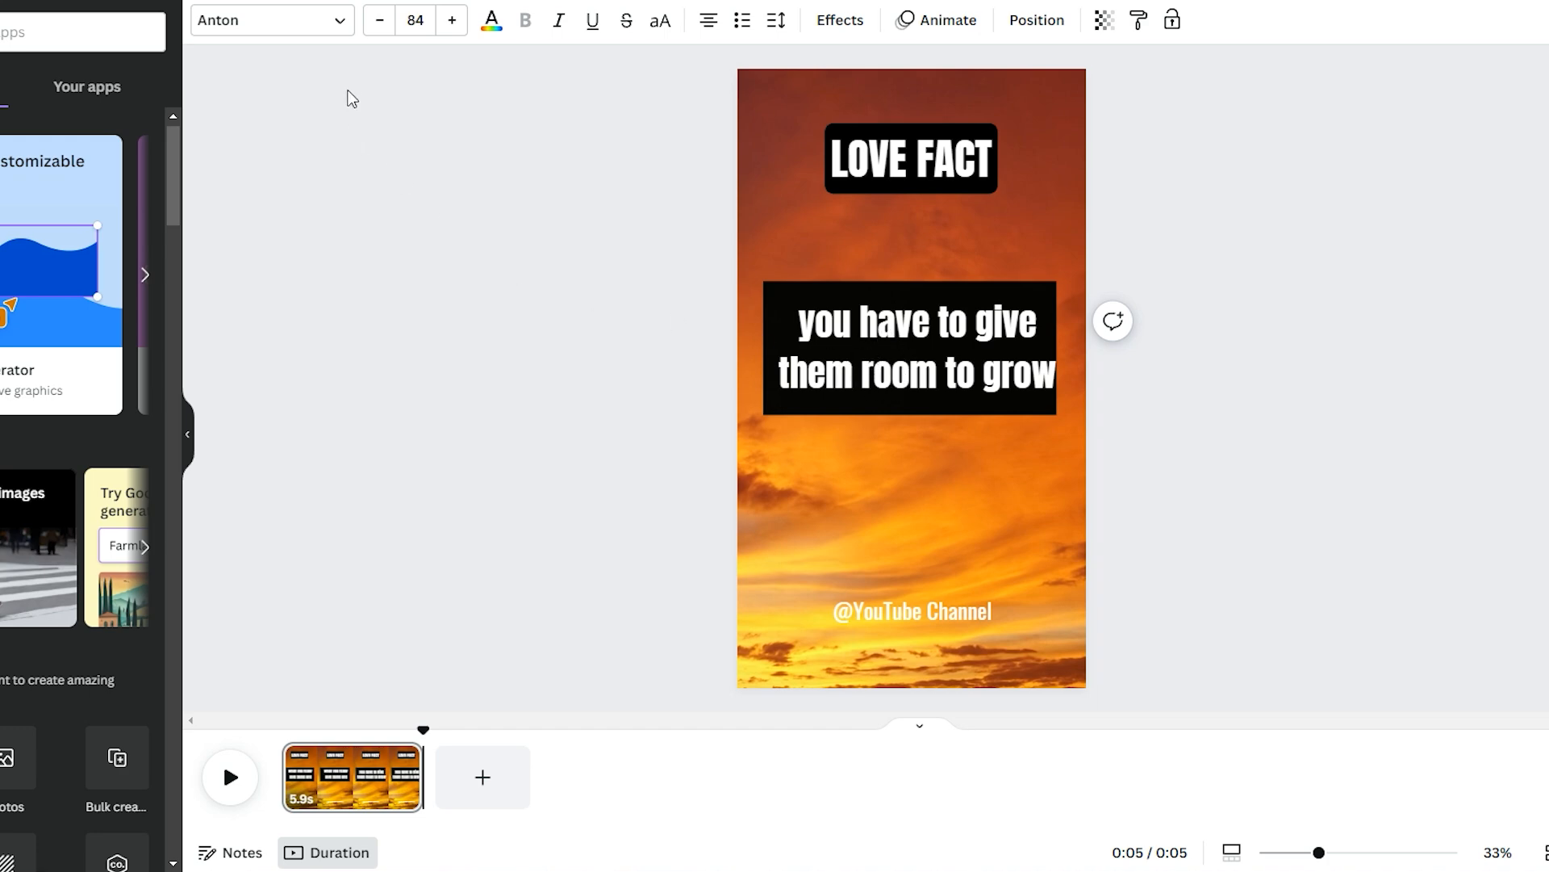
Select the overlapping quote text and browse the side panels, leaving the design unchanged
{"action": "left_click", "coordinate": [674, 21]}
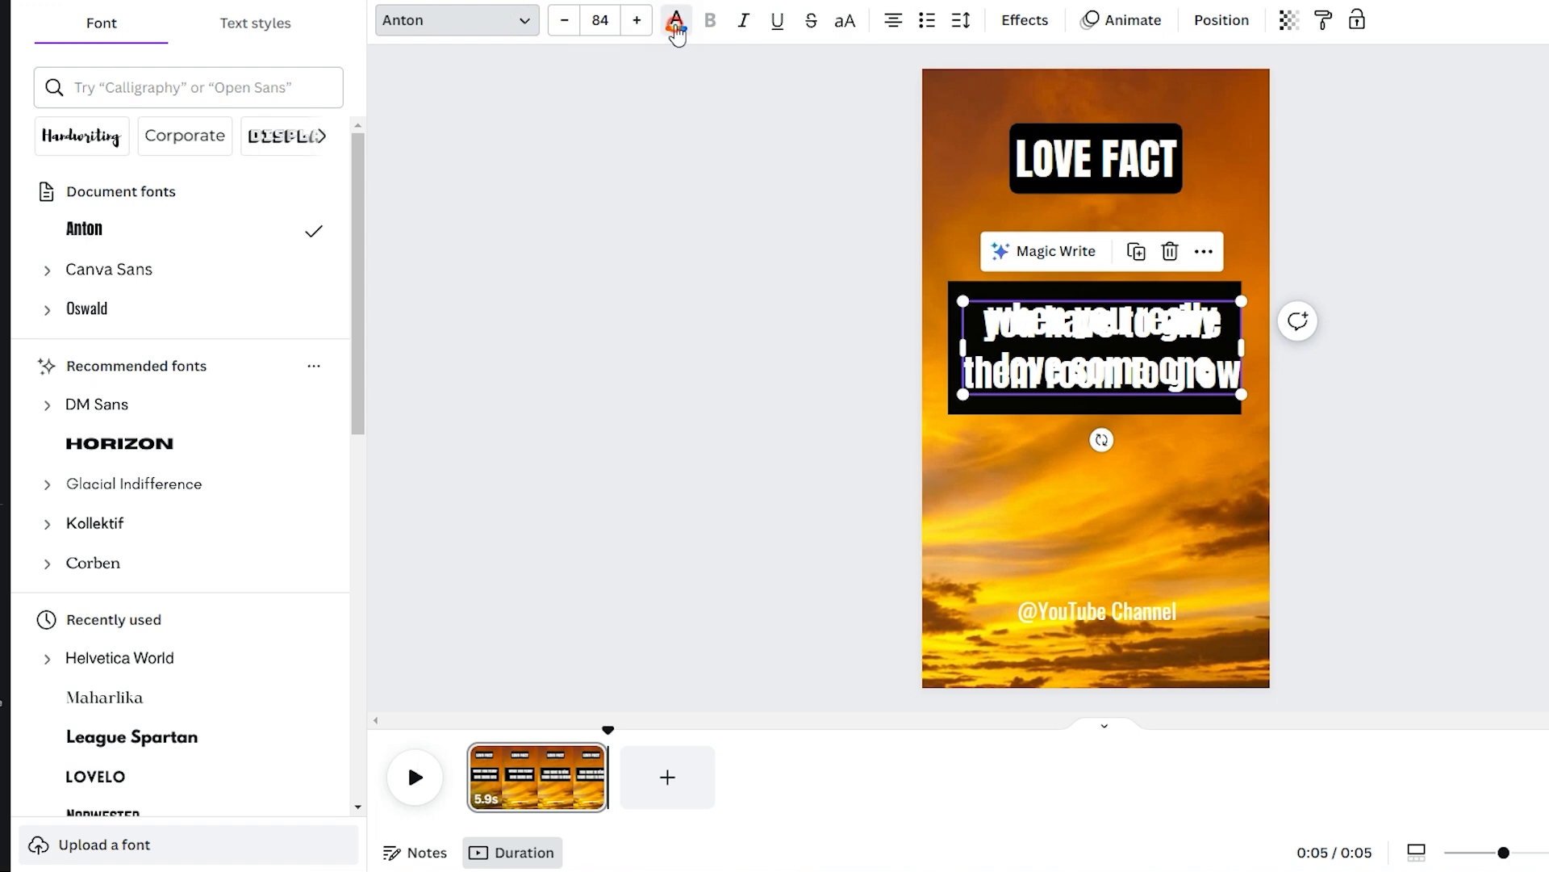
{"action": "left_click", "coordinate": [1130, 20]}
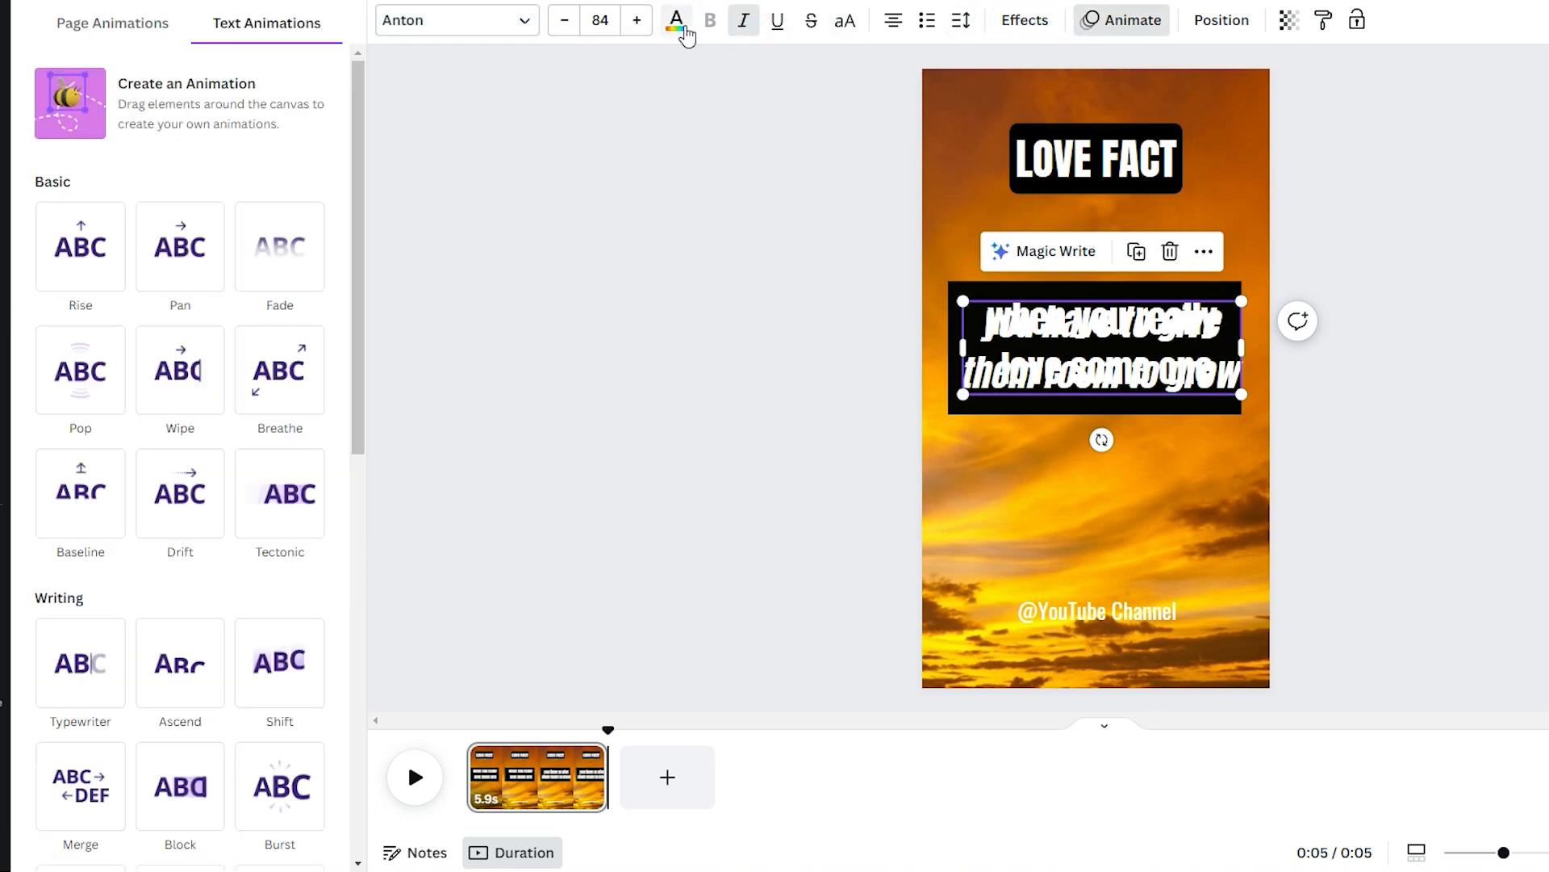
{"action": "left_click", "coordinate": [677, 20]}
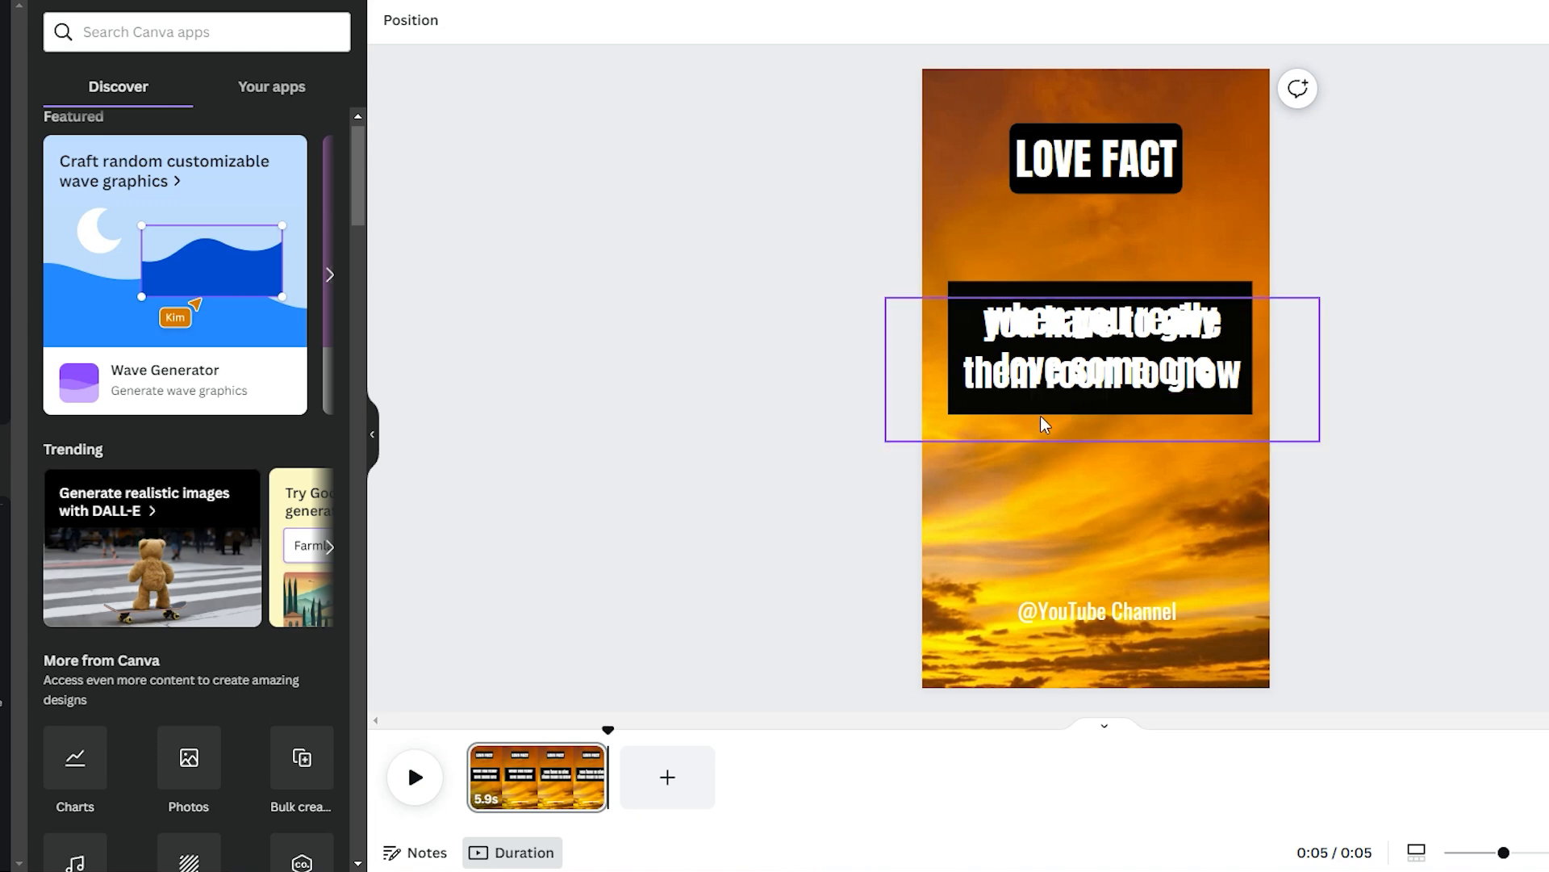
{"action": "mouse_move", "coordinate": [1052, 439]}
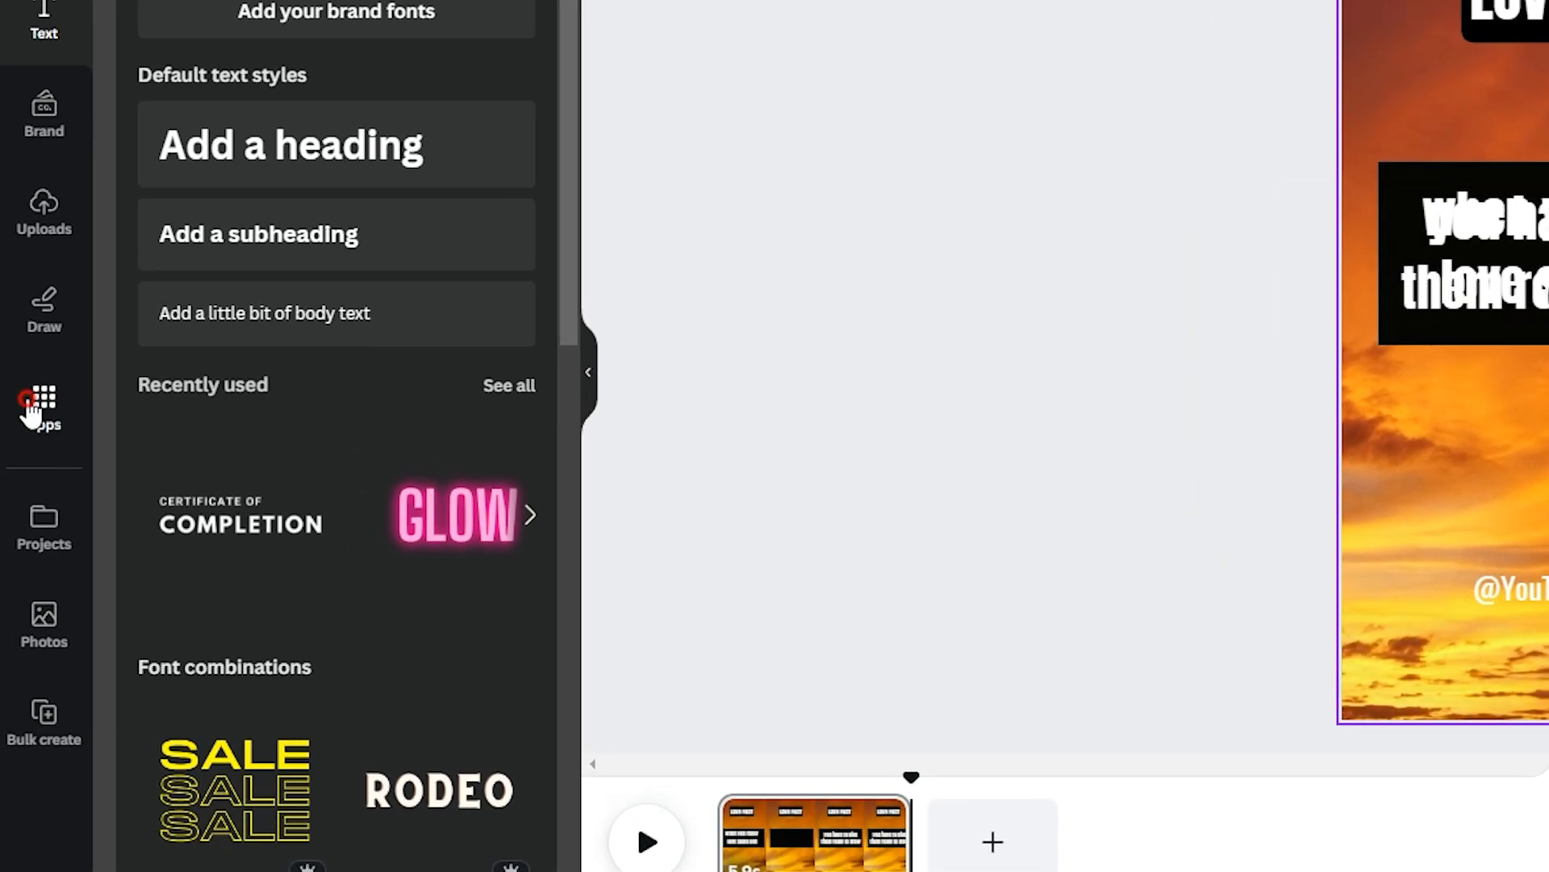
Paste the copied ten-quote sheet (Theme, First Part, Second Part) into Bulk create's manual data table
{"action": "left_click", "coordinate": [45, 401]}
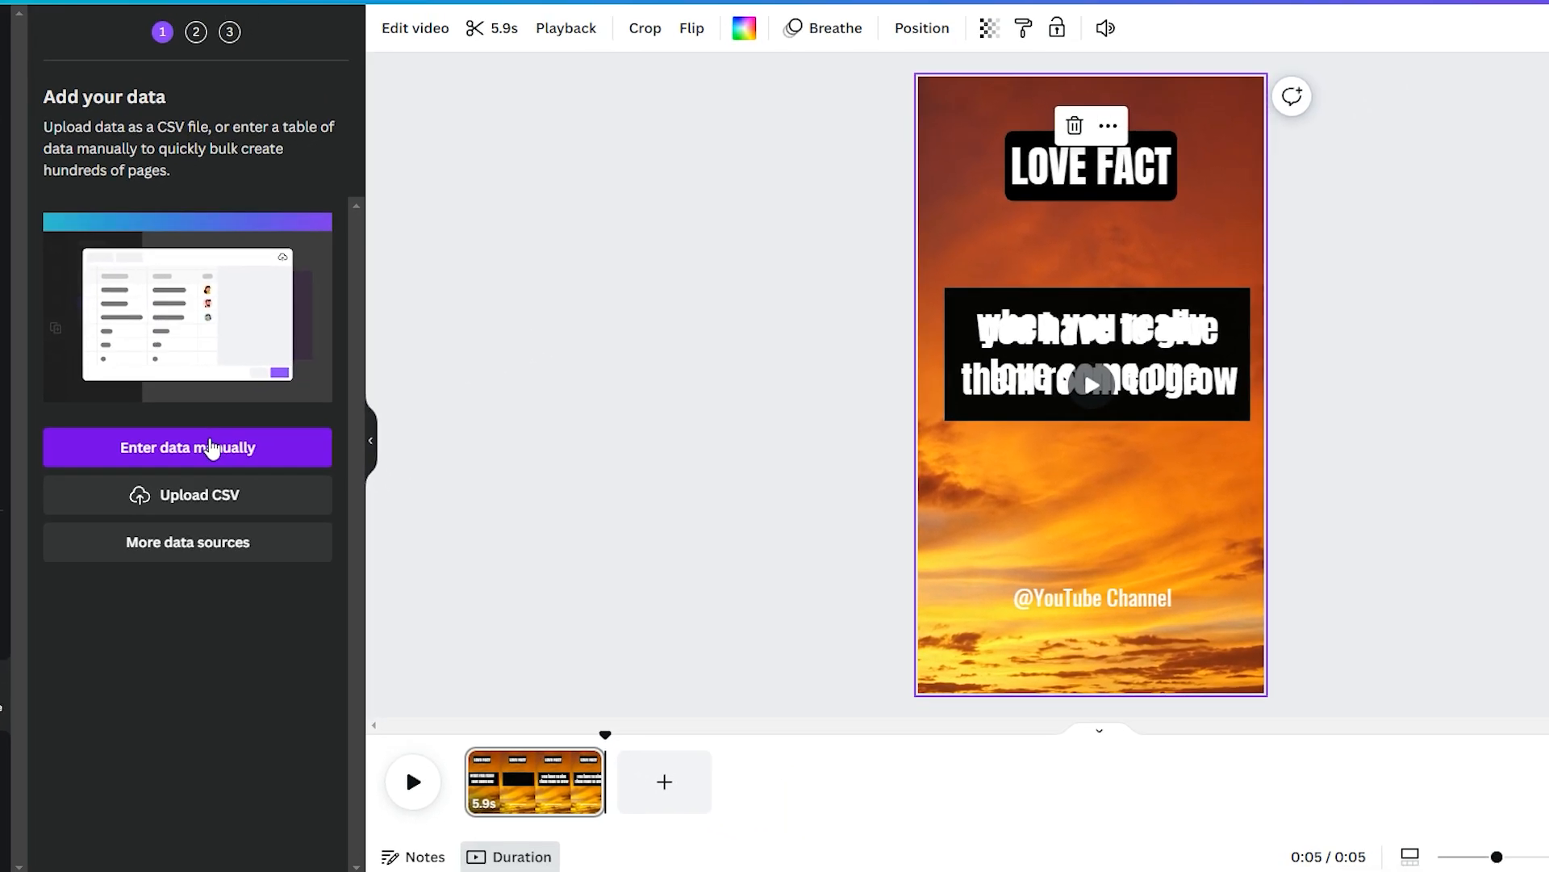
{"action": "left_click", "coordinate": [188, 447]}
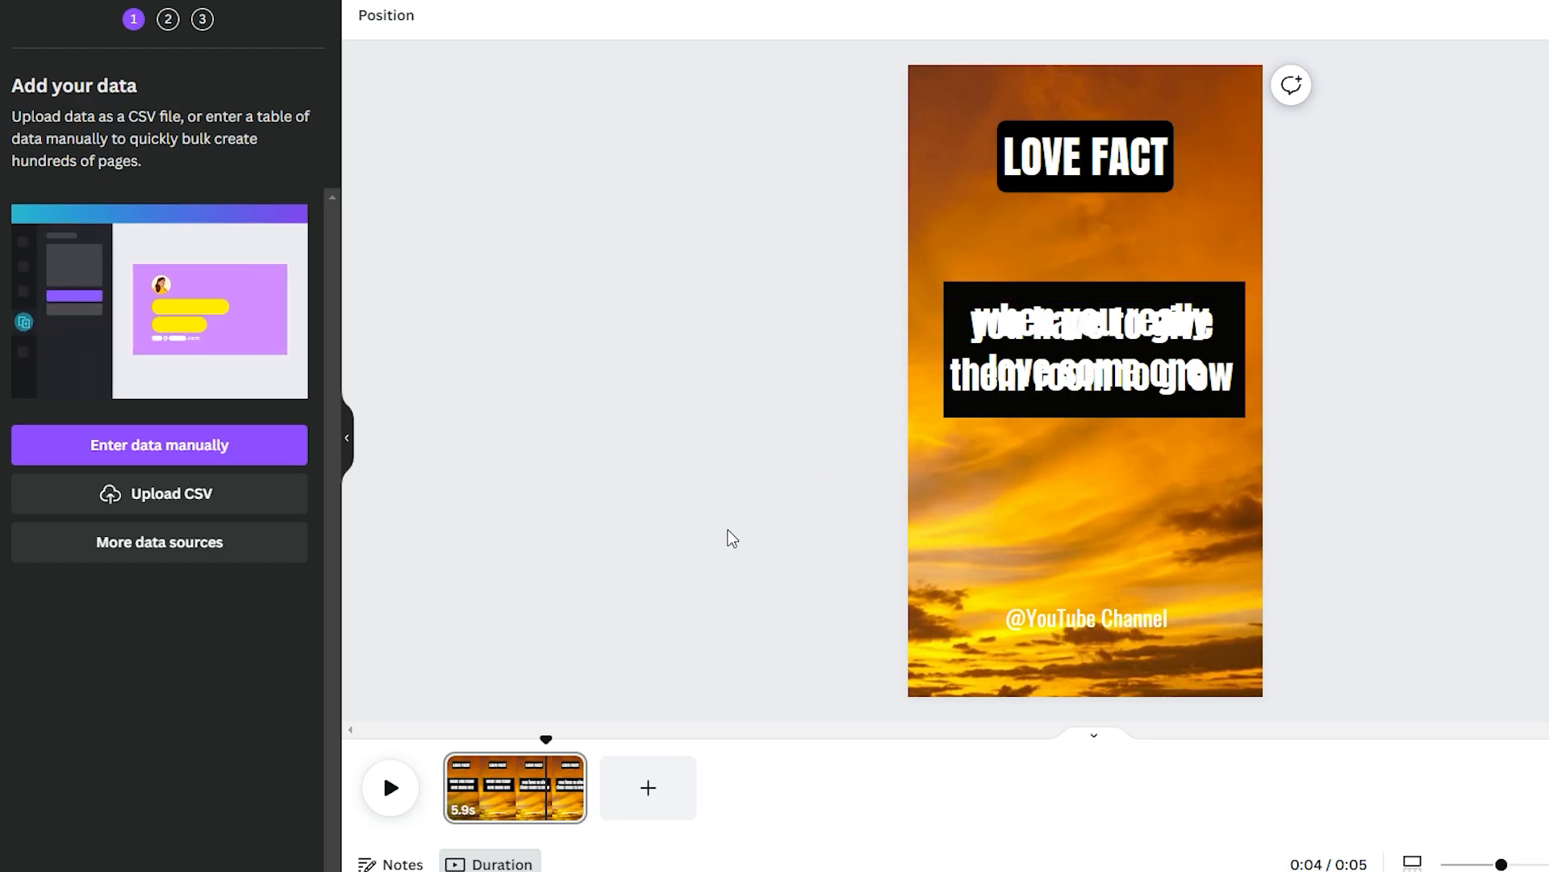
{"action": "left_click", "coordinate": [159, 444]}
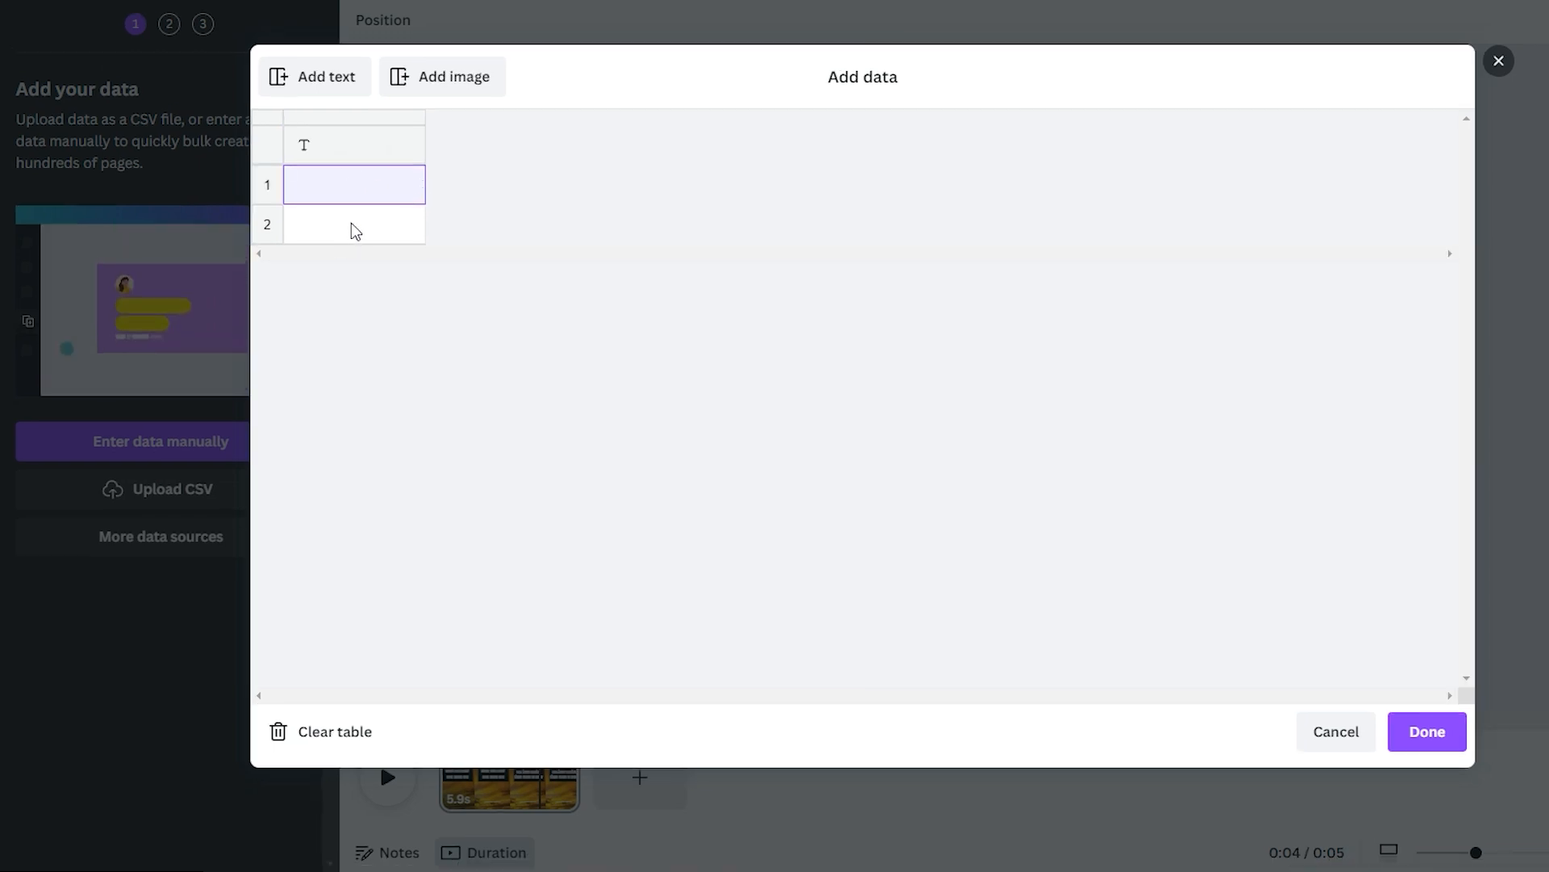
{"action": "right_click", "coordinate": [342, 145]}
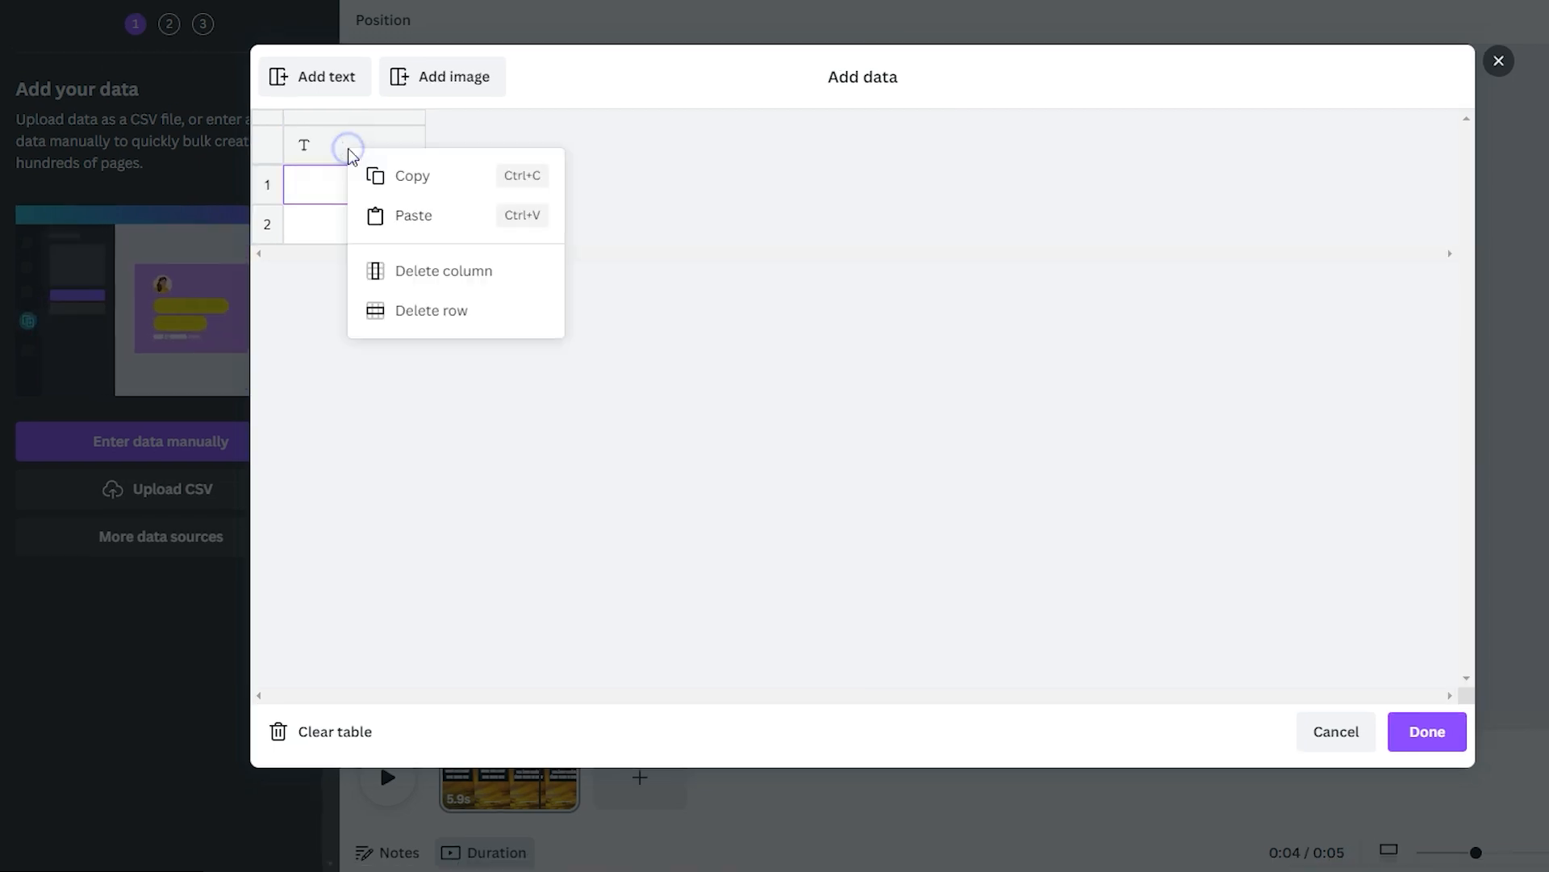
{"action": "left_click", "coordinate": [413, 215]}
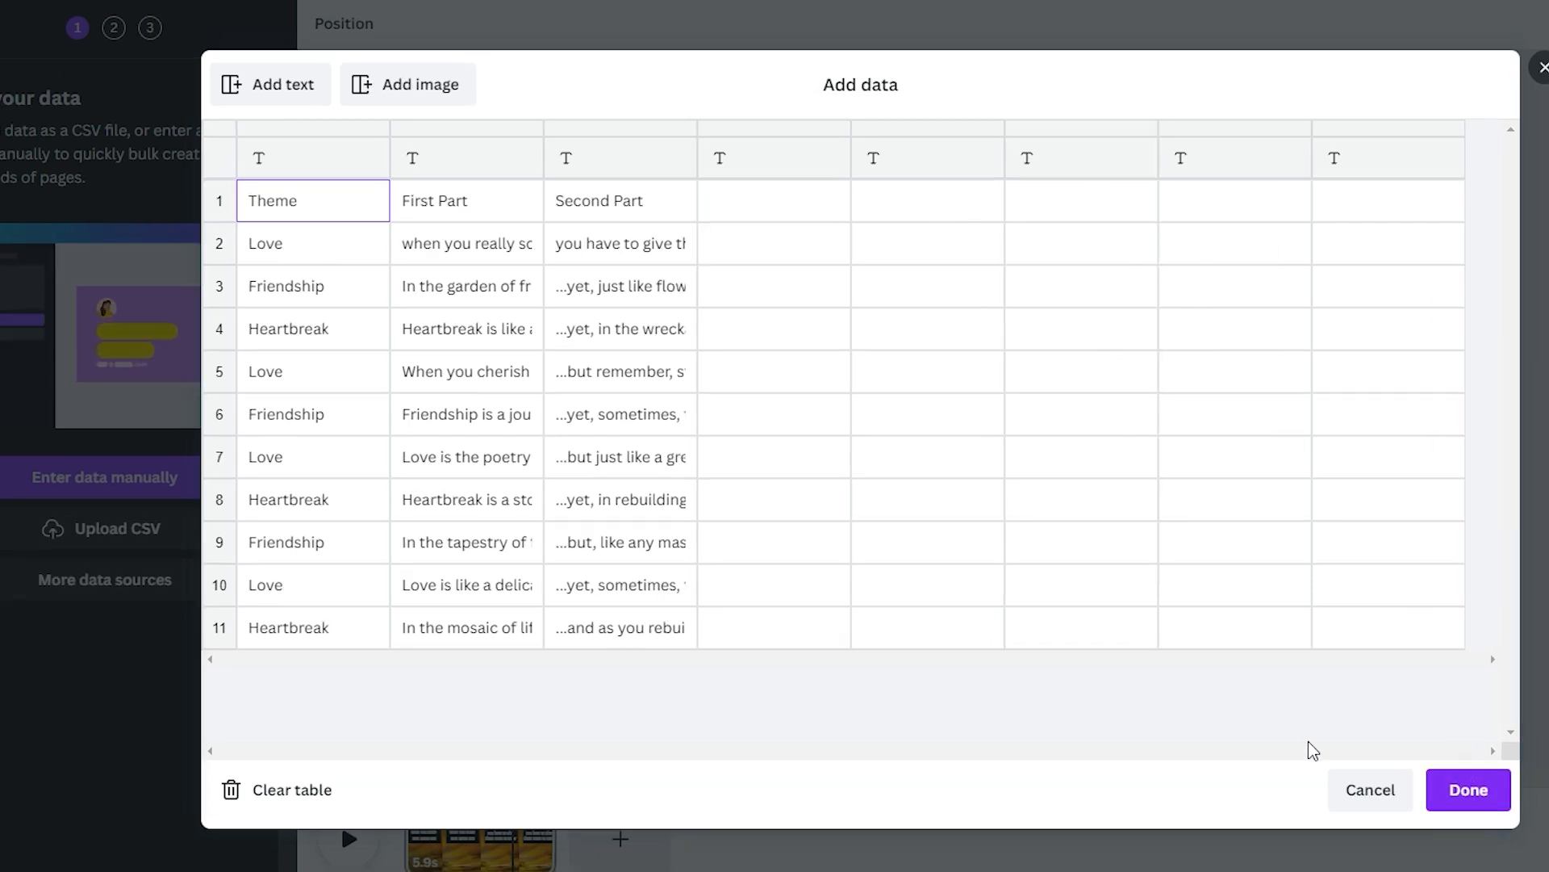
{"action": "left_click", "coordinate": [1468, 789]}
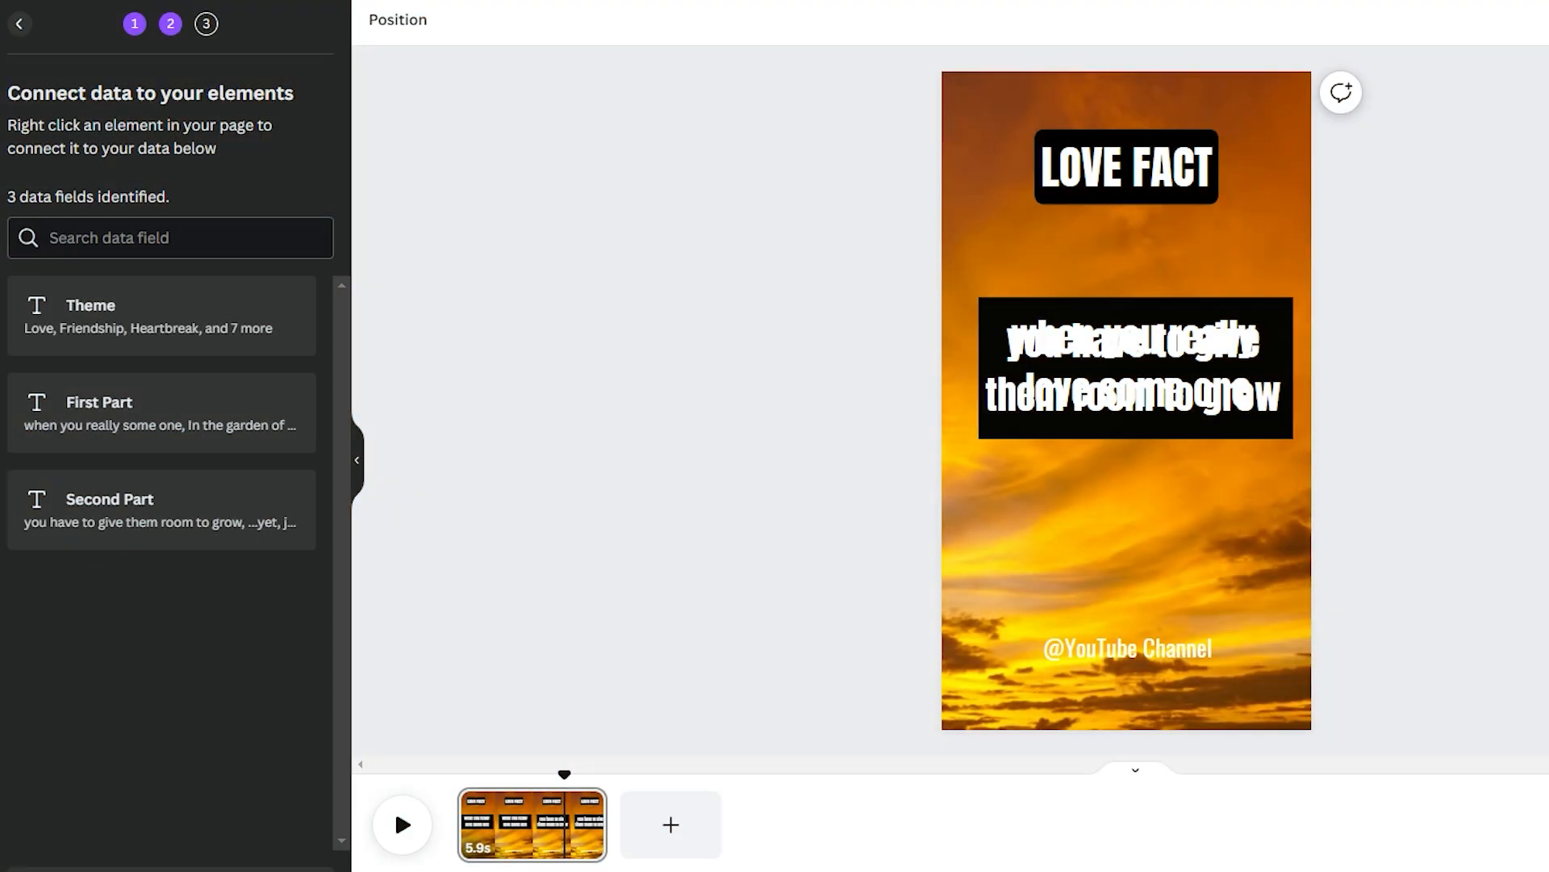
{"action": "mouse_move", "coordinate": [594, 285]}
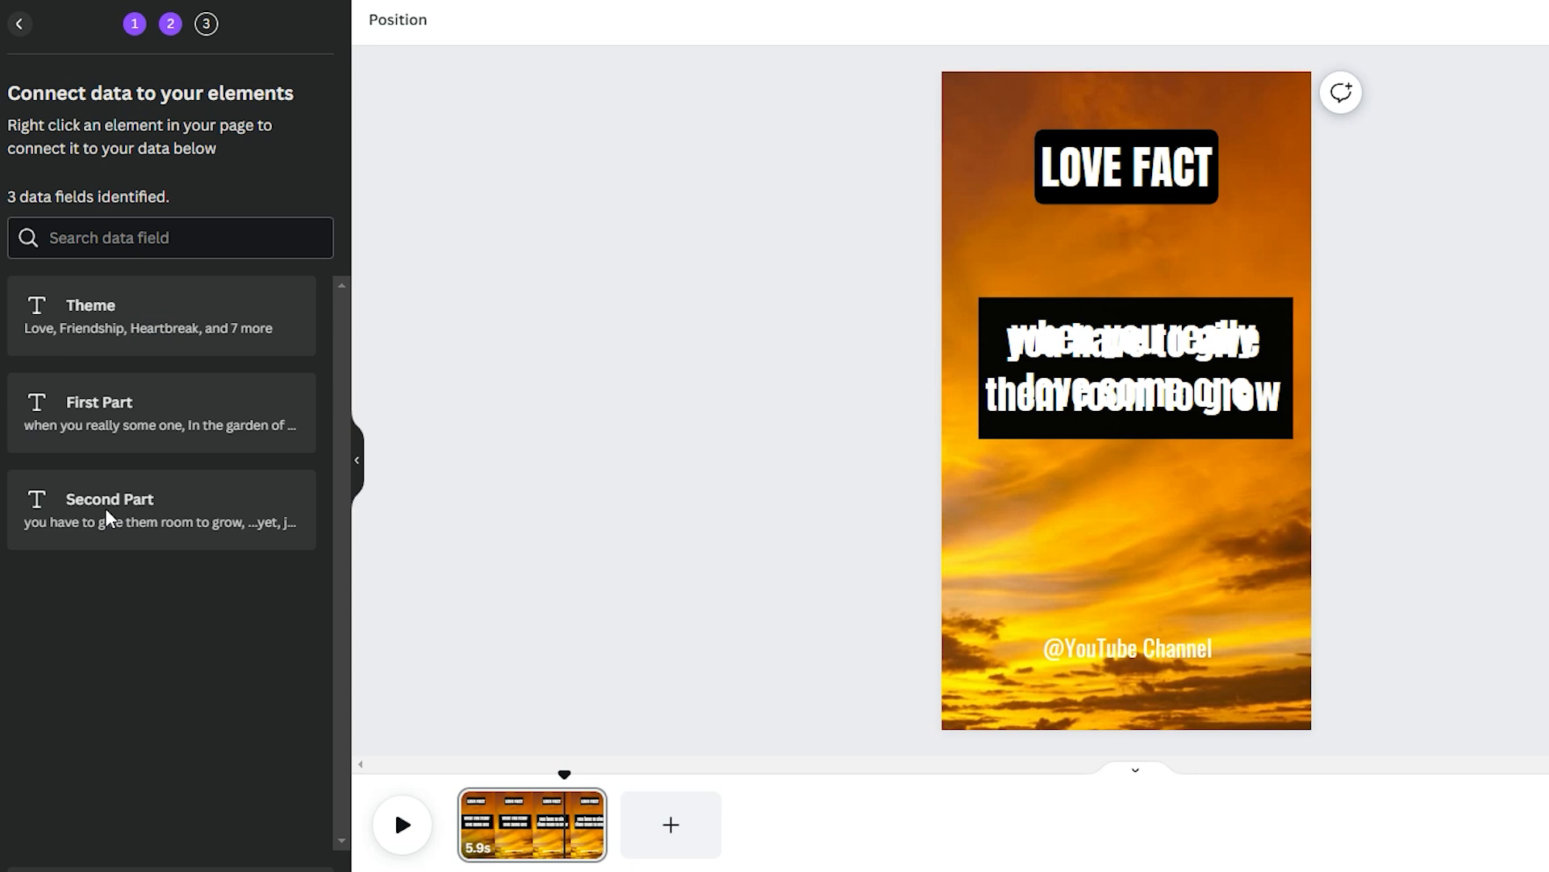
Connect the LOVE FACT heading to a data field through Connect data
{"action": "left_click", "coordinate": [1041, 240]}
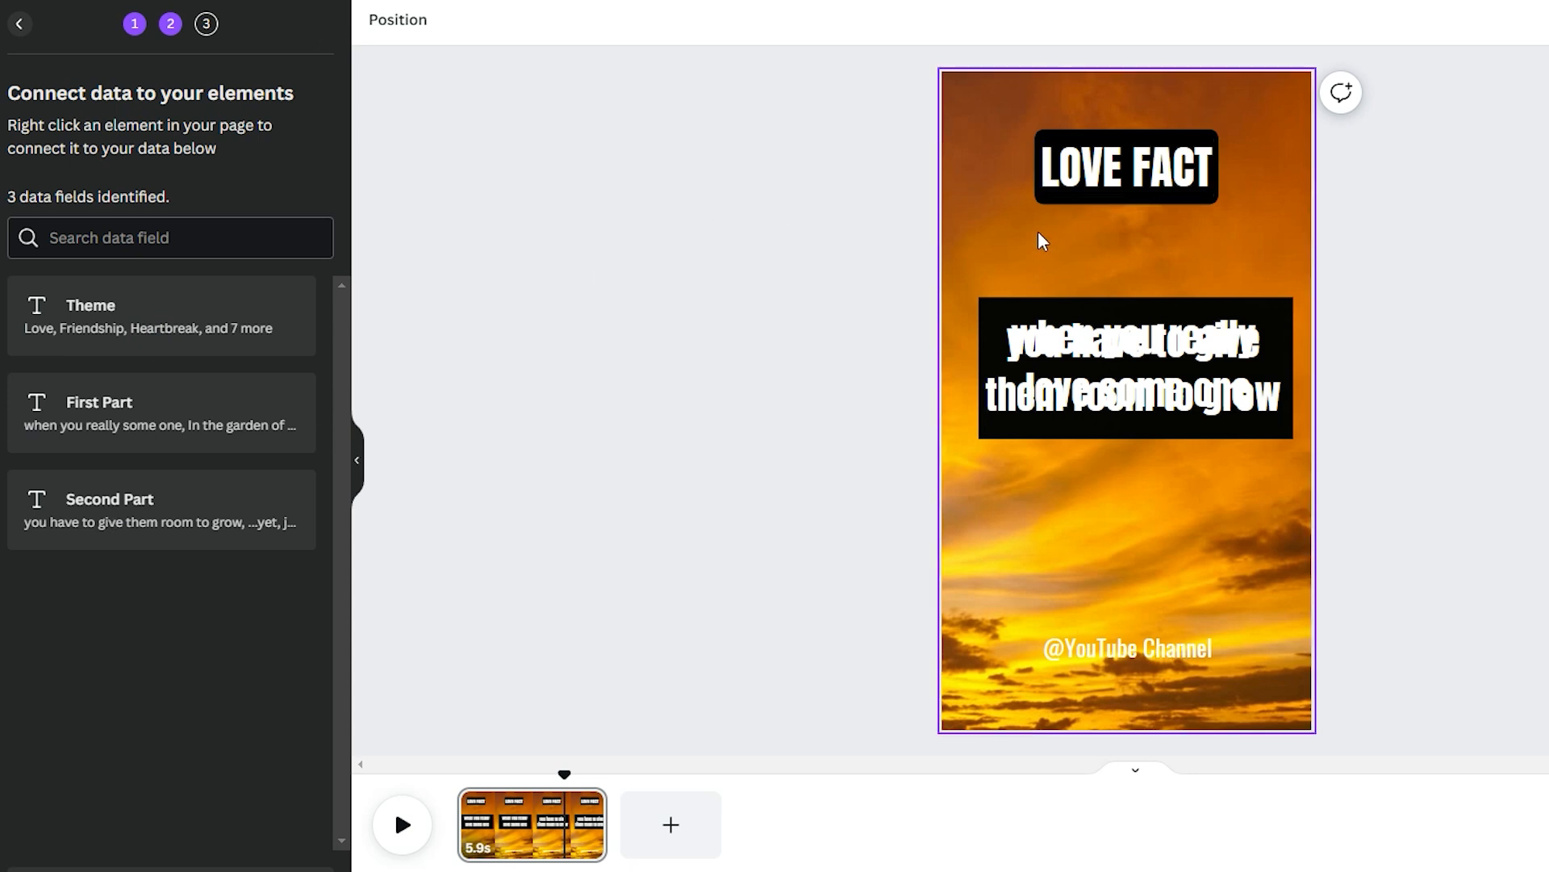
{"action": "left_click", "coordinate": [1126, 167]}
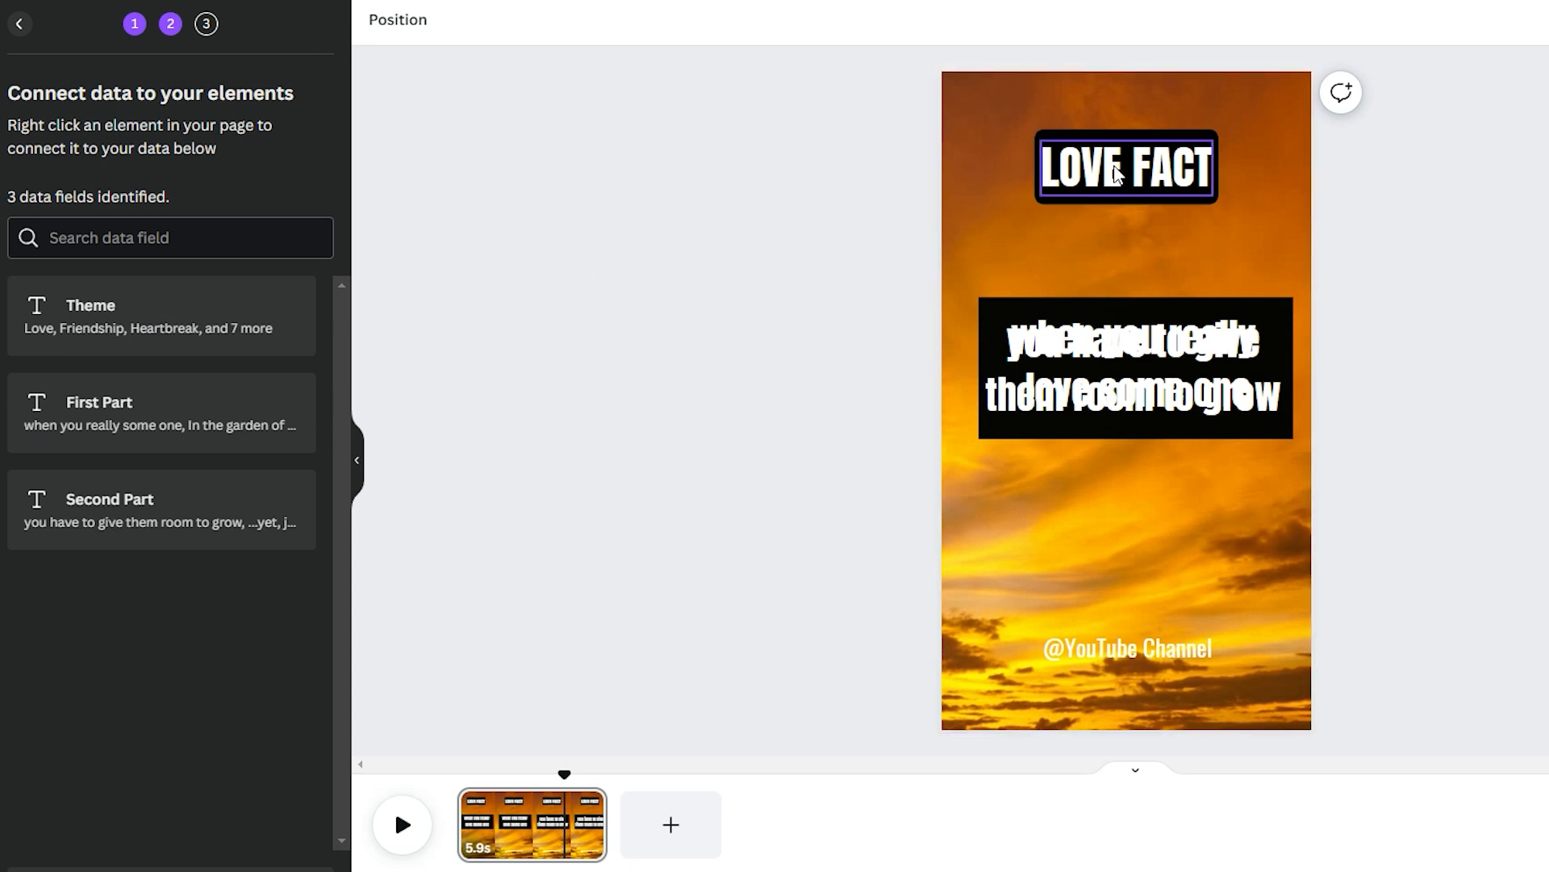
{"action": "right_click", "coordinate": [1117, 170]}
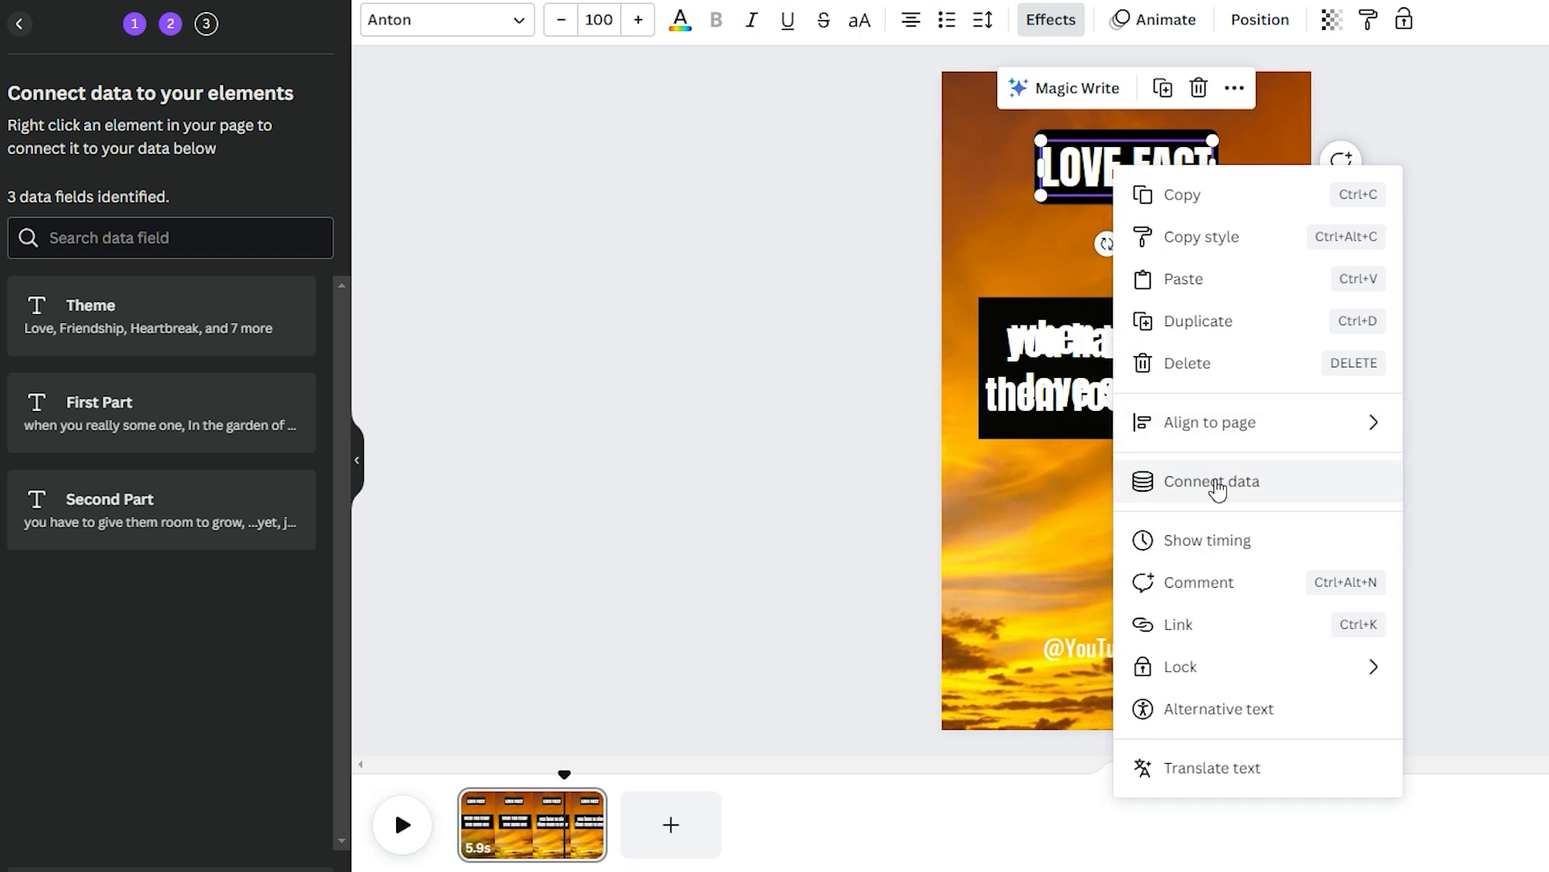
{"action": "left_click", "coordinate": [1211, 482]}
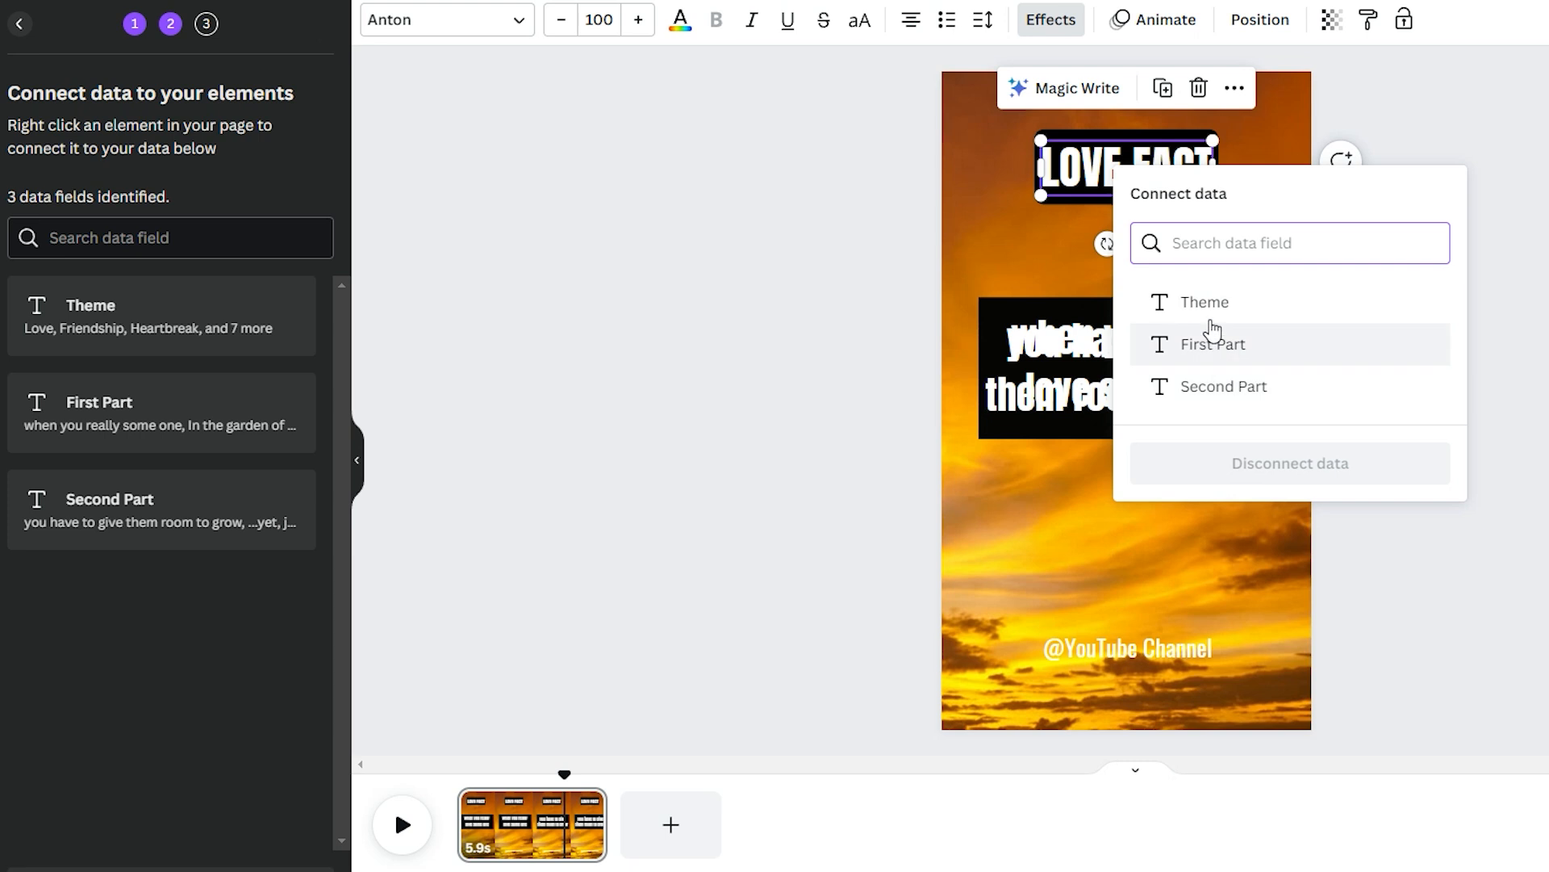
{"action": "mouse_move", "coordinate": [1213, 369]}
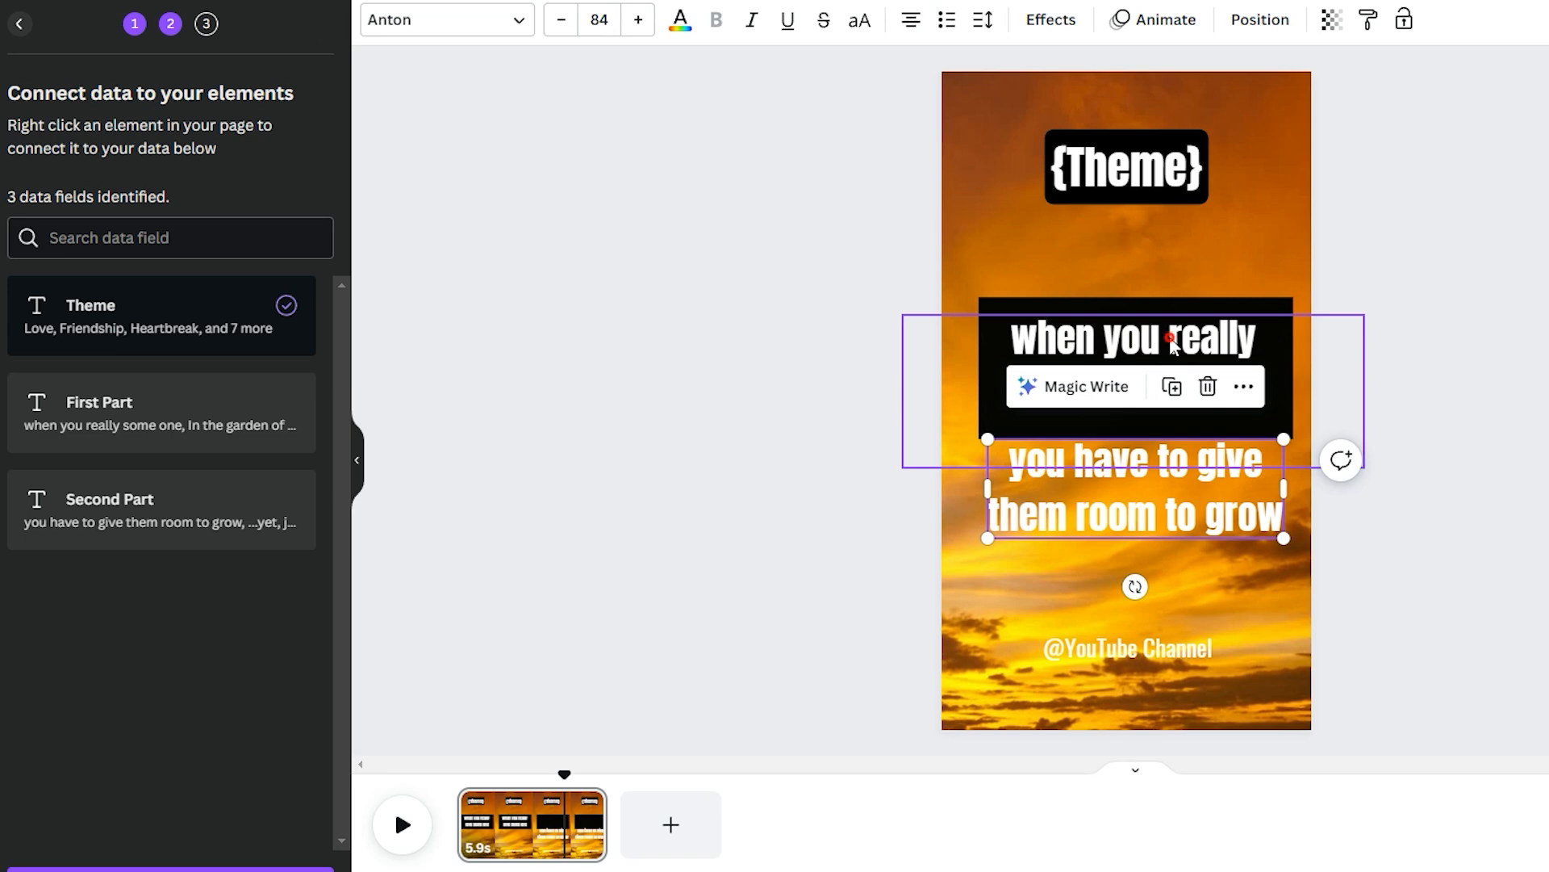
Link the upper quote text to First Part and the lower one to Second Part
{"action": "right_click", "coordinate": [1170, 339]}
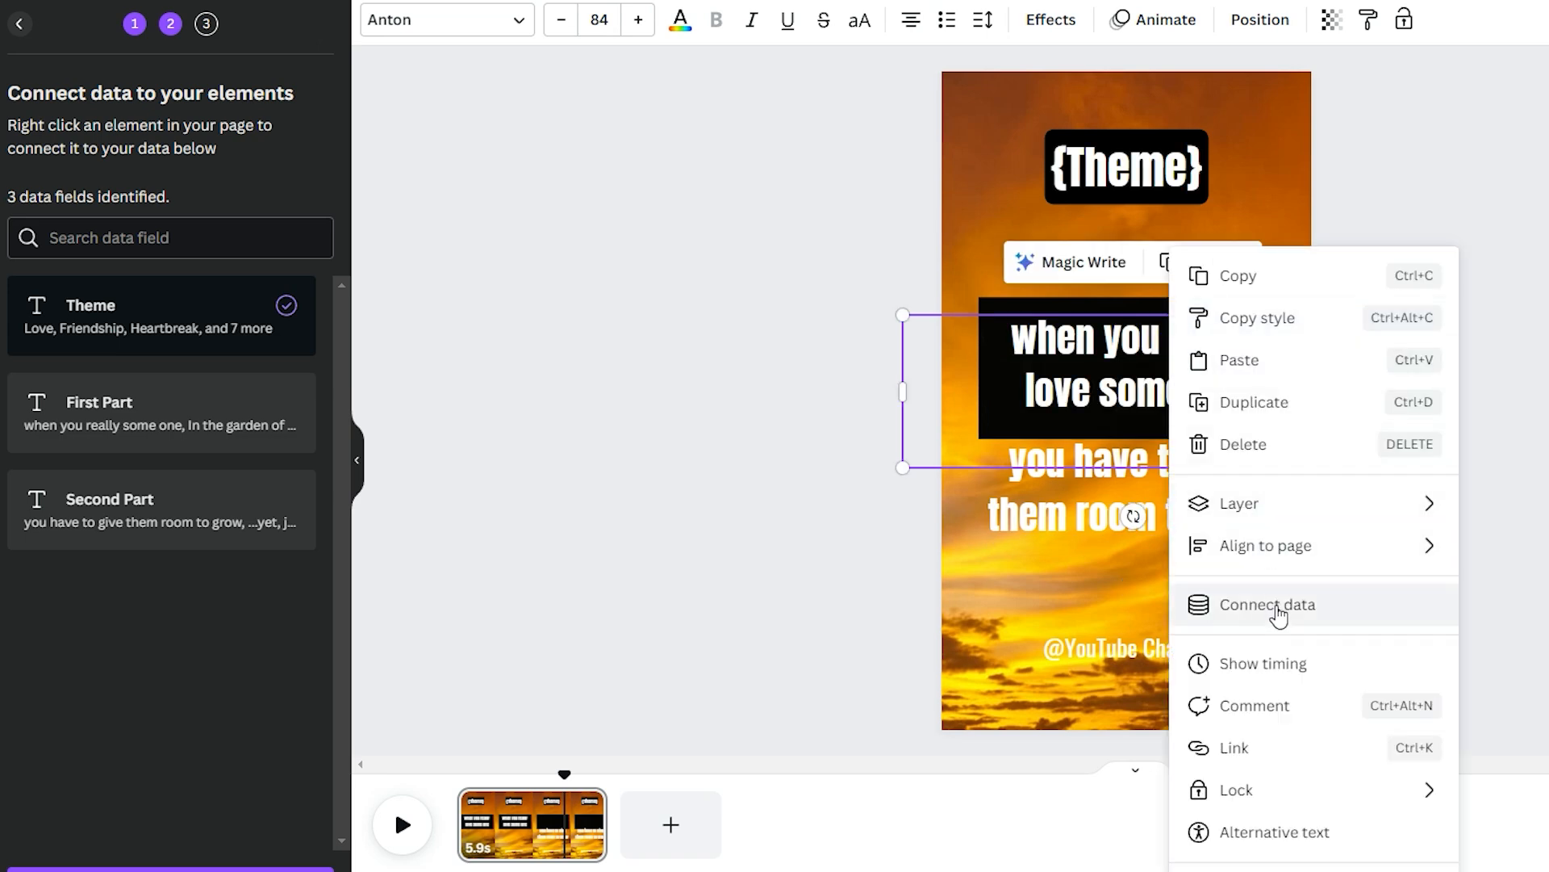
{"action": "left_click", "coordinate": [1268, 605]}
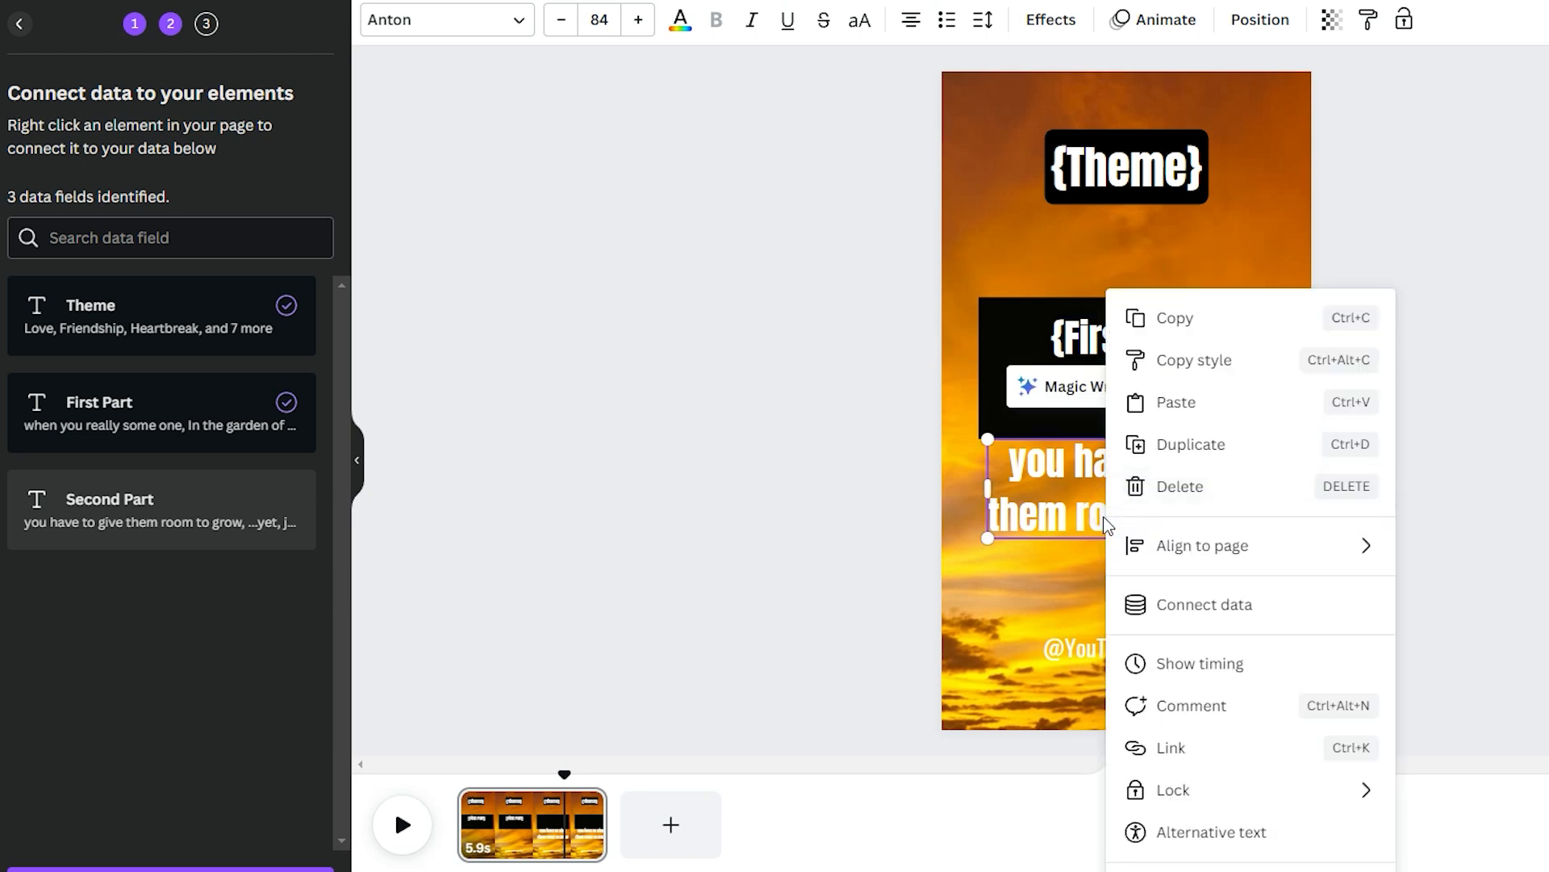
{"action": "left_click", "coordinate": [1204, 604]}
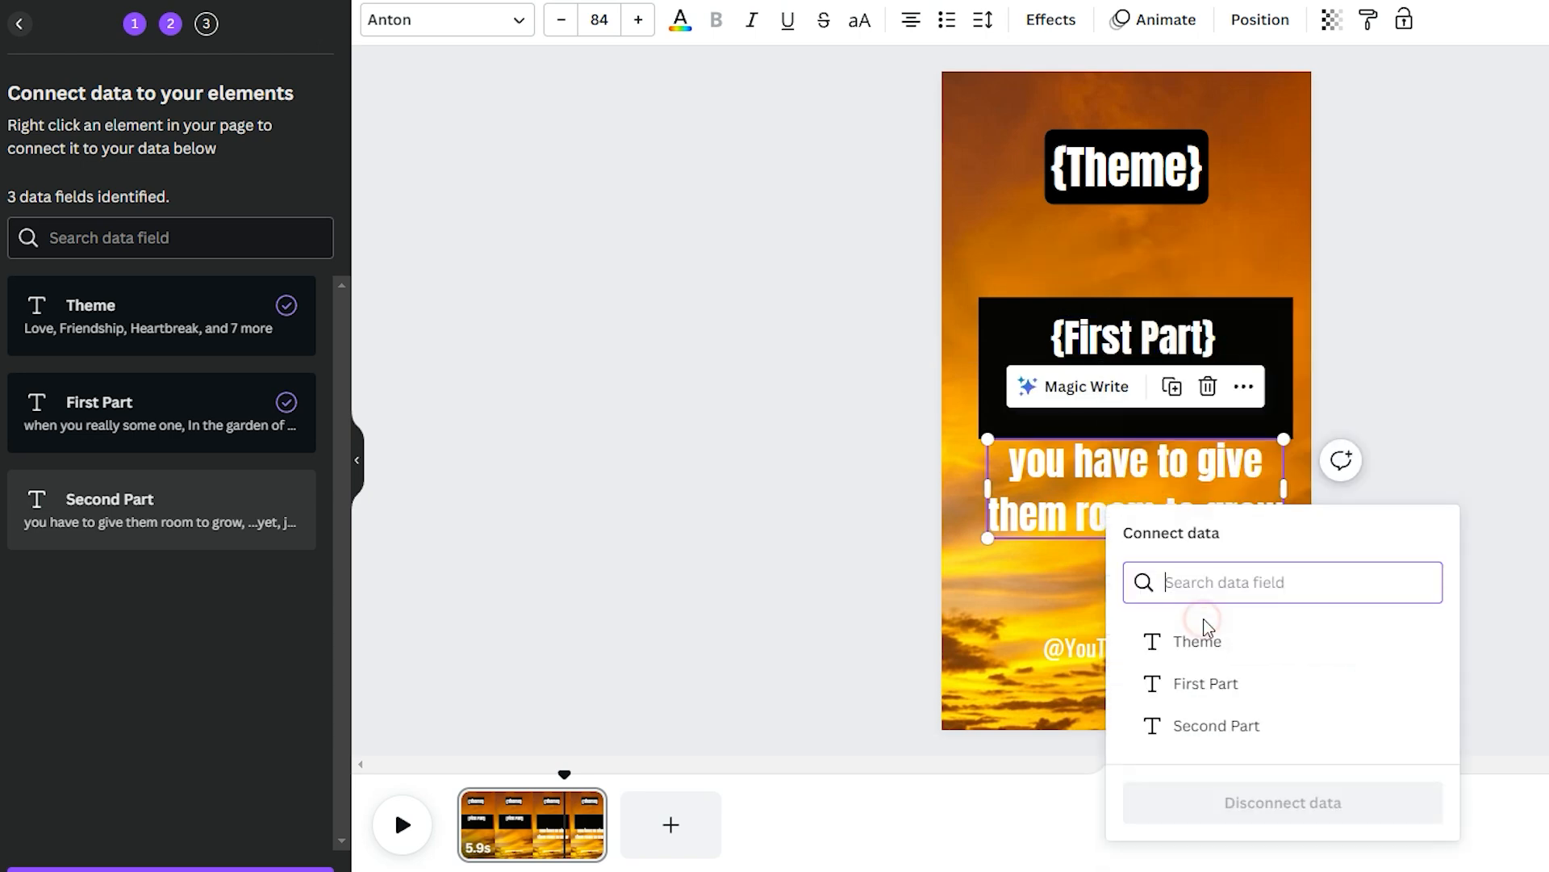
{"action": "left_click", "coordinate": [1217, 725]}
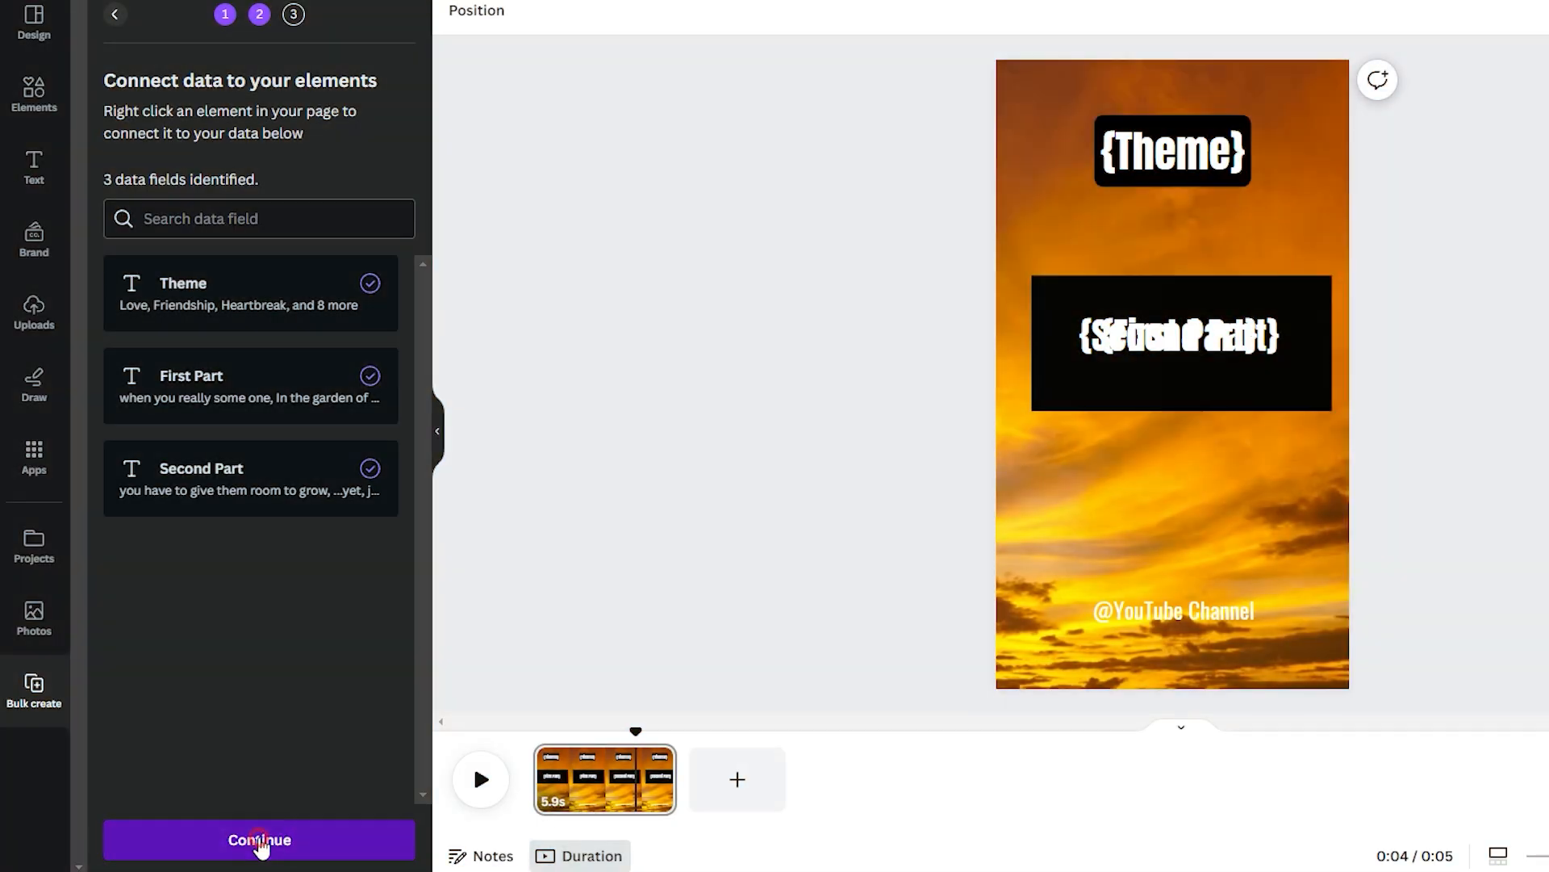
Continue past the field connections with all rows selected and generate 11 designs
{"action": "left_click", "coordinate": [258, 839]}
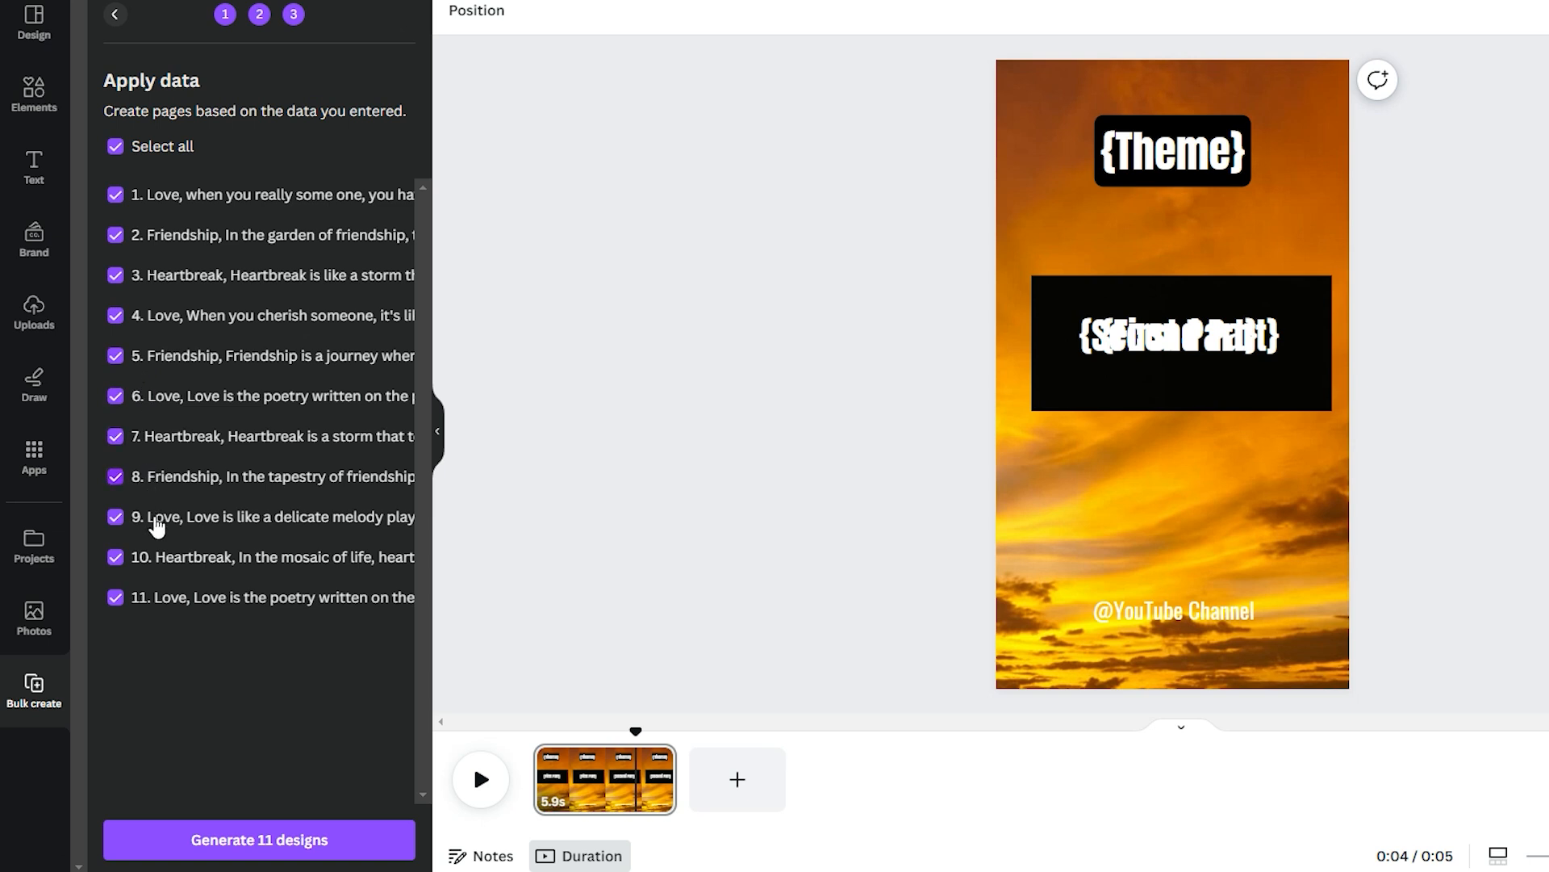
{"action": "mouse_move", "coordinate": [280, 457]}
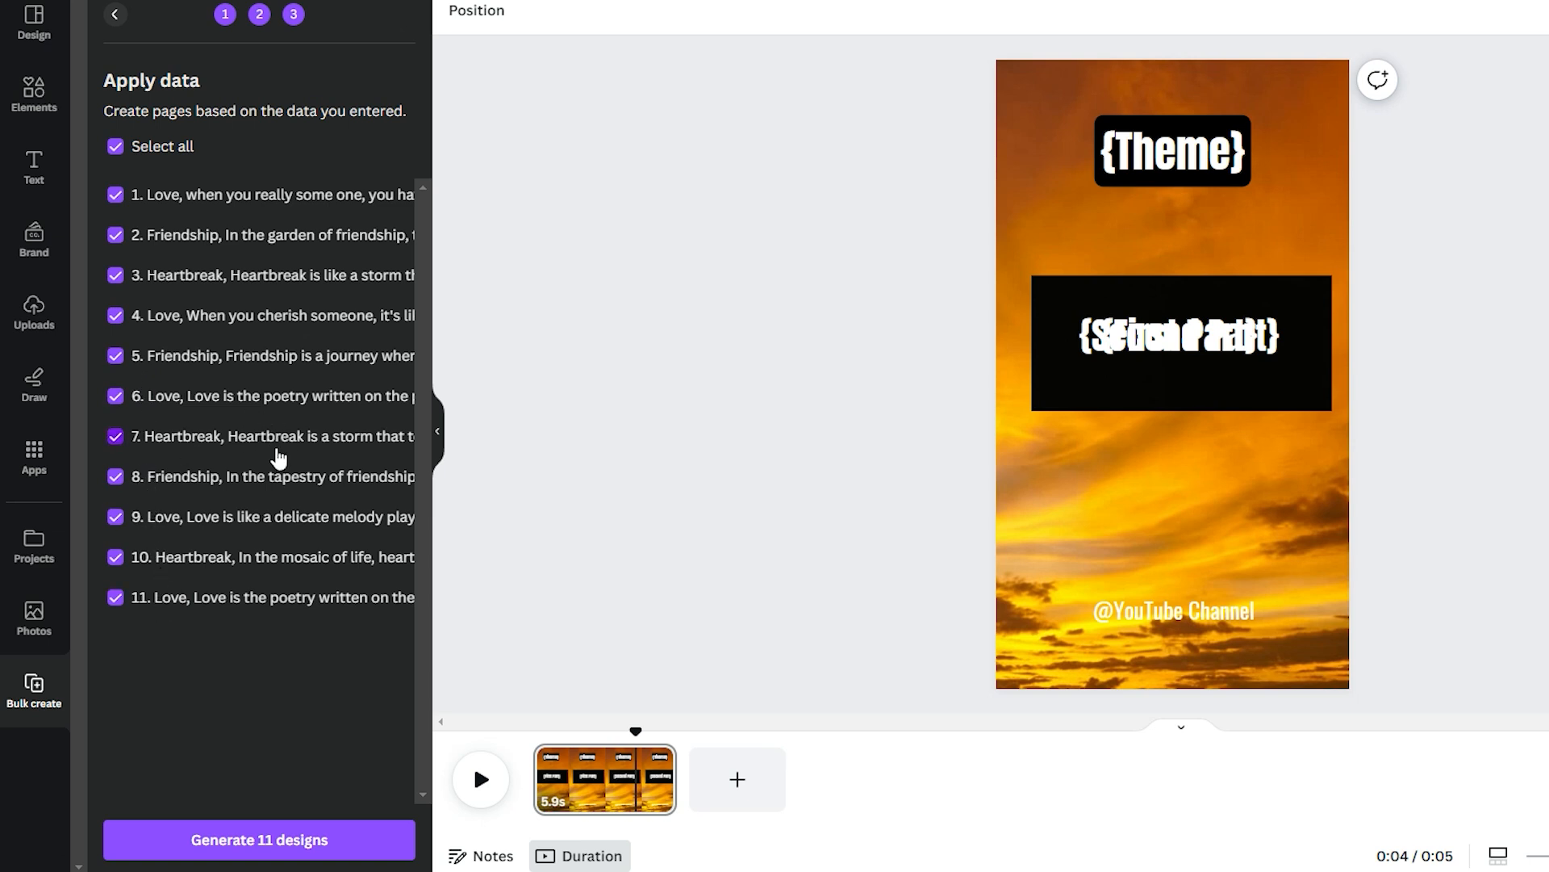
{"action": "left_click", "coordinate": [260, 841]}
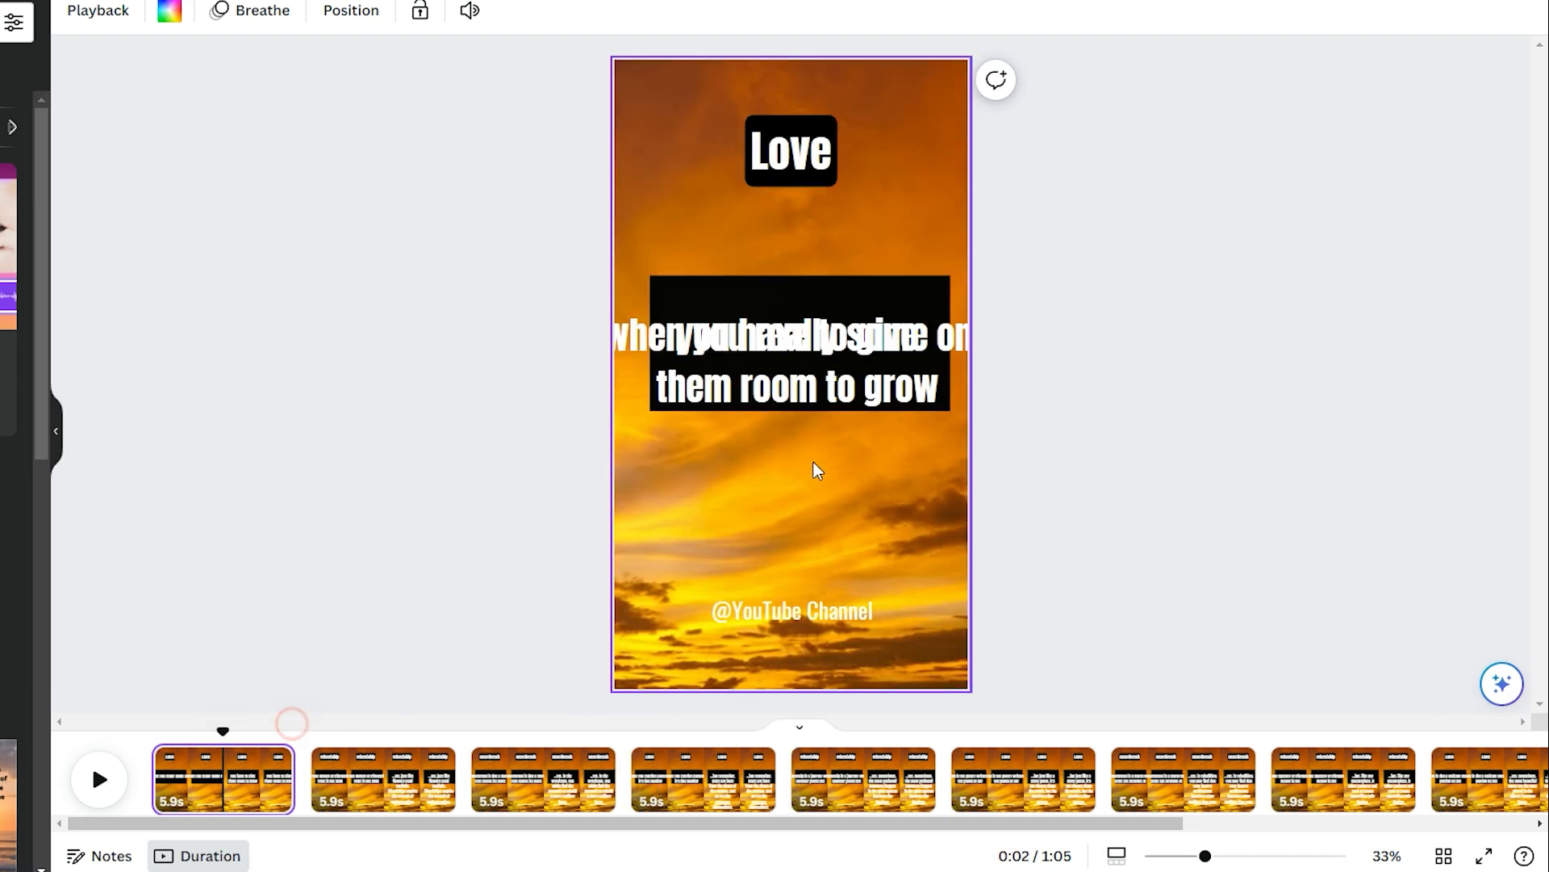
{"action": "left_click", "coordinate": [796, 348]}
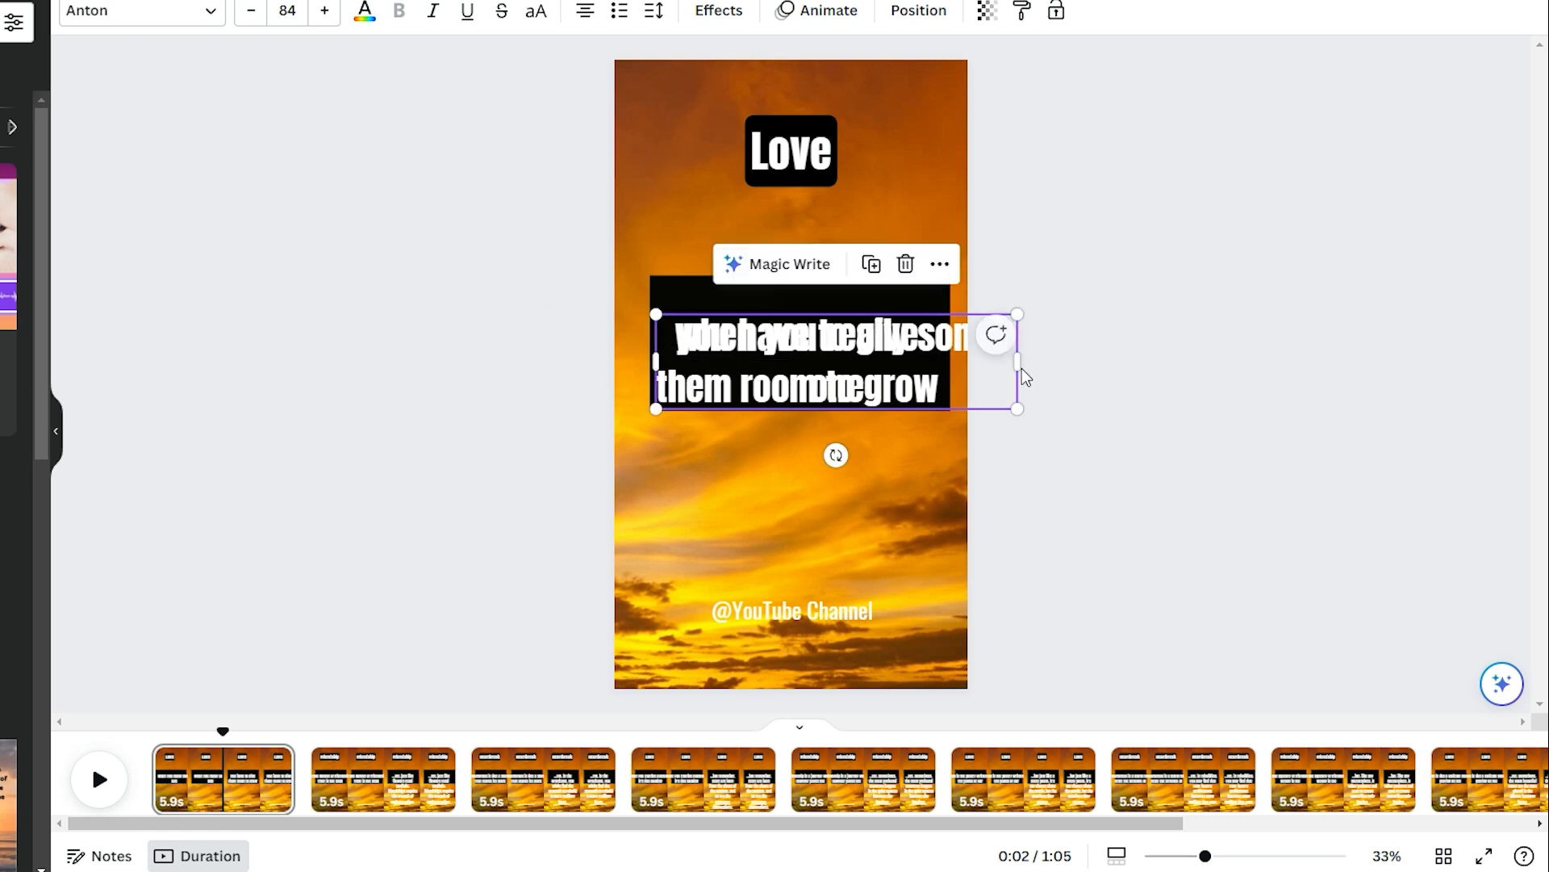
{"action": "left_click_drag", "start_coordinate": [1017, 362], "coordinate": [910, 362]}
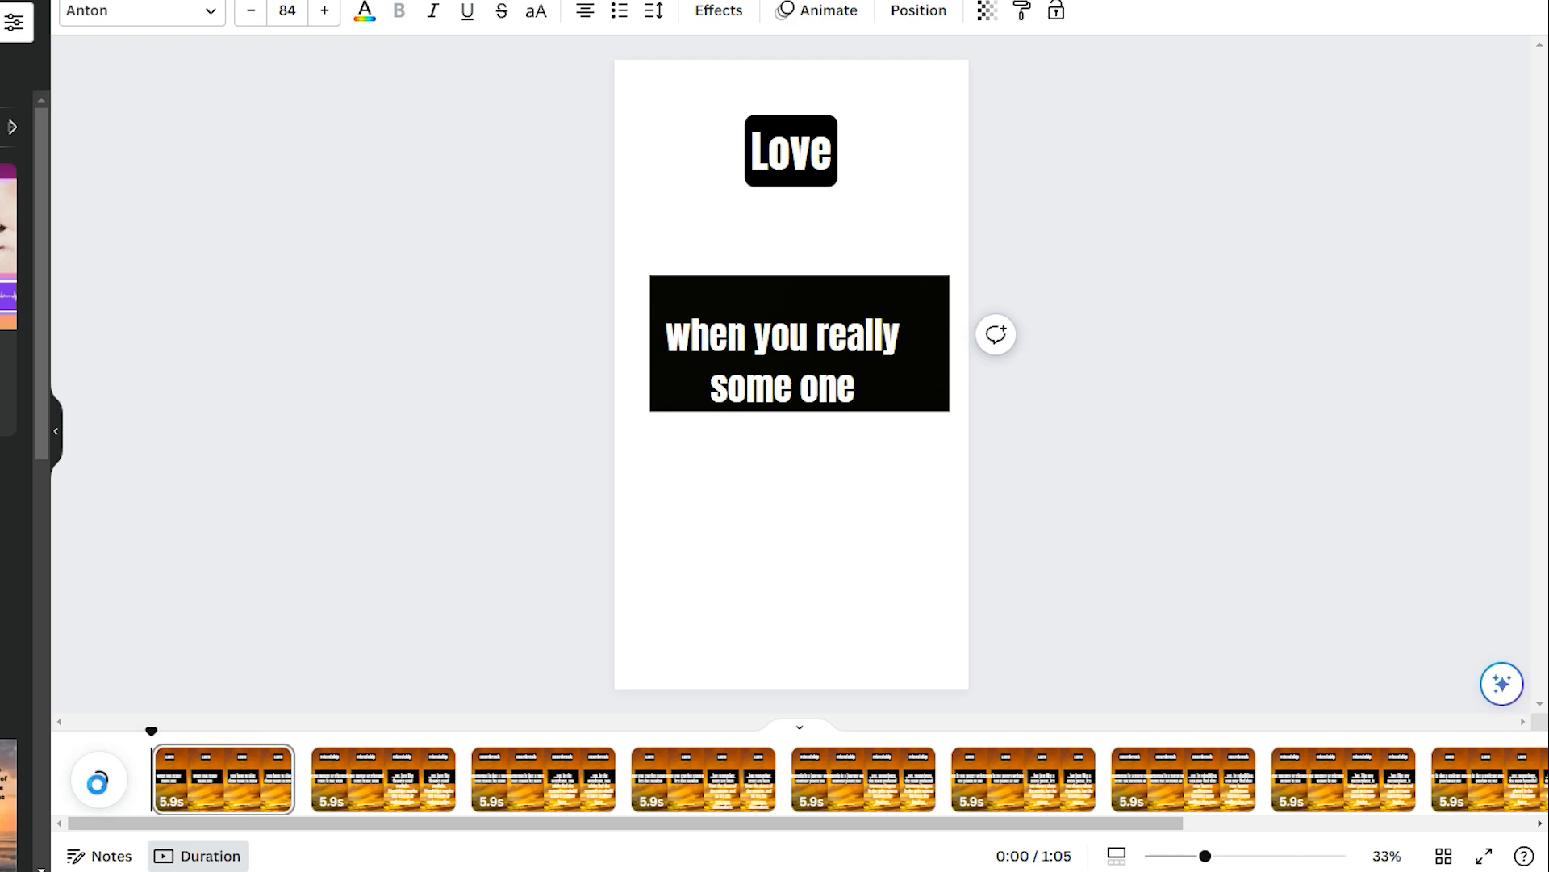
{"action": "left_click", "coordinate": [767, 357]}
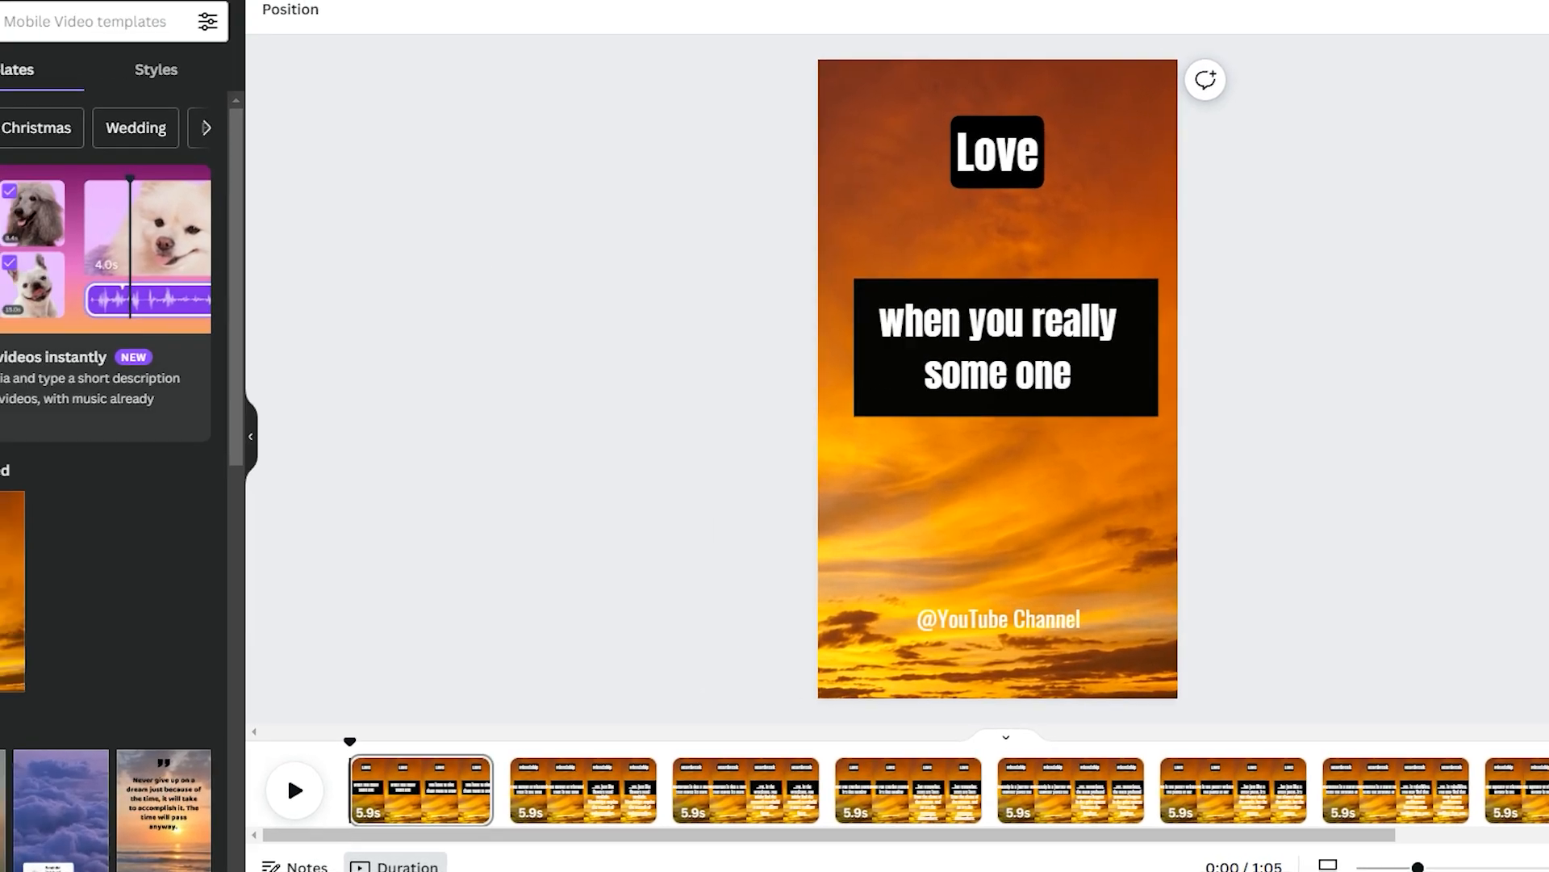
{"action": "left_click", "coordinate": [25, 89]}
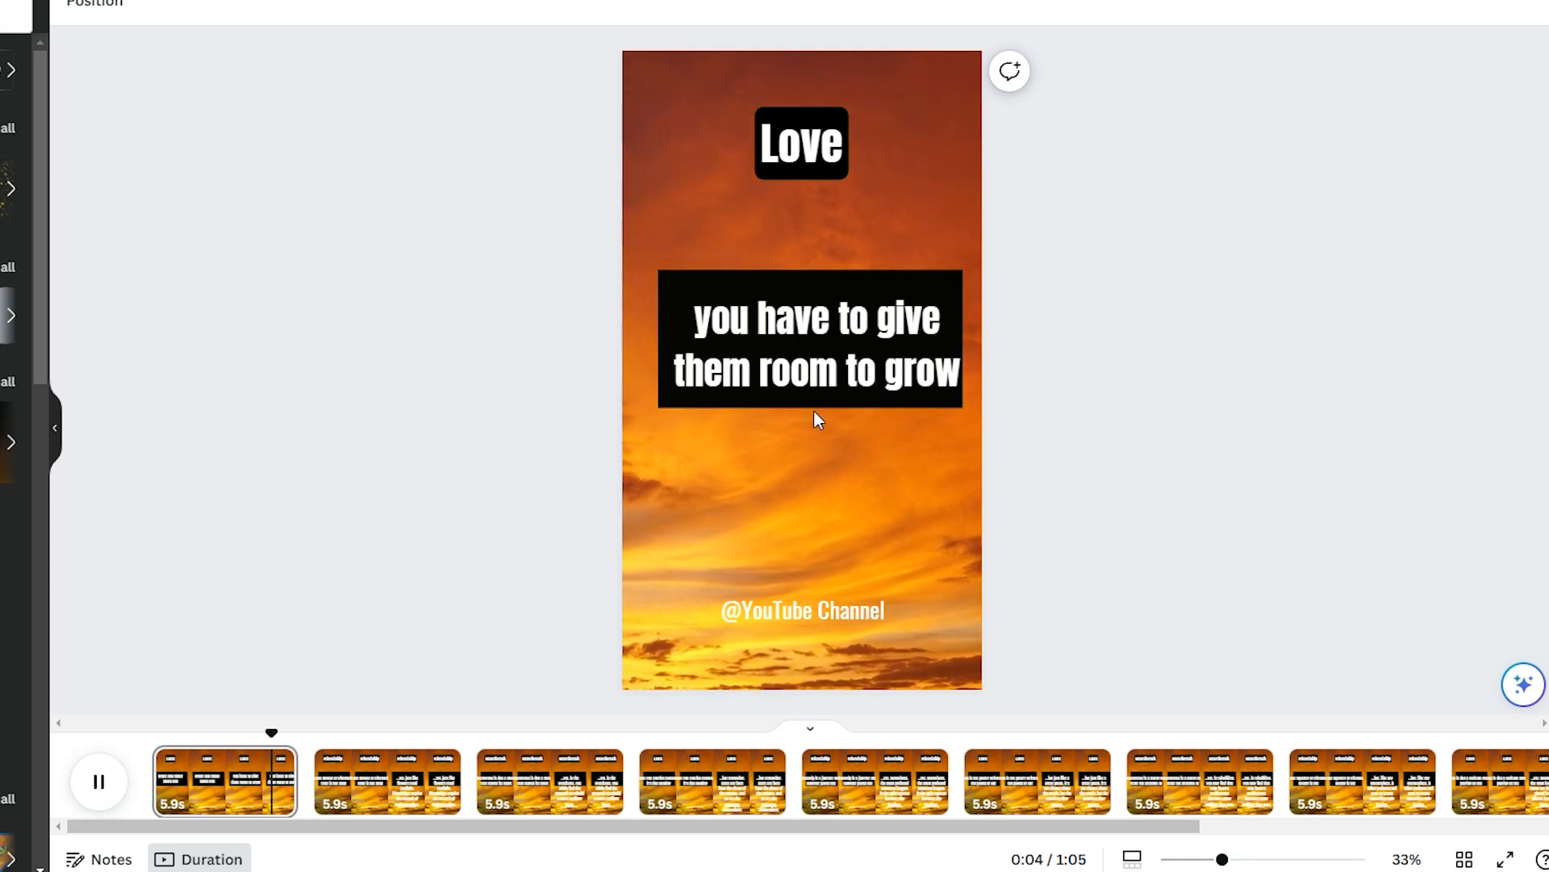
{"action": "left_click", "coordinate": [813, 348]}
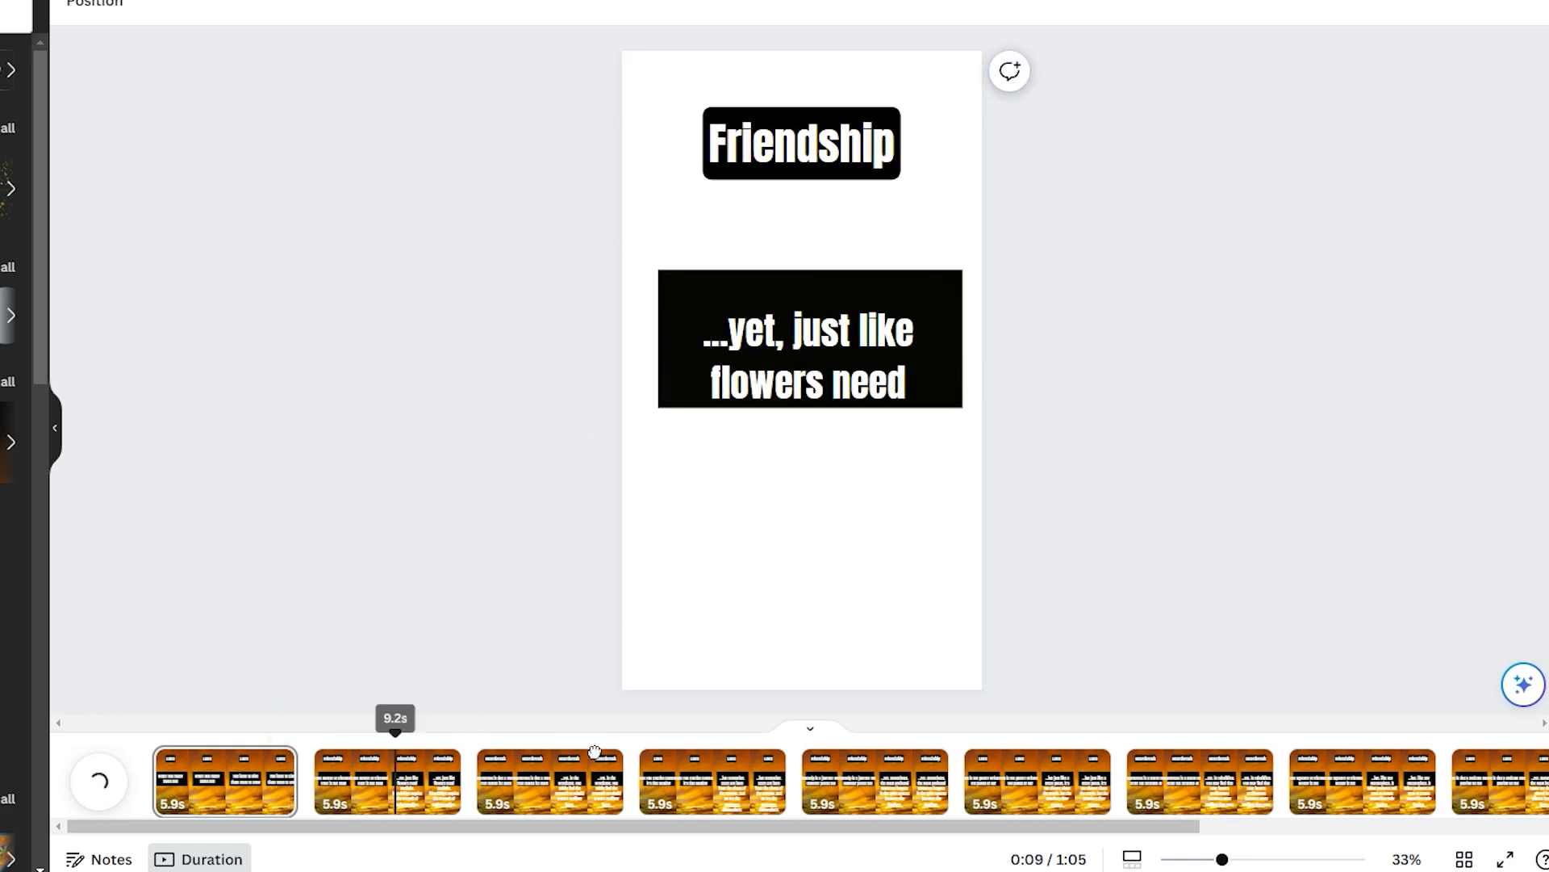
{"action": "left_click", "coordinate": [208, 747]}
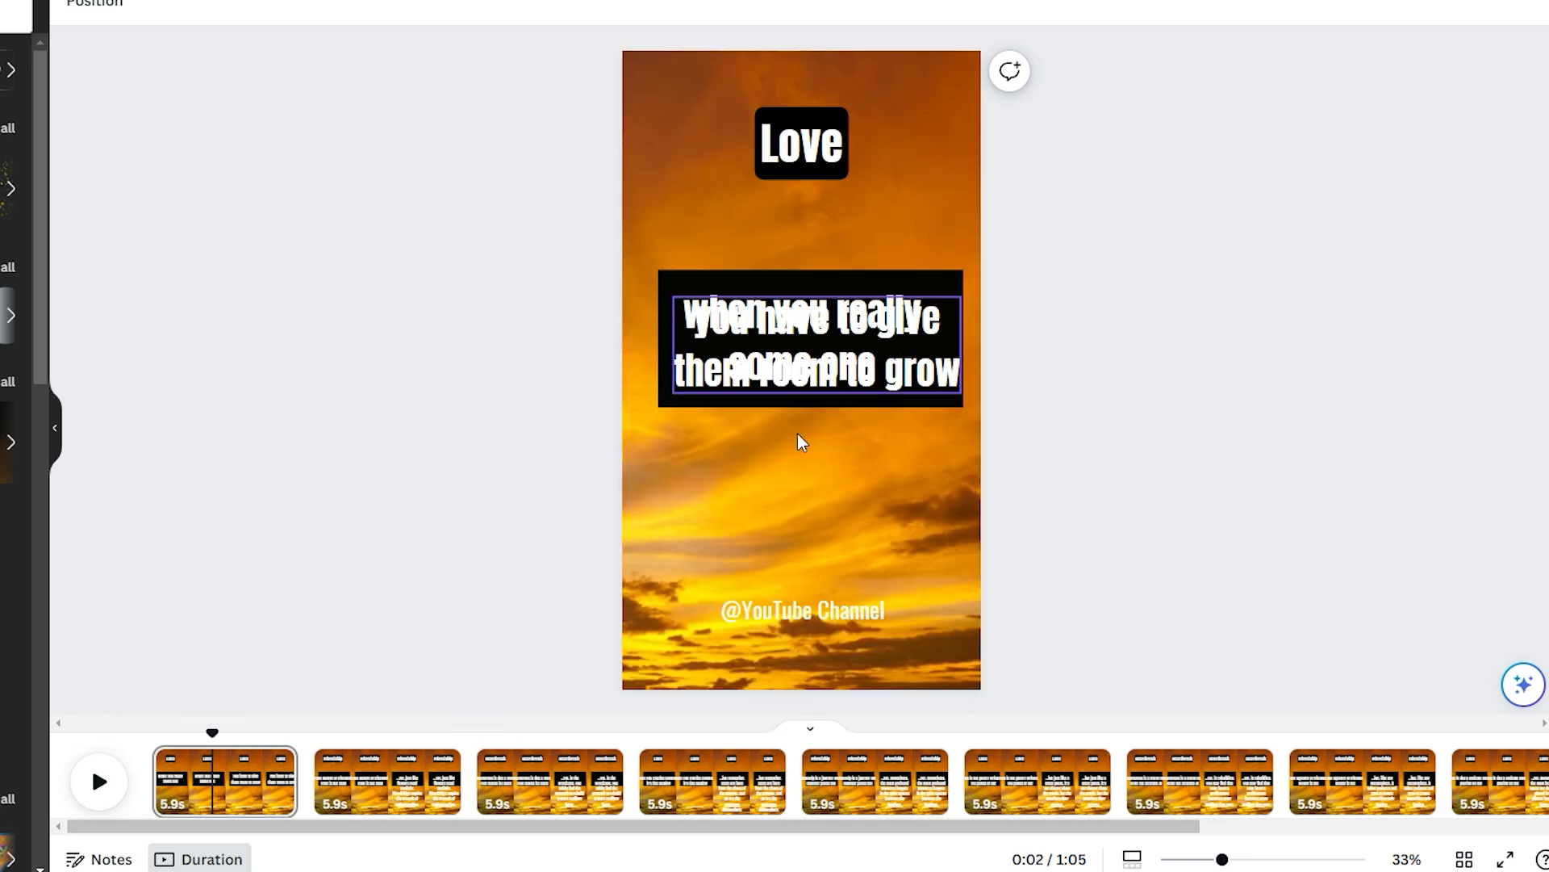
{"action": "left_click", "coordinate": [802, 610]}
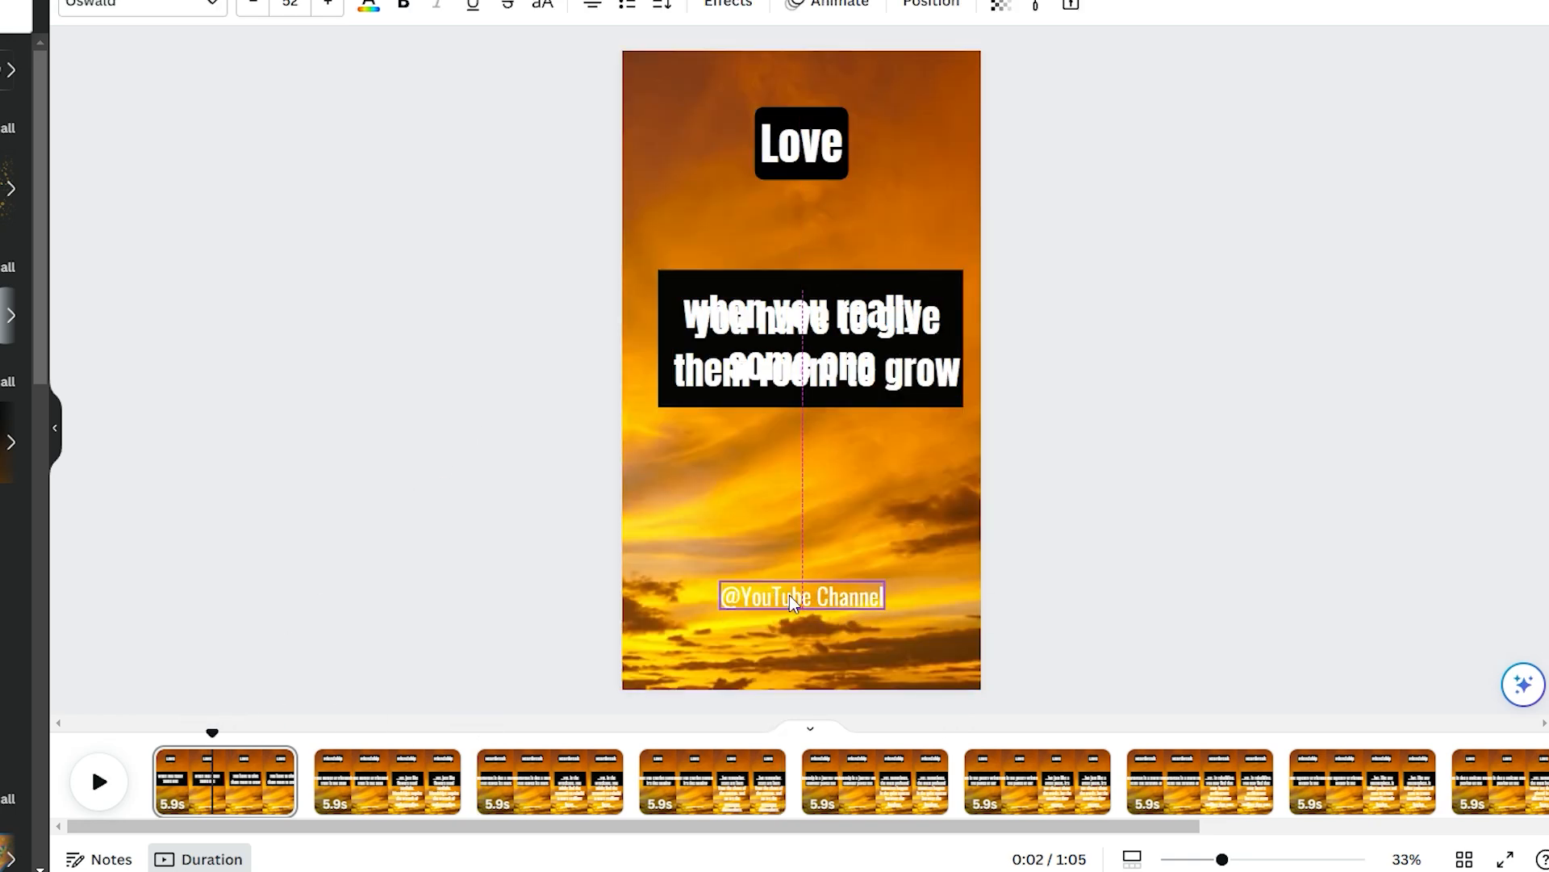
{"action": "left_click", "coordinate": [799, 597]}
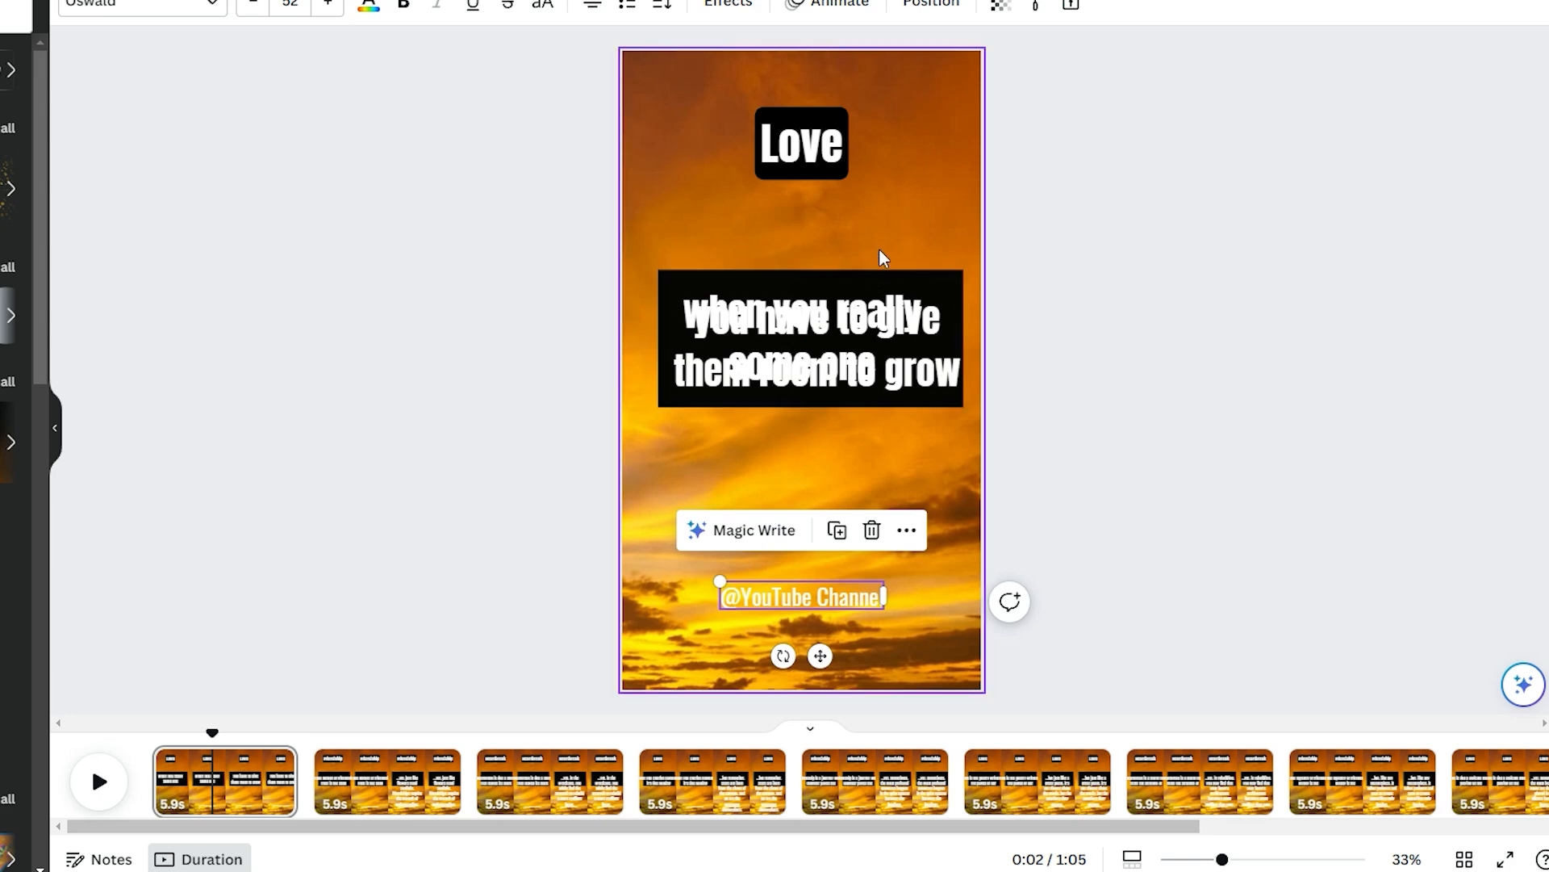
{"action": "mouse_move", "coordinate": [757, 276]}
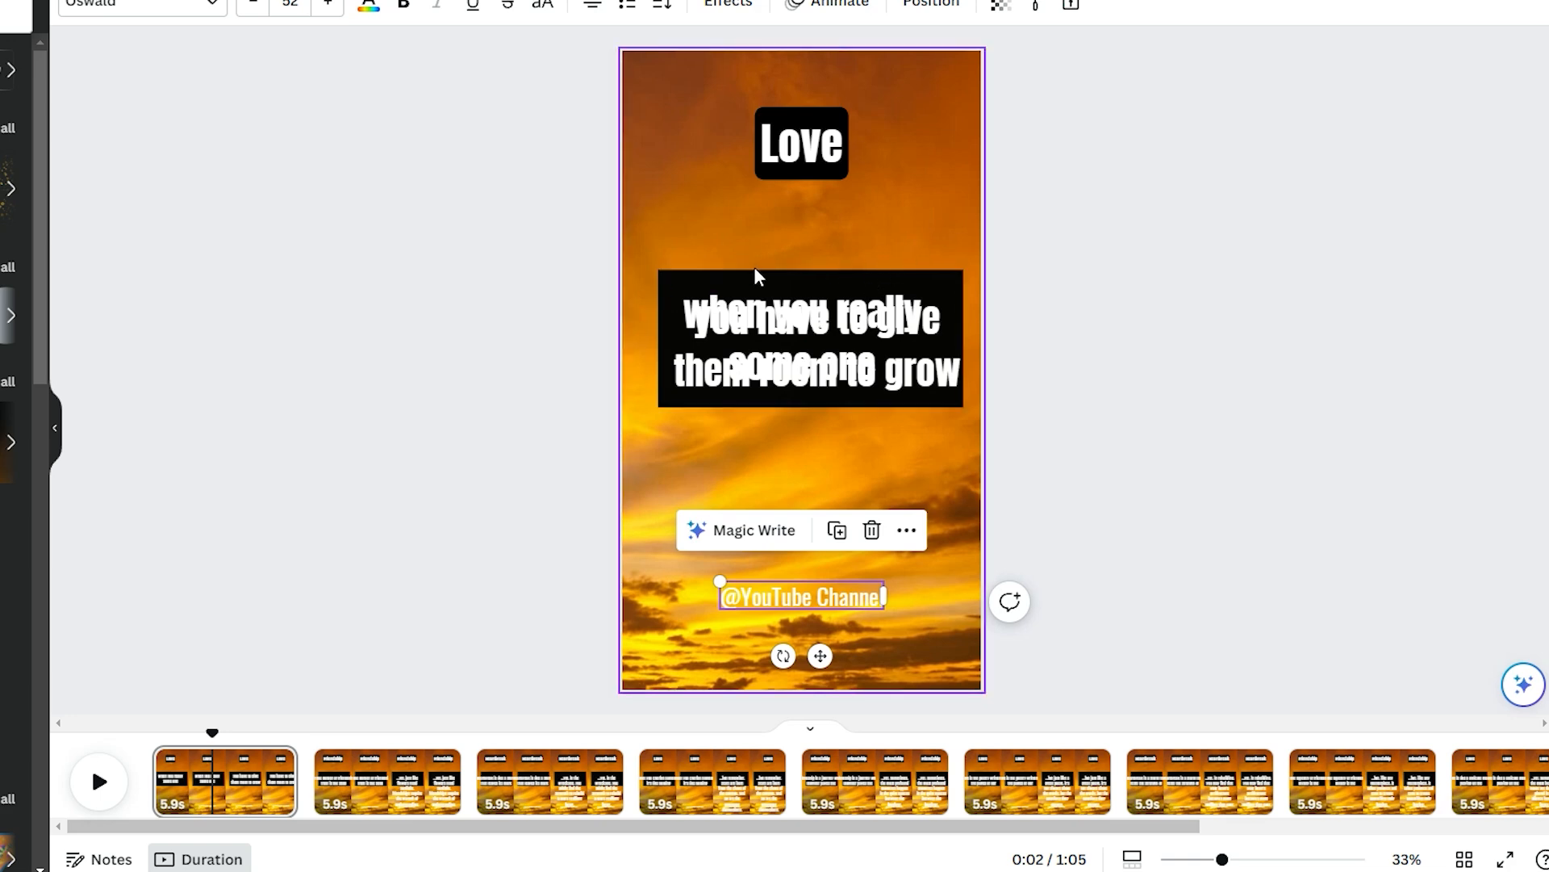
{"action": "left_click", "coordinate": [830, 340]}
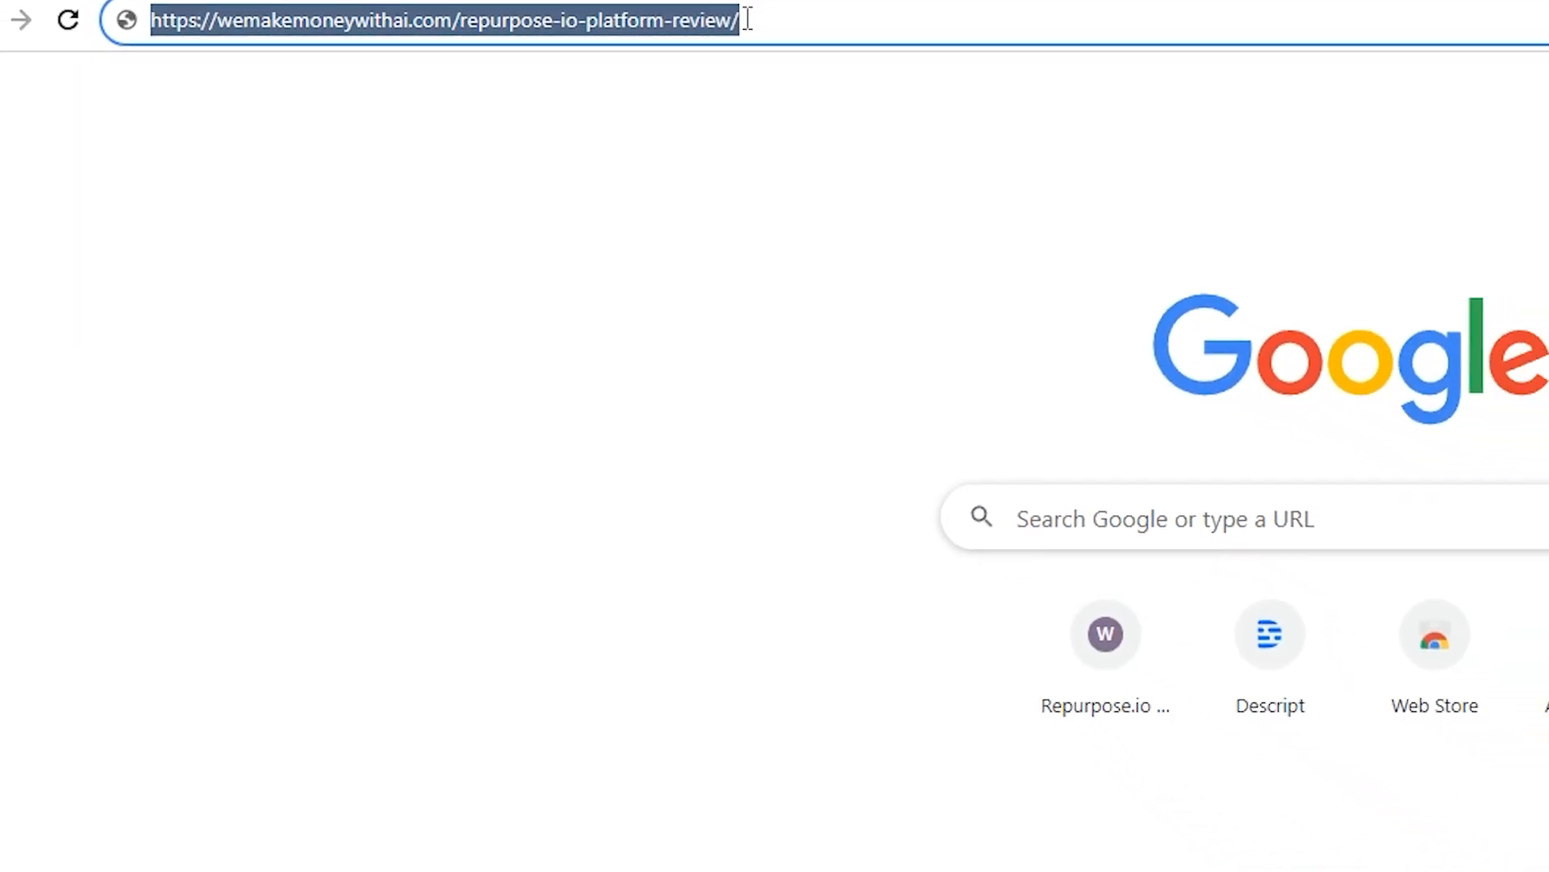
Load the wemakemoneywithai.com Repurpose.io review article and scroll down through its features
{"action": "key", "text": "Enter"}
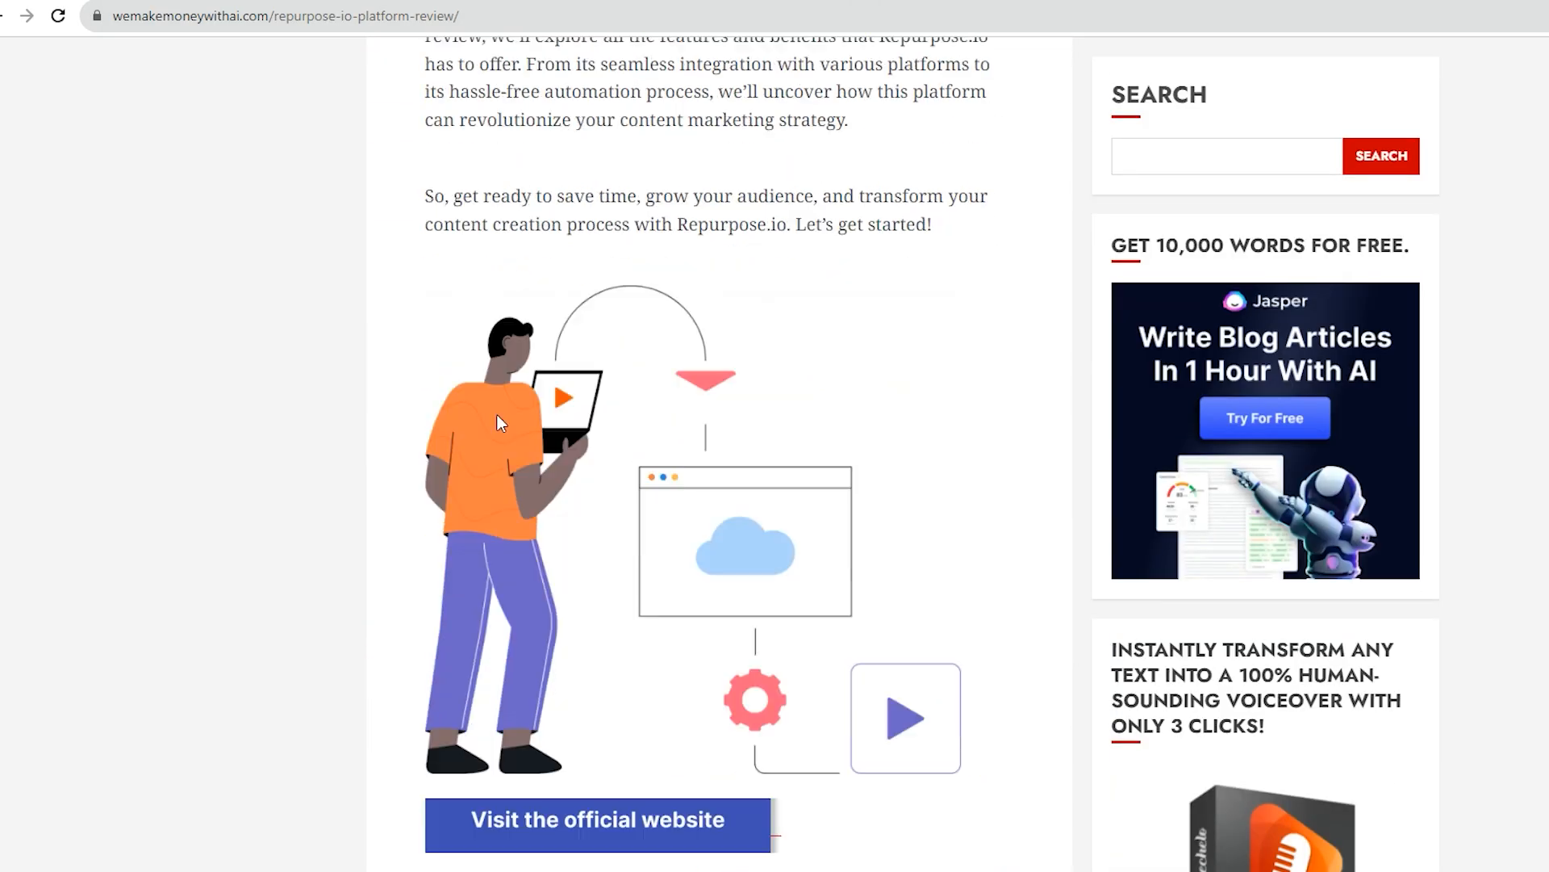
{"action": "scroll", "scroll_direction": "down", "scroll_amount": 3}
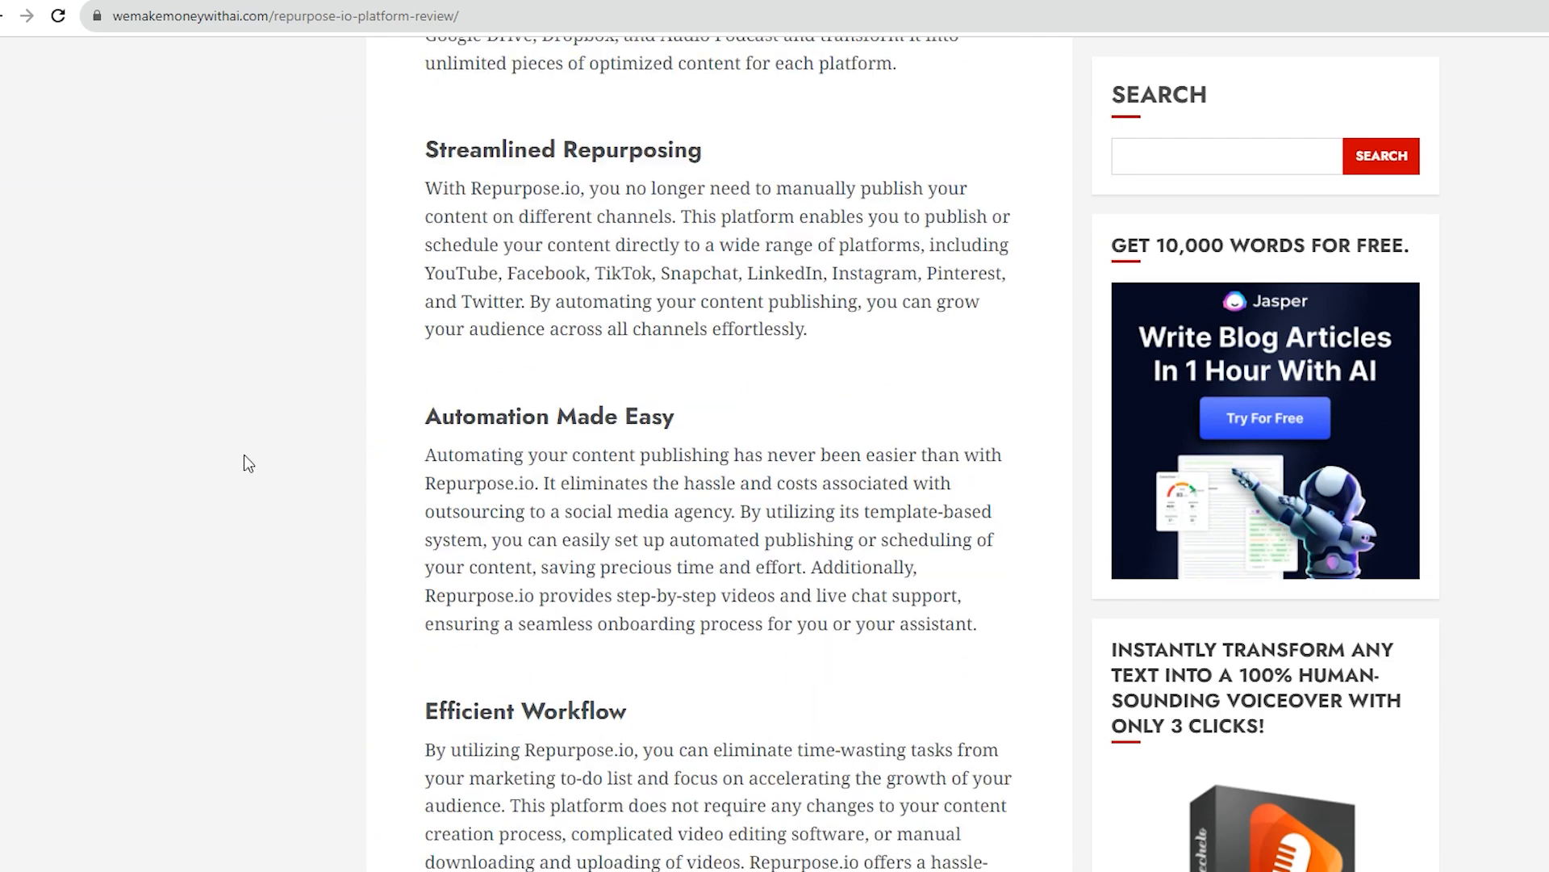
{"action": "scroll", "scroll_direction": "down", "scroll_amount": 3}
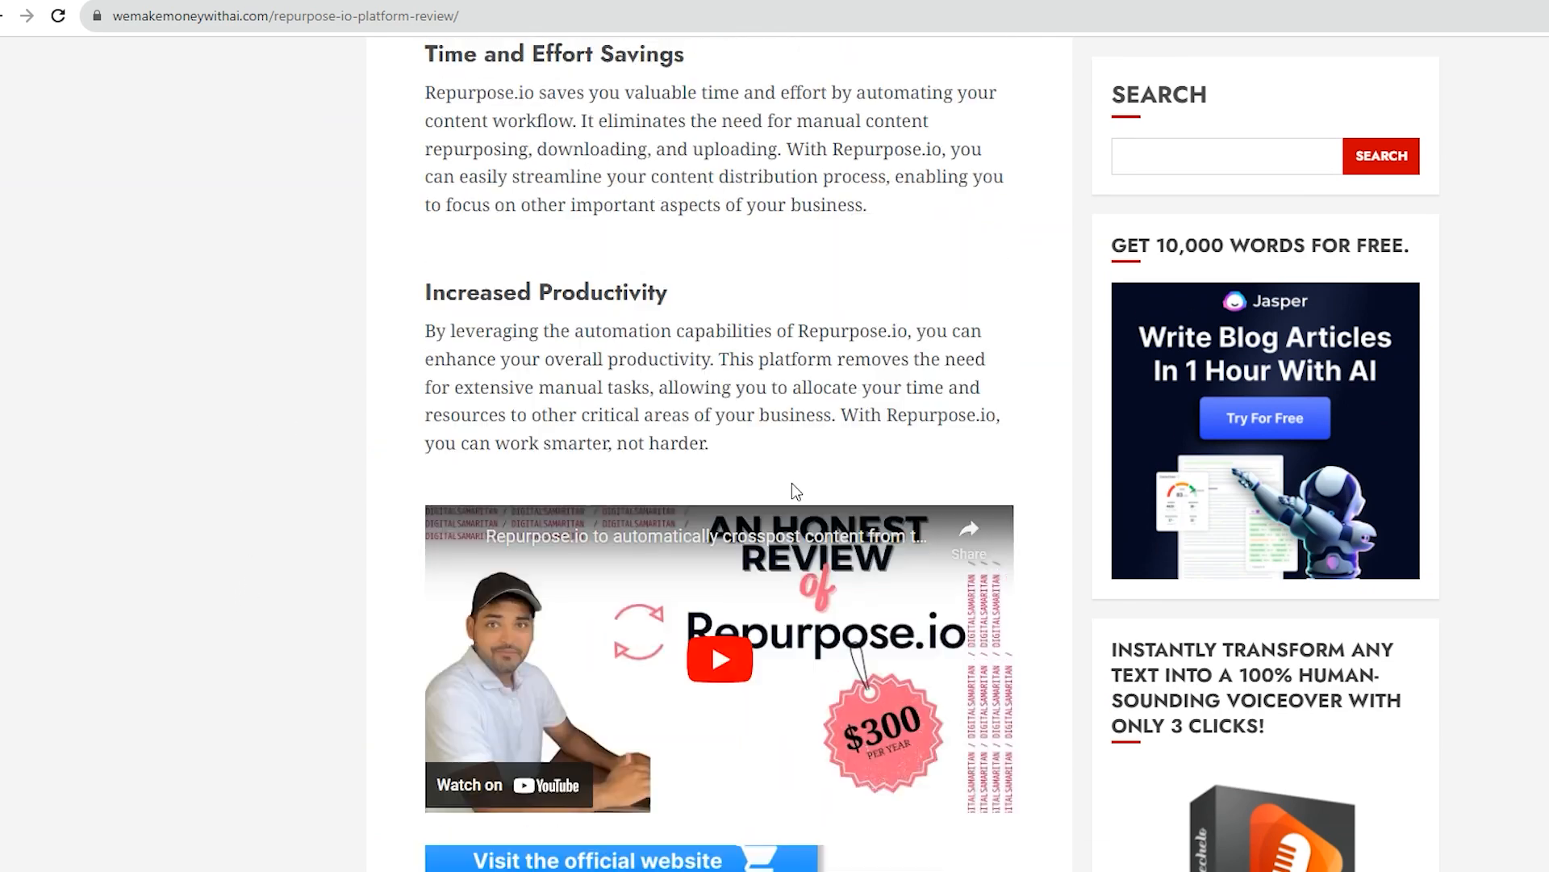
{"action": "scroll", "scroll_direction": "down", "scroll_amount": 3}
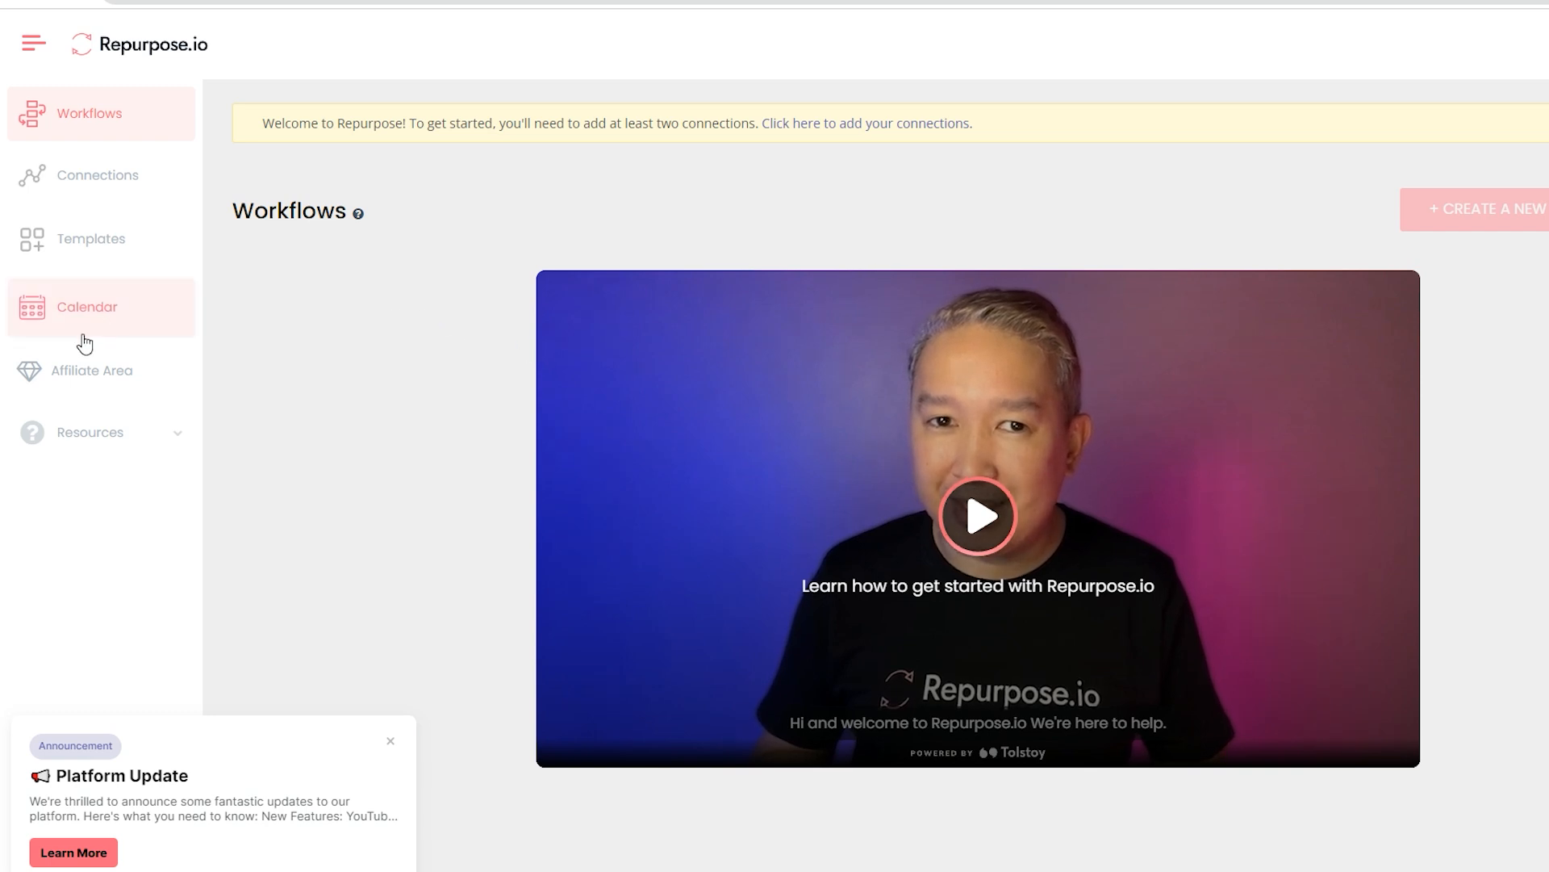
Open My Connections, browse the Add a New Connection service tiles, then close the picker
{"action": "left_click", "coordinate": [97, 175]}
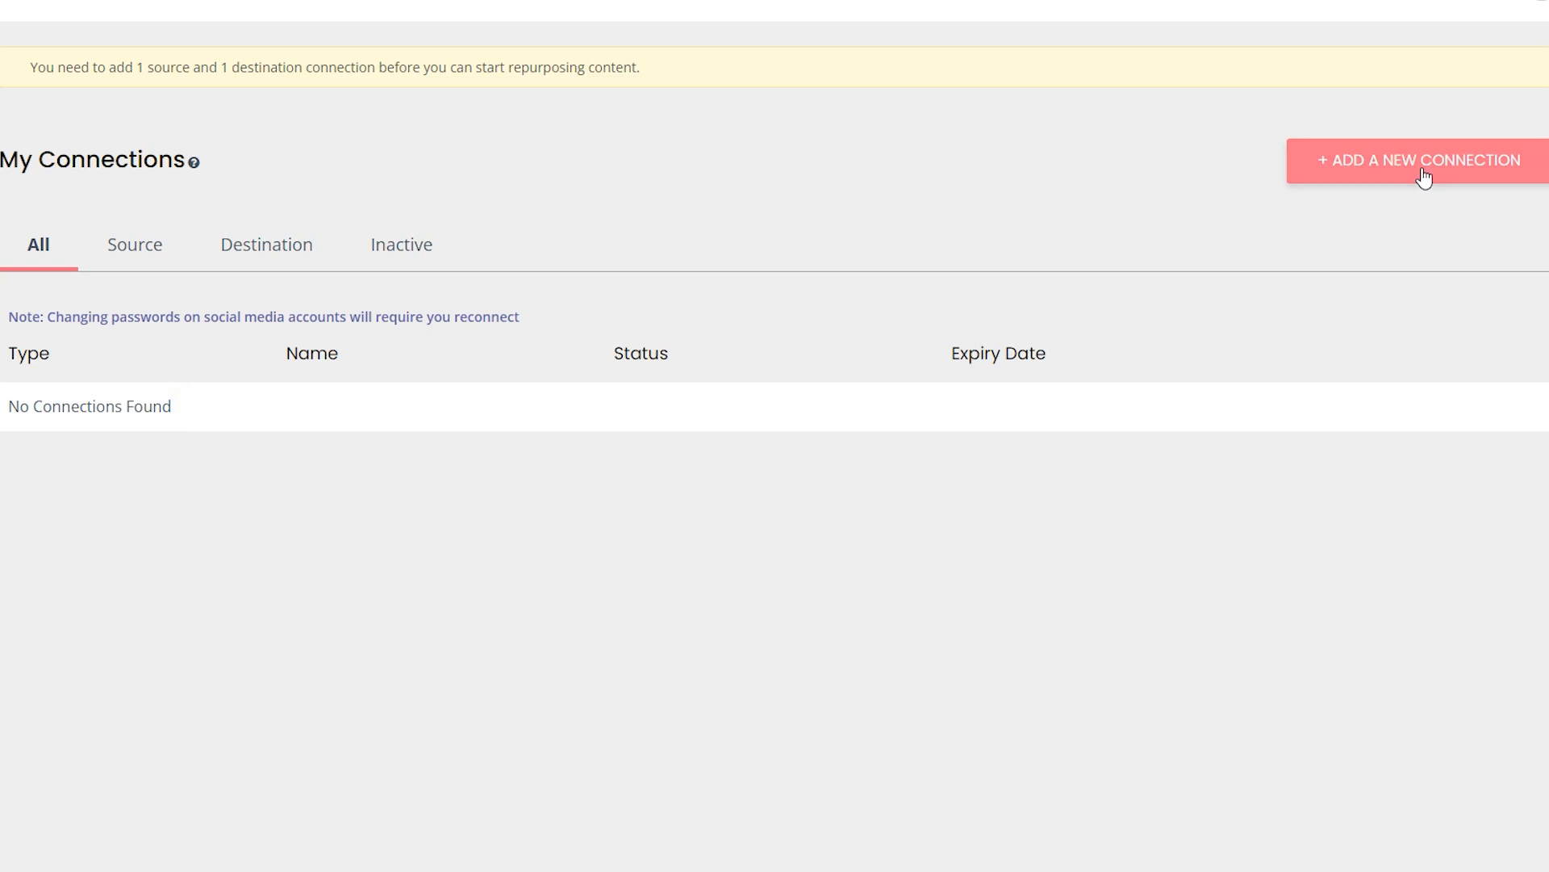
{"action": "left_click", "coordinate": [1424, 169]}
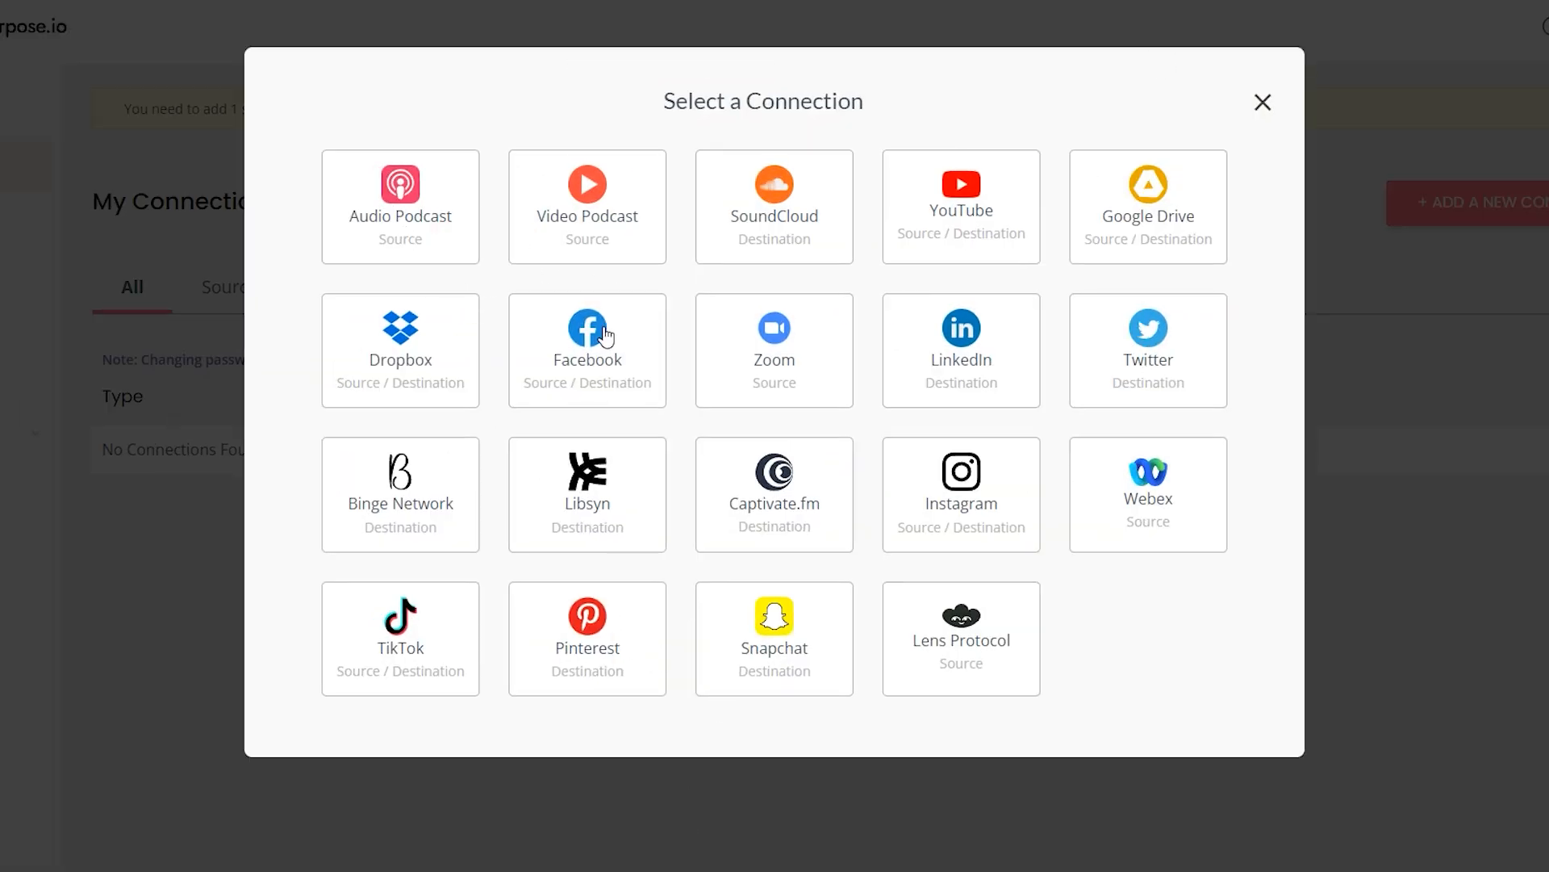
{"action": "mouse_move", "coordinate": [1072, 214]}
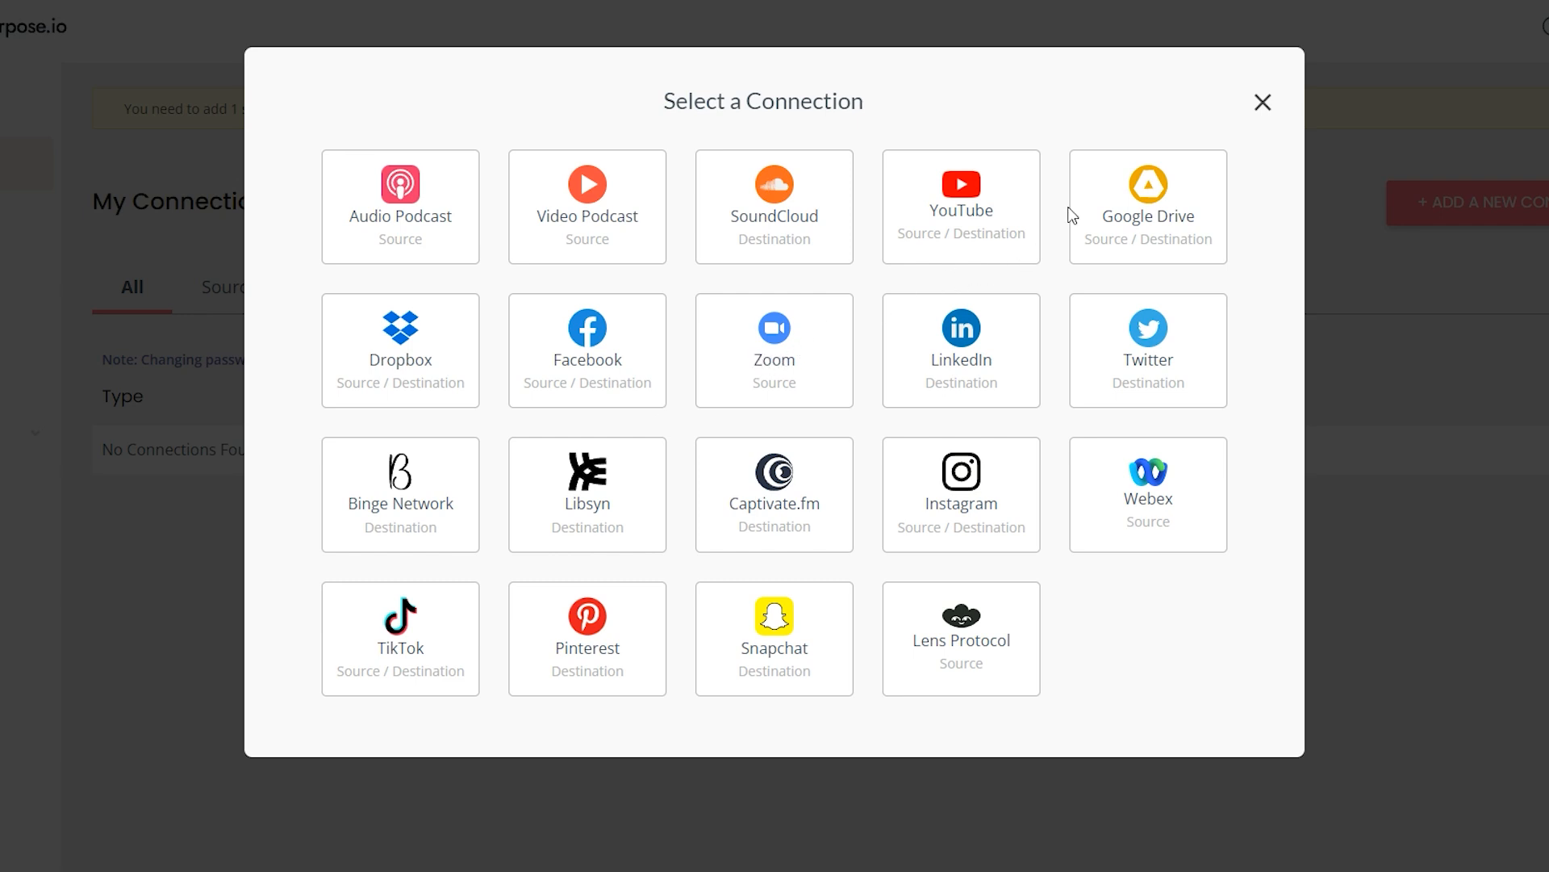
{"action": "mouse_move", "coordinate": [420, 230]}
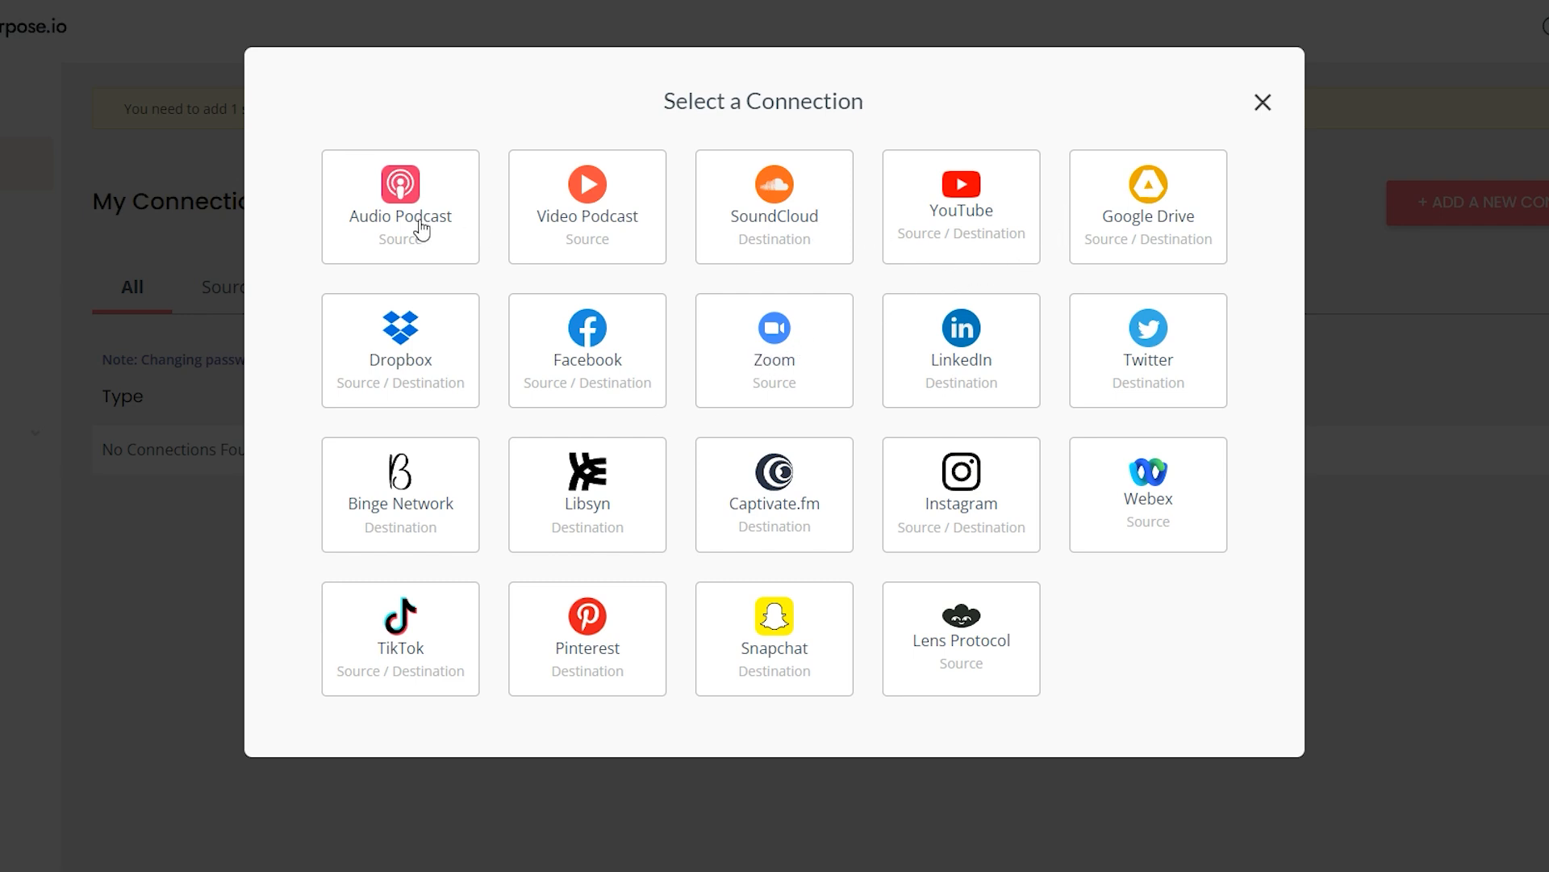
{"action": "mouse_move", "coordinate": [773, 640]}
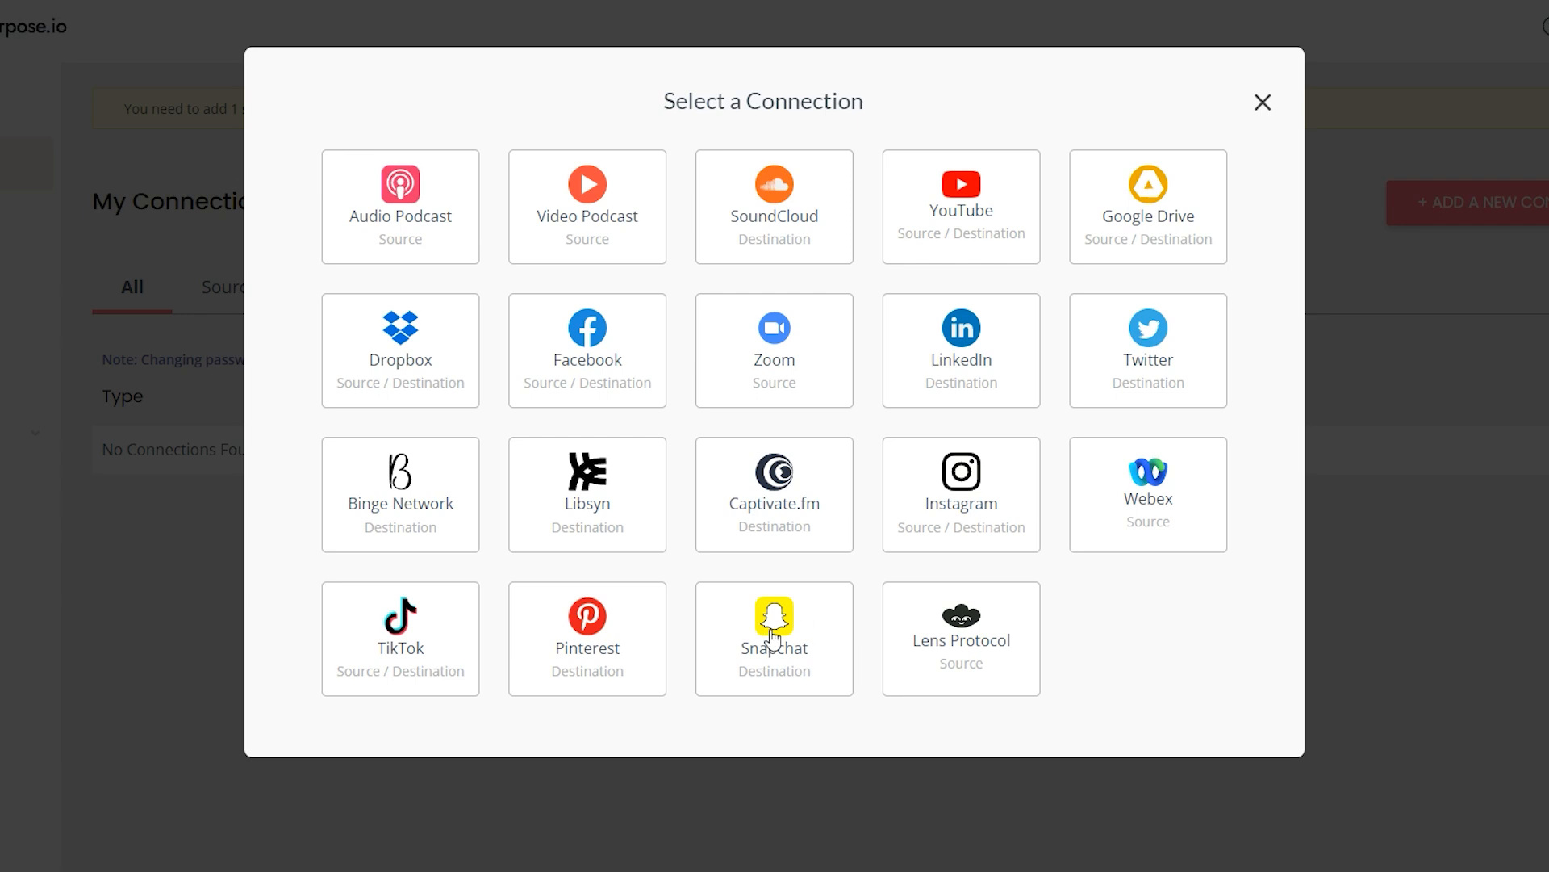
{"action": "mouse_move", "coordinate": [561, 588]}
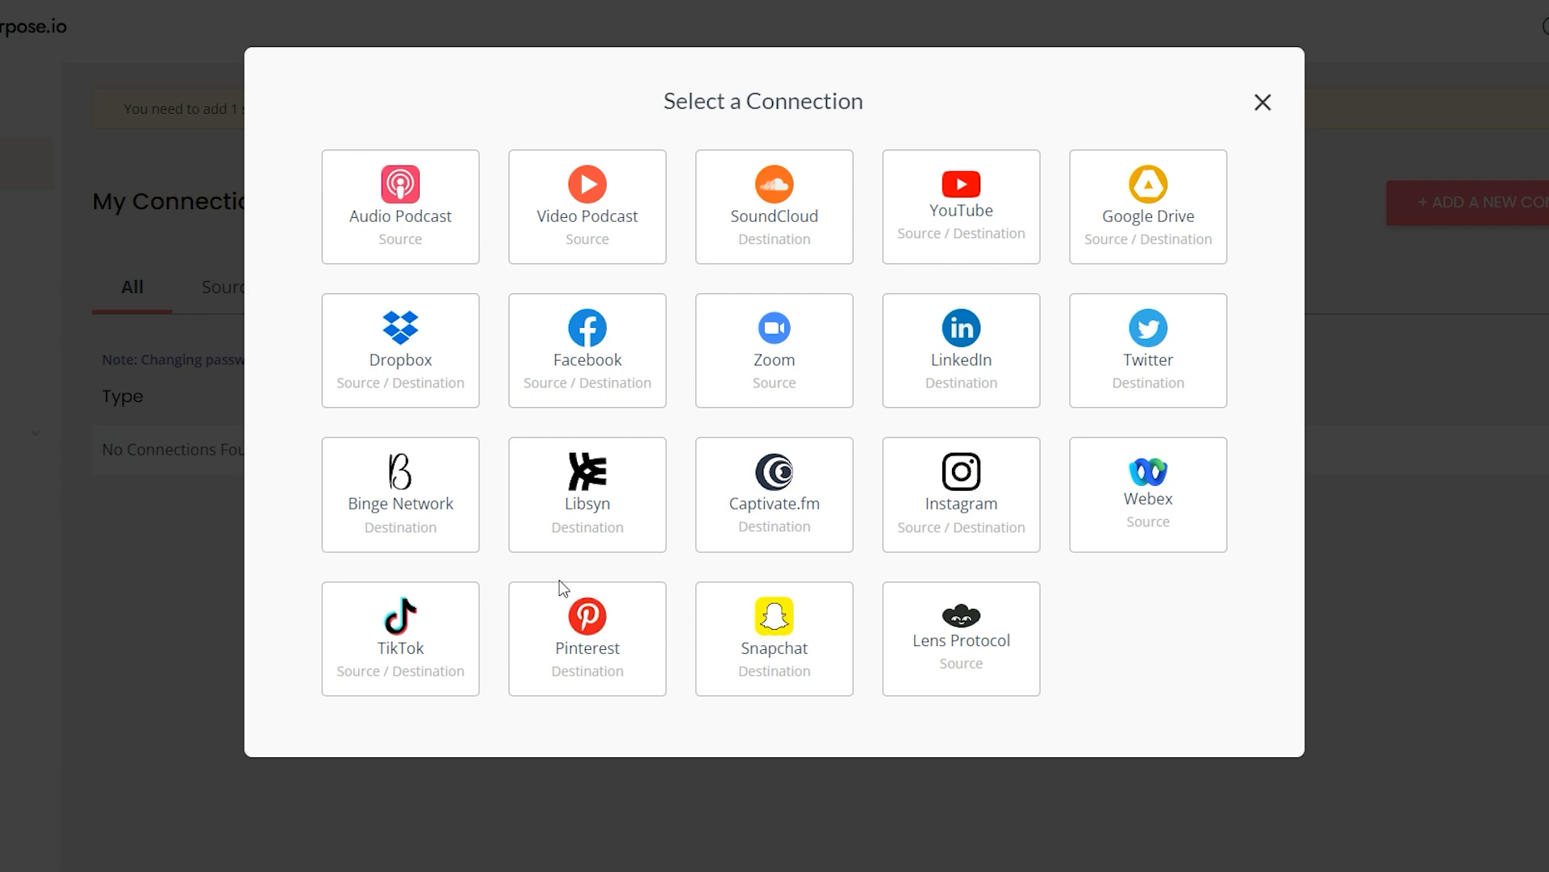
{"action": "mouse_move", "coordinate": [594, 371]}
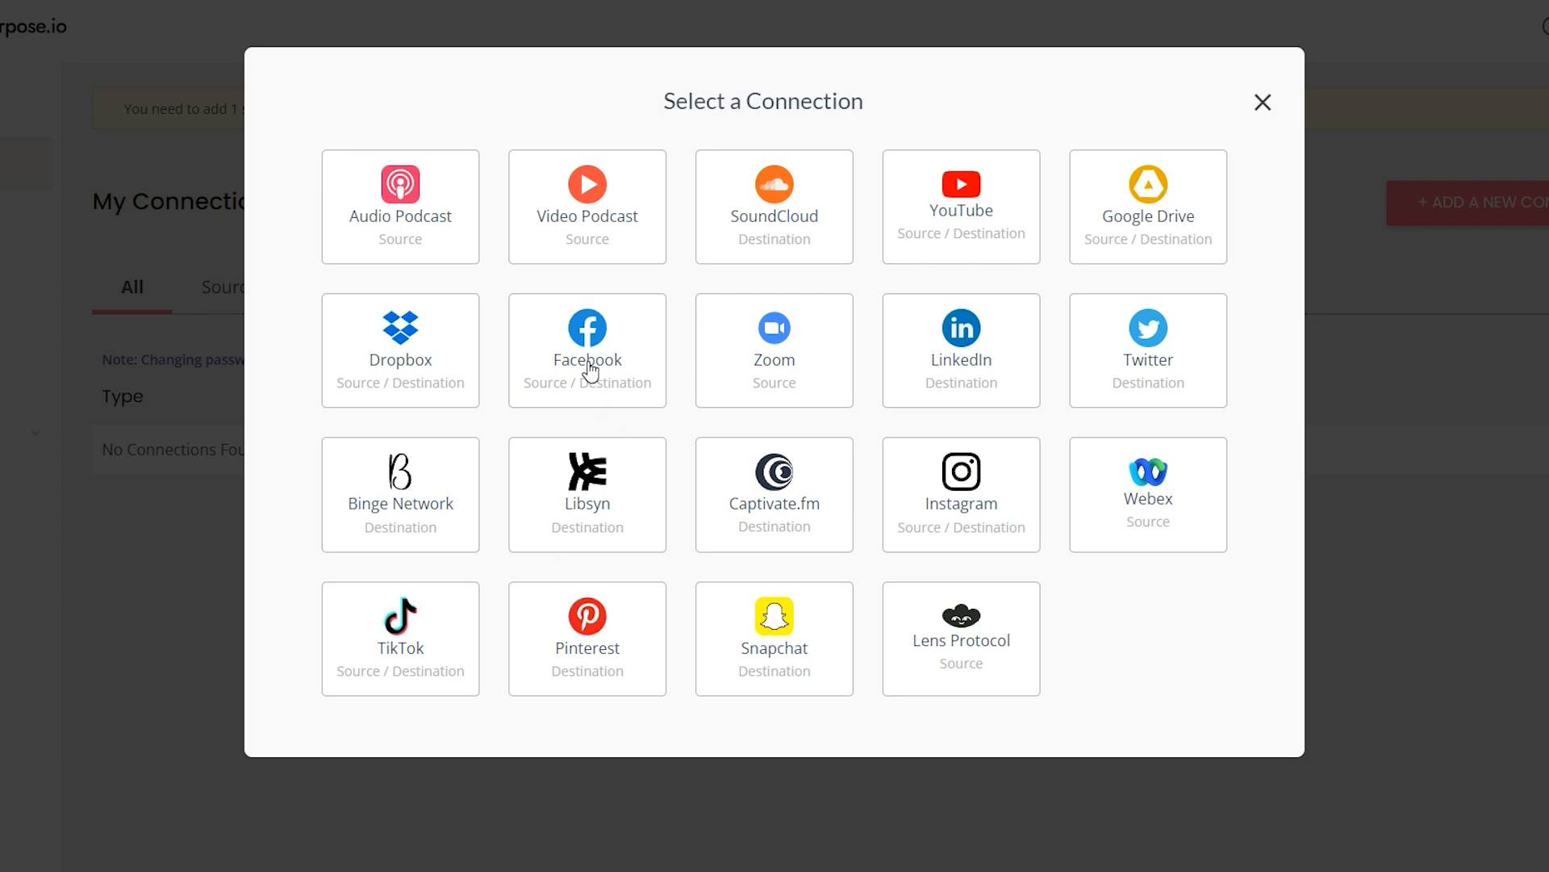
{"action": "mouse_move", "coordinate": [788, 391]}
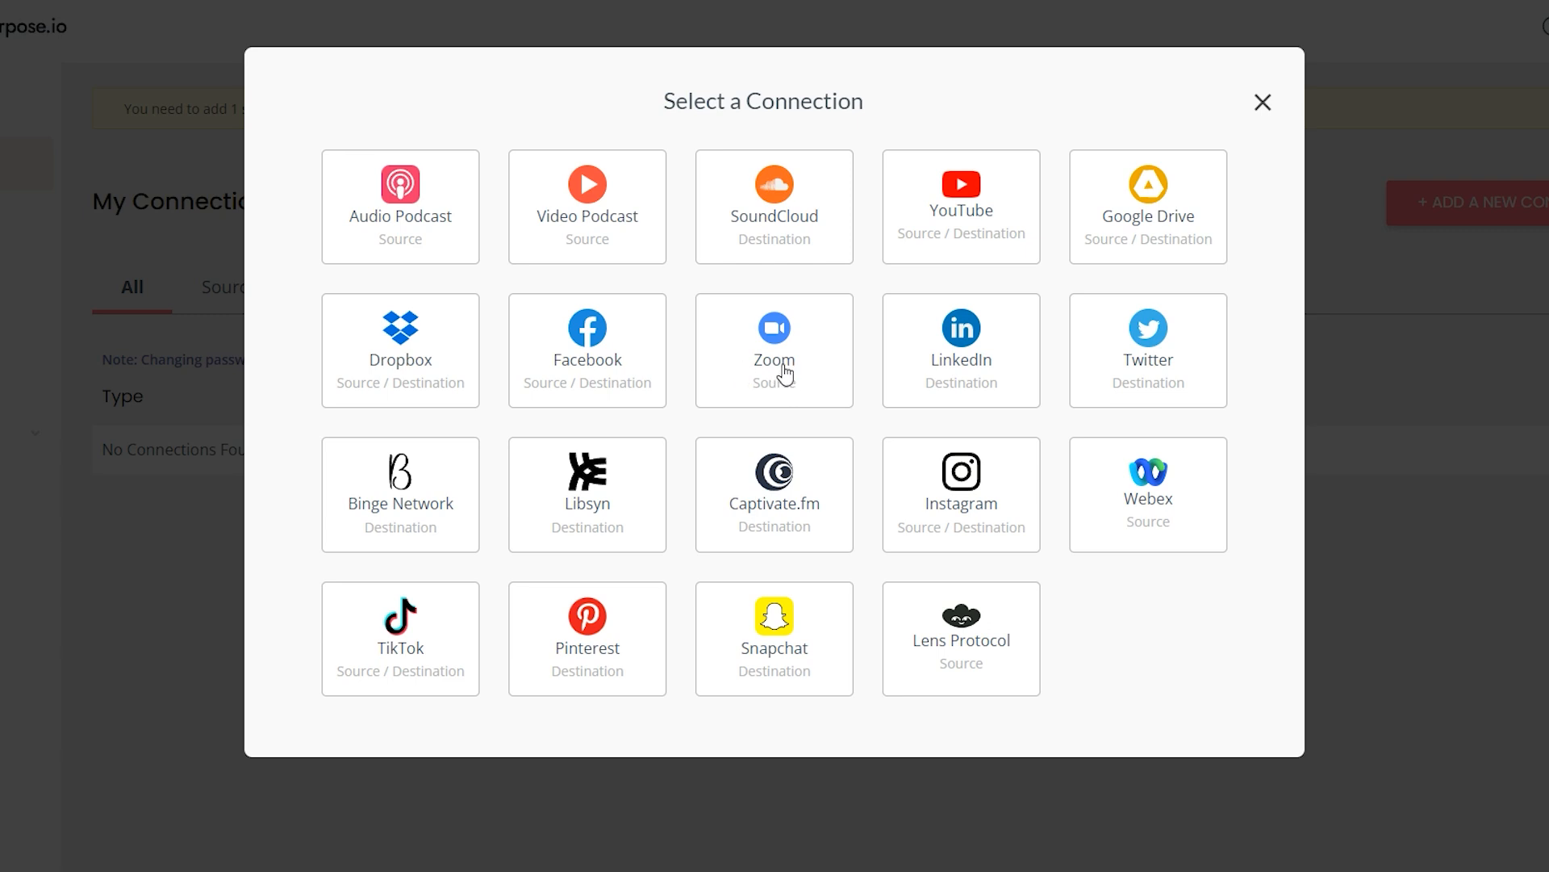
{"action": "mouse_move", "coordinate": [821, 284]}
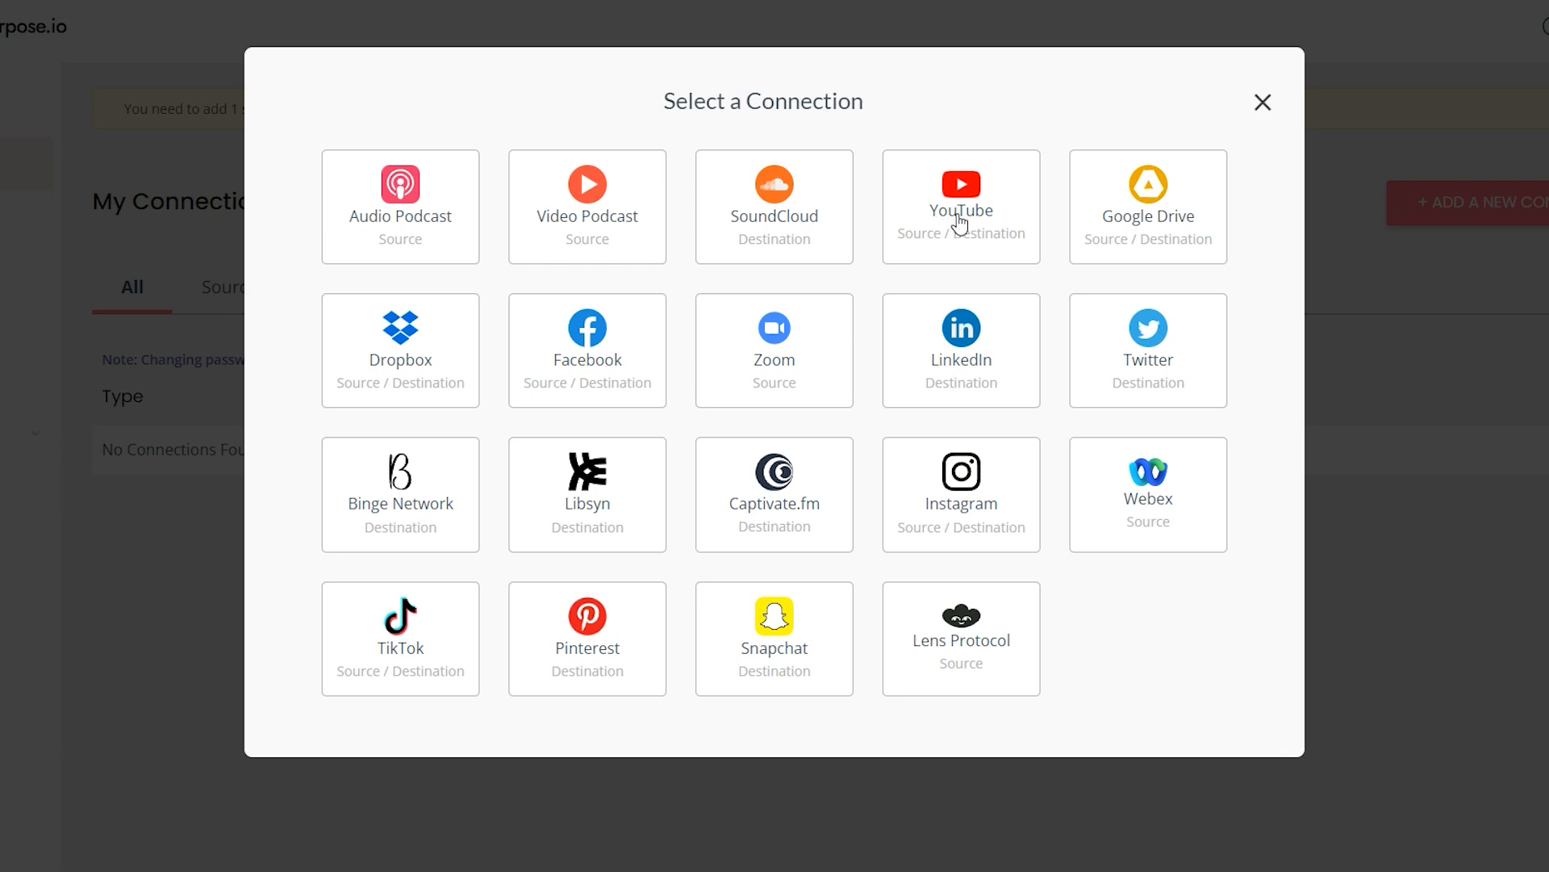
{"action": "mouse_move", "coordinate": [928, 260]}
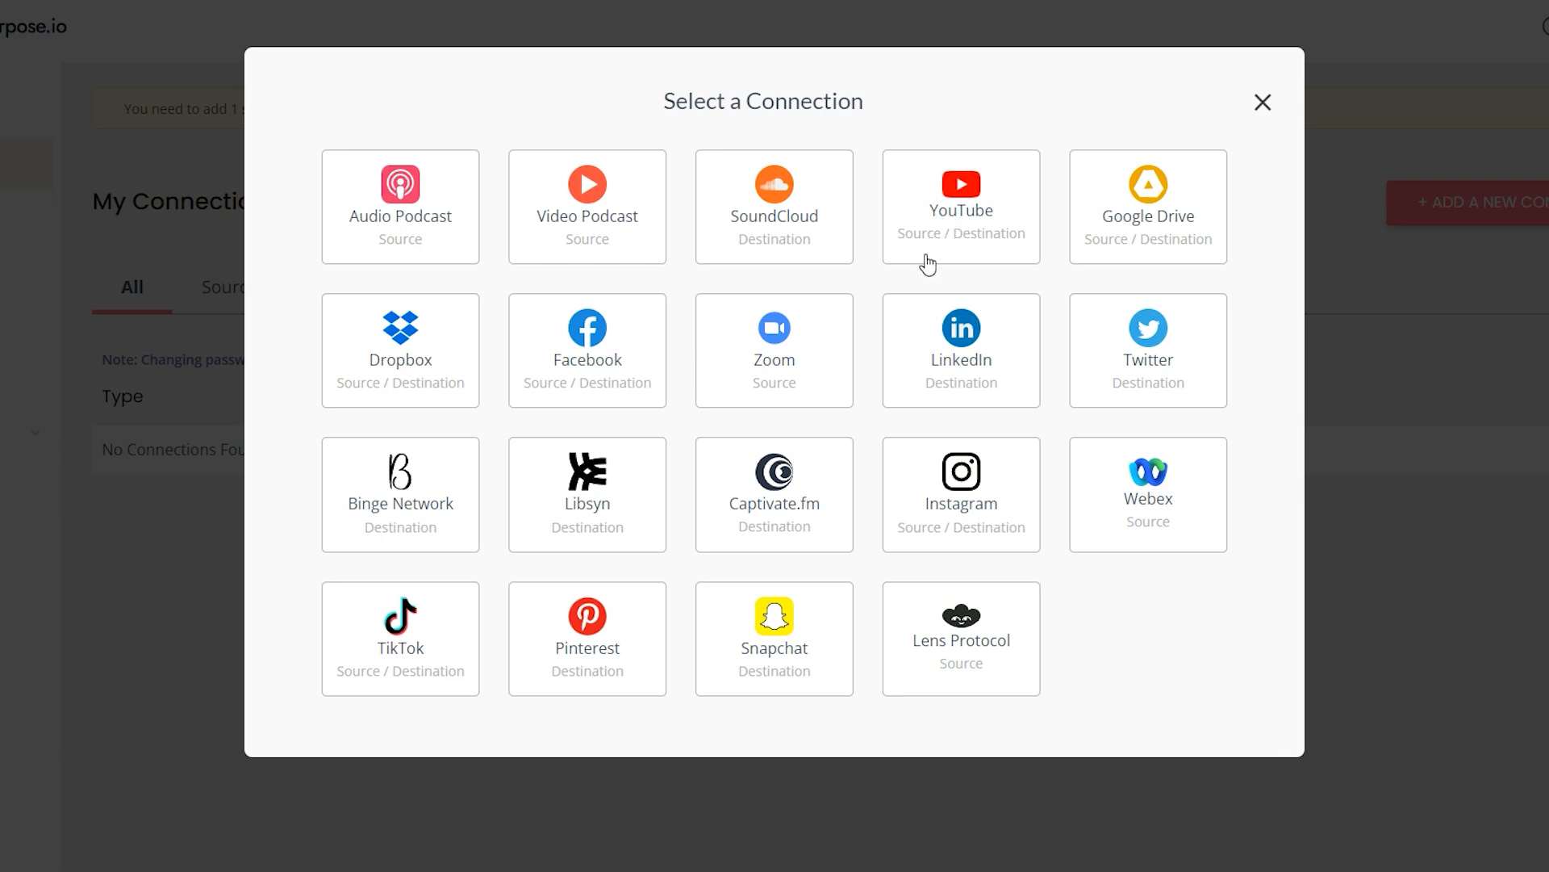
{"action": "mouse_move", "coordinate": [903, 274]}
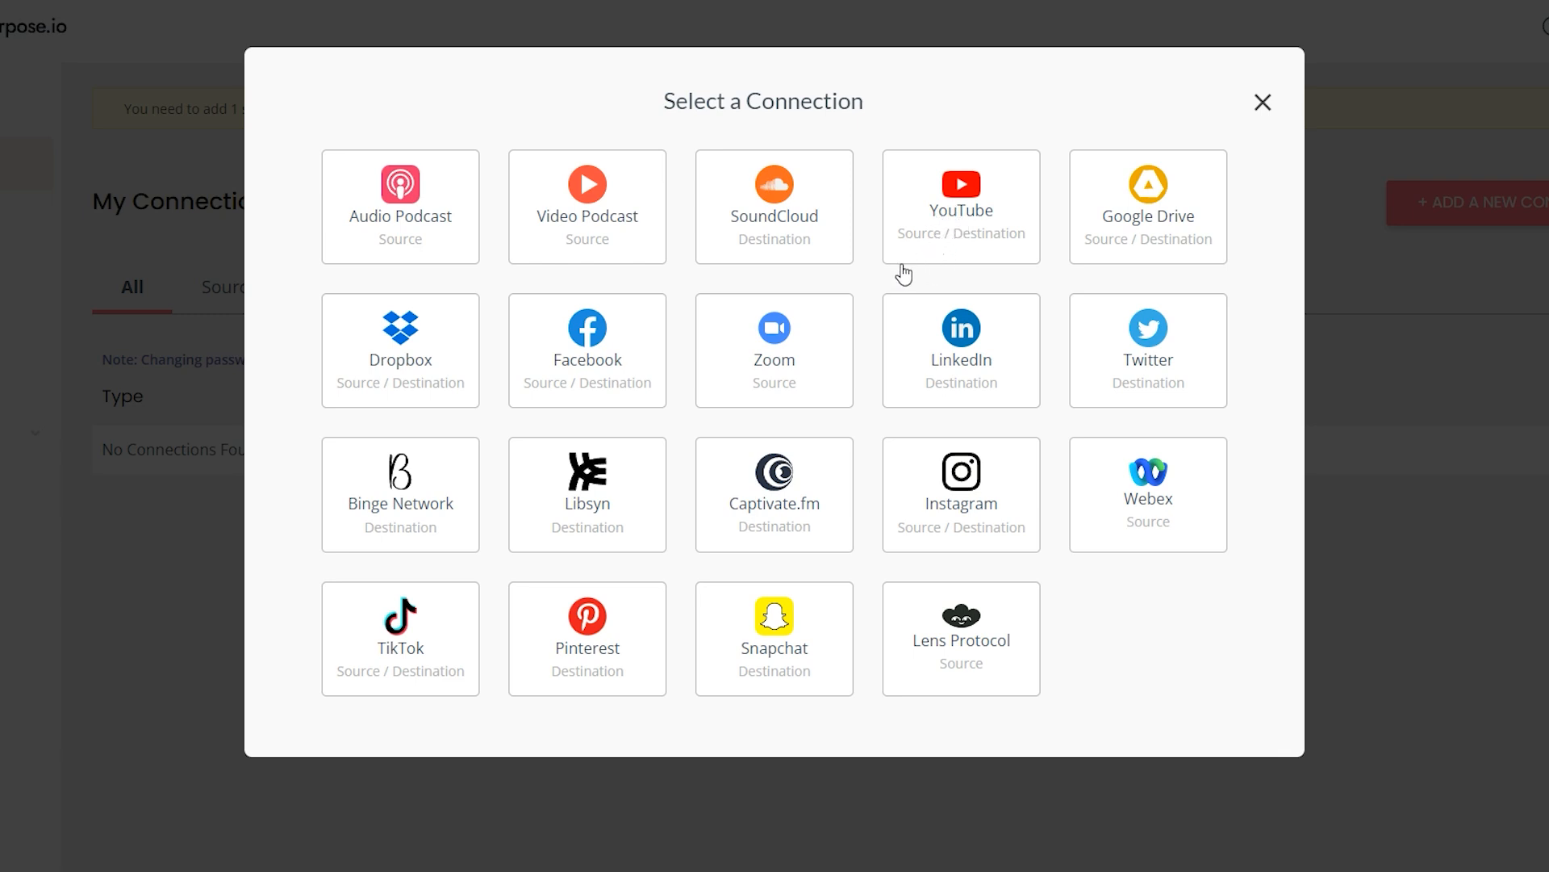
{"action": "mouse_move", "coordinate": [1081, 162]}
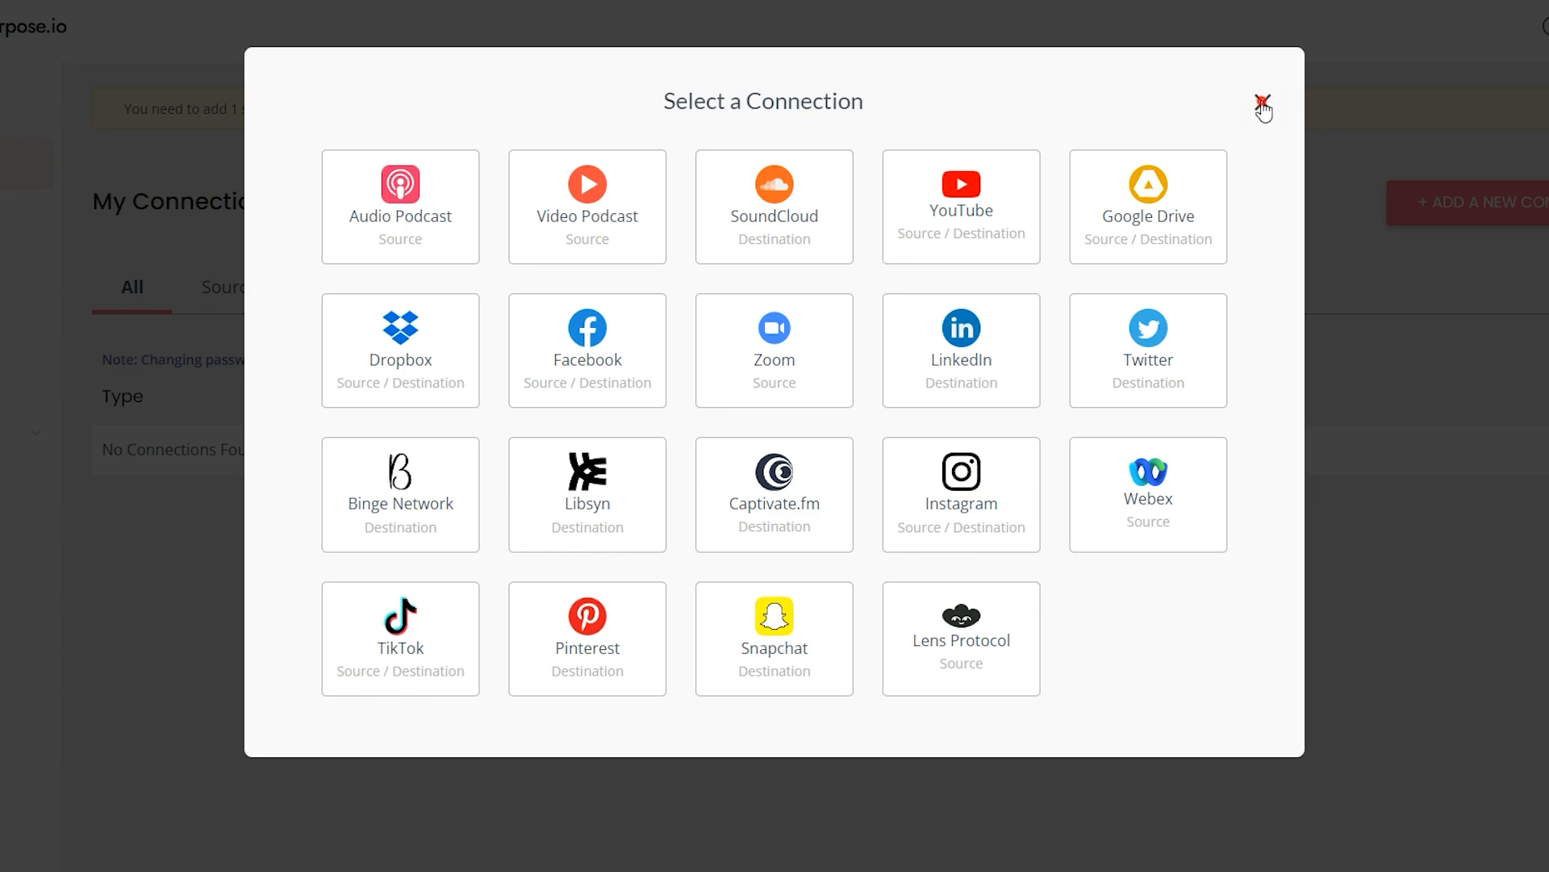
{"action": "left_click", "coordinate": [1262, 98]}
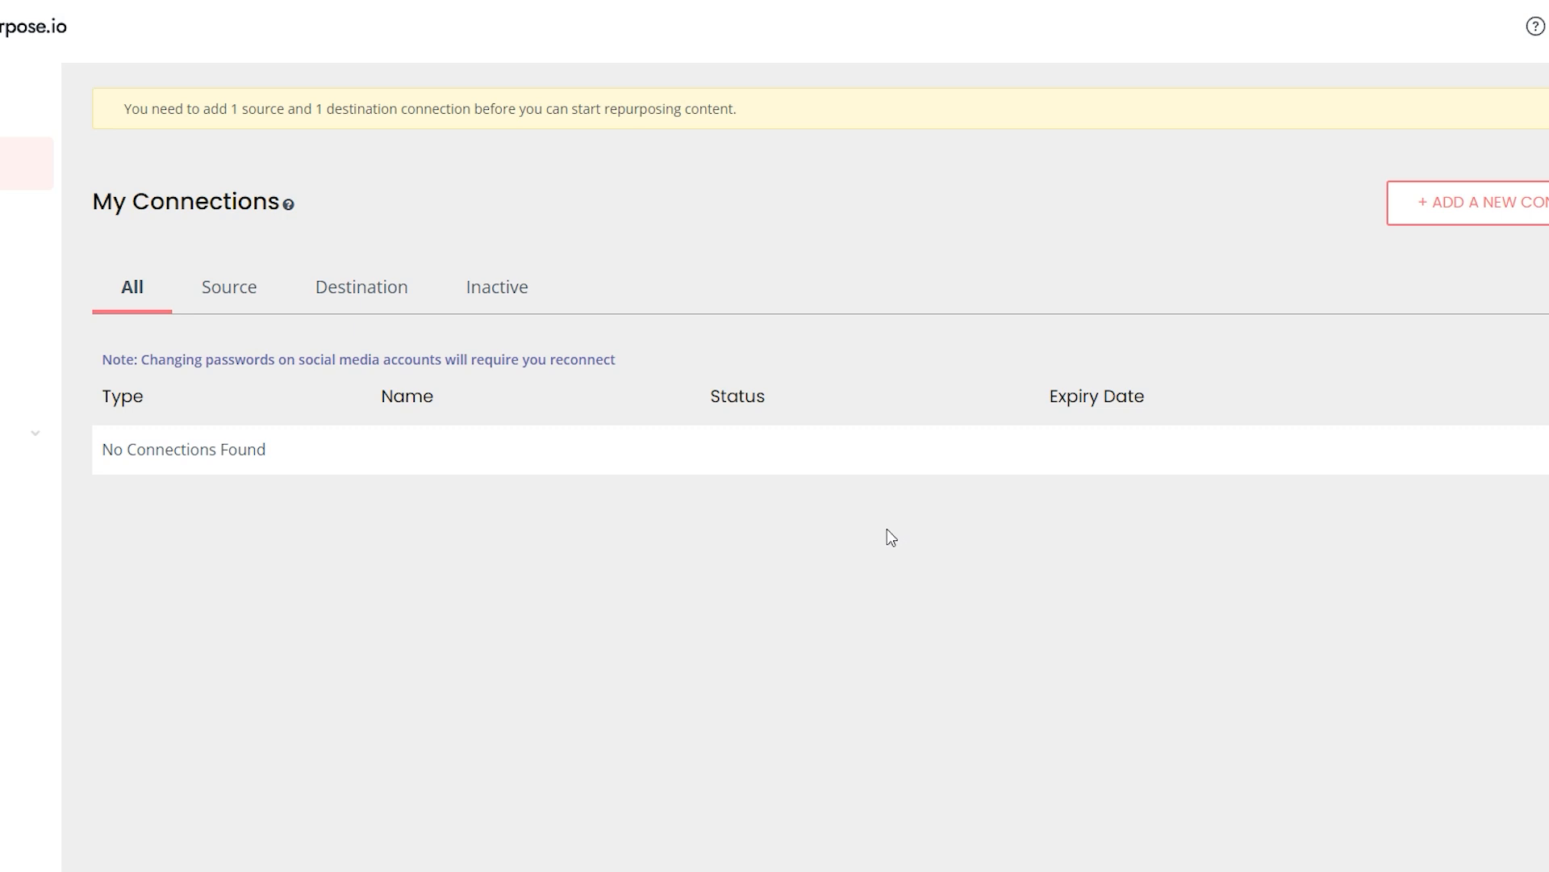
{"action": "mouse_move", "coordinate": [874, 545]}
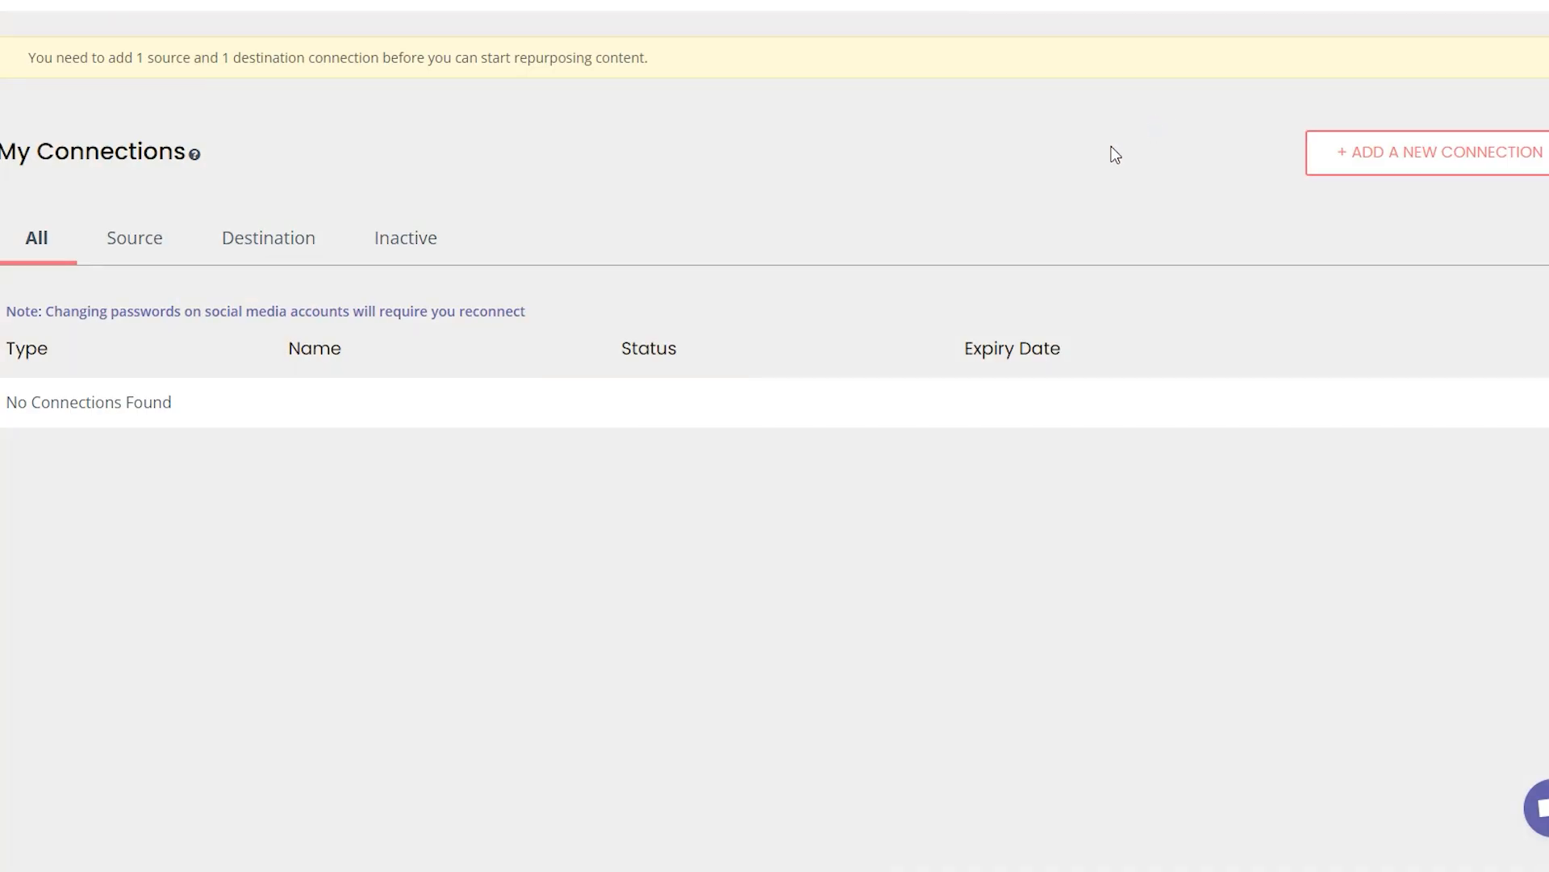
{"action": "mouse_move", "coordinate": [1170, 128]}
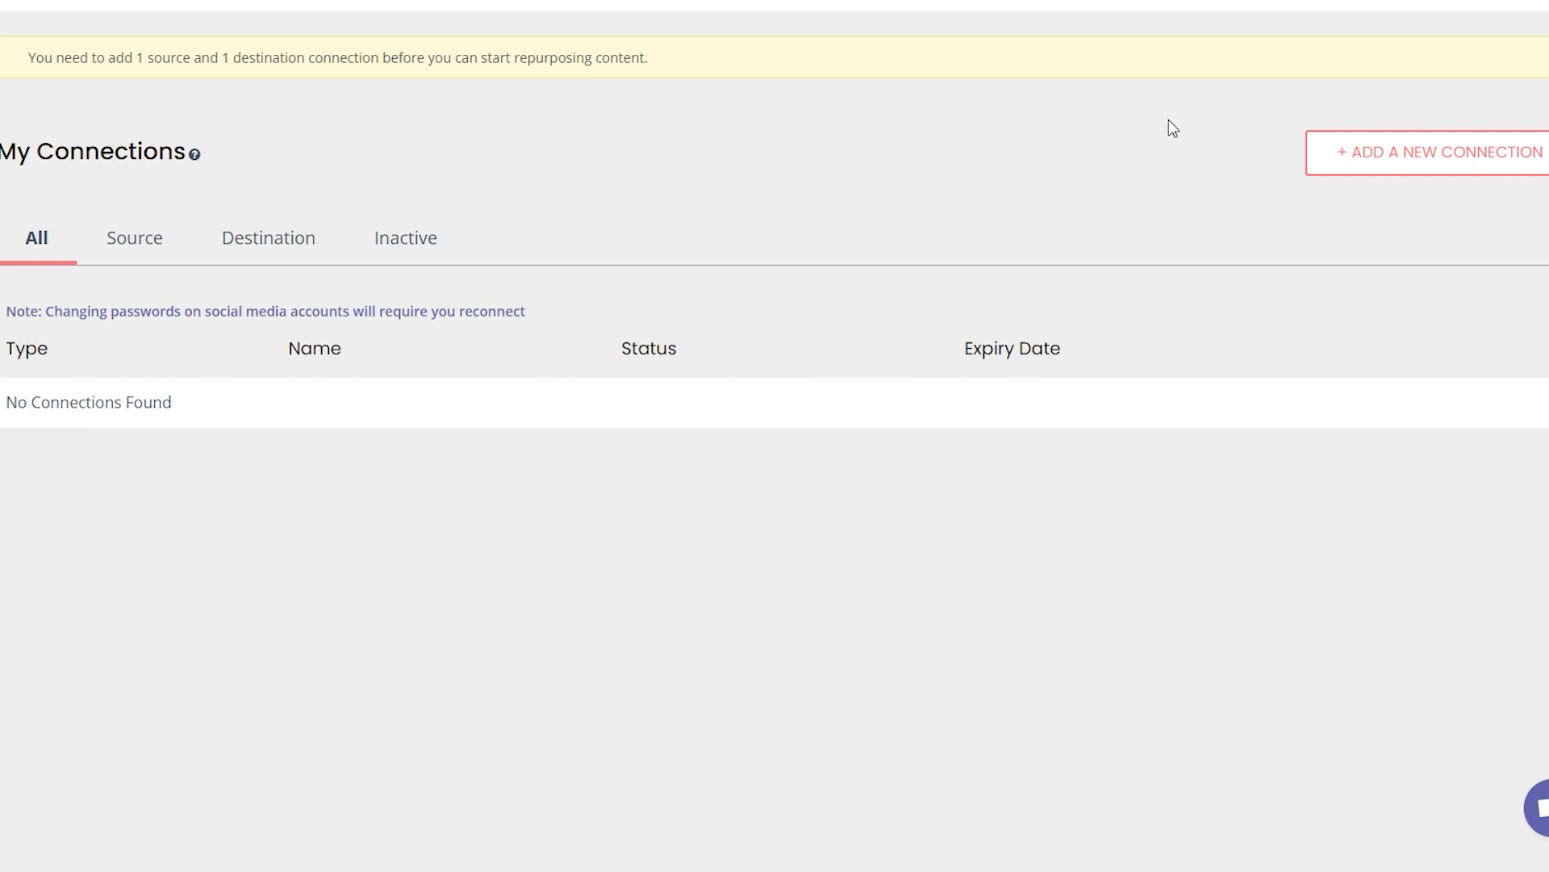
Open the Add a New Connection picker, close it, then reopen it
{"action": "left_click", "coordinate": [1440, 152]}
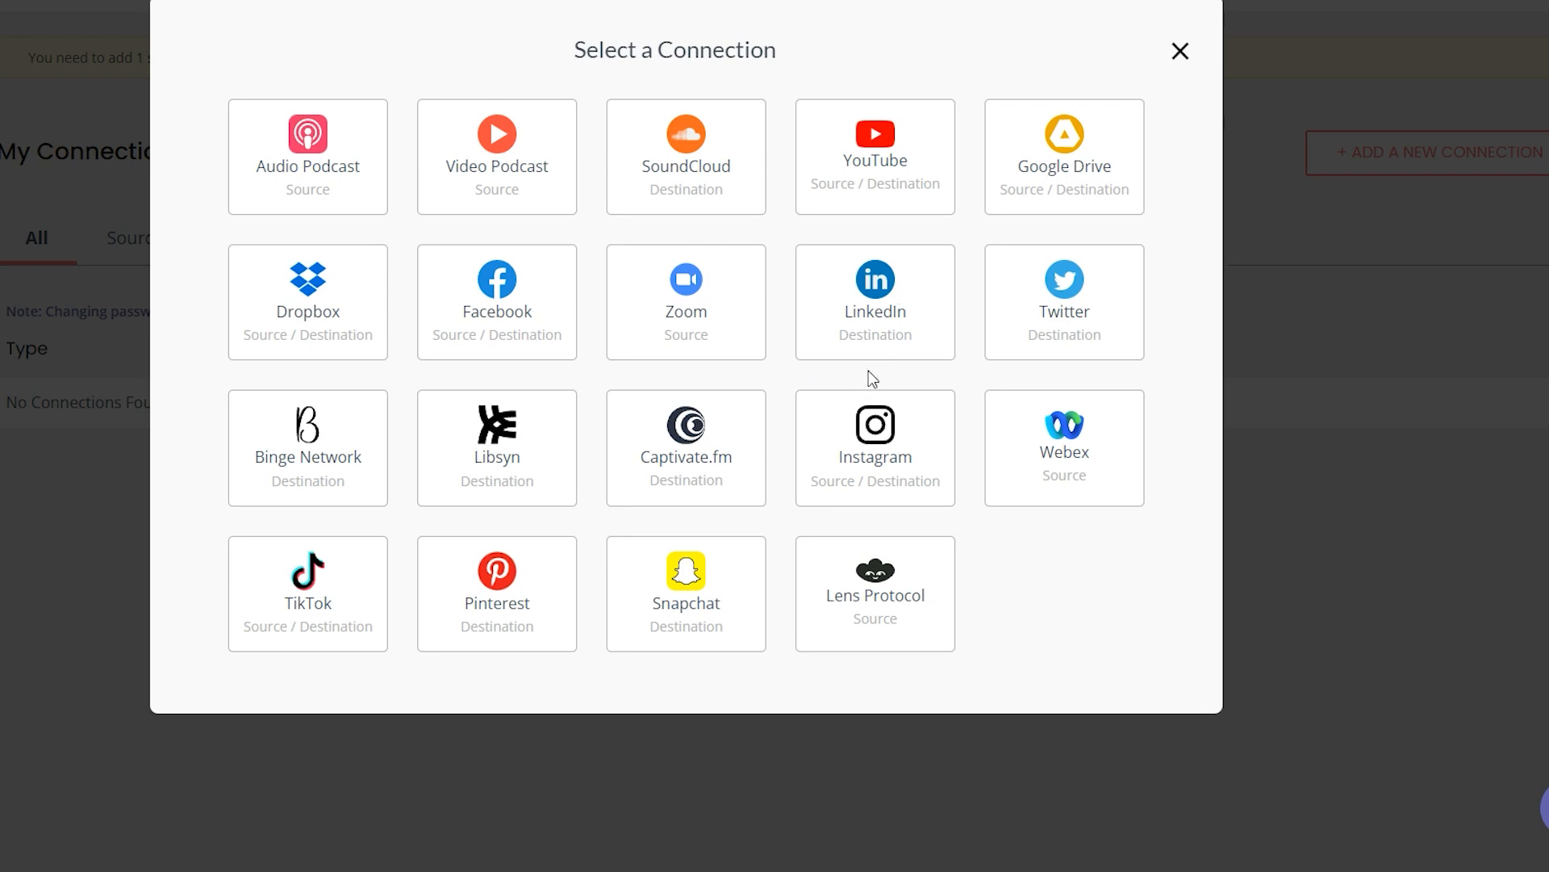
{"action": "mouse_move", "coordinate": [820, 375]}
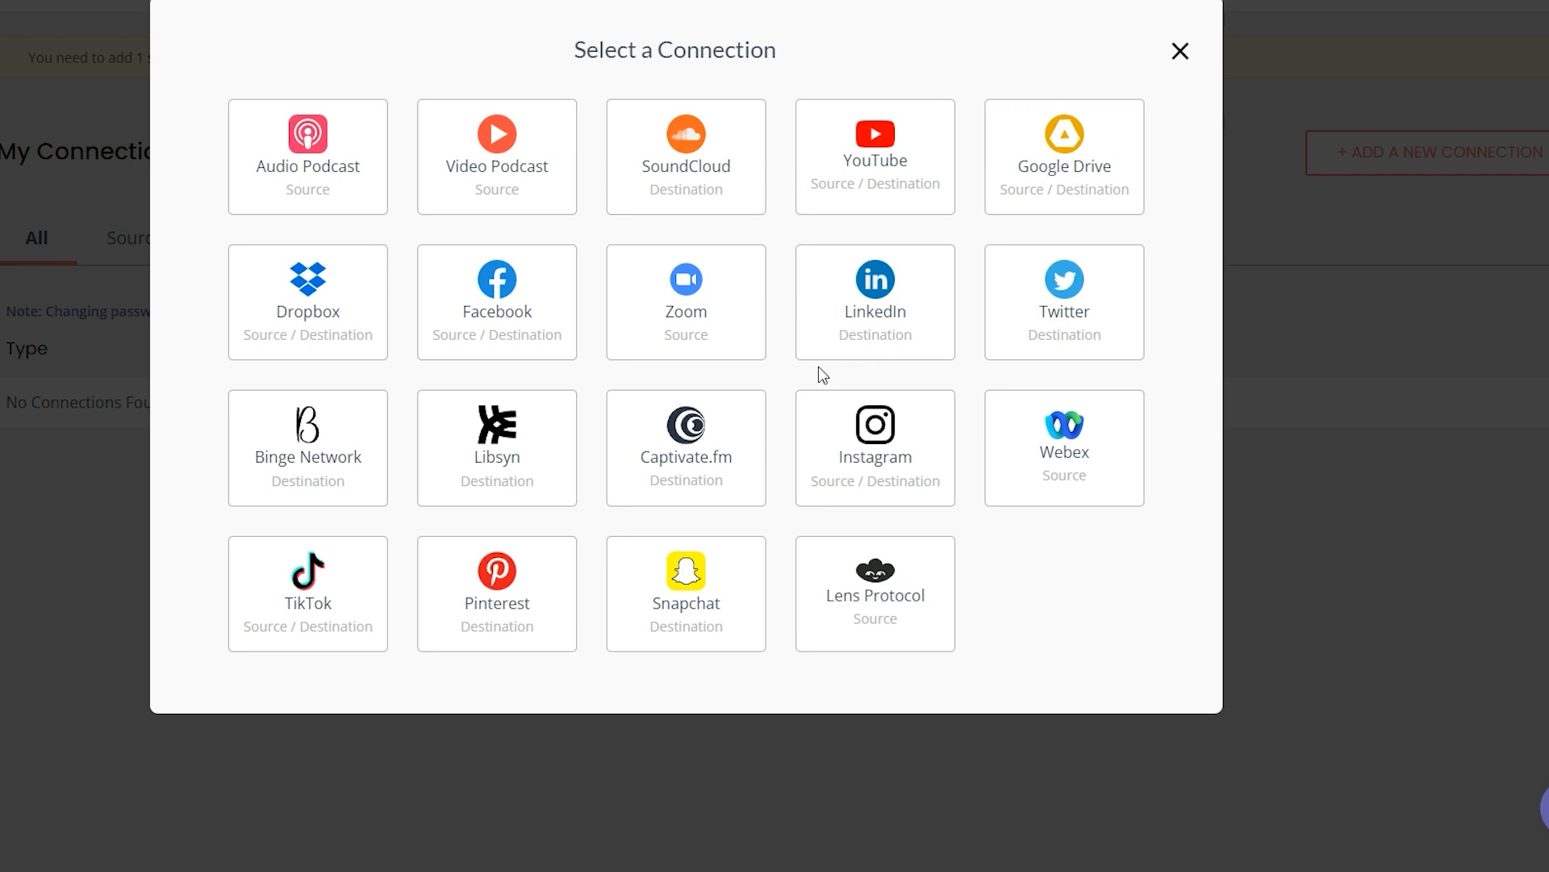
{"action": "mouse_move", "coordinate": [561, 392]}
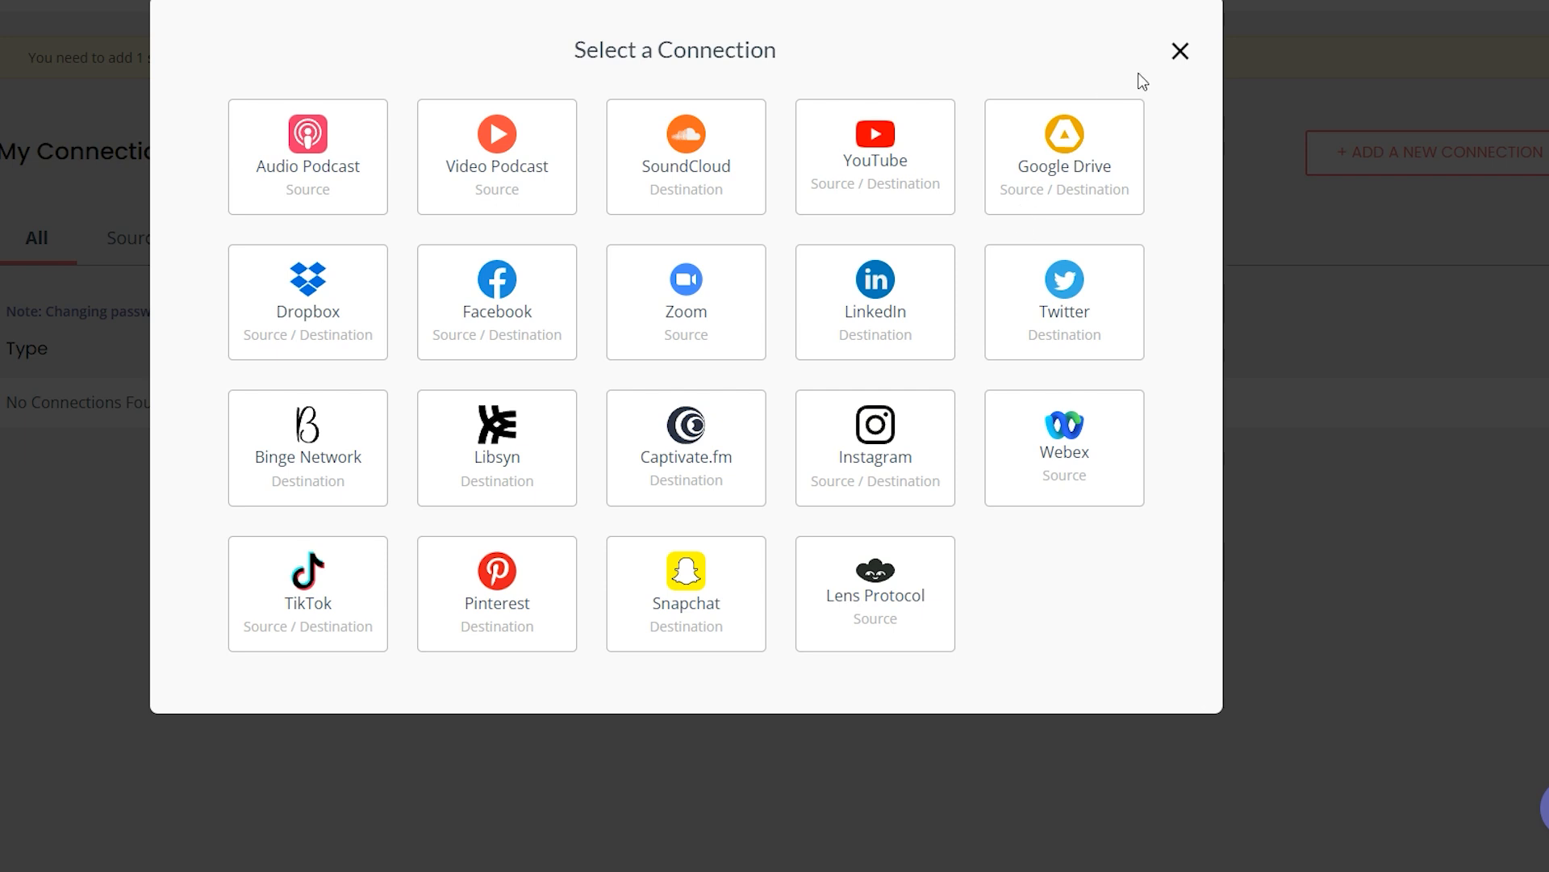
{"action": "mouse_move", "coordinate": [993, 216]}
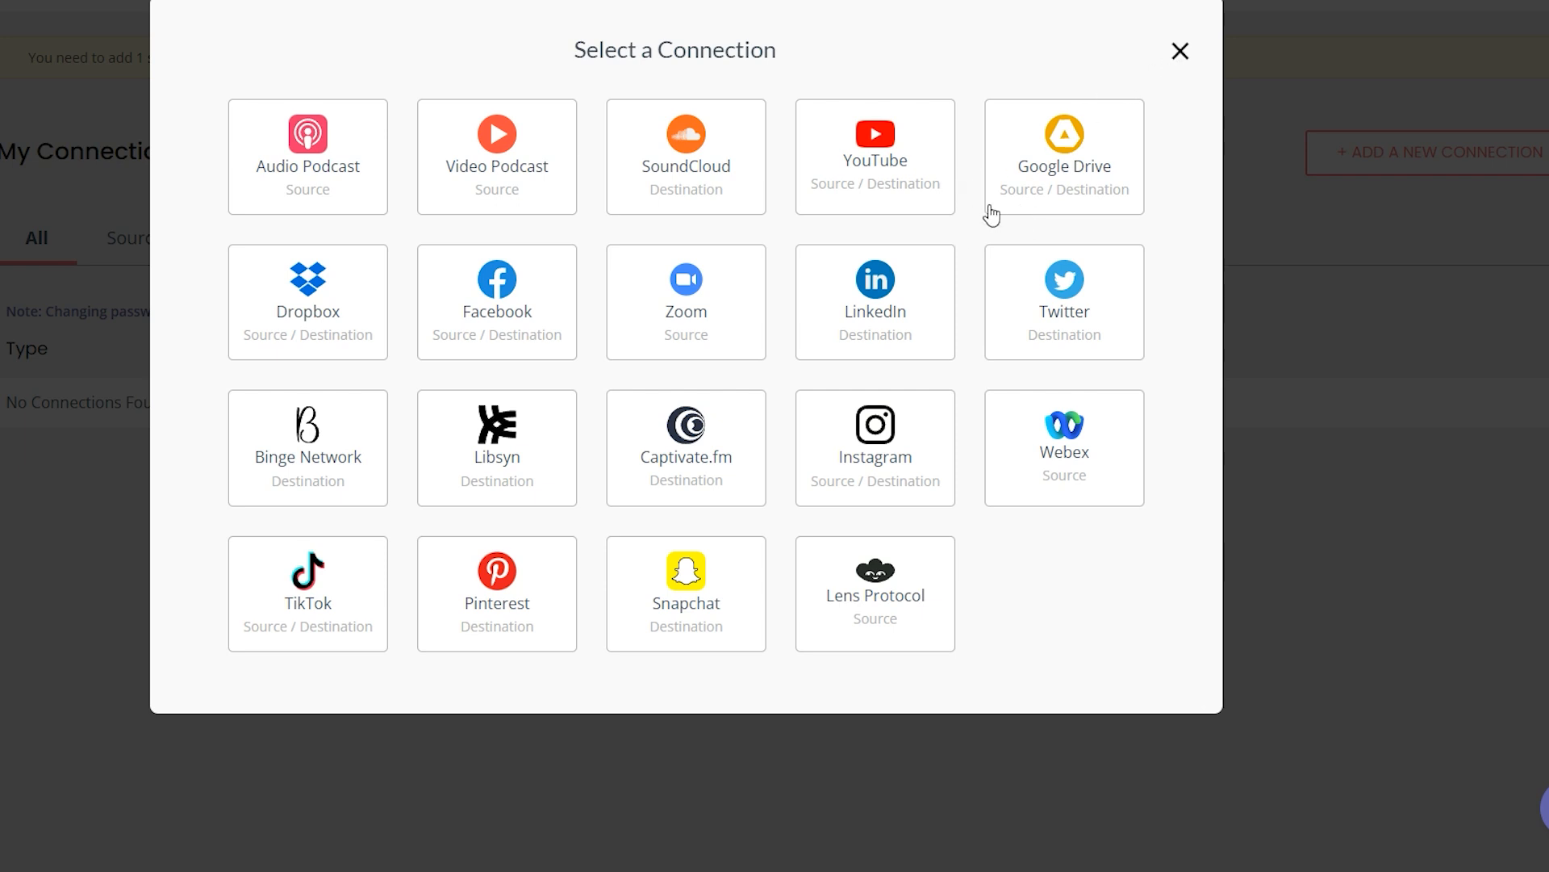
{"action": "mouse_move", "coordinate": [988, 209]}
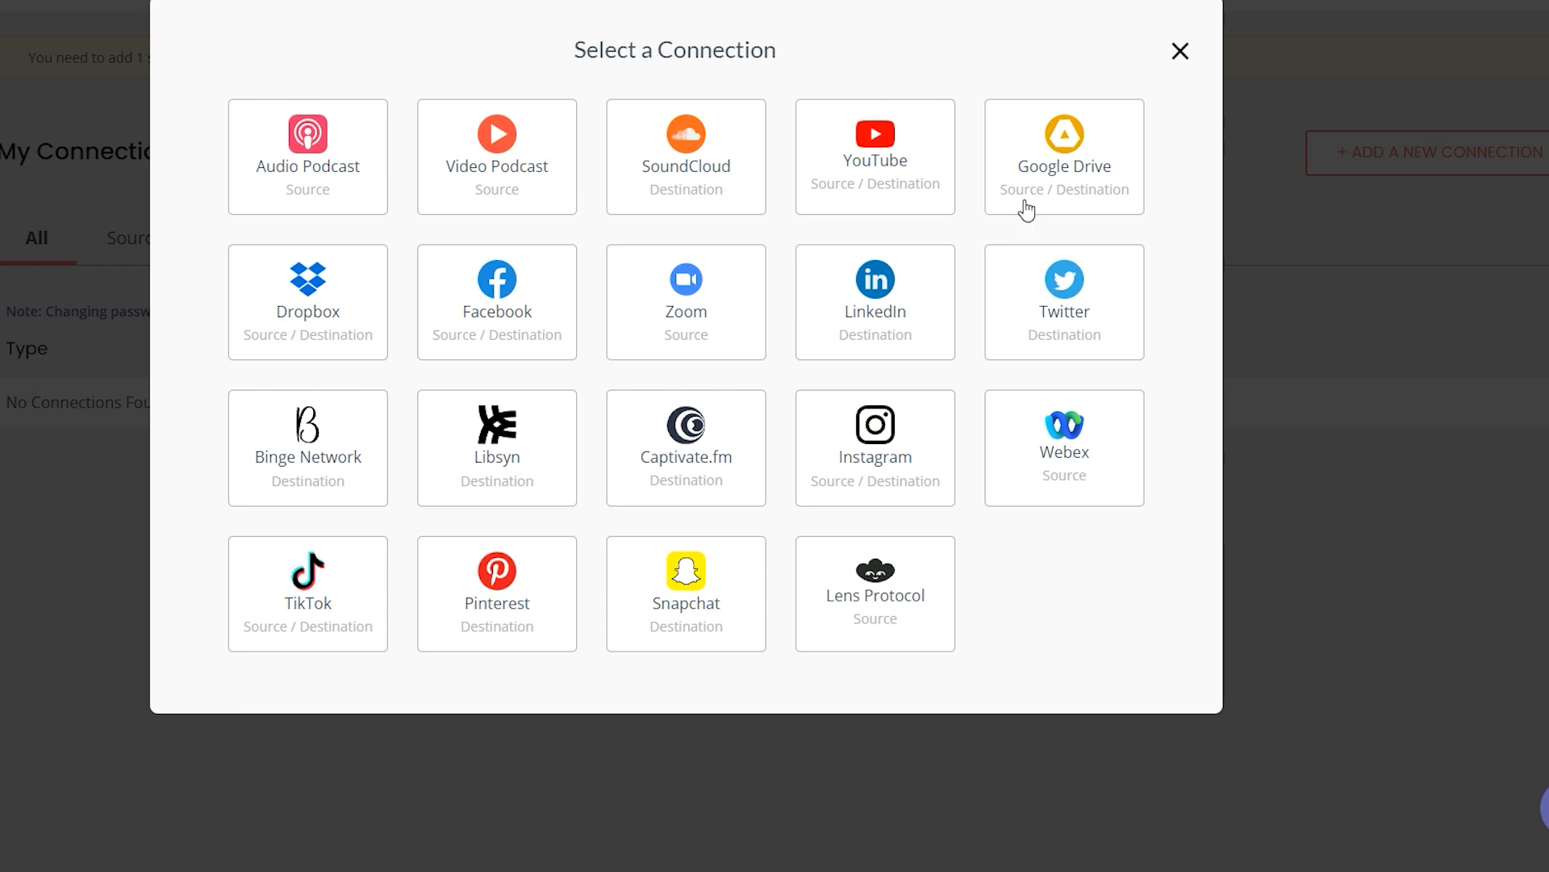
{"action": "mouse_move", "coordinate": [1101, 96]}
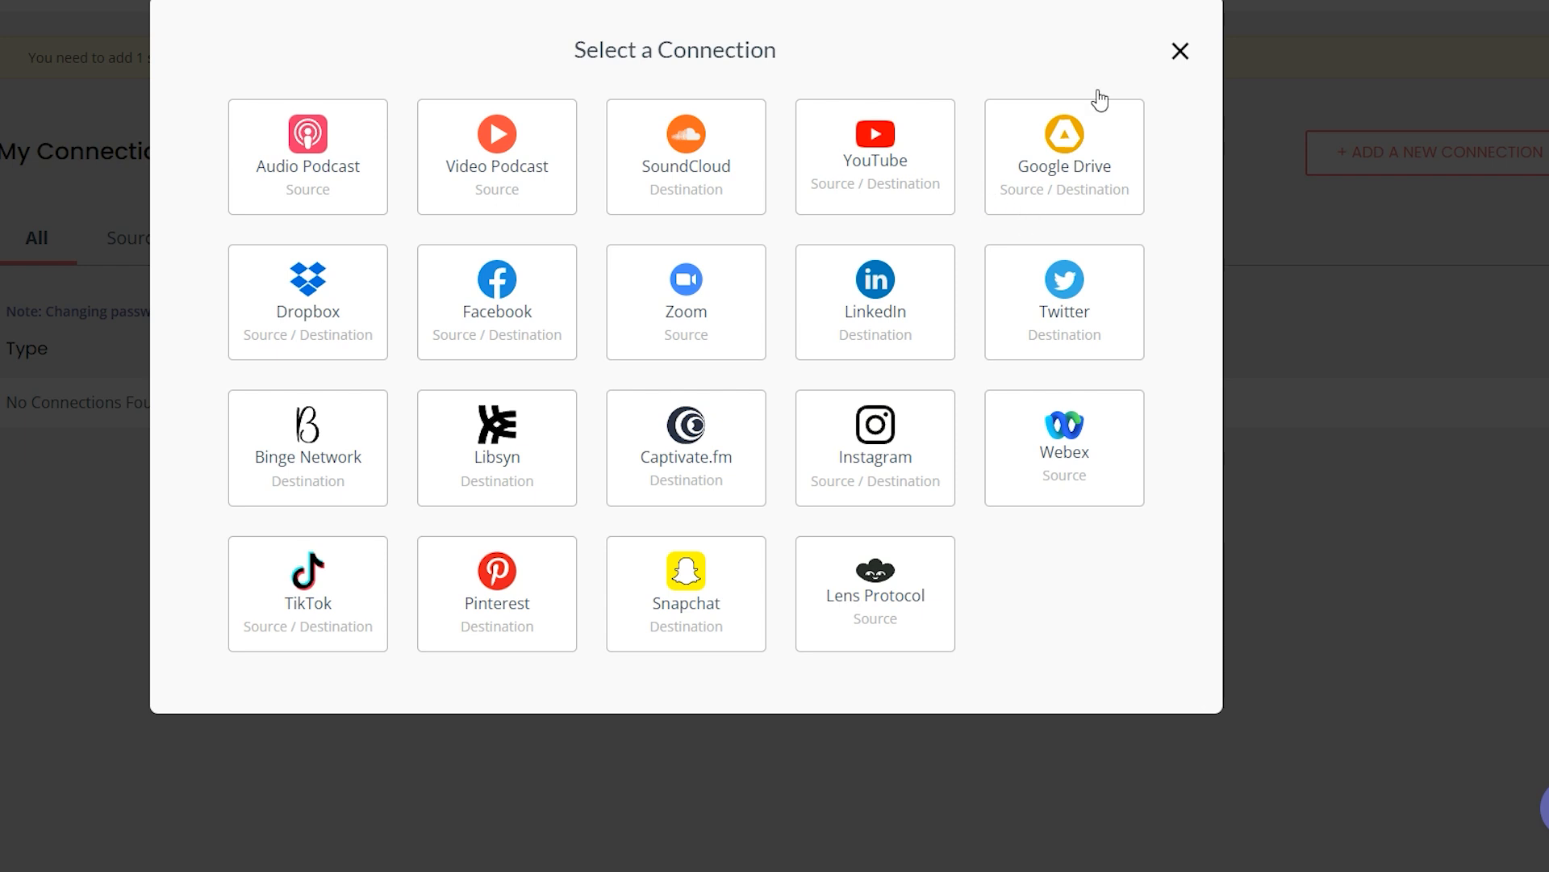
{"action": "mouse_move", "coordinate": [808, 291]}
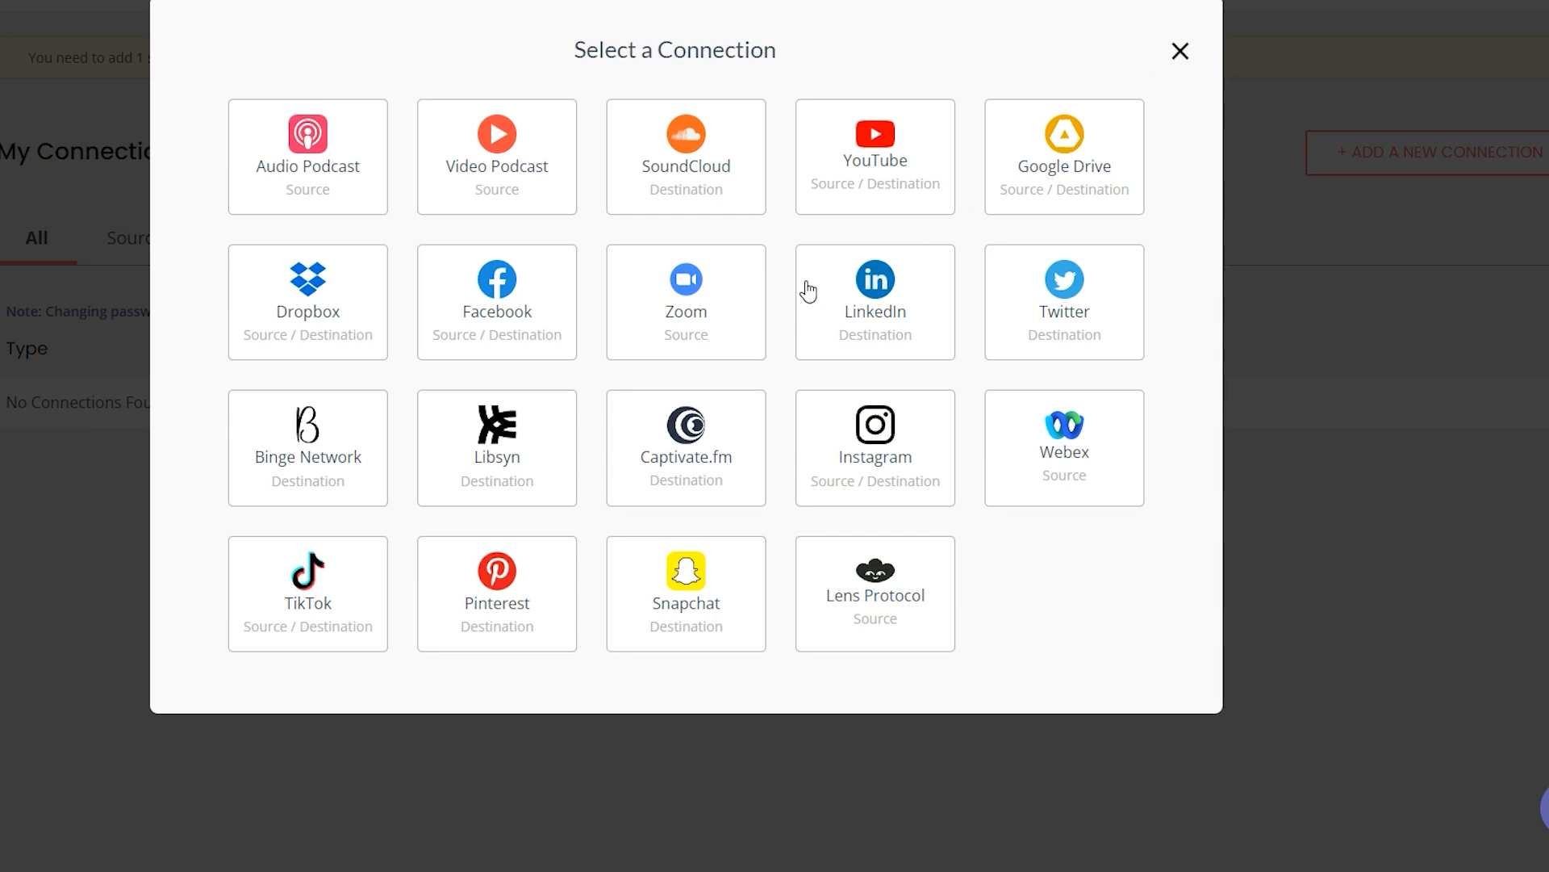
{"action": "mouse_move", "coordinate": [1144, 116]}
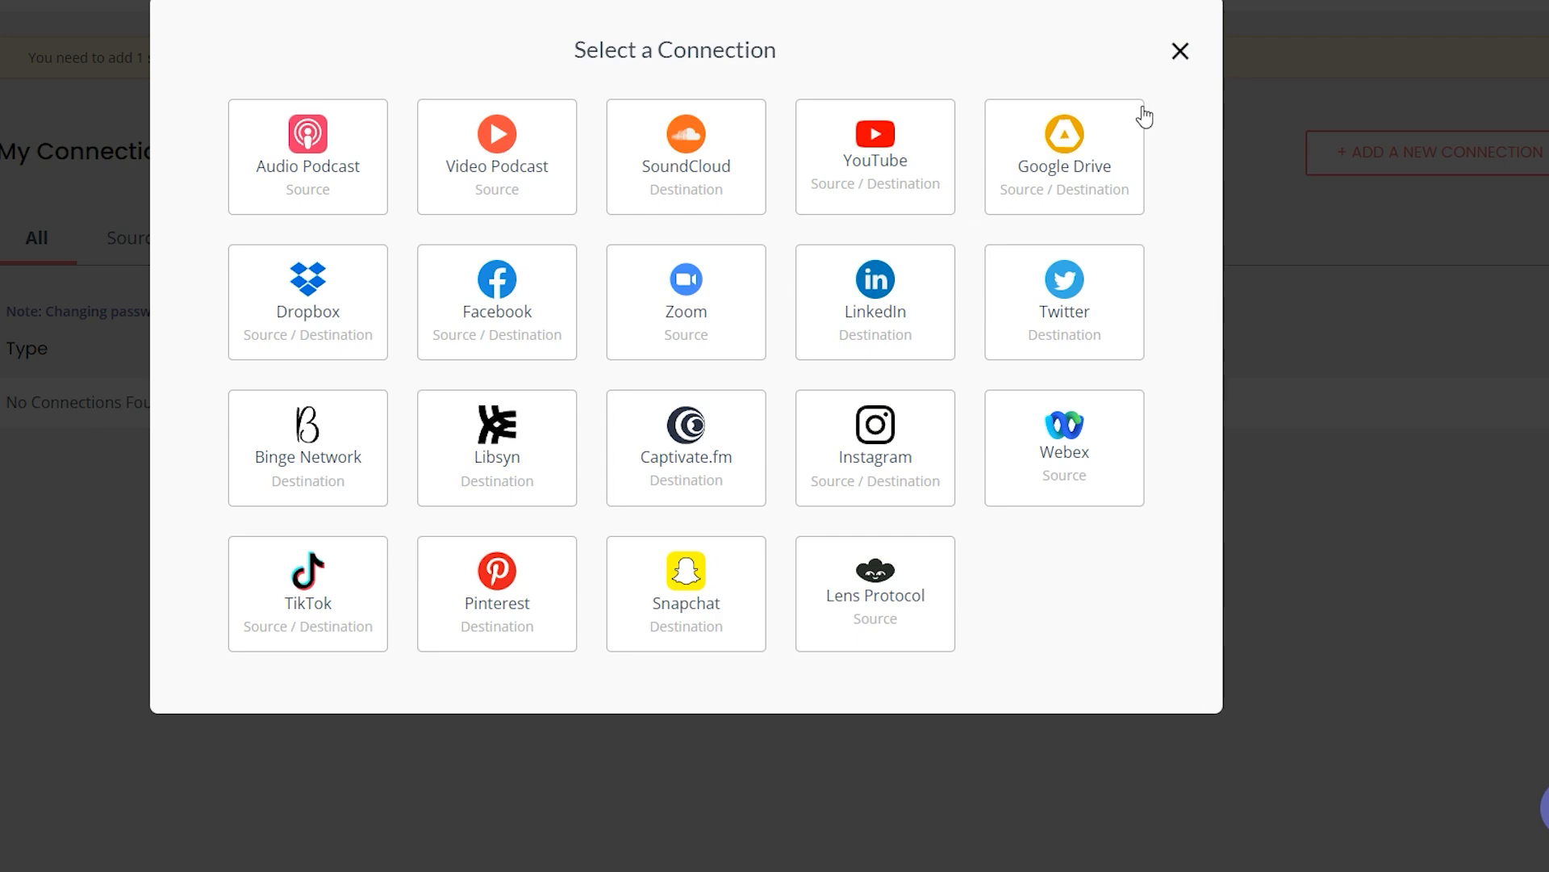
{"action": "left_click", "coordinate": [1180, 50]}
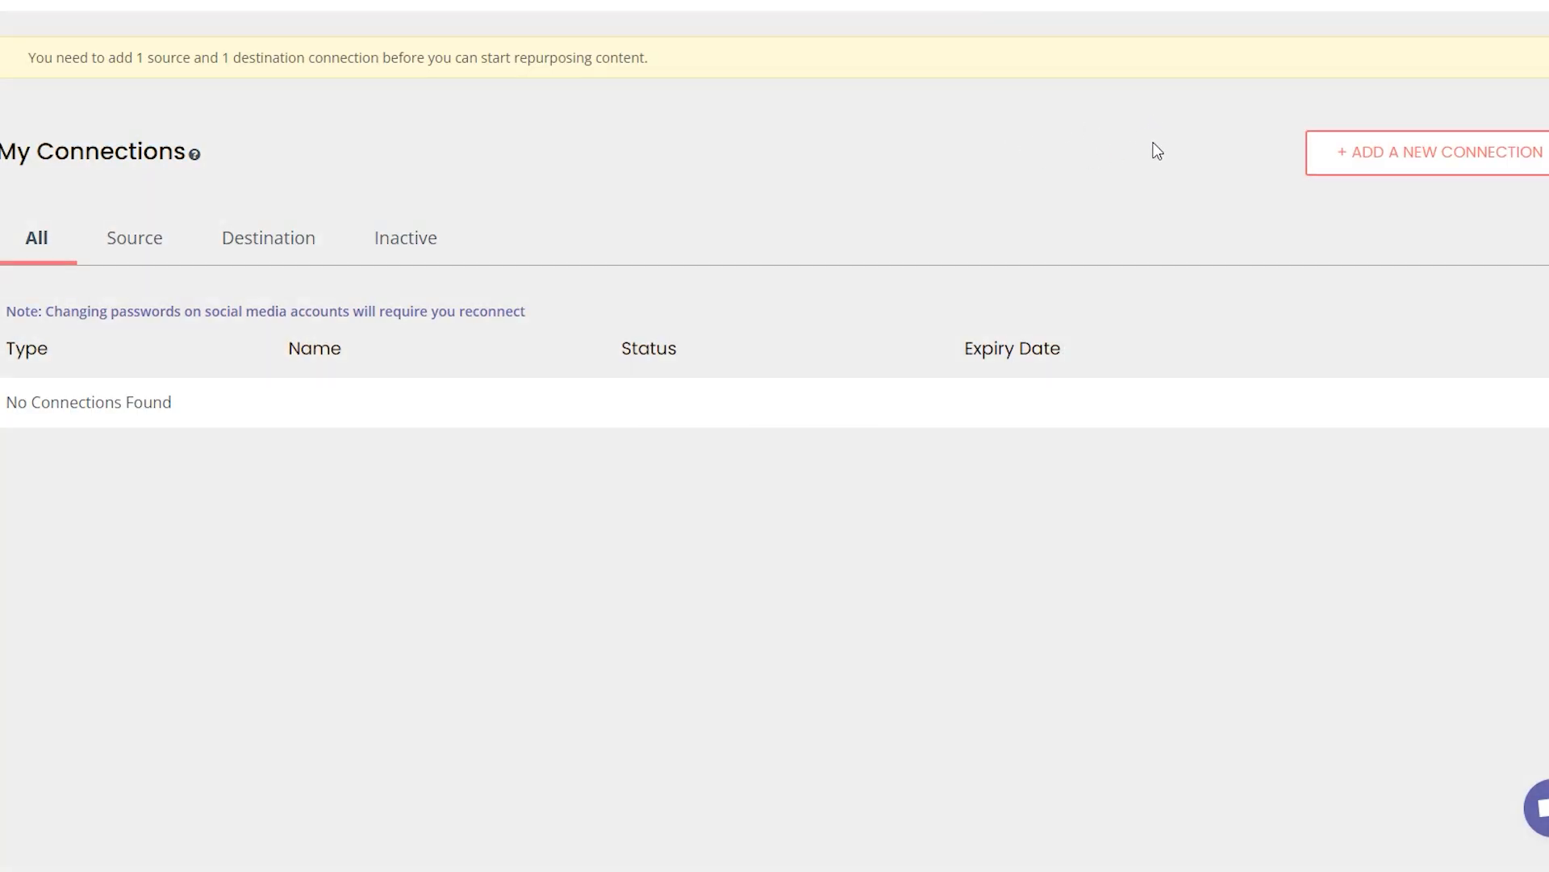
{"action": "mouse_move", "coordinate": [1286, 139]}
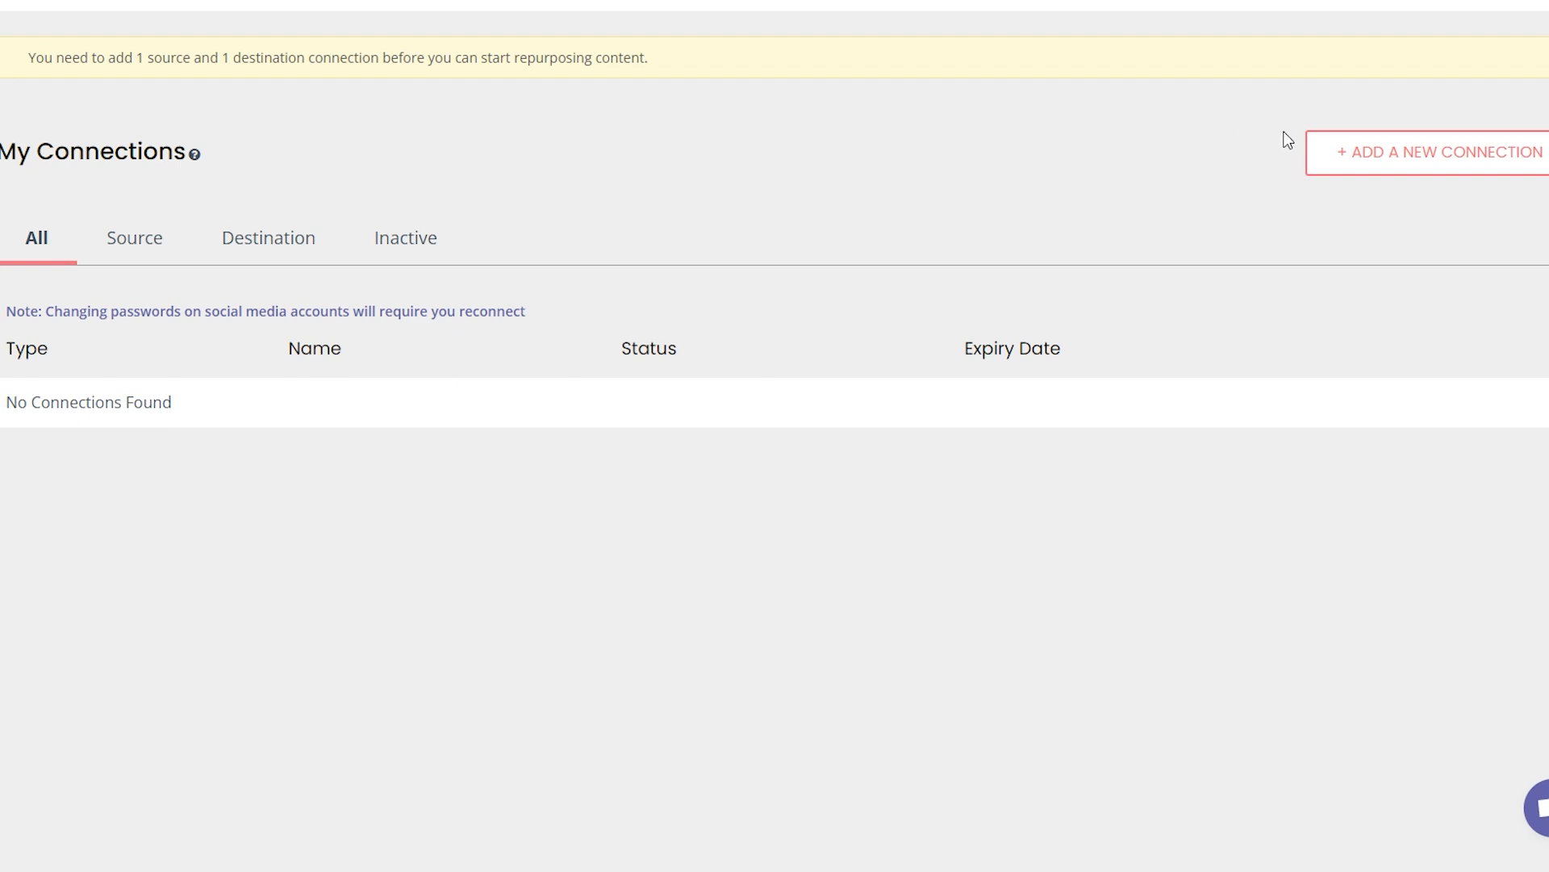
{"action": "left_click", "coordinate": [1437, 152]}
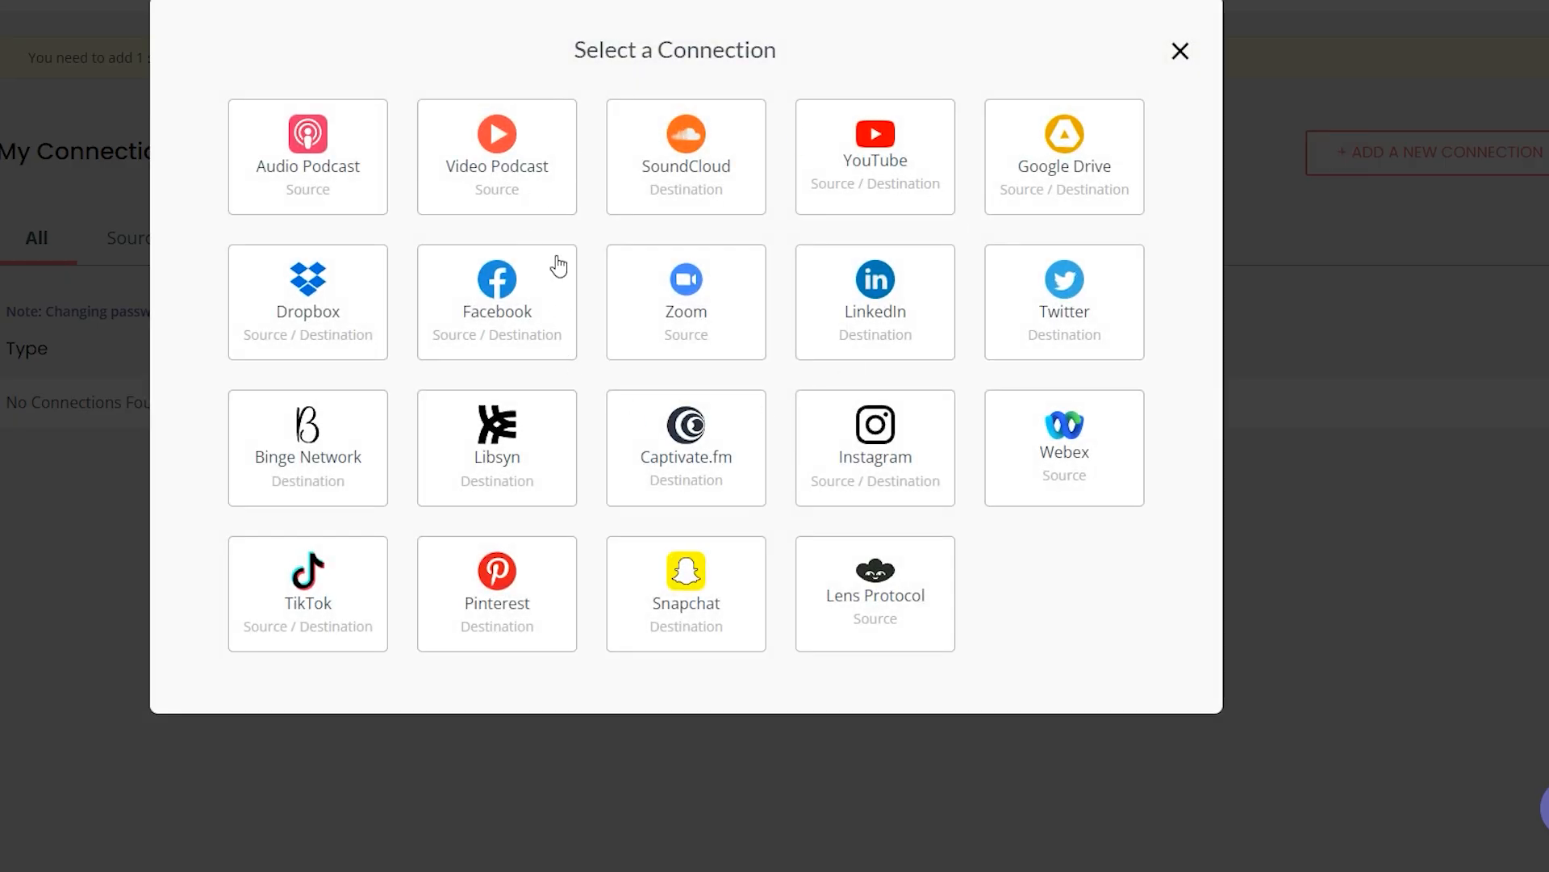
{"action": "mouse_move", "coordinate": [823, 374]}
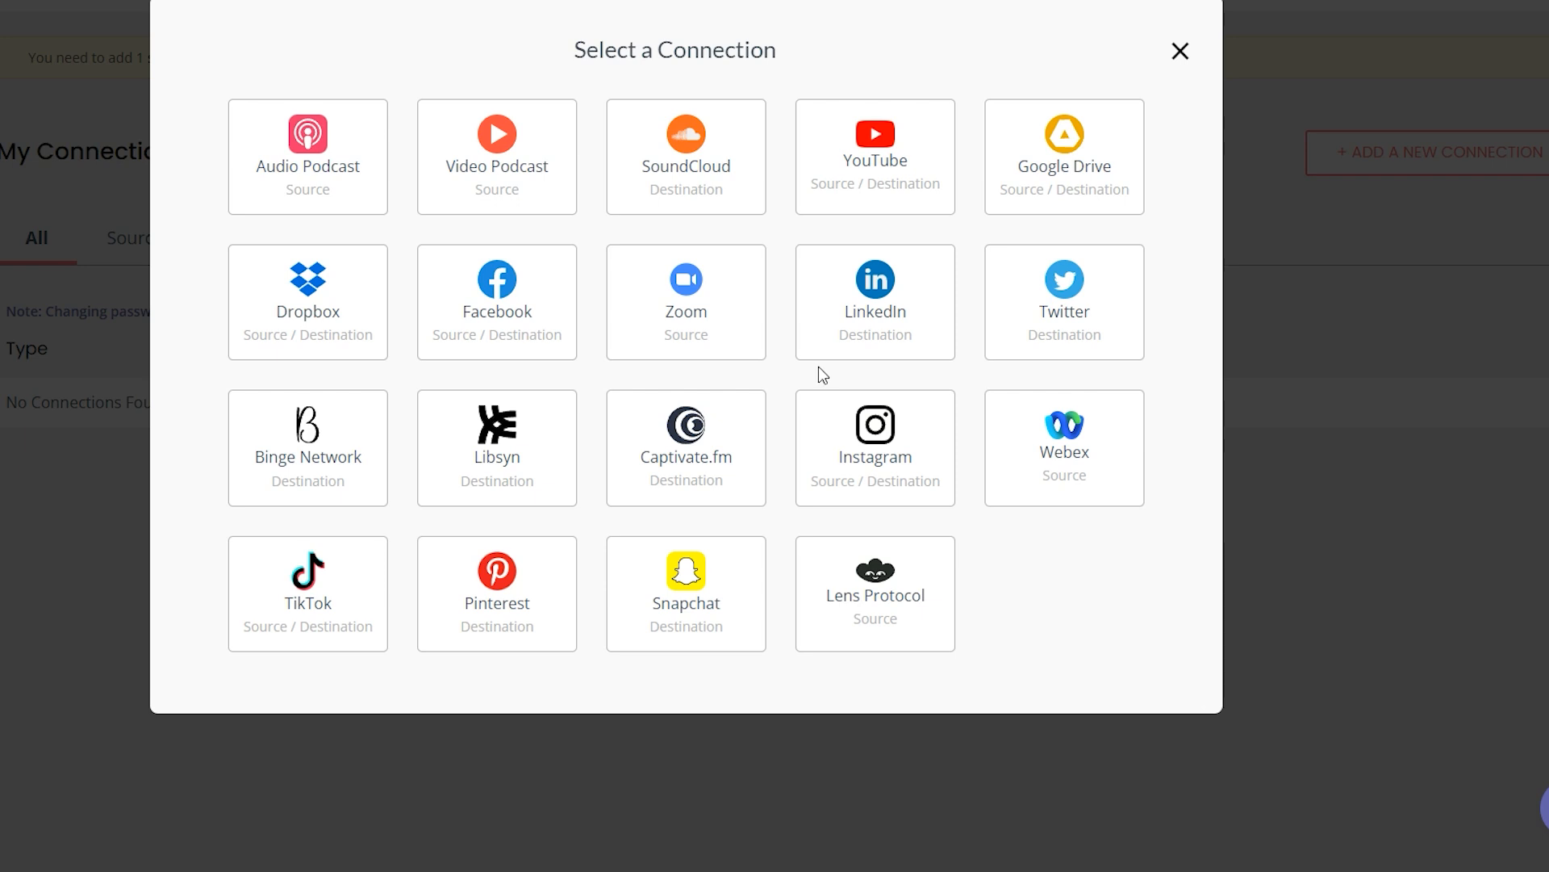
{"action": "mouse_move", "coordinate": [560, 393]}
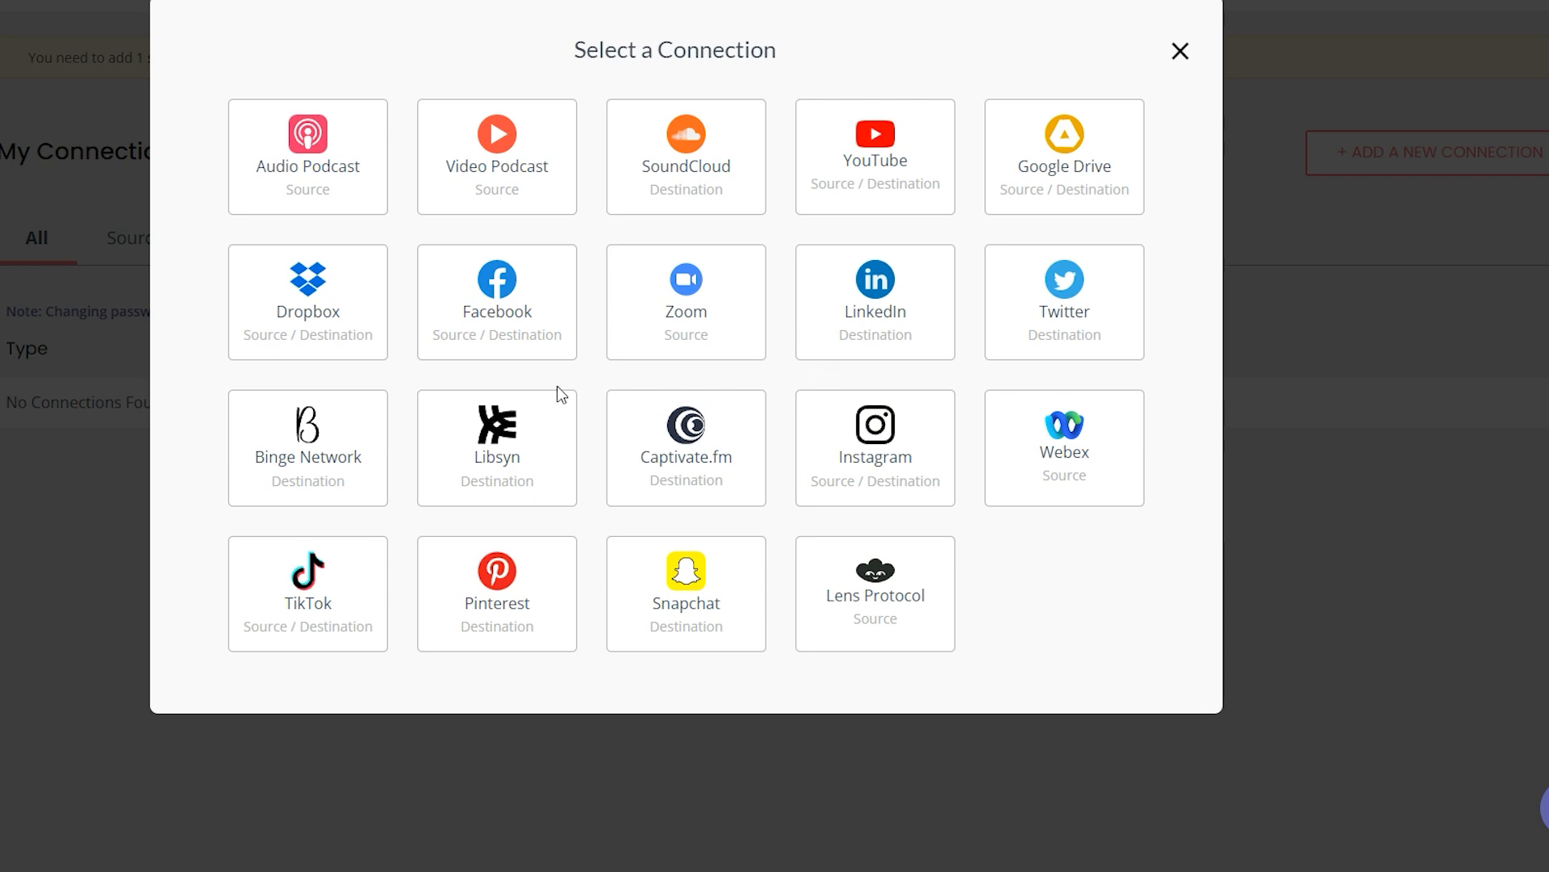
{"action": "mouse_move", "coordinate": [517, 430]}
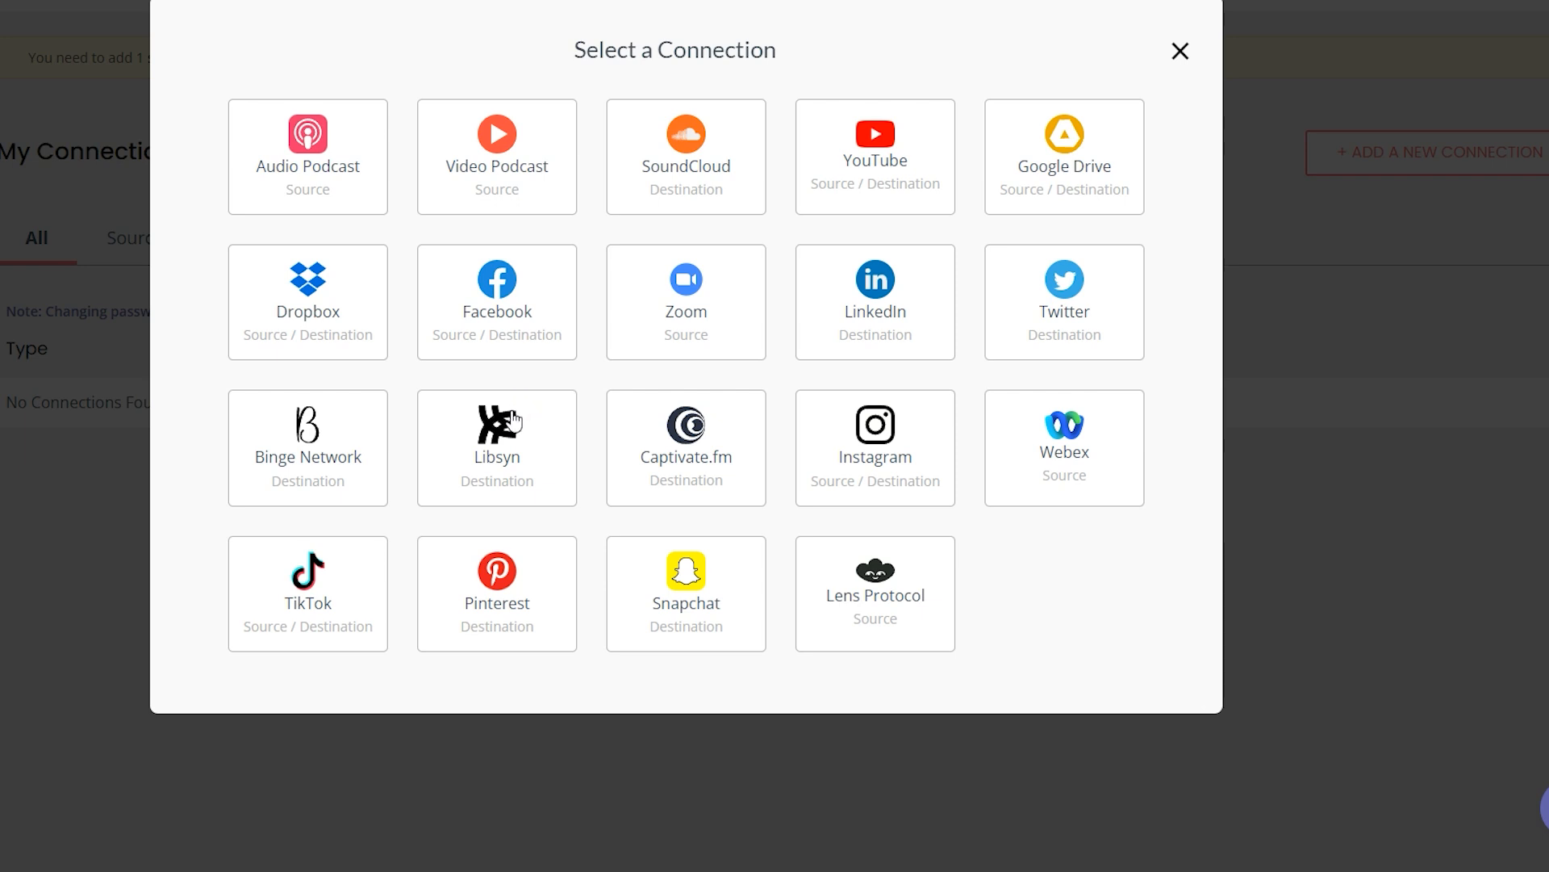
{"action": "mouse_move", "coordinate": [1023, 225]}
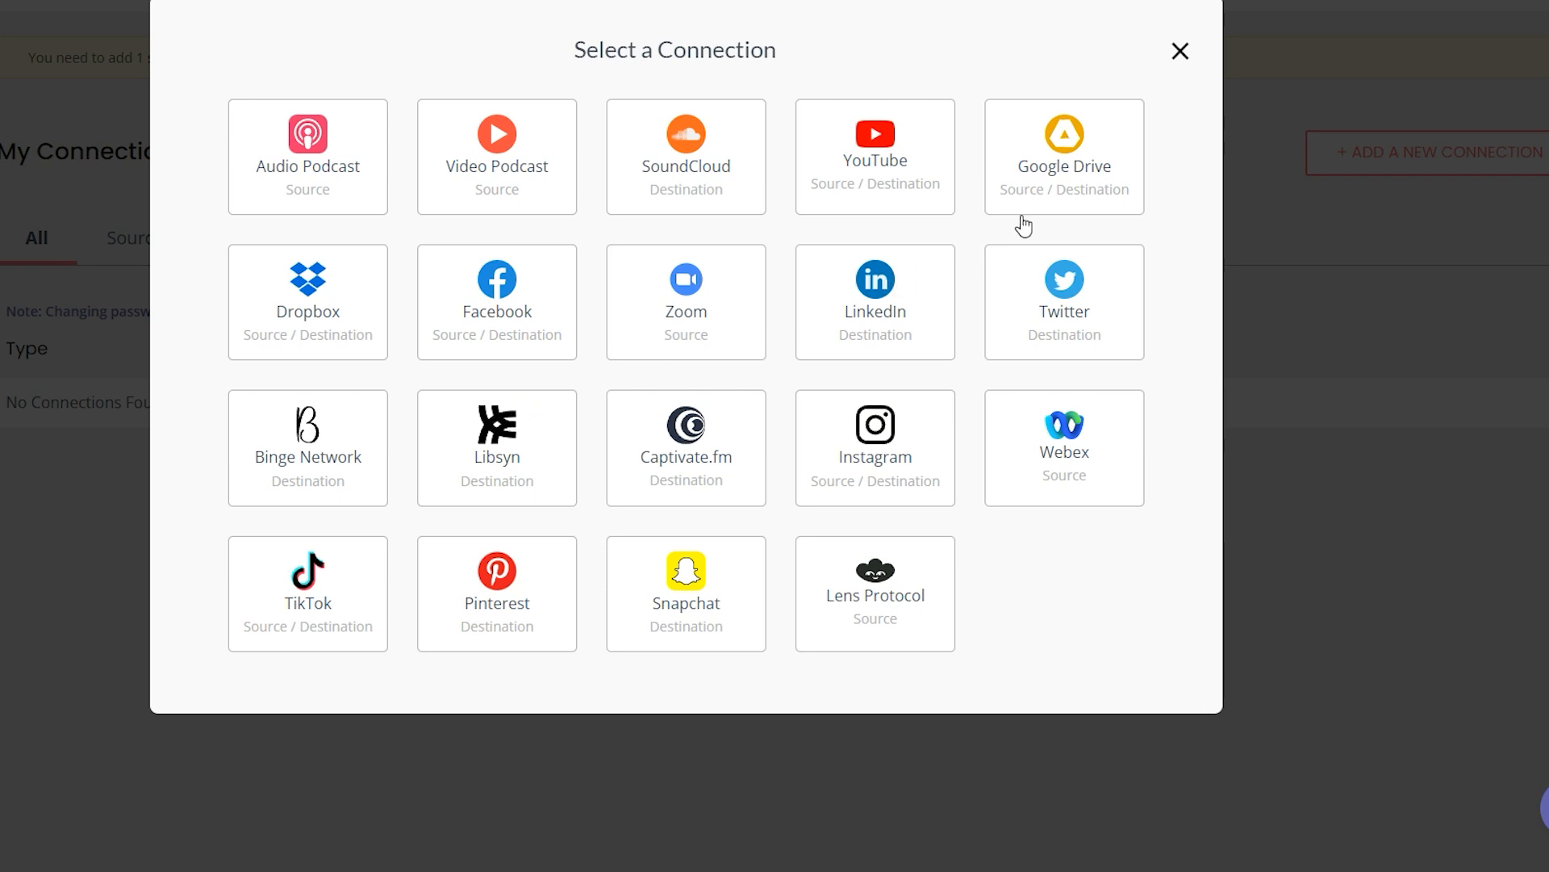
{"action": "mouse_move", "coordinate": [967, 237]}
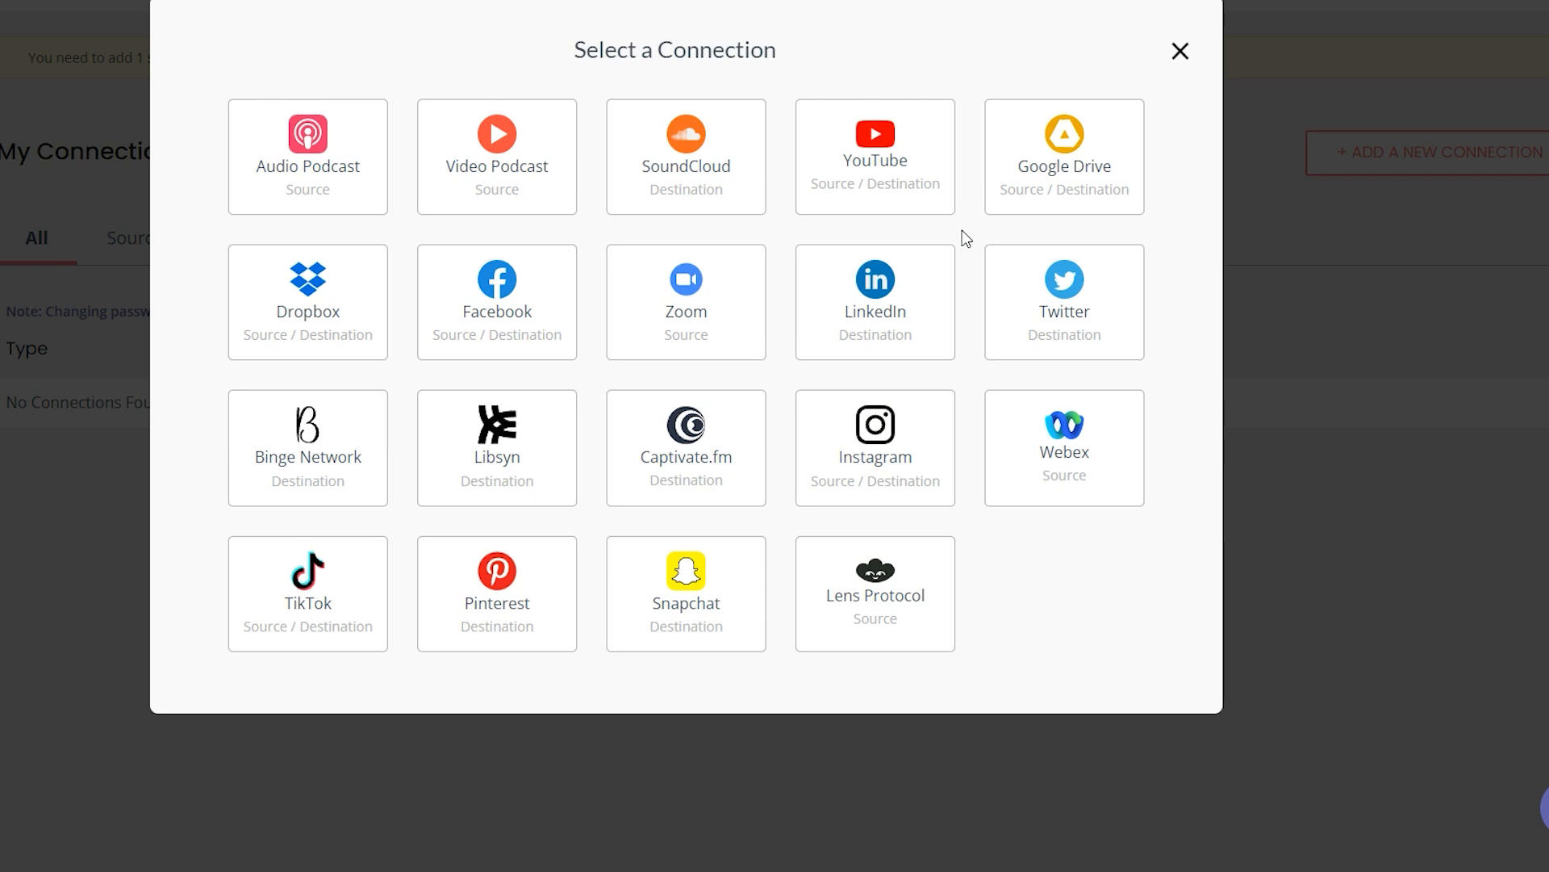
{"action": "mouse_move", "coordinate": [990, 212]}
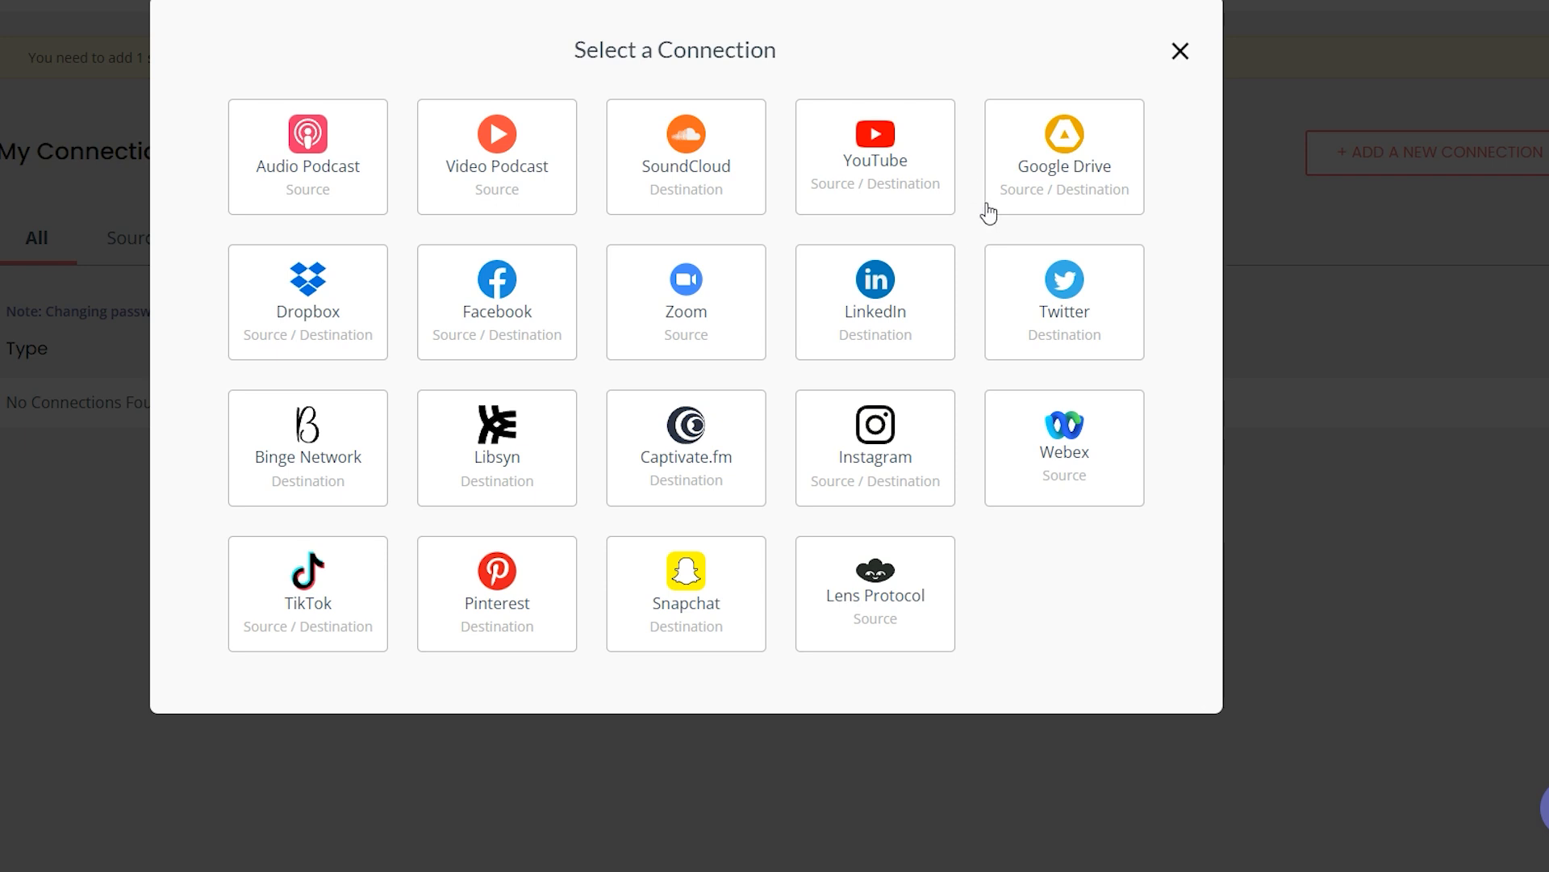
{"action": "mouse_move", "coordinate": [1023, 208]}
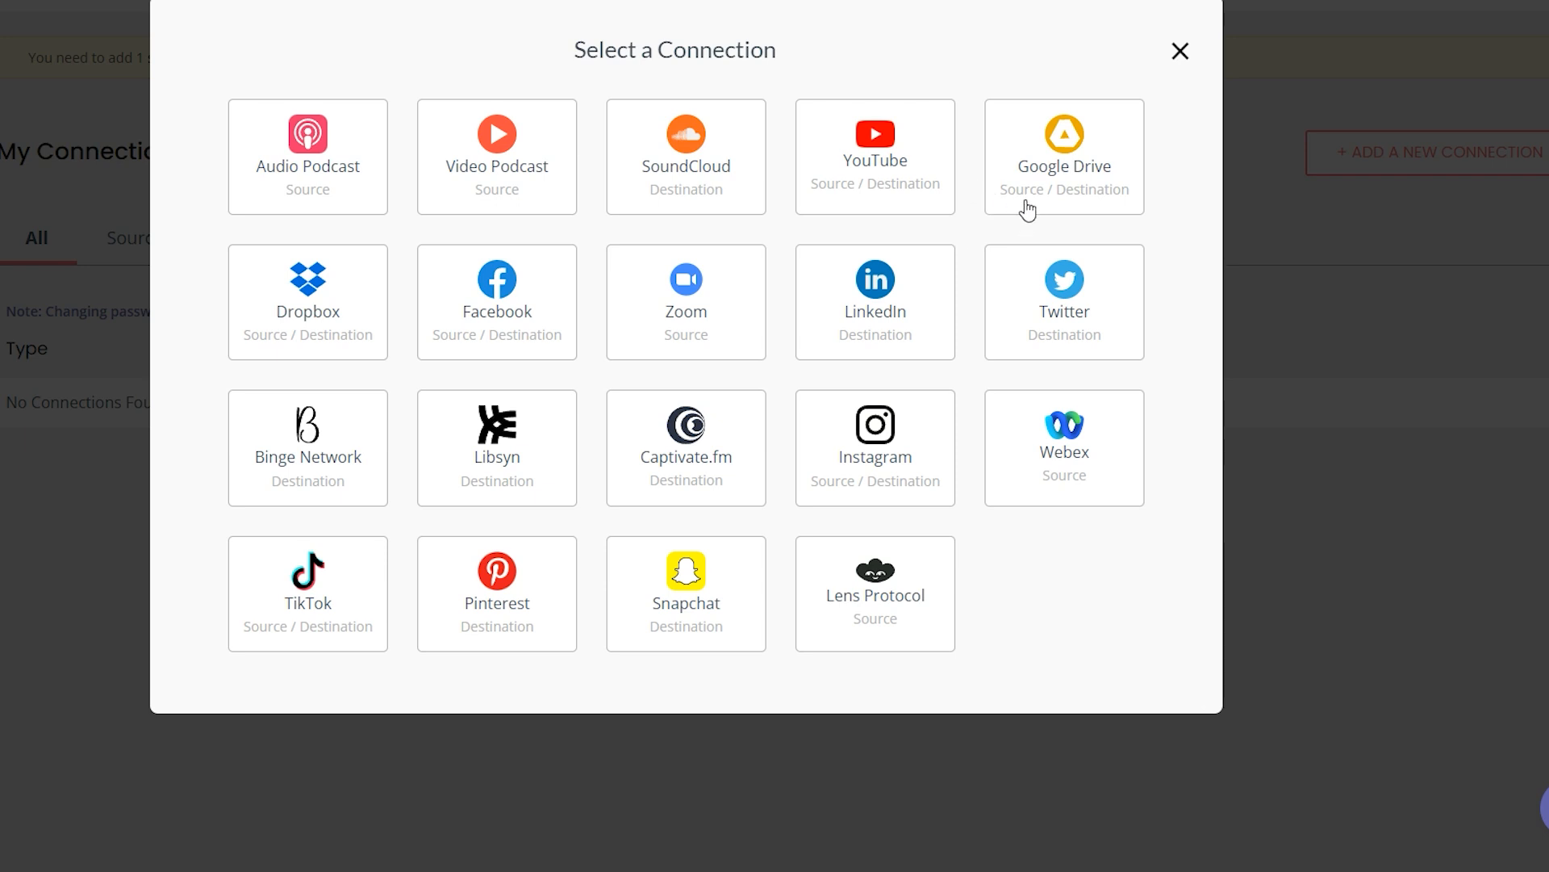